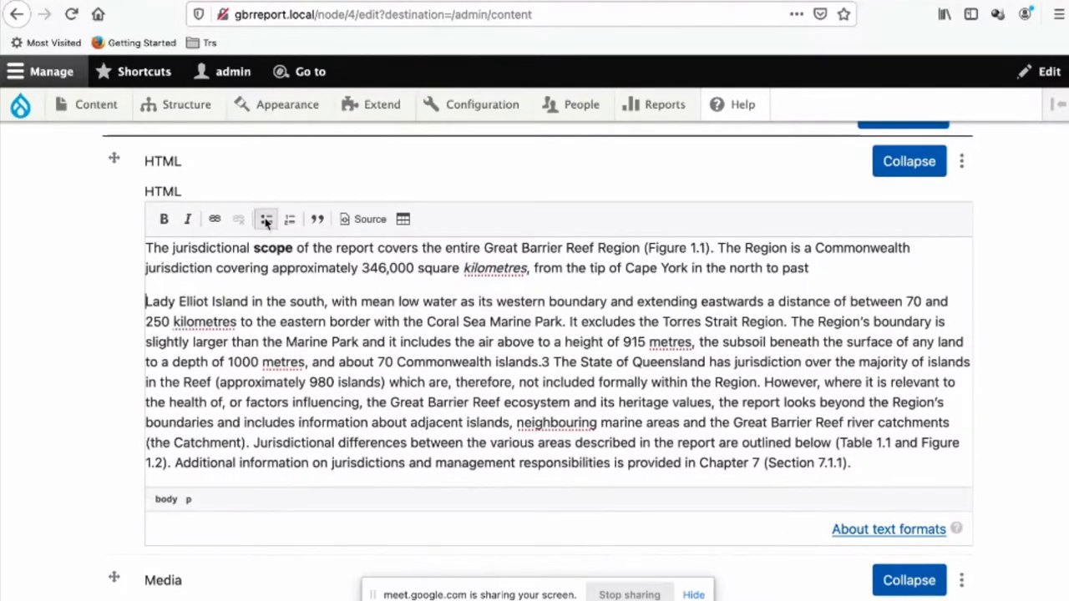
# Make the opening lines a bulleted list and the next two lines a numbered list
pyautogui.click(266, 219)
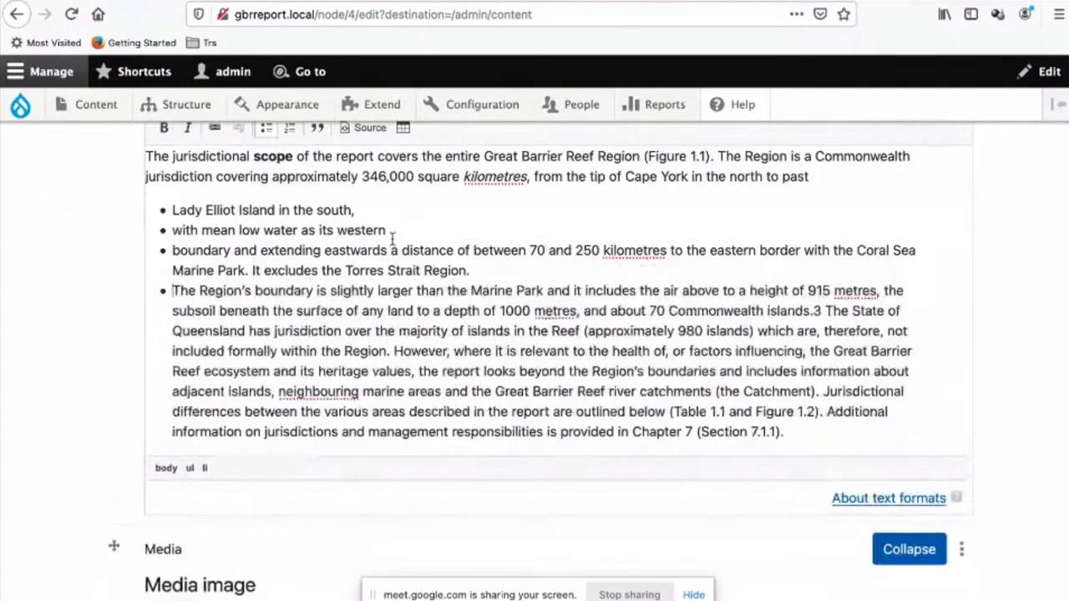
pyautogui.click(290, 126)
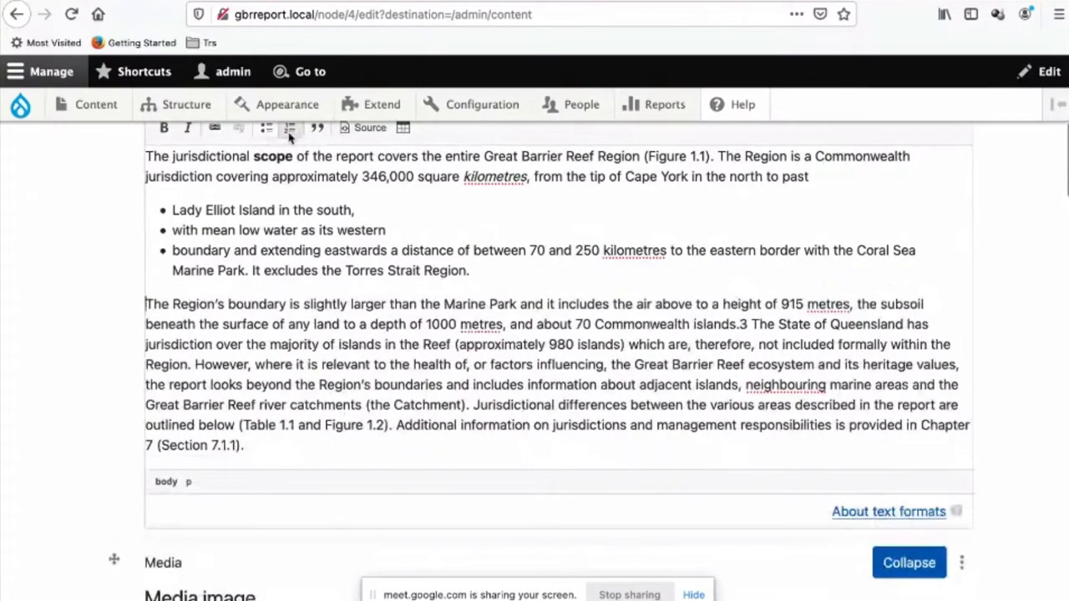
pyautogui.click(290, 127)
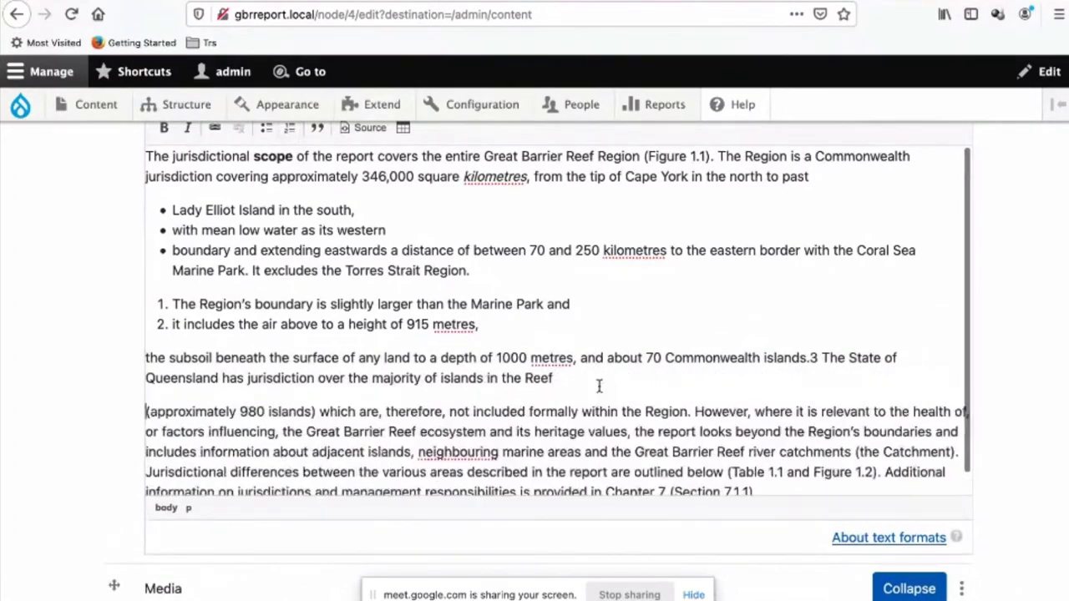
# Turn the paragraph about the subsoil into a block quote
pyautogui.moveTo(146, 357); pyautogui.dragTo(551, 377)
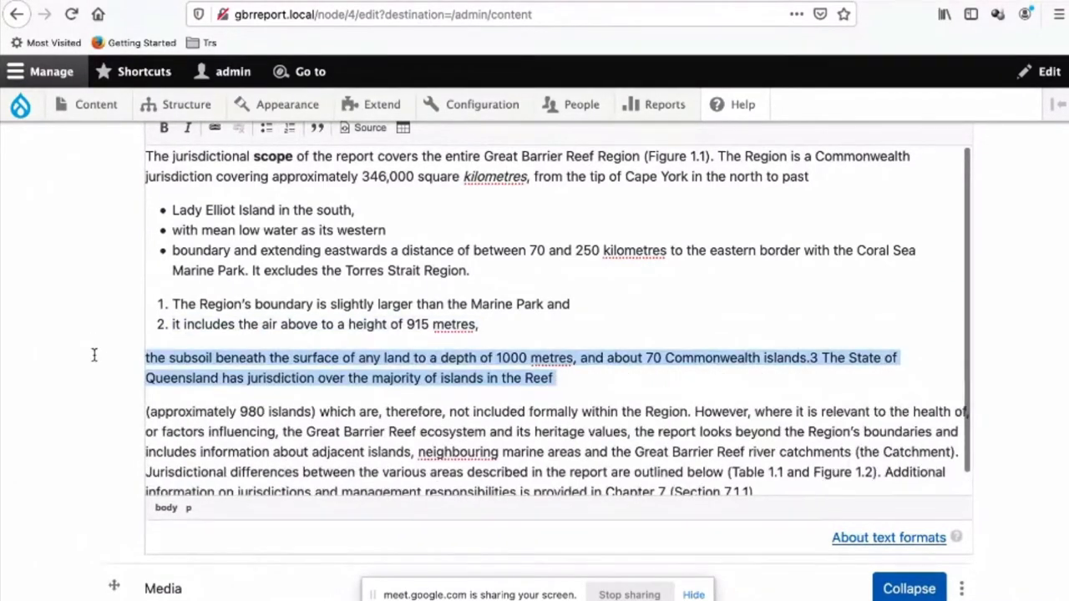
pyautogui.click(318, 127)
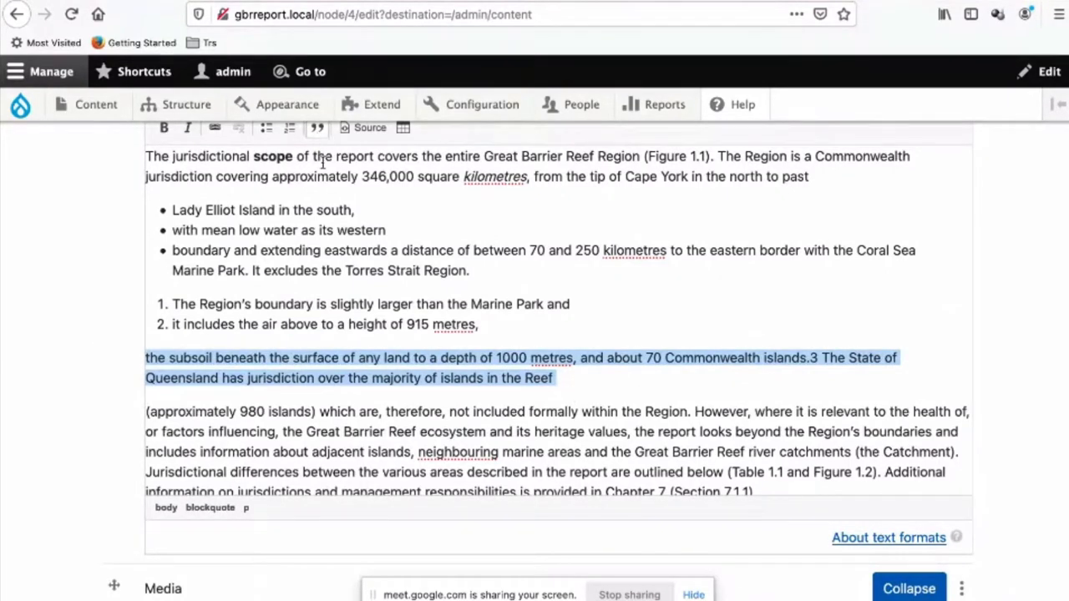
pyautogui.scroll(-3)
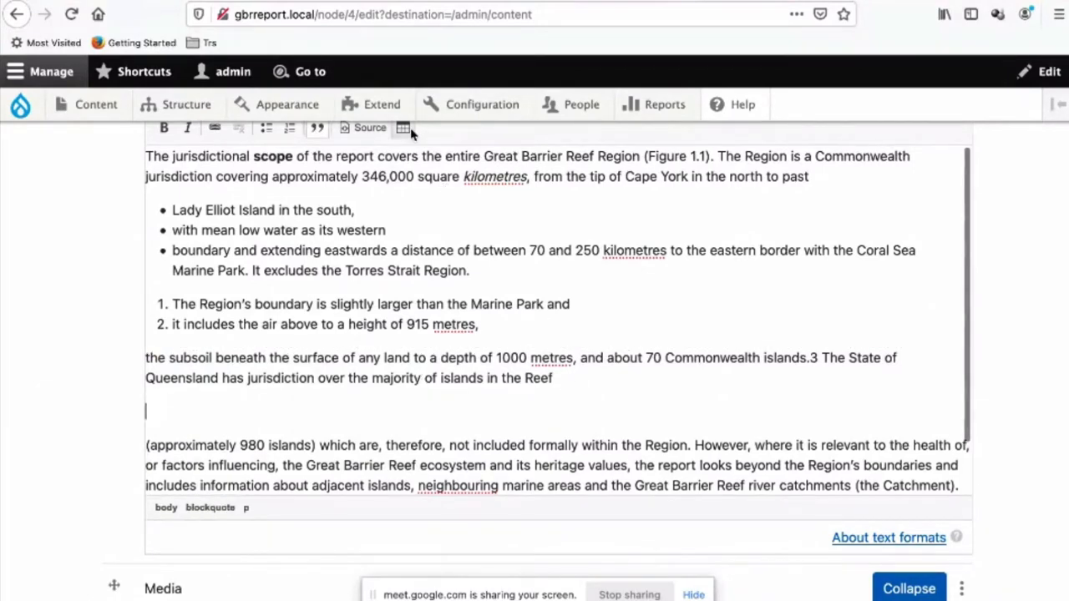
# Insert a small table below the quote and enter the numbers into its first cells
pyautogui.click(402, 127)
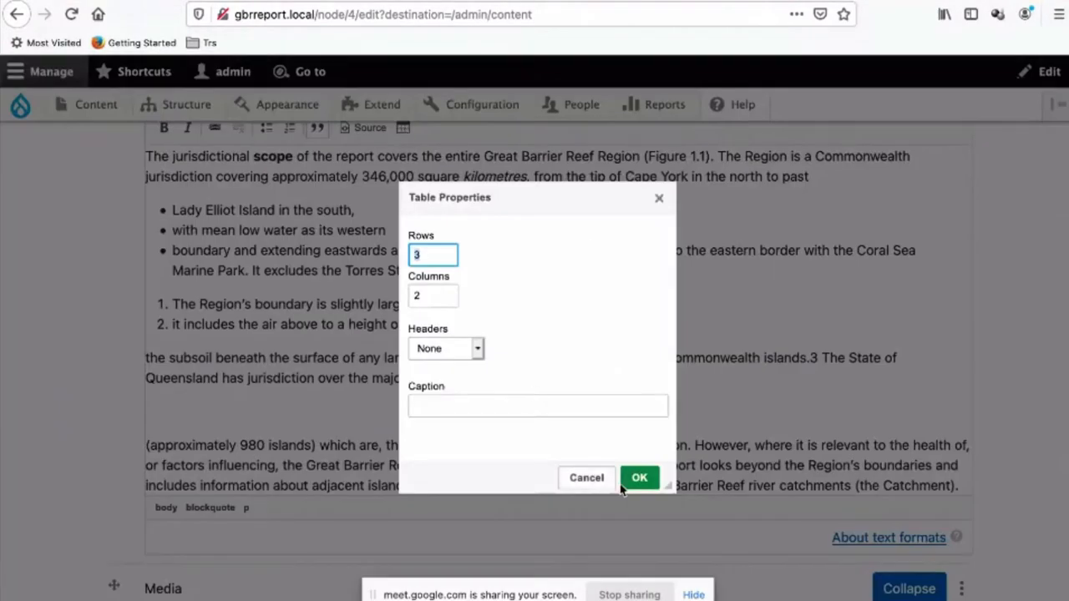
pyautogui.click(638, 478)
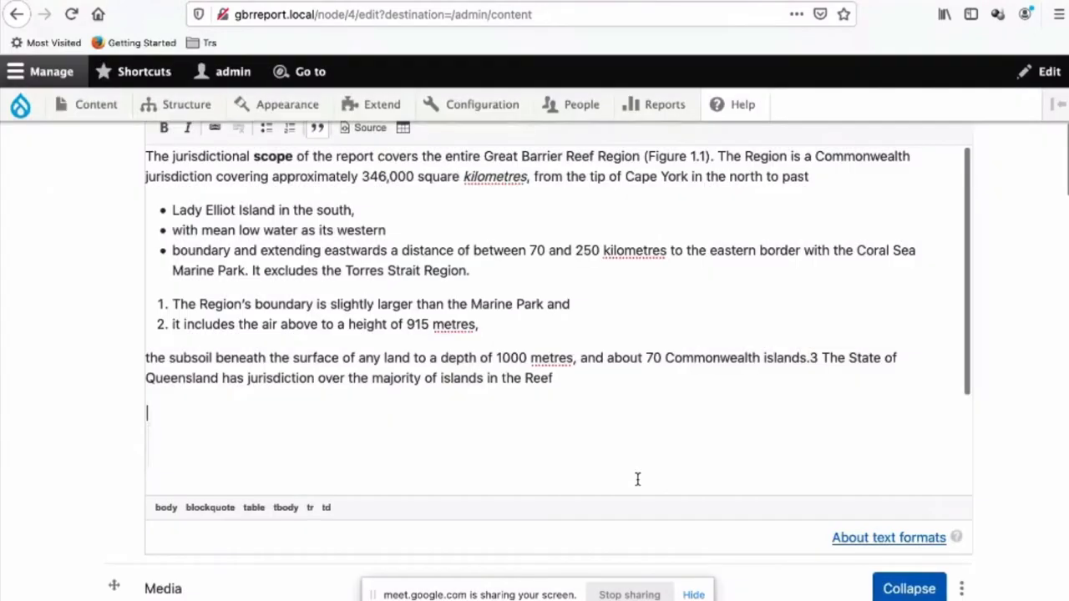
pyautogui.write('12')
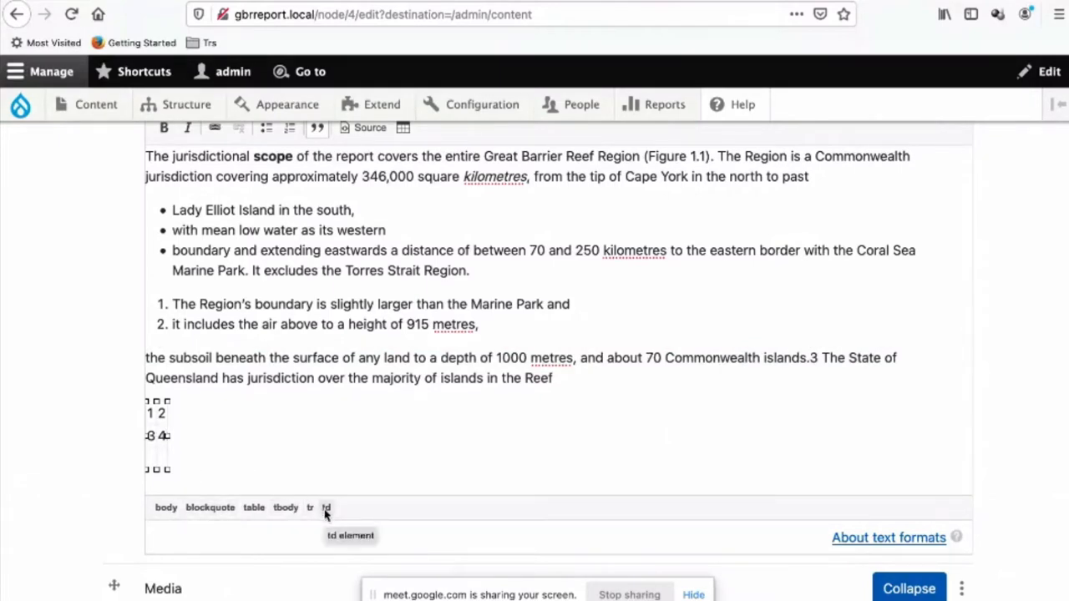
pyautogui.moveTo(326, 421)
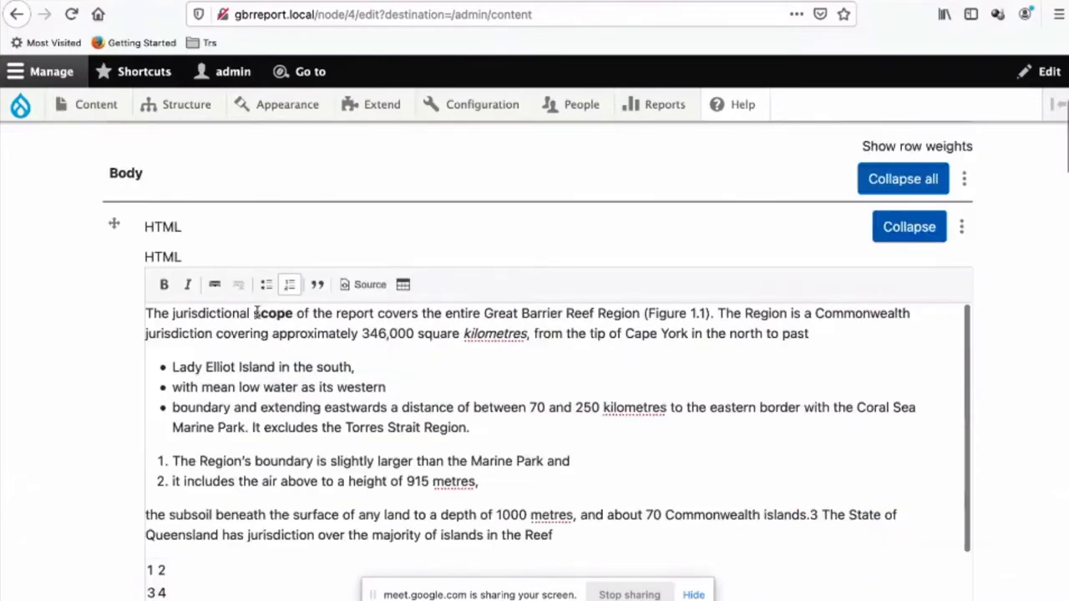
# Switch the body to HTML source view to reveal the list, blockquote and table markup
pyautogui.scroll(-3)
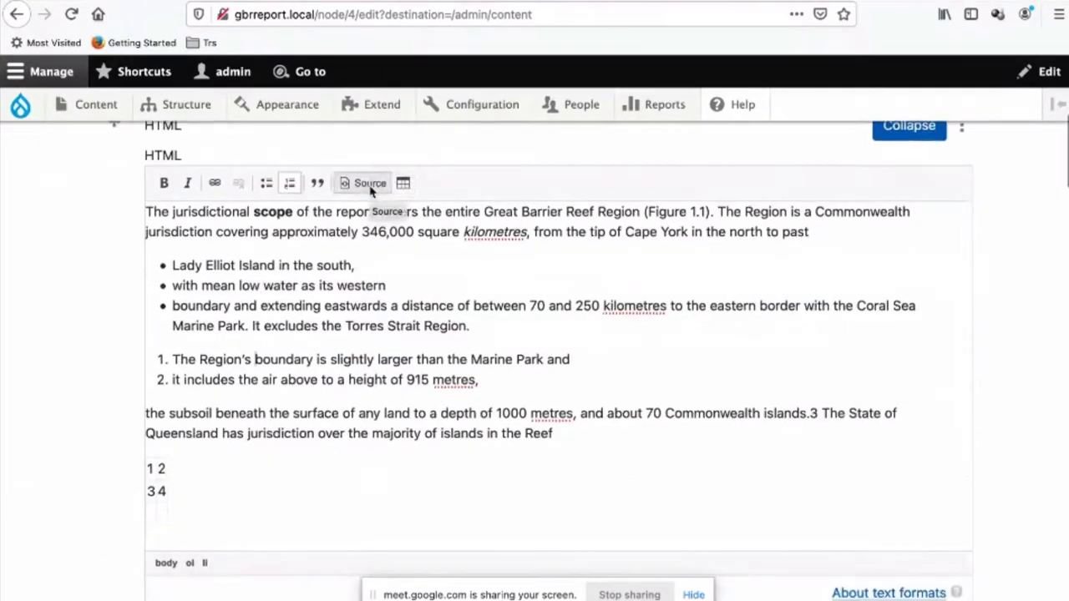
pyautogui.click(369, 182)
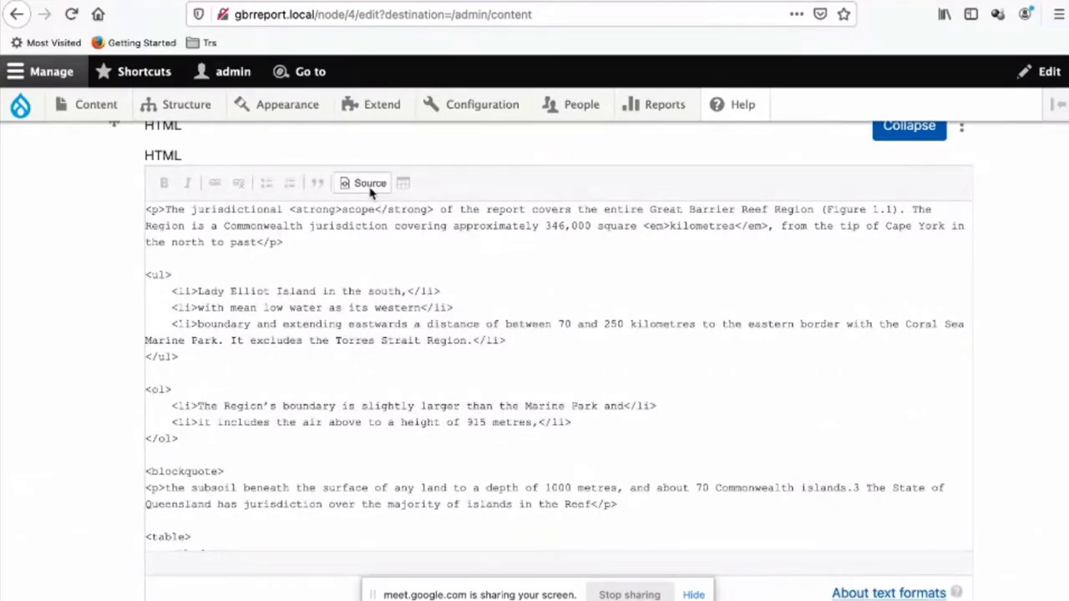
pyautogui.click(369, 182)
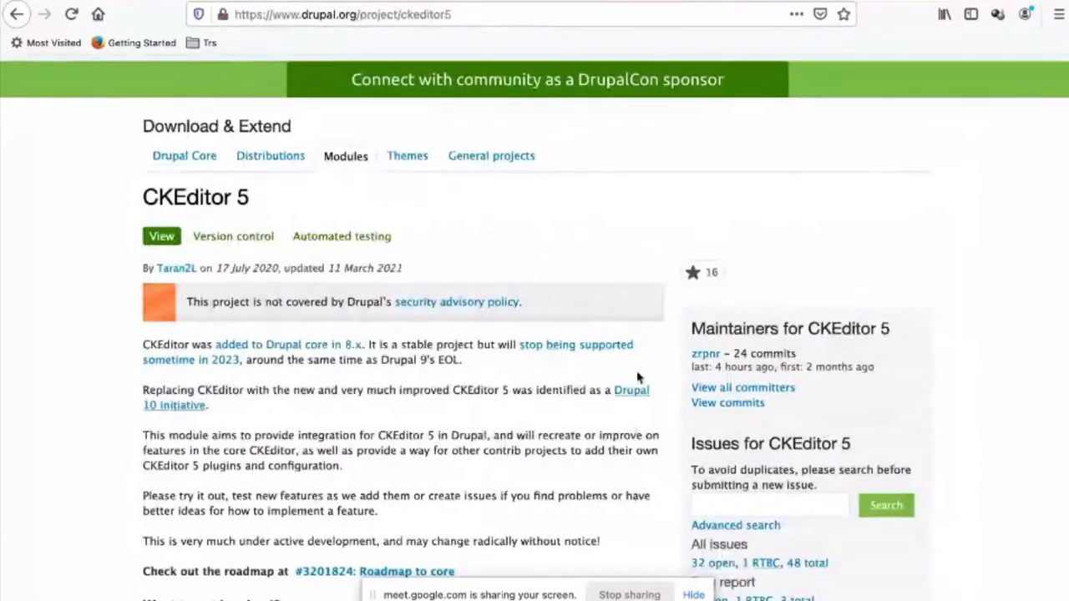
pyautogui.scroll(-3)
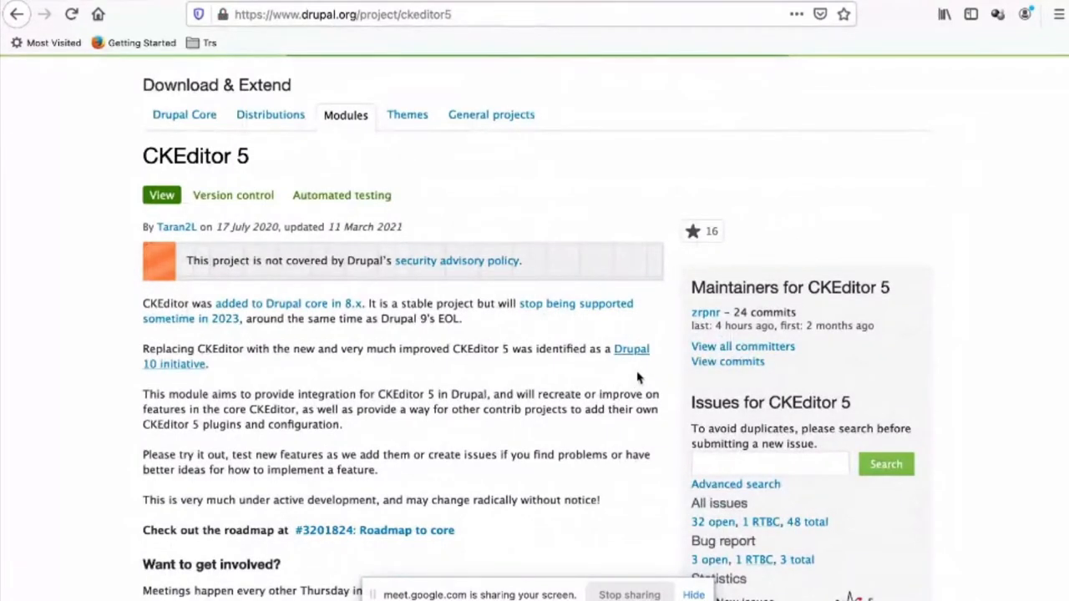
pyautogui.moveTo(634, 343)
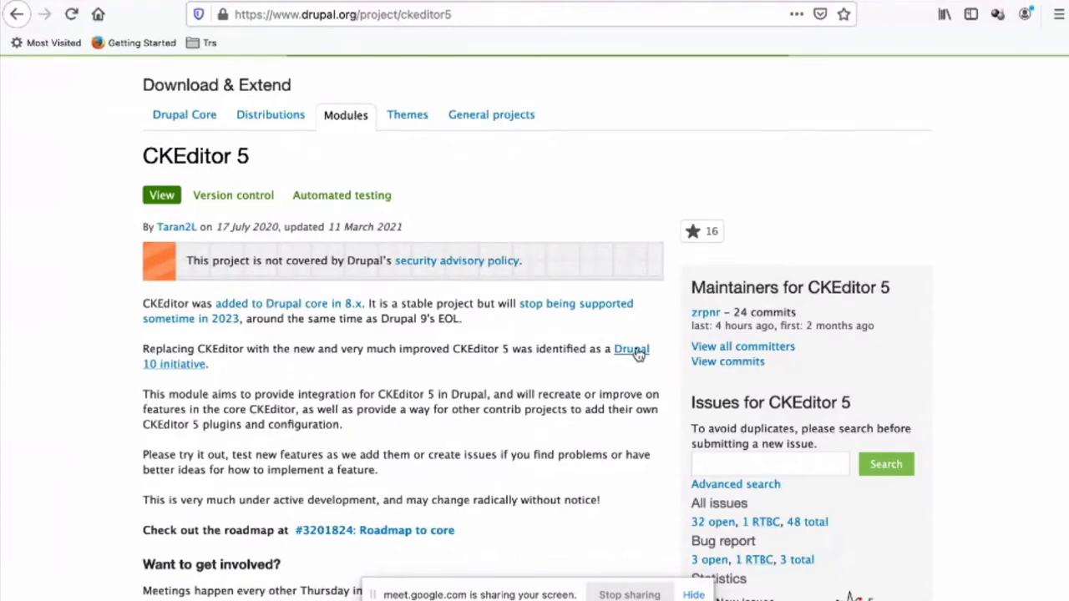
pyautogui.scroll(-3)
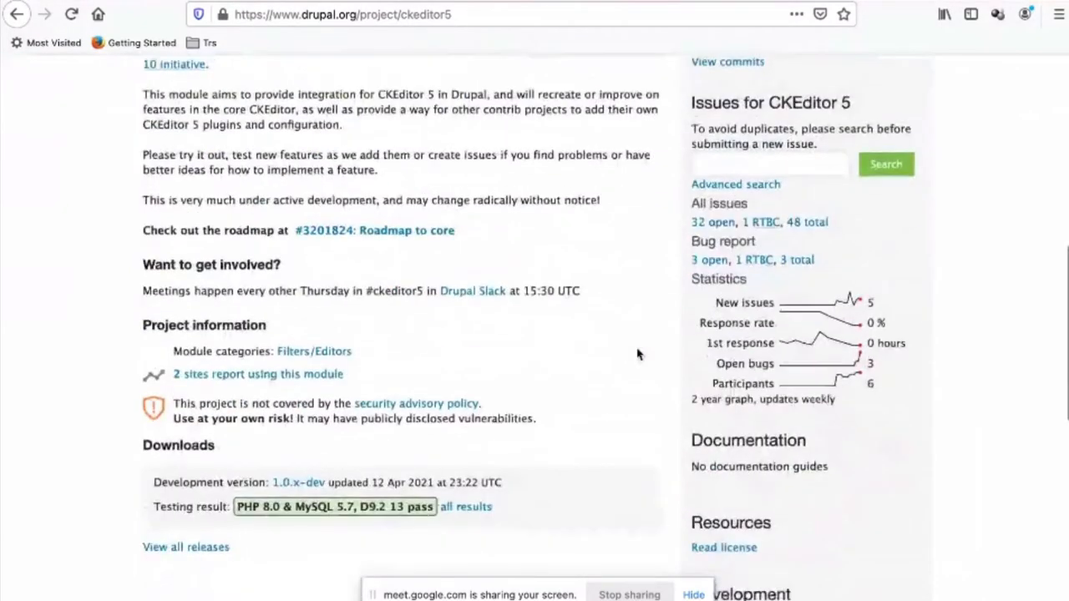
pyautogui.scroll(-3)
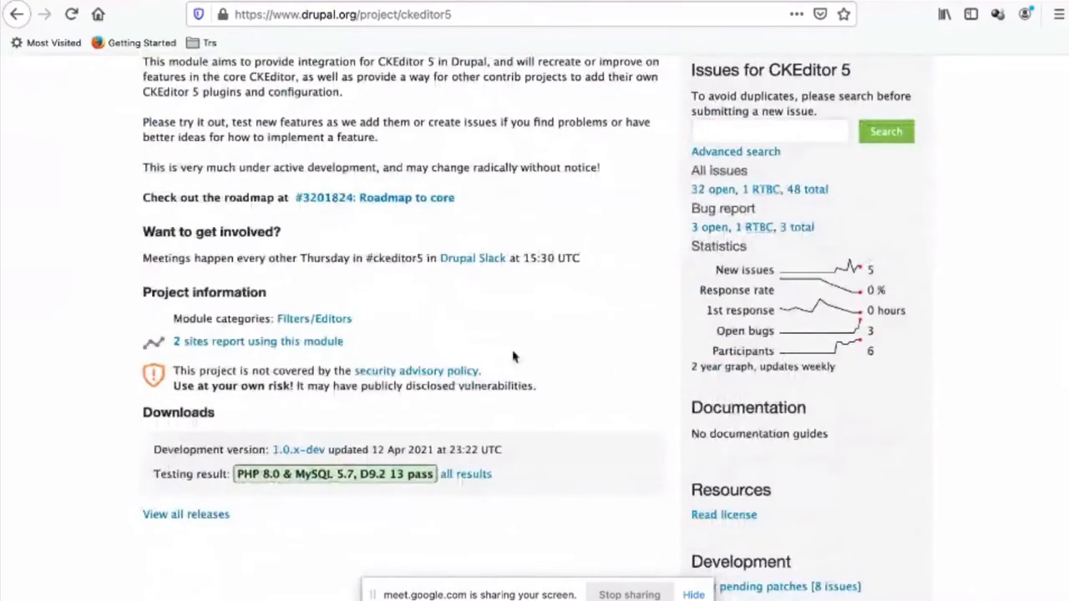
pyautogui.scroll(3)
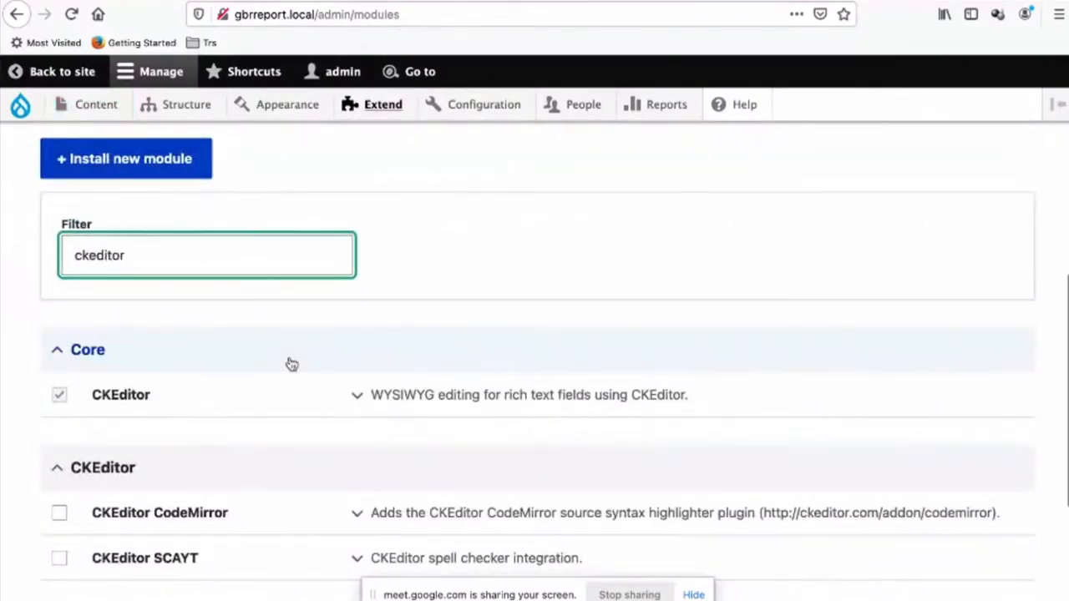
# Tick the CKEditor 5 module on the Extend page and install it
pyautogui.scroll(-3)
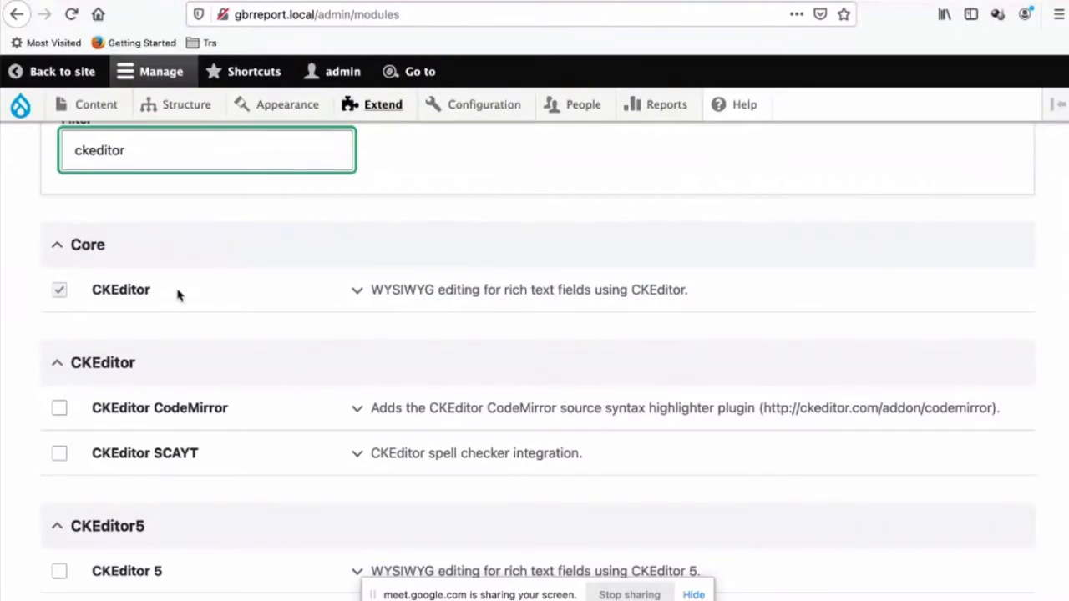
pyautogui.scroll(-3)
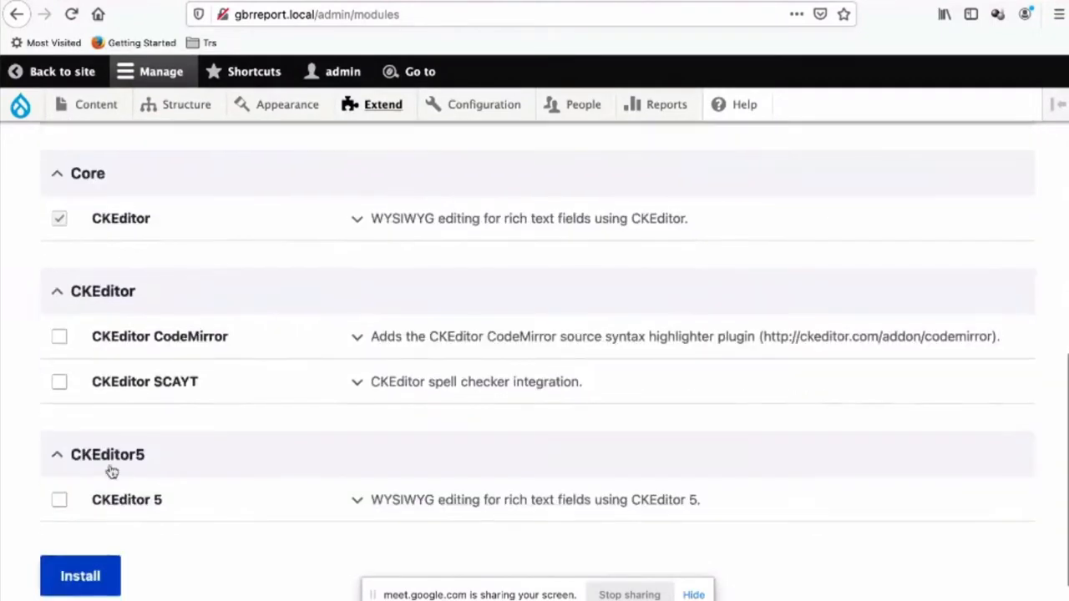
pyautogui.click(61, 499)
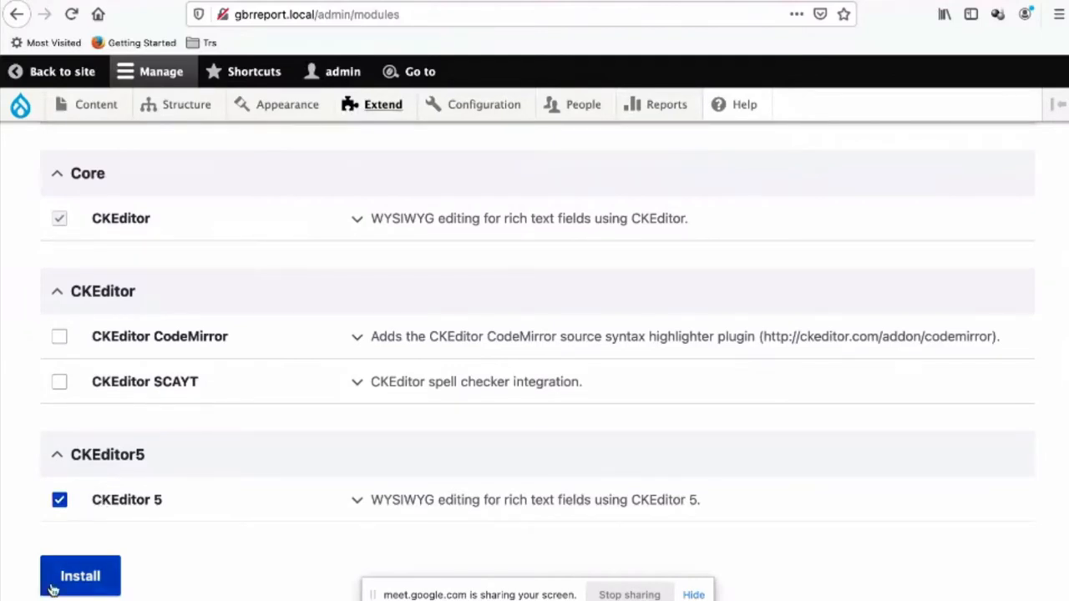
pyautogui.click(80, 574)
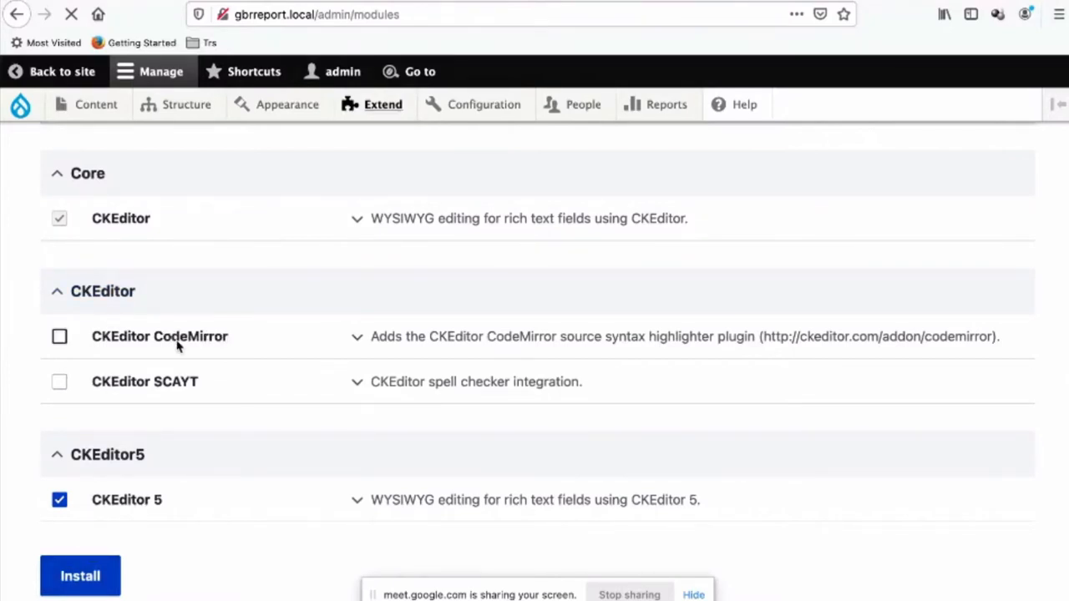
pyautogui.moveTo(230, 341)
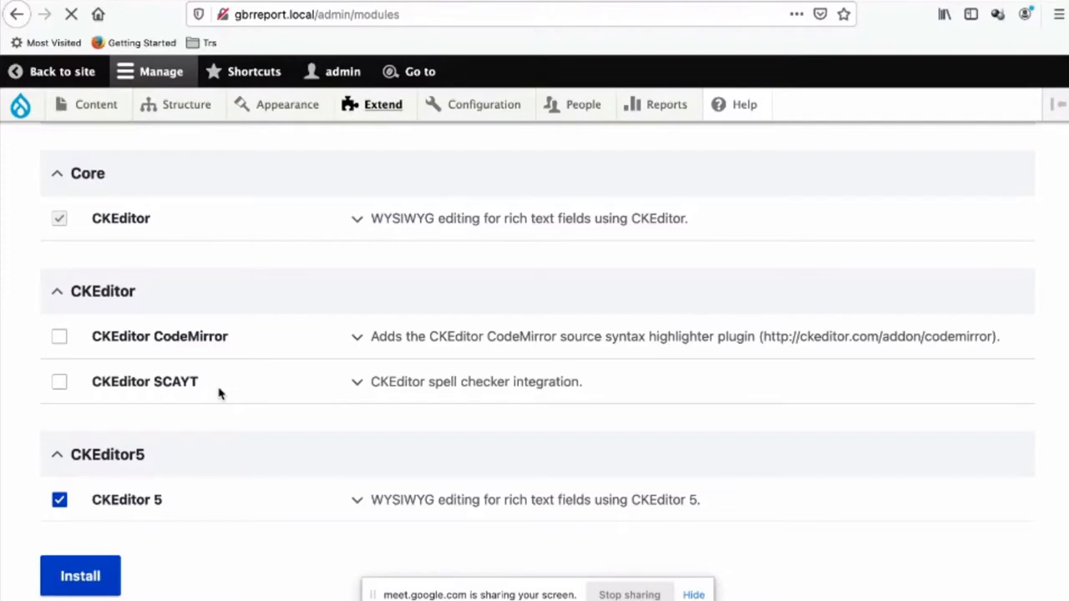
pyautogui.moveTo(262, 347)
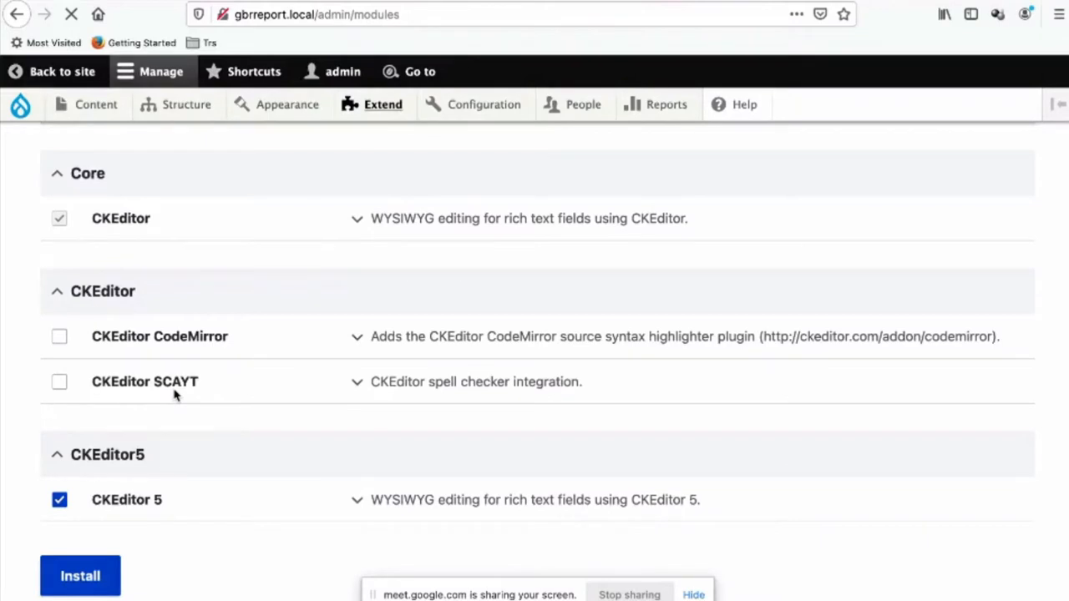
pyautogui.click(80, 574)
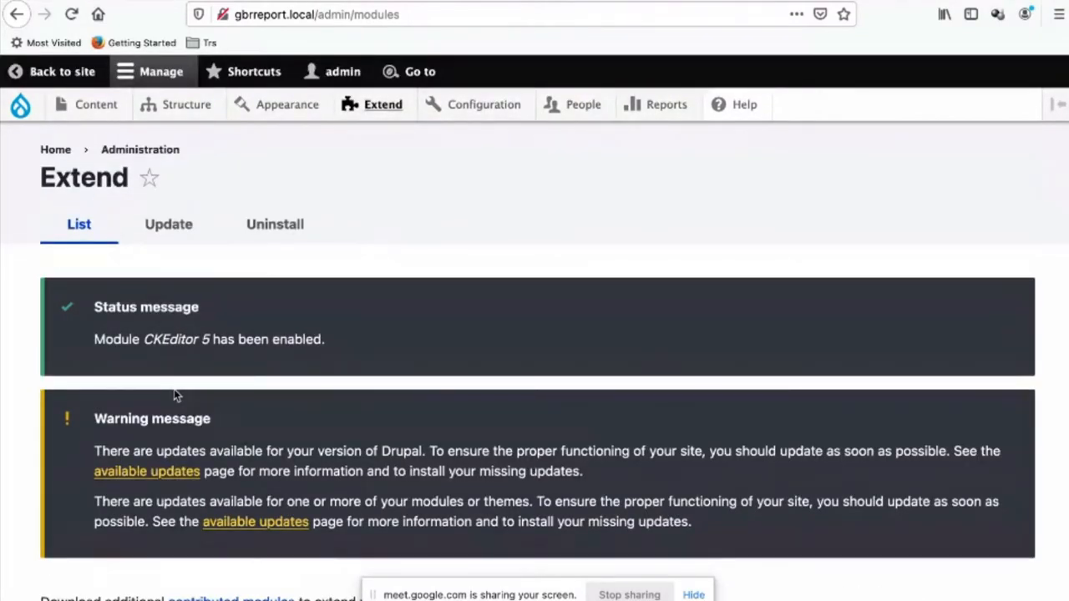
# Review the 'Module CKEditor 5 has been enabled' confirmation on the Extend page
pyautogui.scroll(-3)
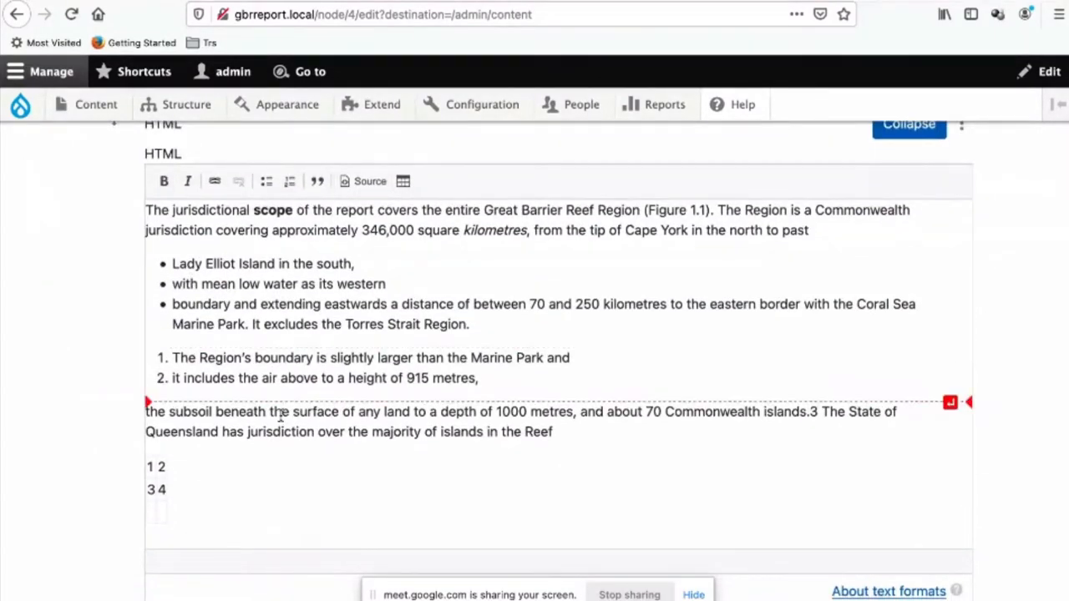
pyautogui.scroll(-3)
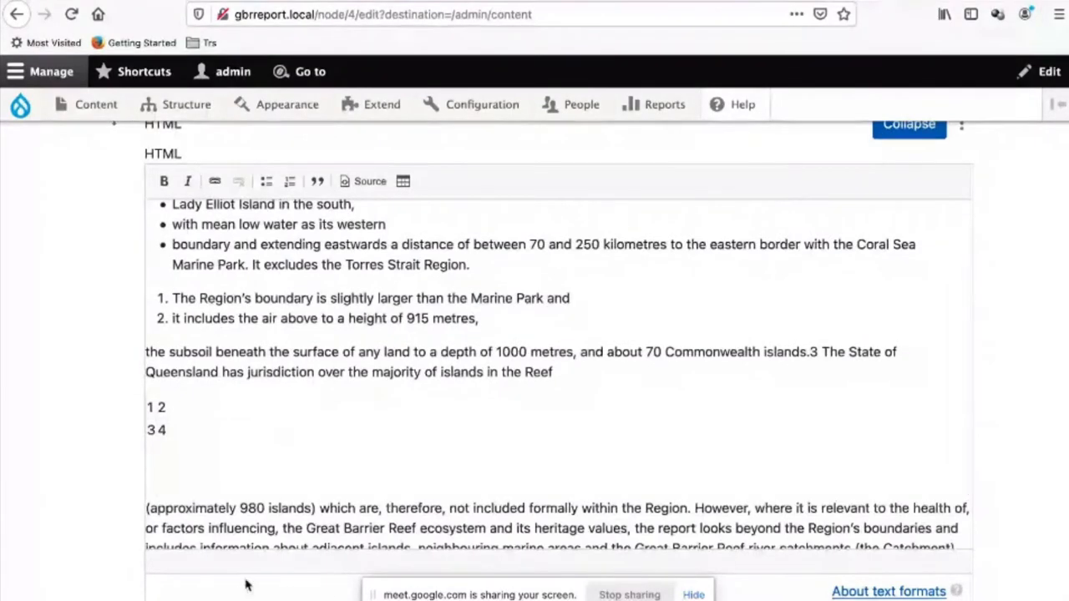
pyautogui.moveTo(44, 334)
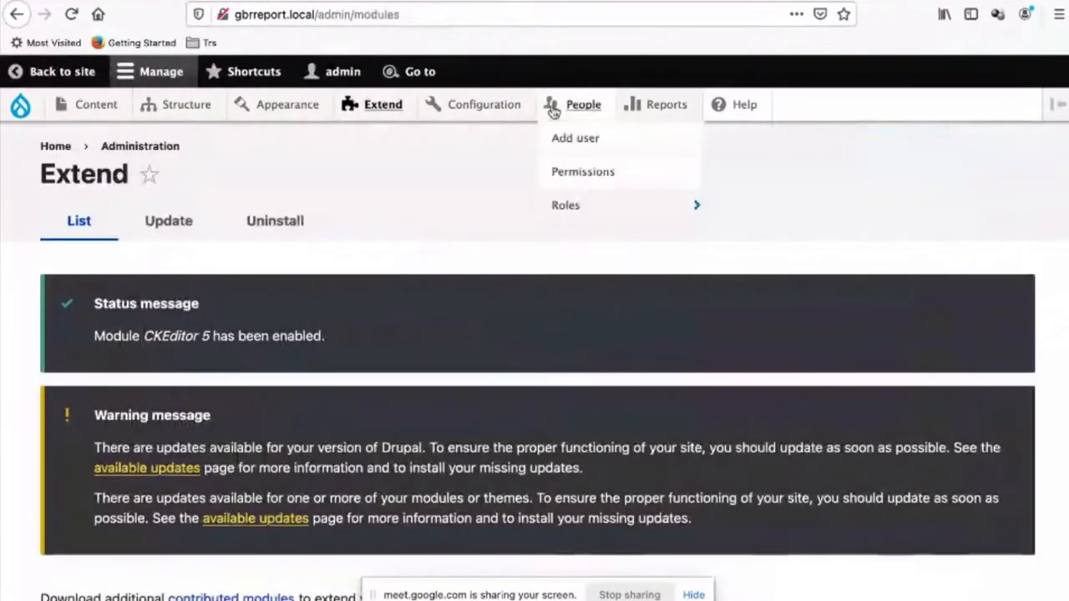
# Go to Configuration, Content authoring, Text formats and editors
pyautogui.click(484, 104)
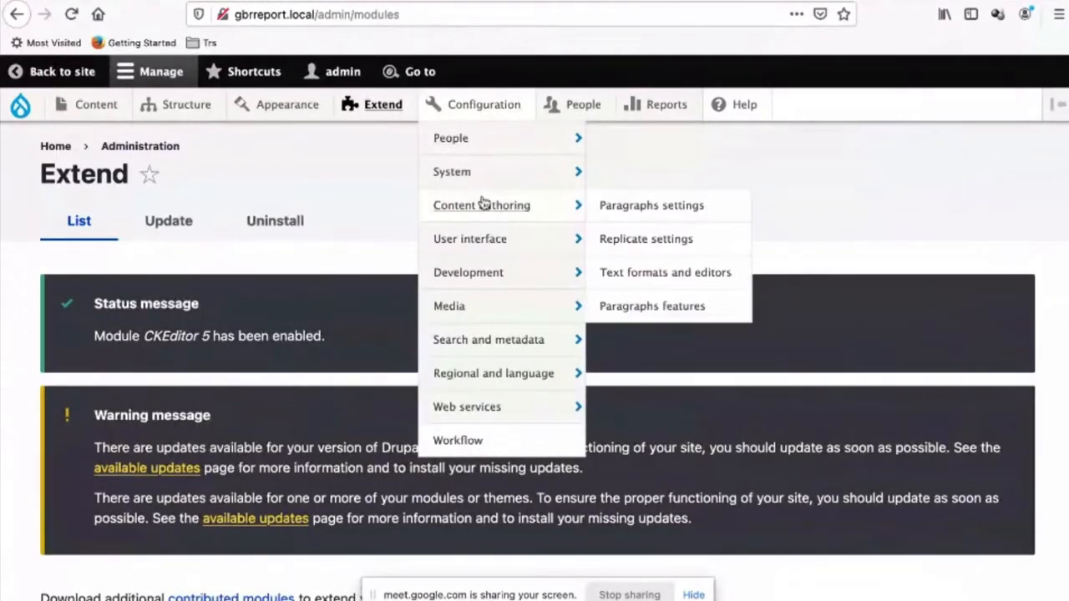
pyautogui.click(664, 272)
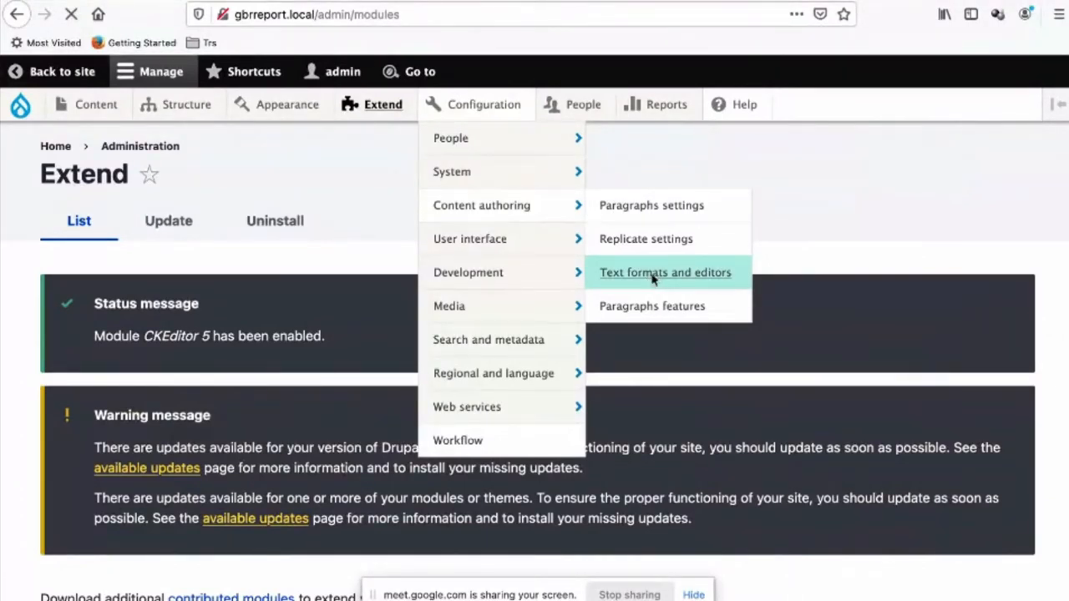
pyautogui.click(665, 273)
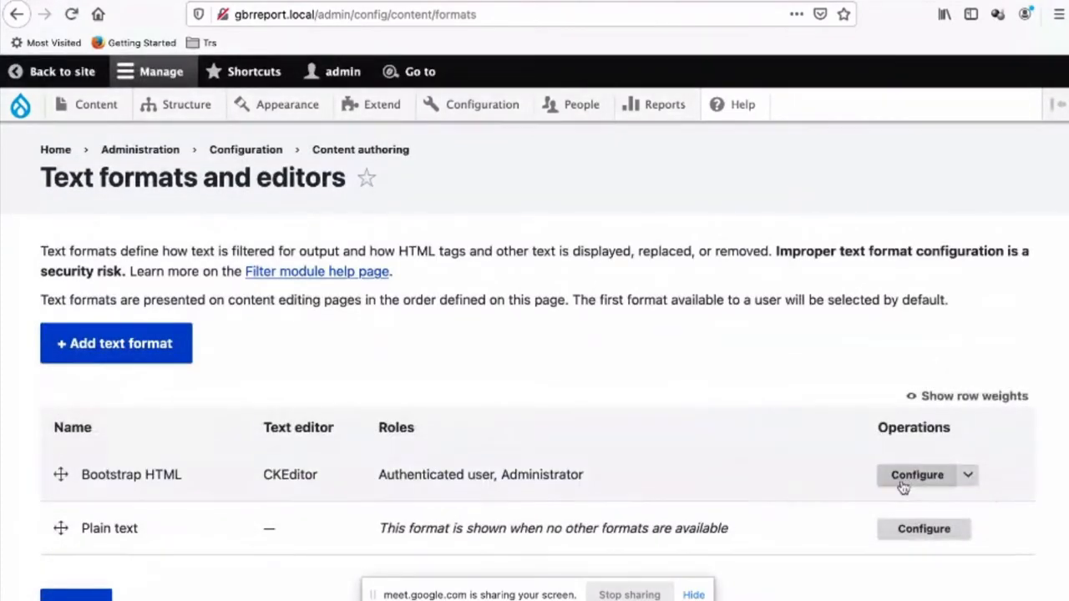
# Open the Configure page of the Bootstrap HTML text format
pyautogui.click(917, 474)
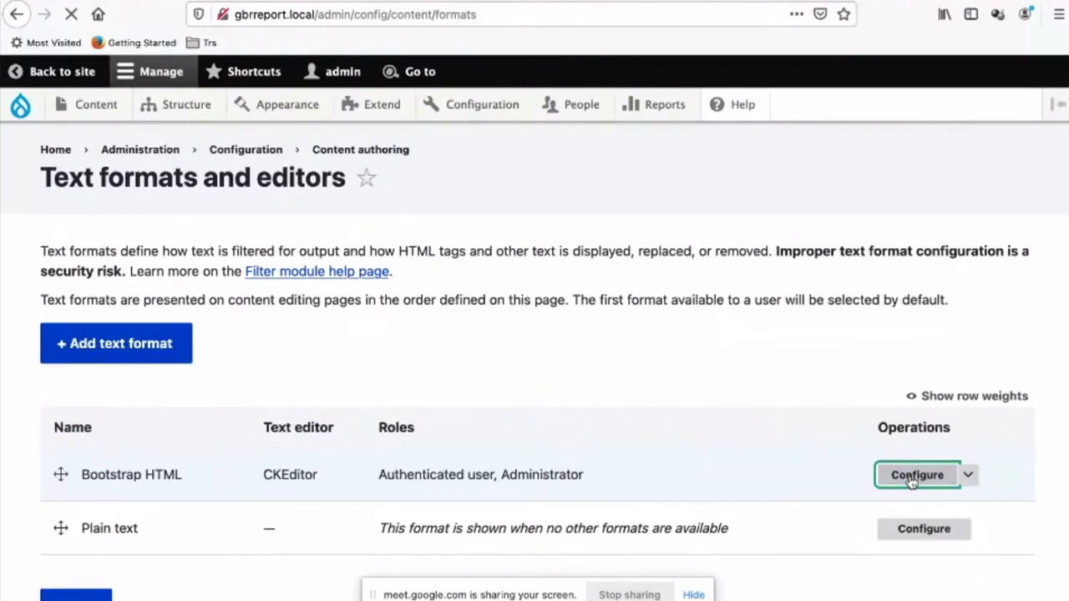
pyautogui.click(917, 474)
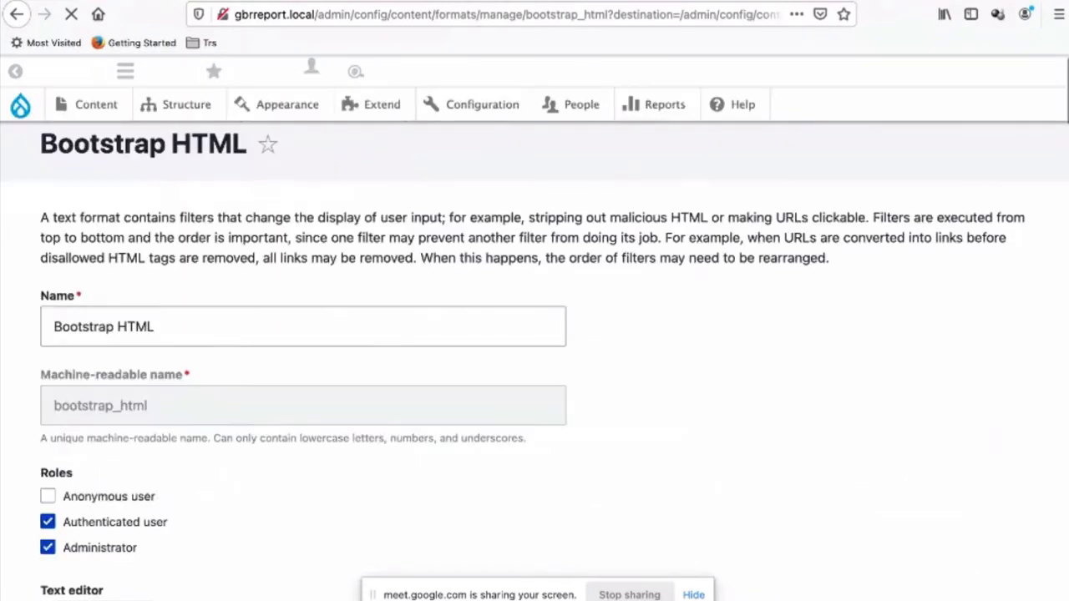
# Change the Bootstrap HTML format's text editor from CKEditor to CKEditor 5
pyautogui.scroll(-3)
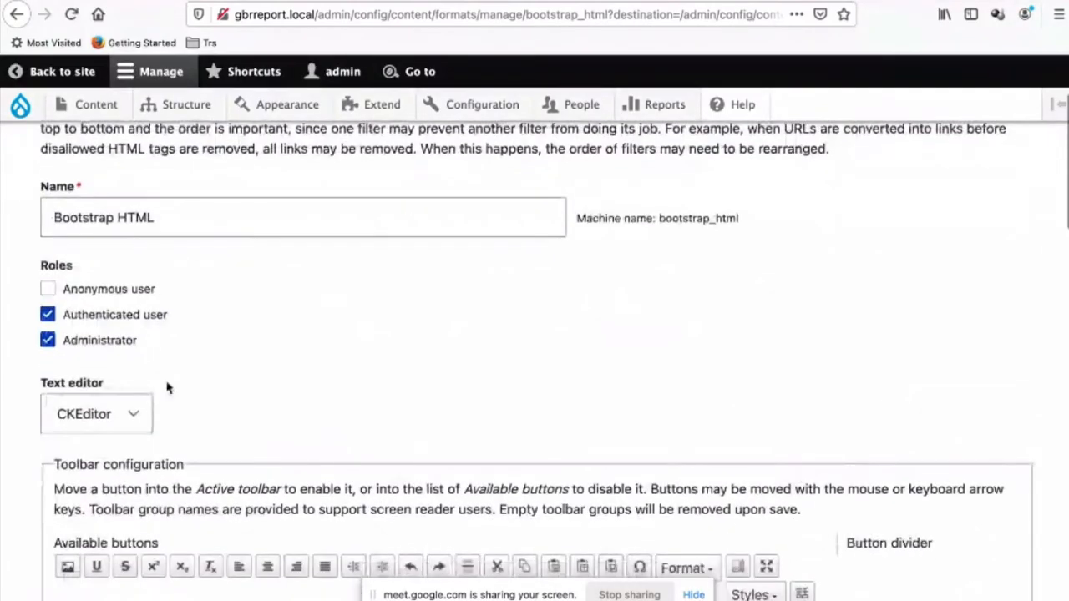
pyautogui.click(97, 414)
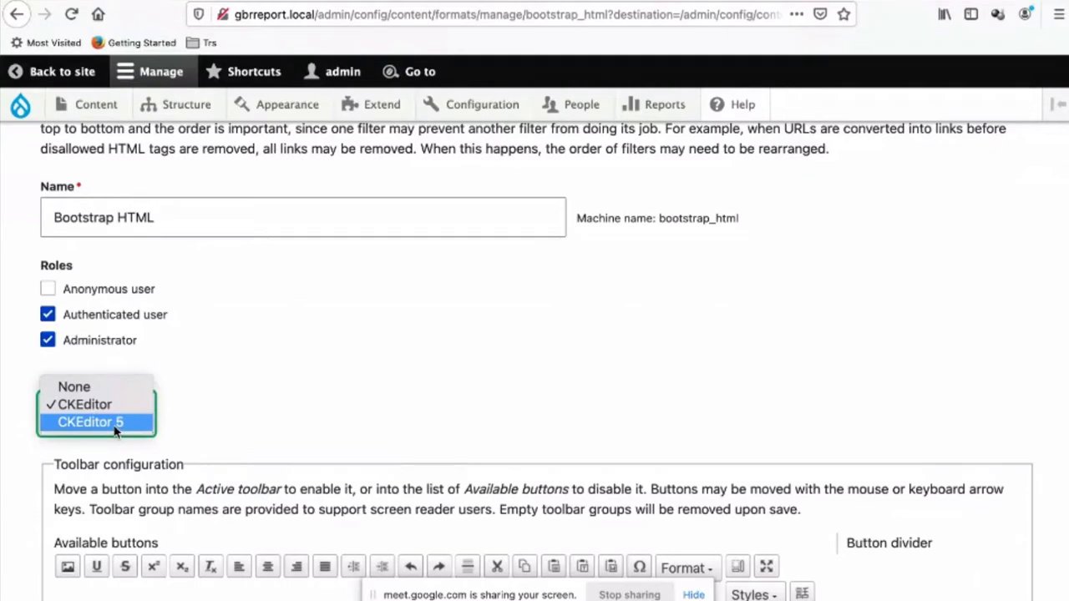
pyautogui.moveTo(85, 404)
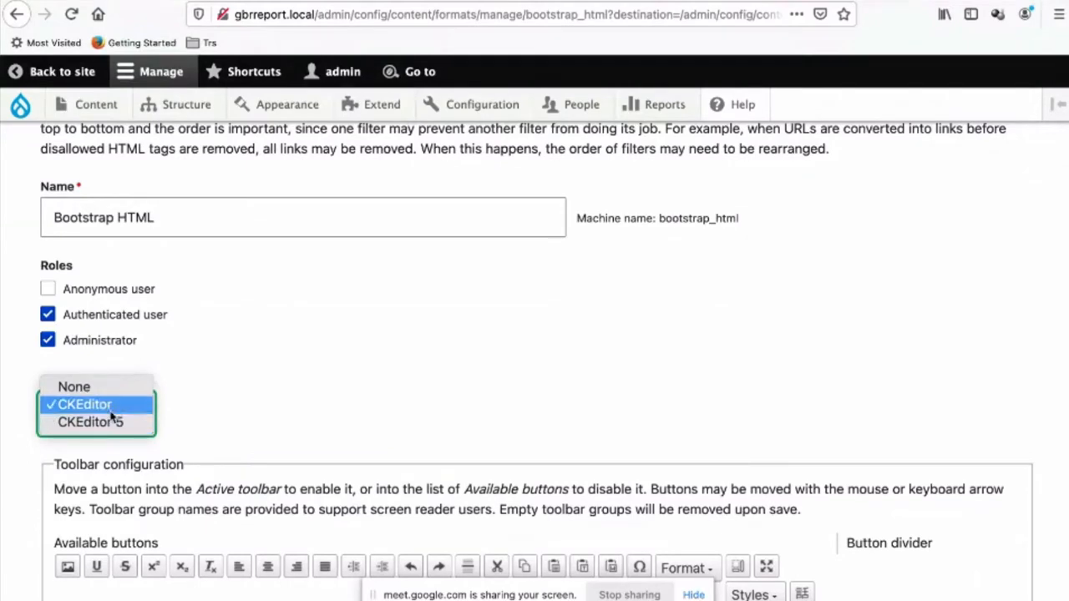
pyautogui.moveTo(90, 421)
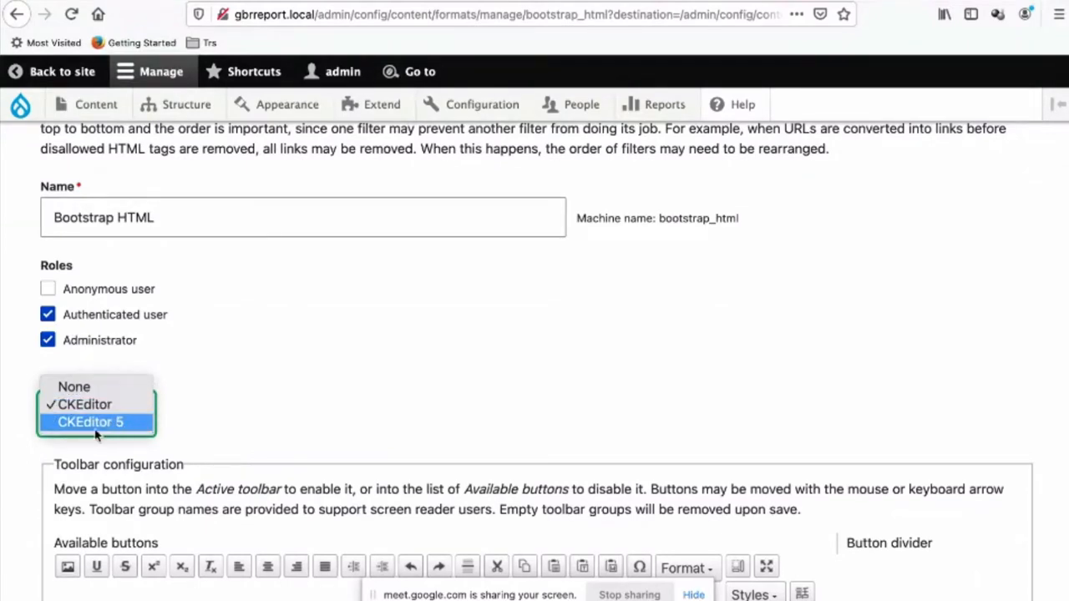
pyautogui.click(90, 421)
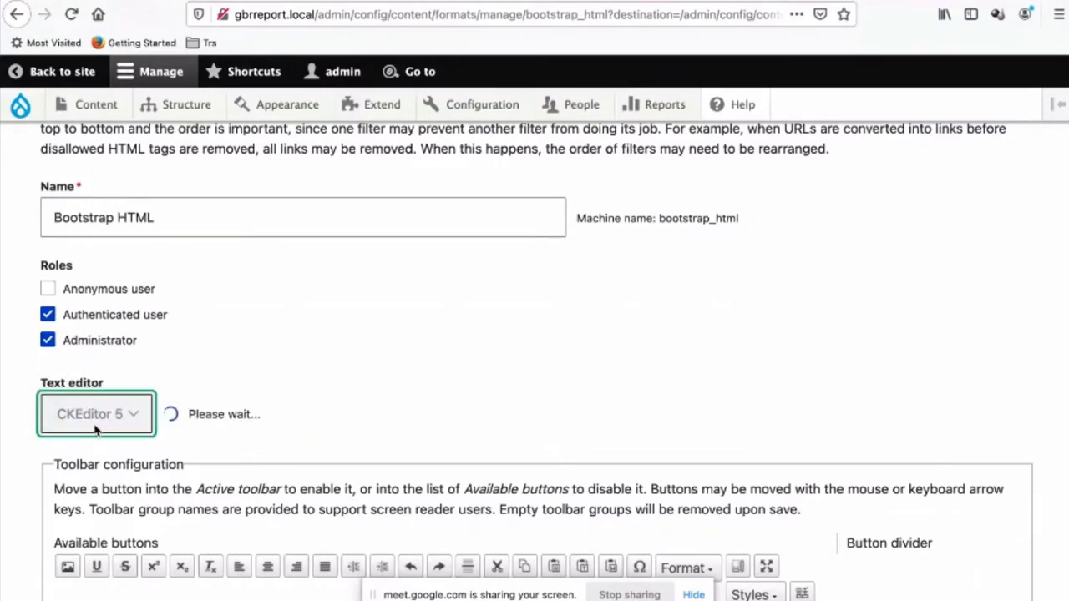
pyautogui.scroll(-3)
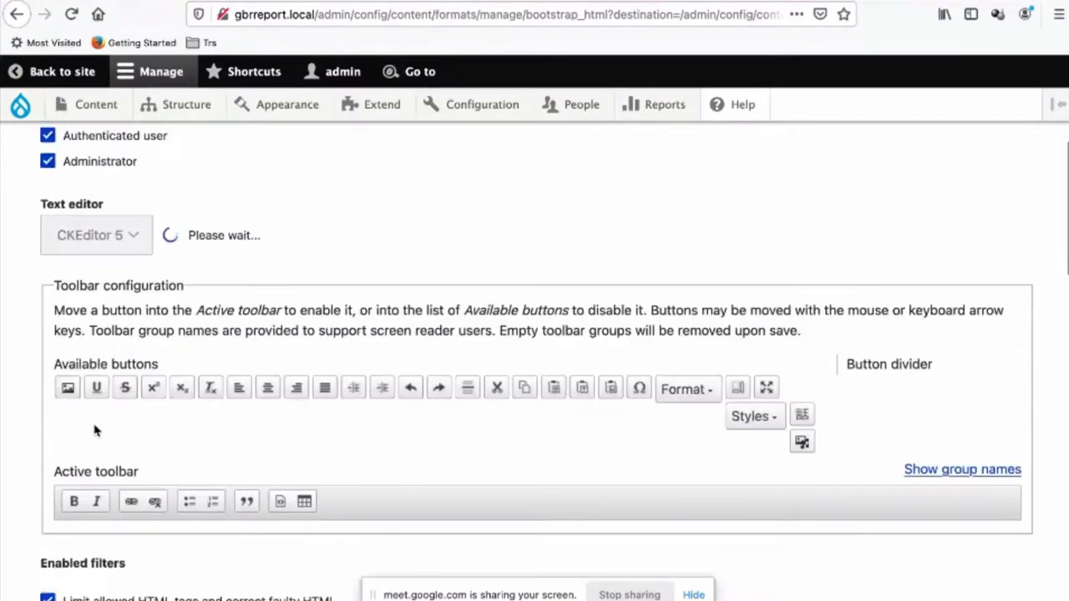
pyautogui.click(95, 233)
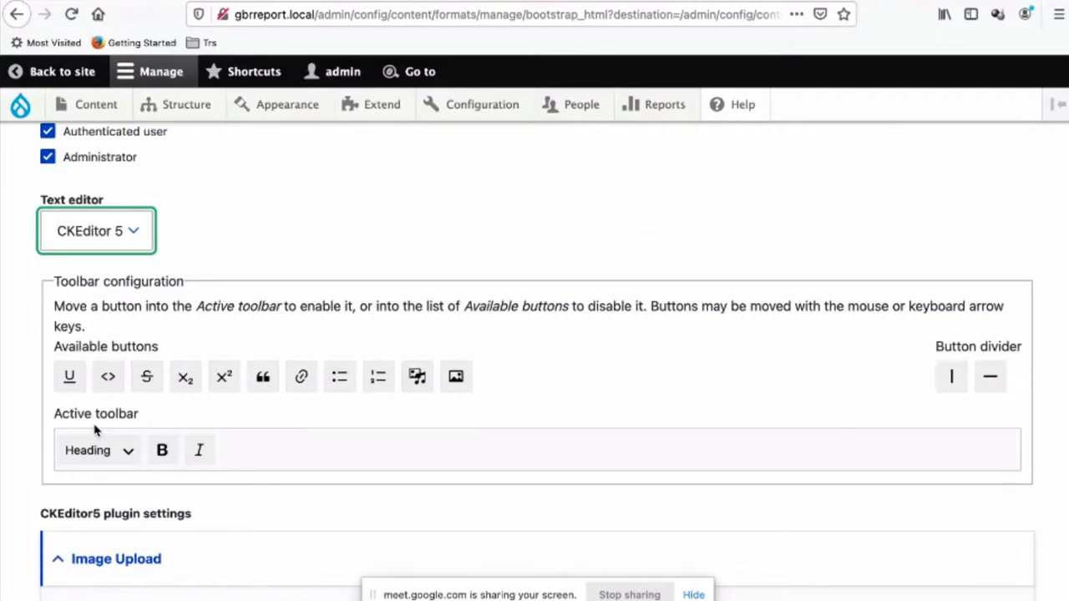
pyautogui.click(95, 230)
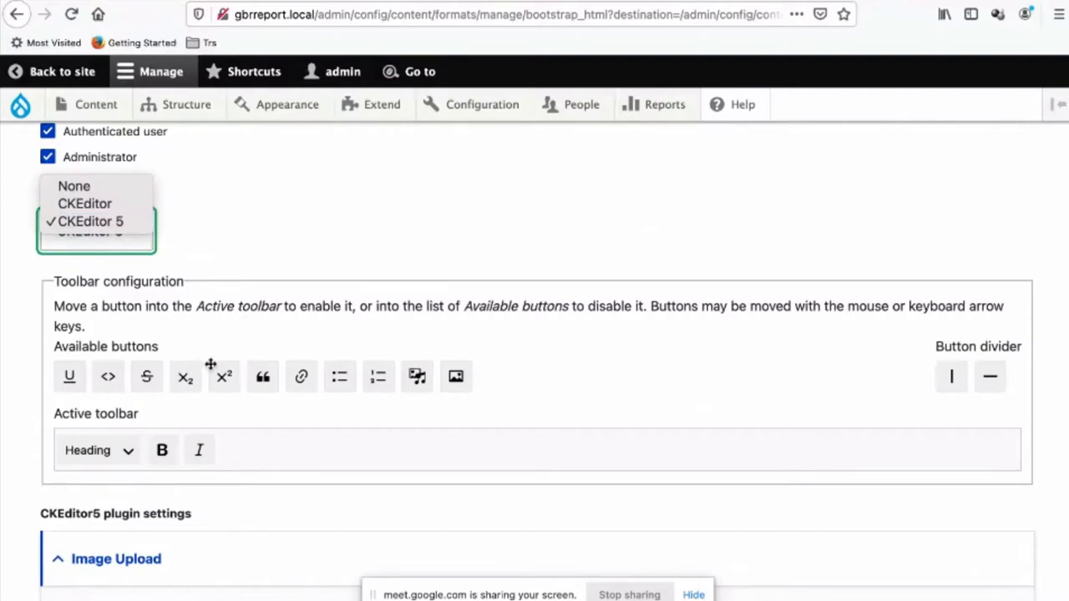
pyautogui.moveTo(50, 378)
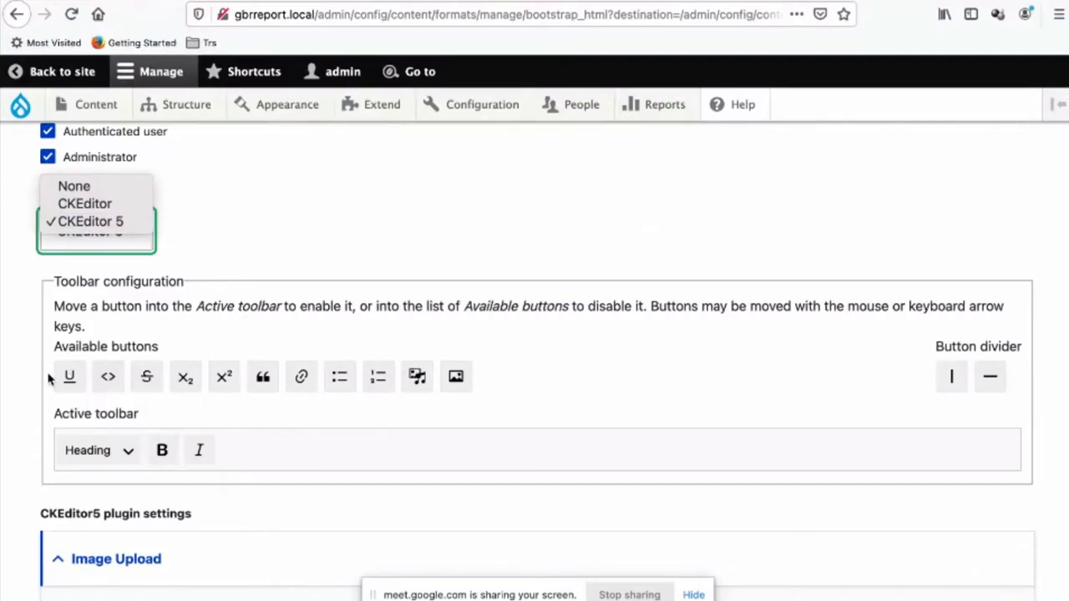
pyautogui.moveTo(93, 366)
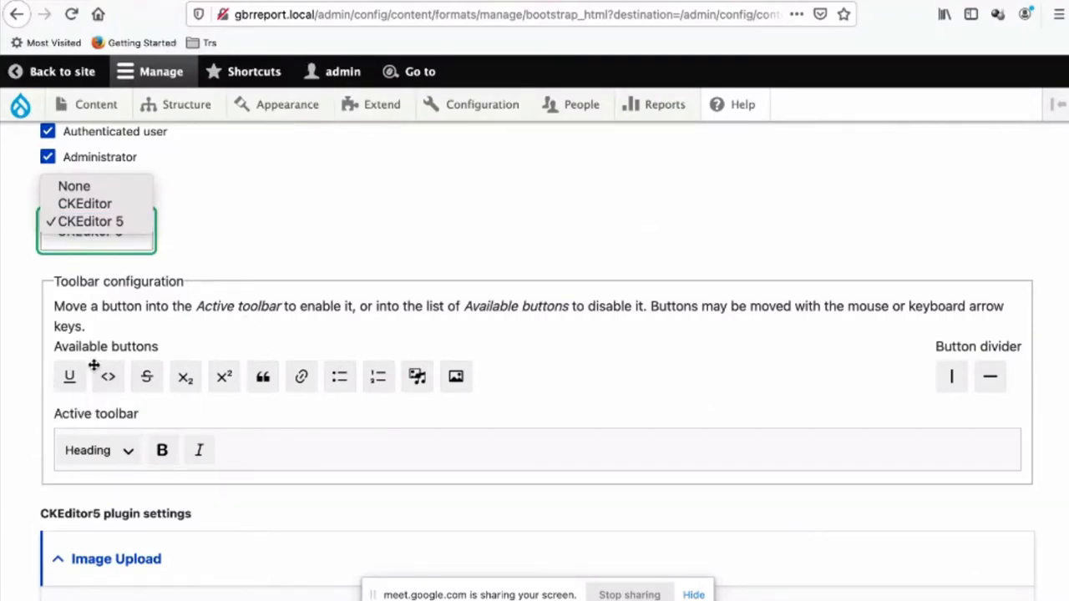
pyautogui.moveTo(164, 368)
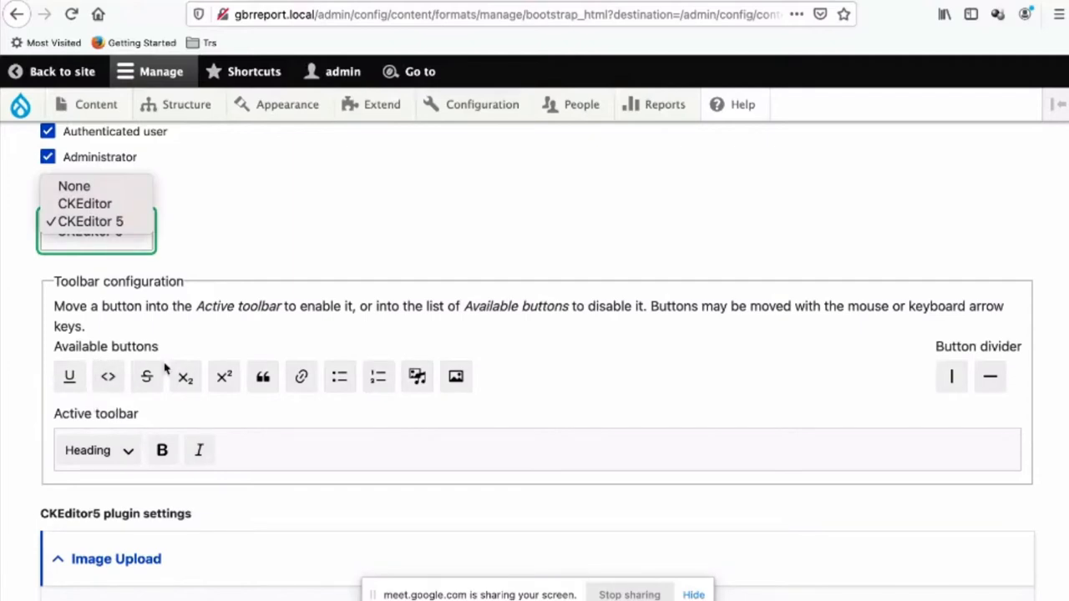
pyautogui.click(83, 203)
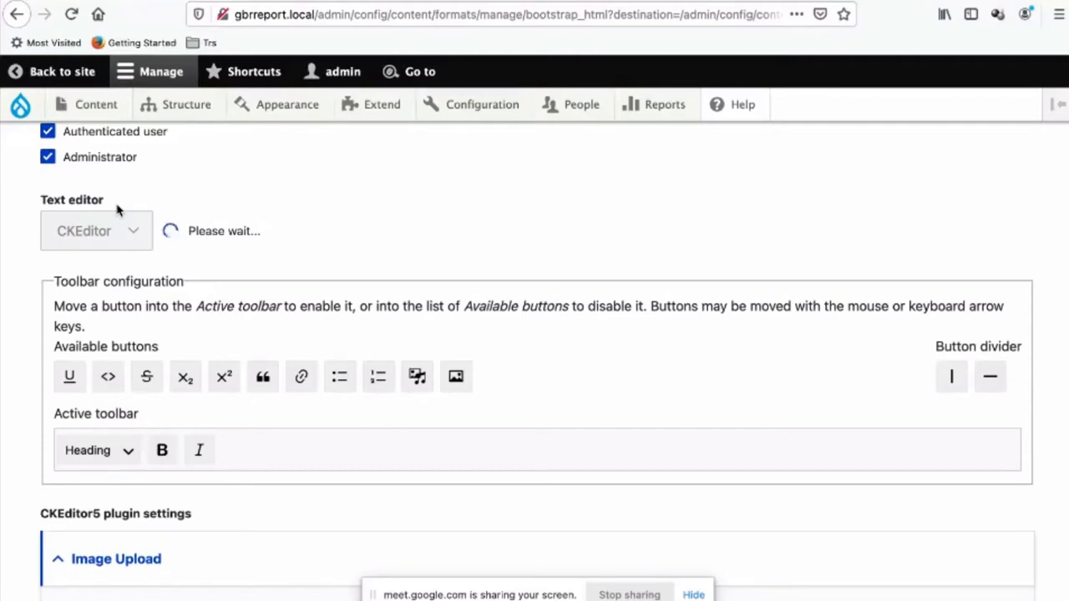
pyautogui.click(96, 230)
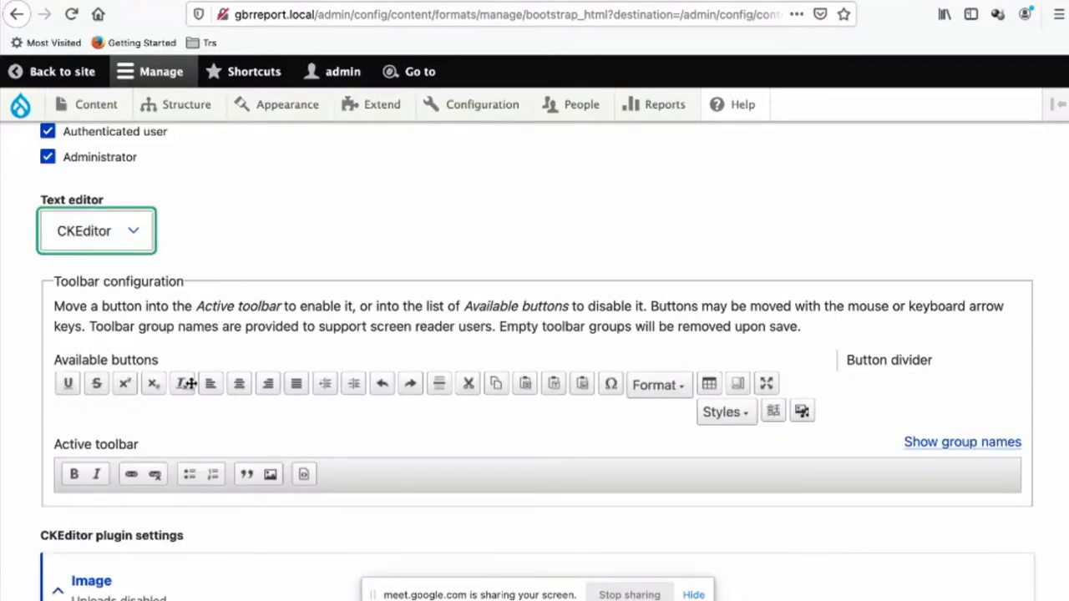
pyautogui.moveTo(224, 396)
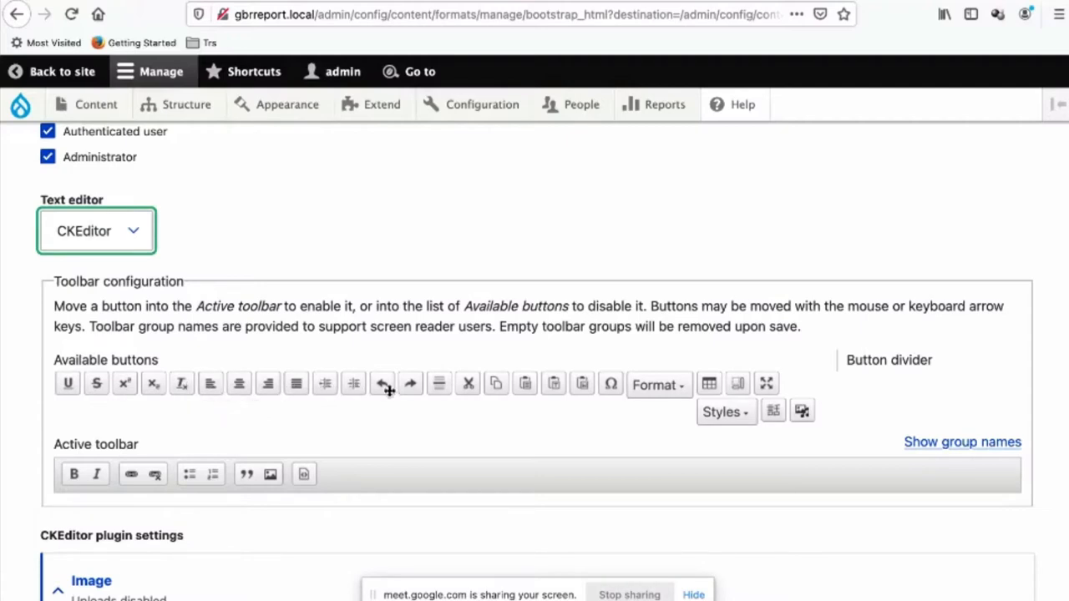
pyautogui.moveTo(434, 406)
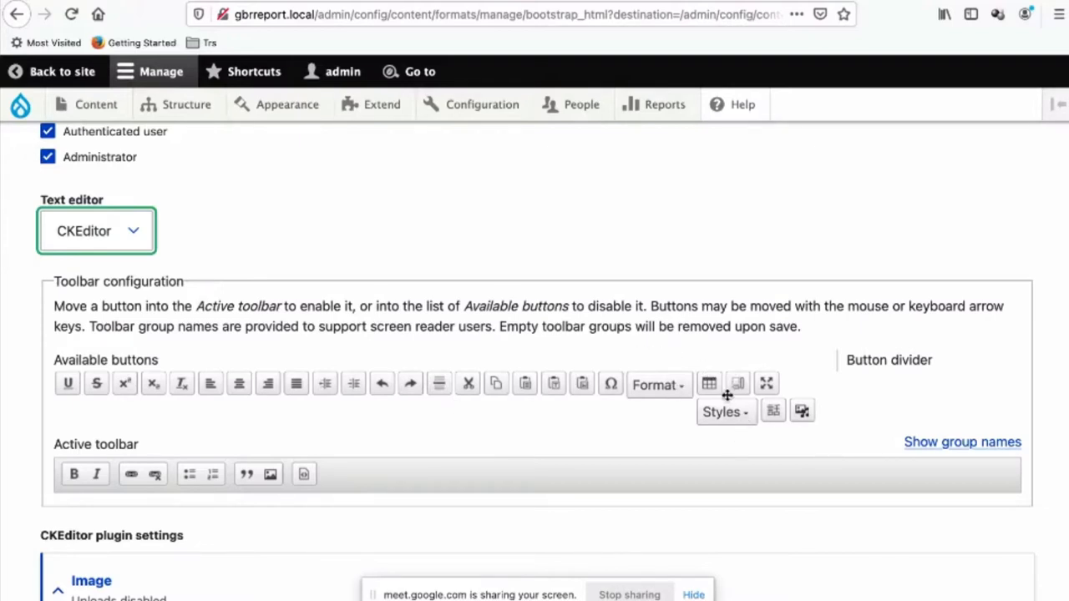
pyautogui.moveTo(217, 221)
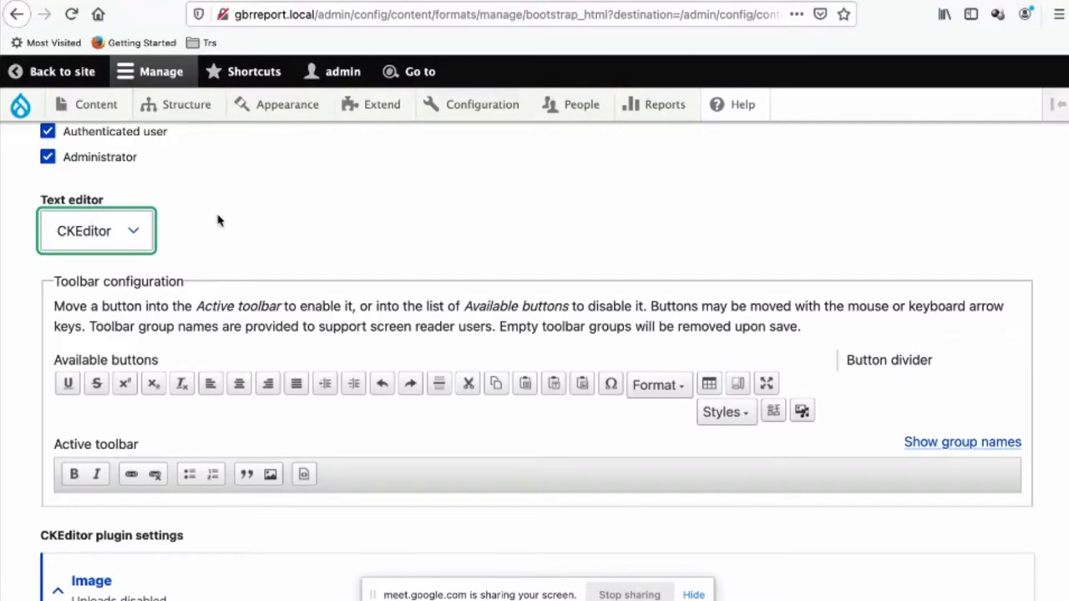
pyautogui.click(97, 230)
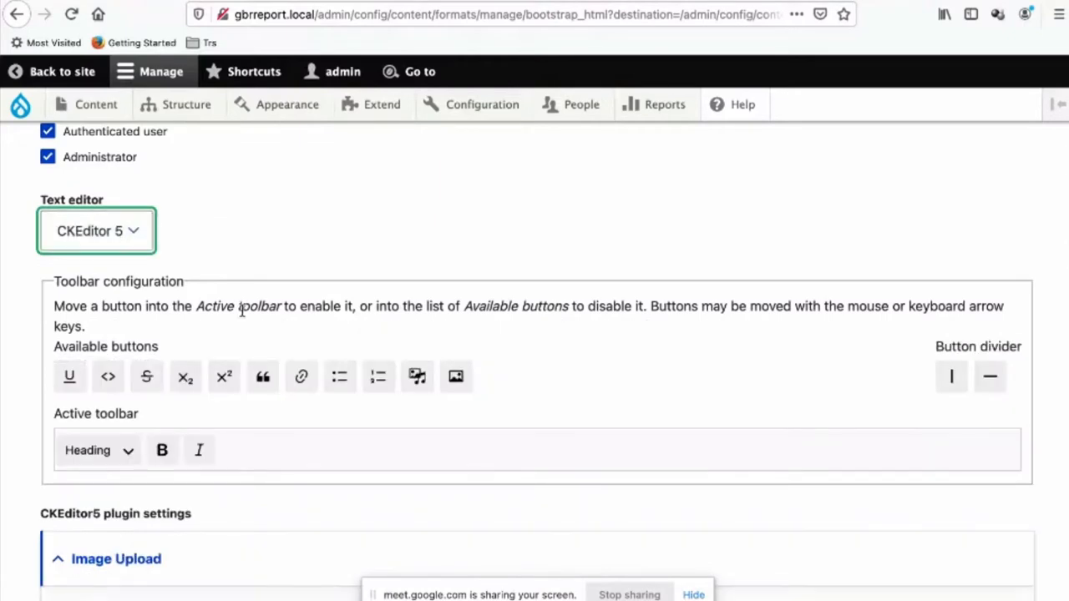
pyautogui.moveTo(187, 406)
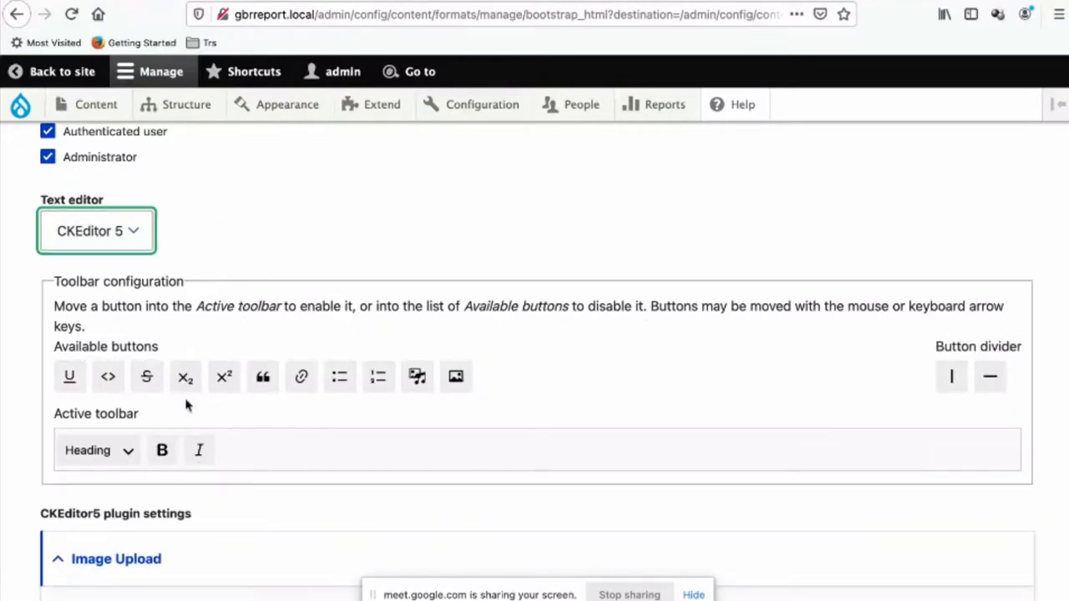
pyautogui.moveTo(327, 431)
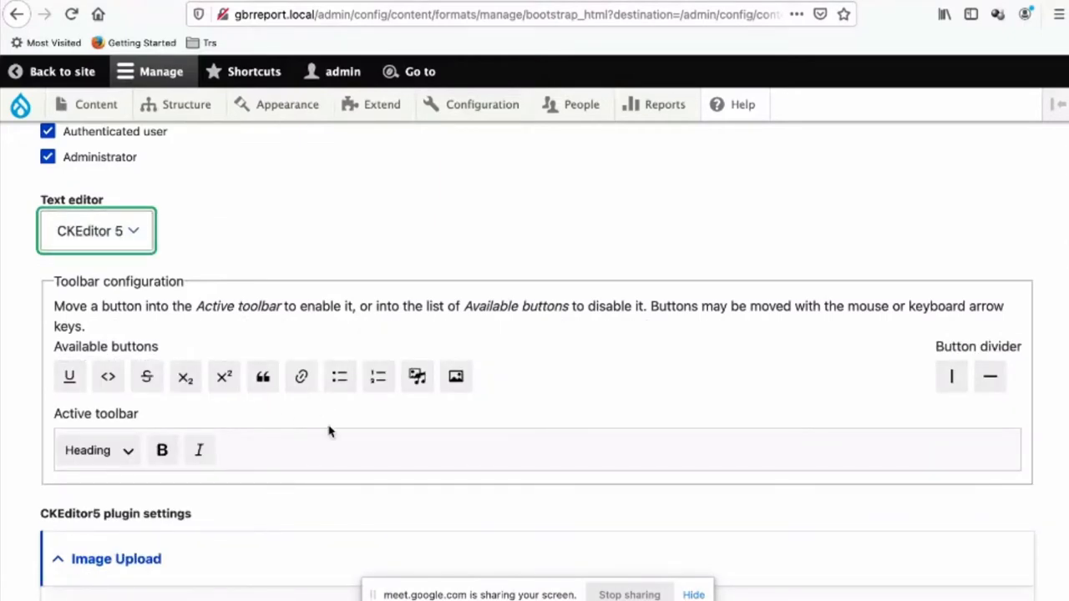
pyautogui.moveTo(339, 434)
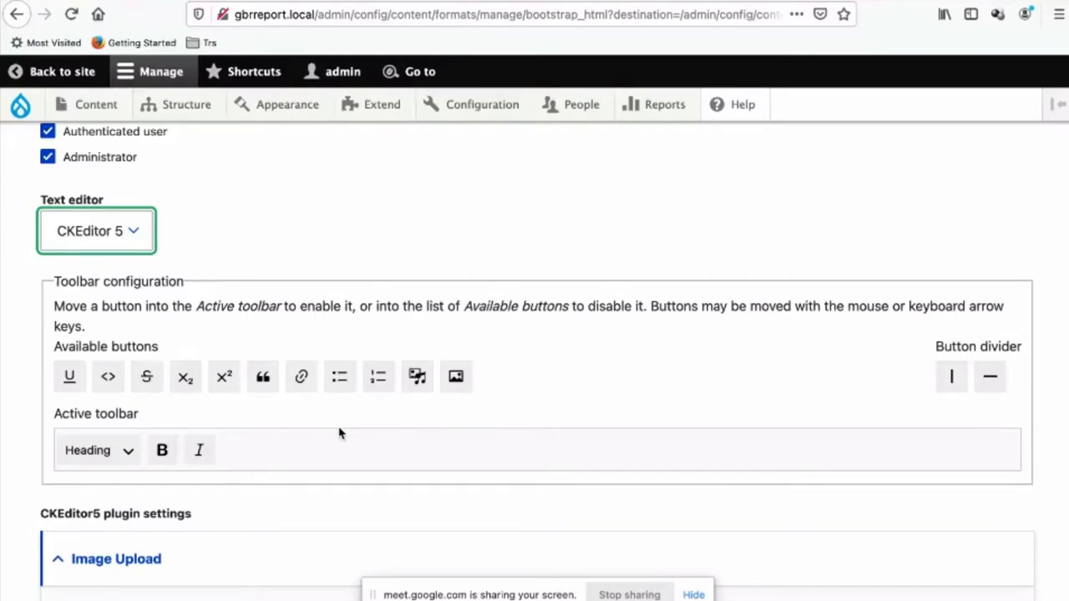
pyautogui.moveTo(339, 377)
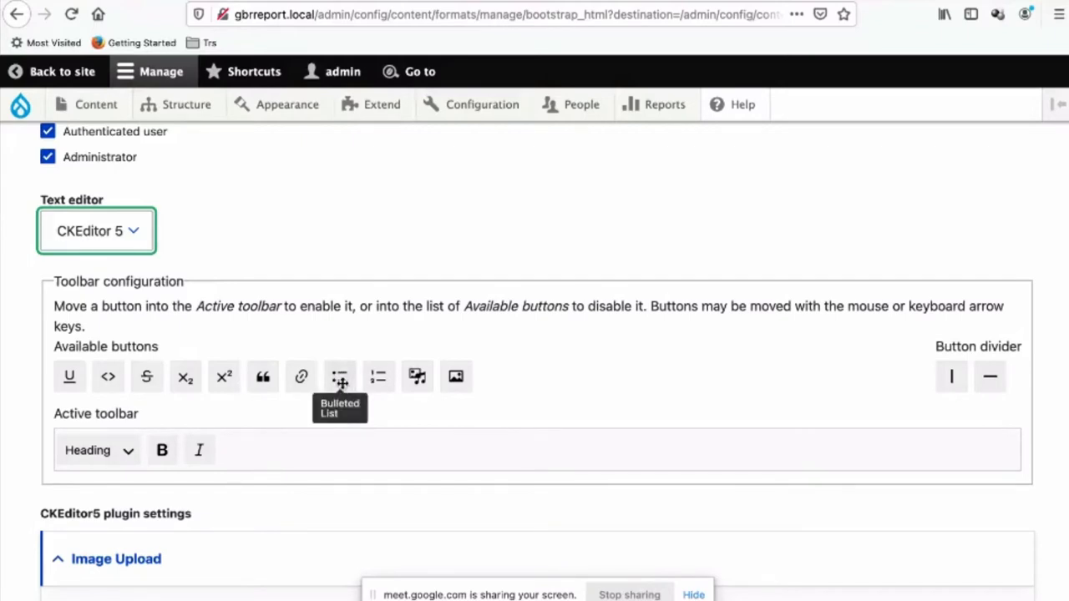
pyautogui.moveTo(351, 319)
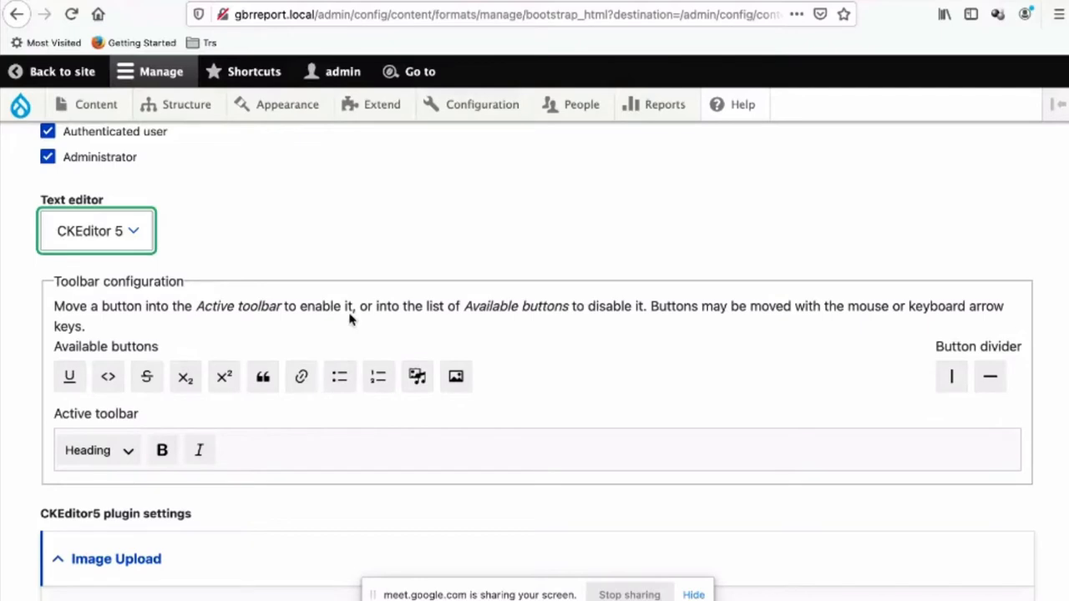
pyautogui.moveTo(339, 377)
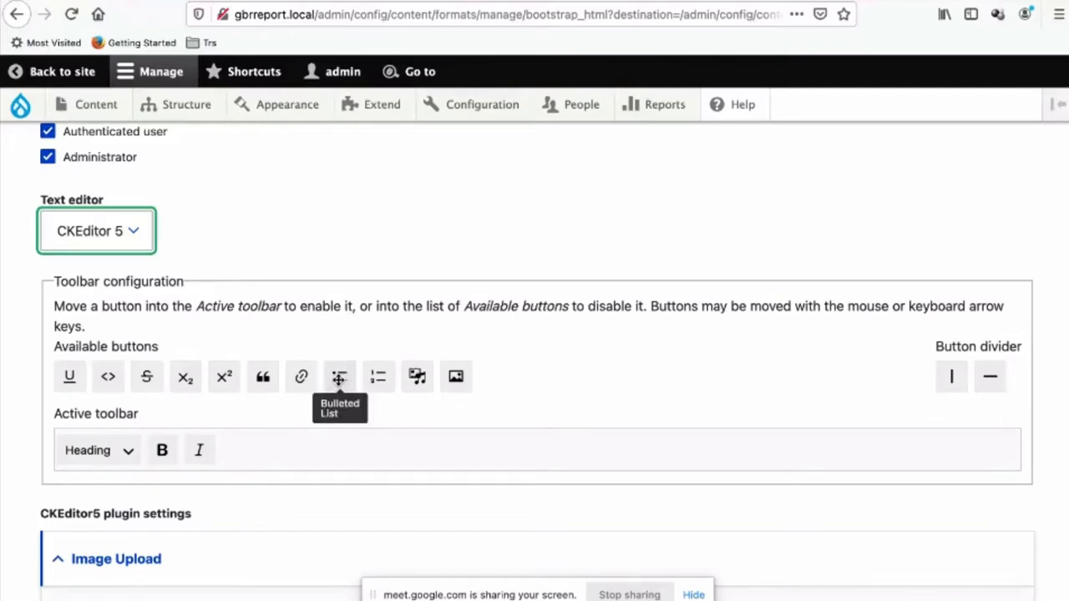
# Drag bulleted list, numbered list, underline, code and block quote into the active toolbar
pyautogui.moveTo(341, 377); pyautogui.dragTo(235, 450)
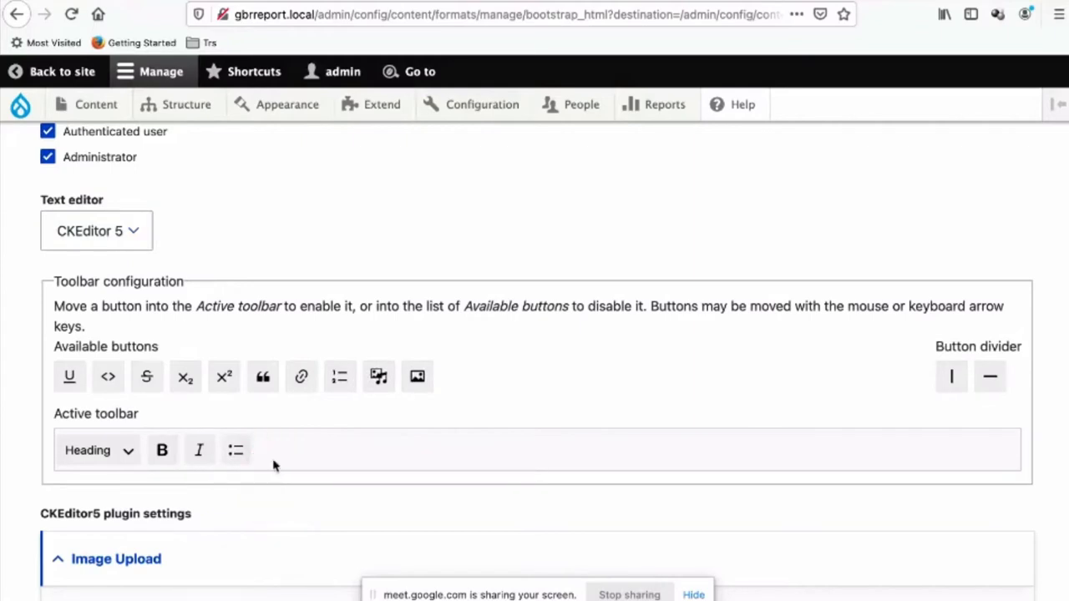
pyautogui.moveTo(339, 376)
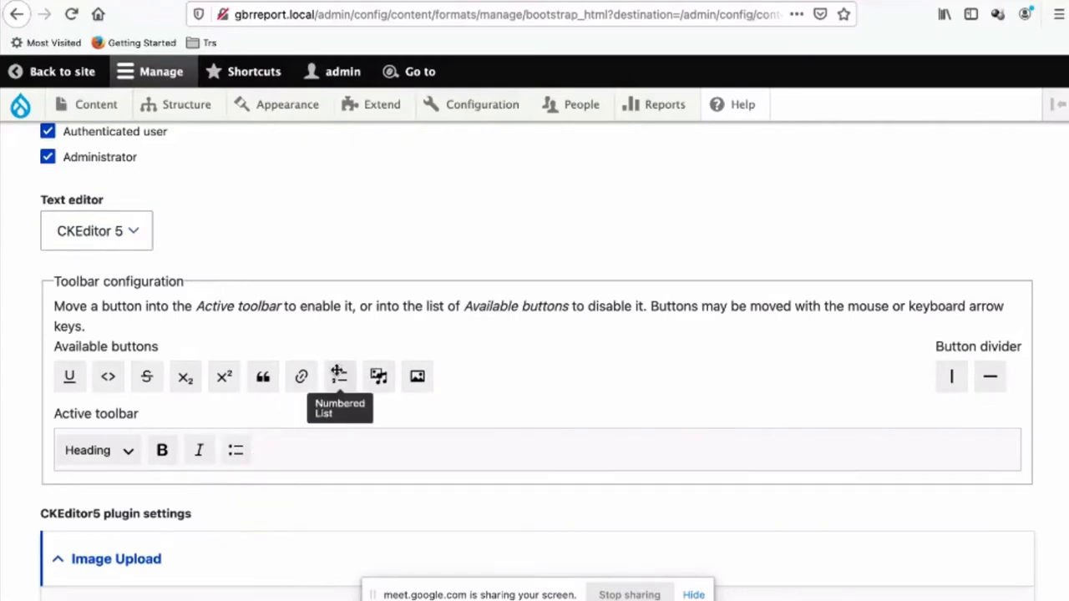
pyautogui.moveTo(339, 376); pyautogui.dragTo(271, 451)
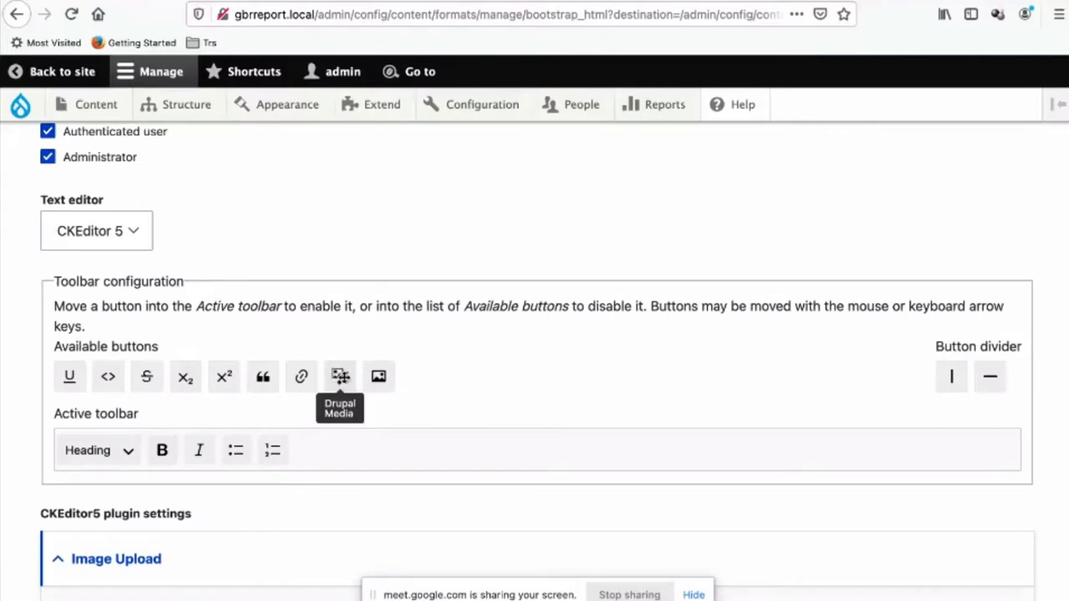
pyautogui.moveTo(378, 376)
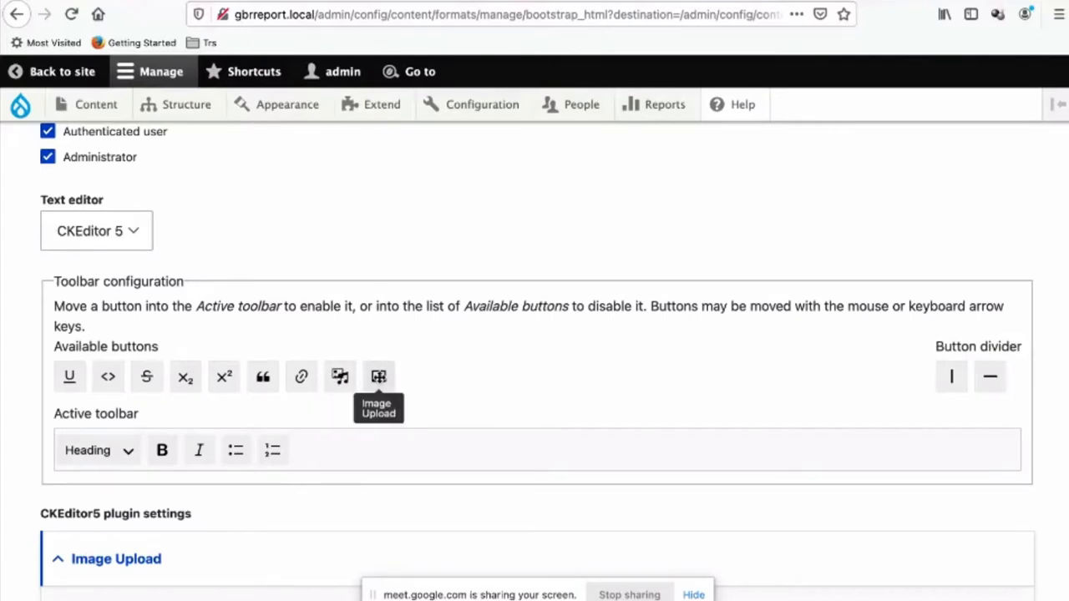
pyautogui.moveTo(183, 377)
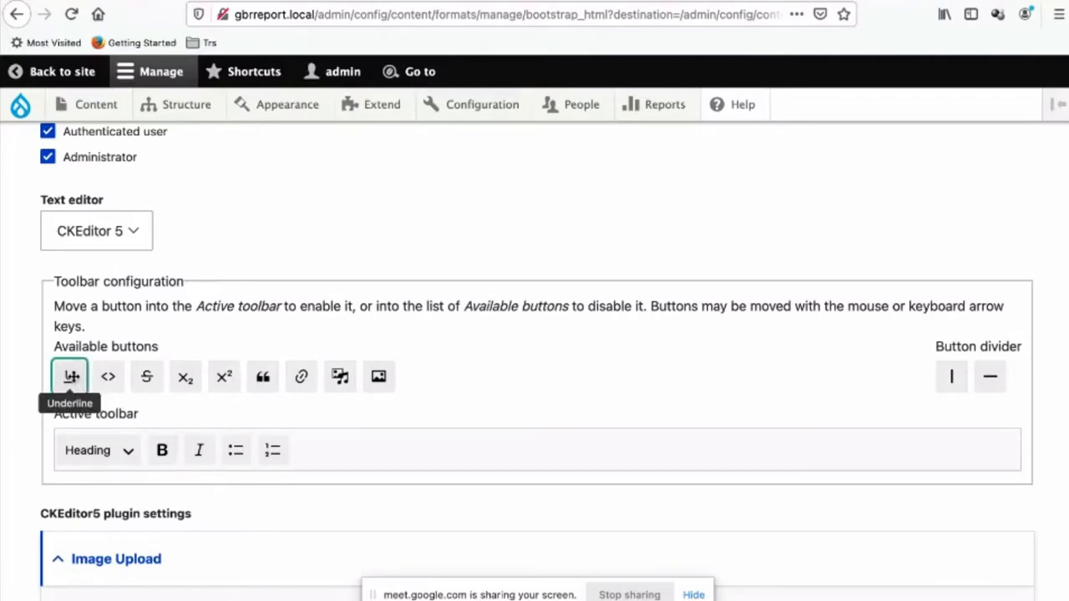
pyautogui.moveTo(70, 378); pyautogui.dragTo(218, 450)
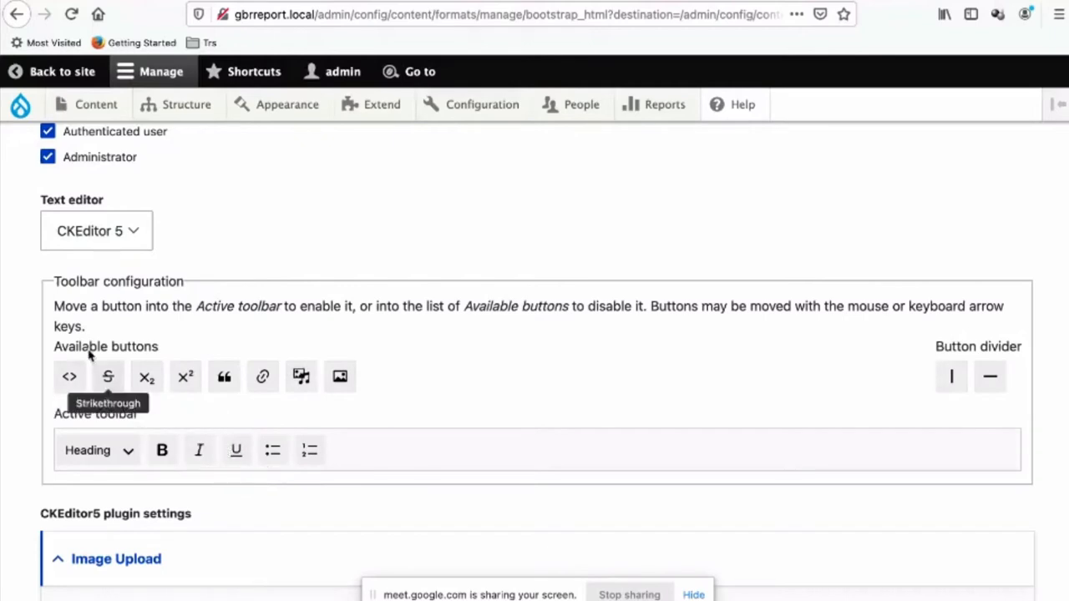
pyautogui.moveTo(70, 376)
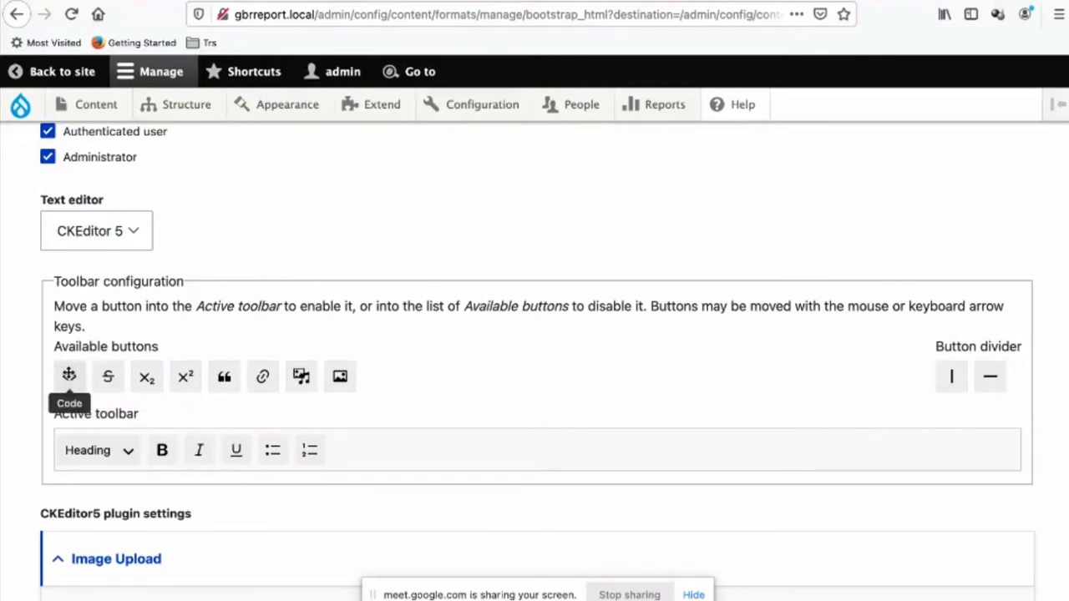
pyautogui.moveTo(68, 376); pyautogui.dragTo(342, 437)
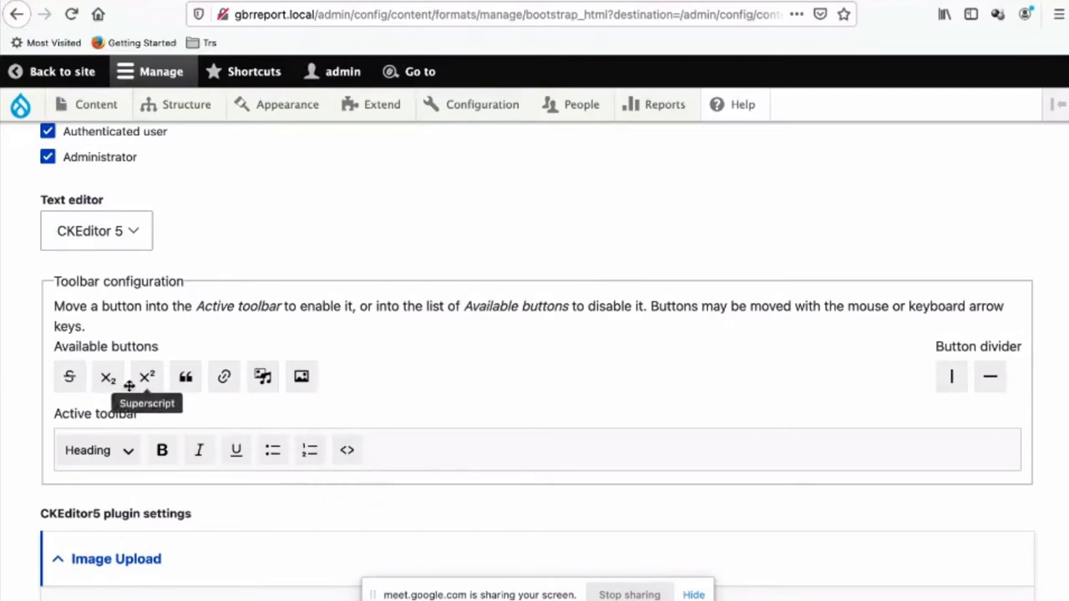
pyautogui.moveTo(186, 378)
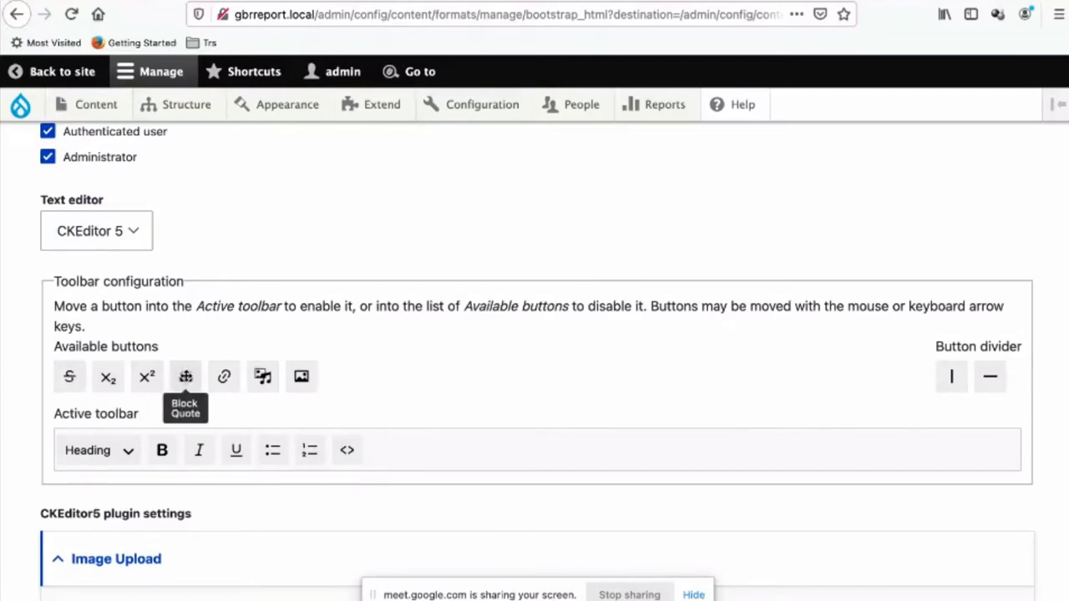
pyautogui.moveTo(185, 375); pyautogui.dragTo(384, 451)
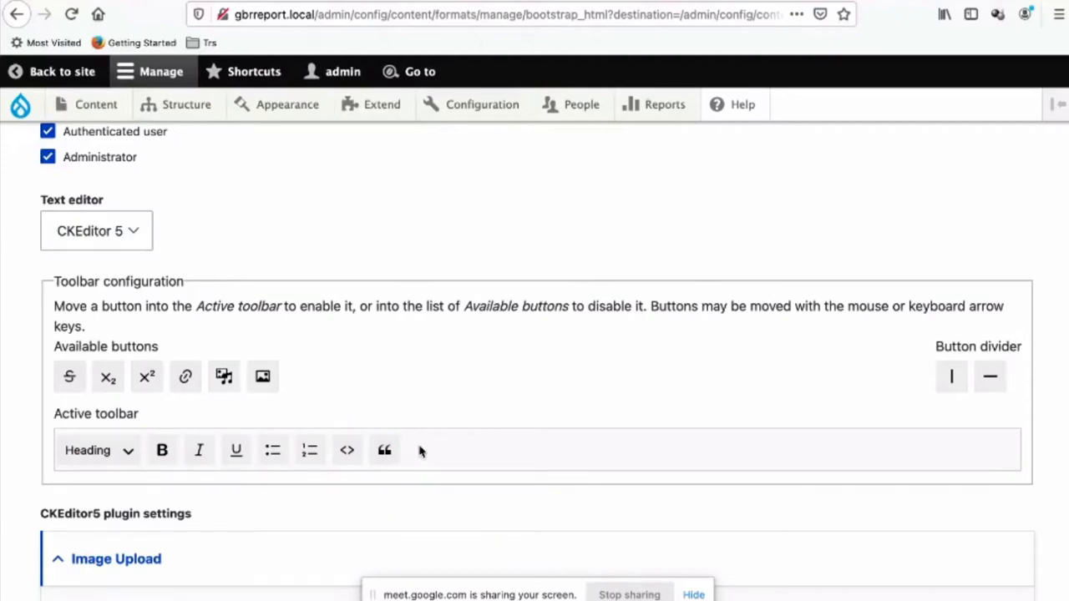
pyautogui.scroll(-3)
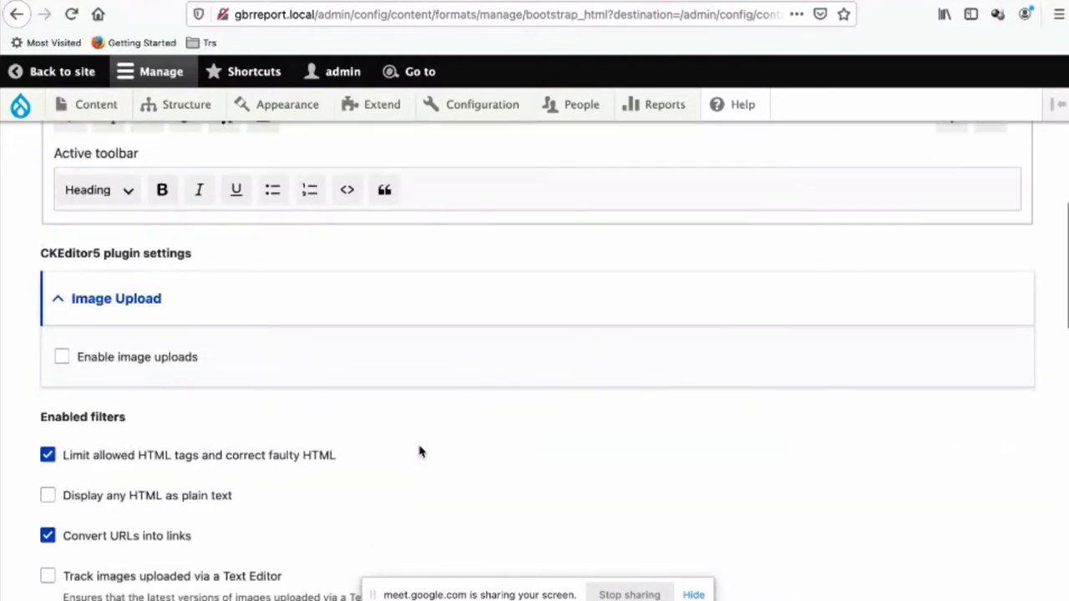
pyautogui.moveTo(125, 331)
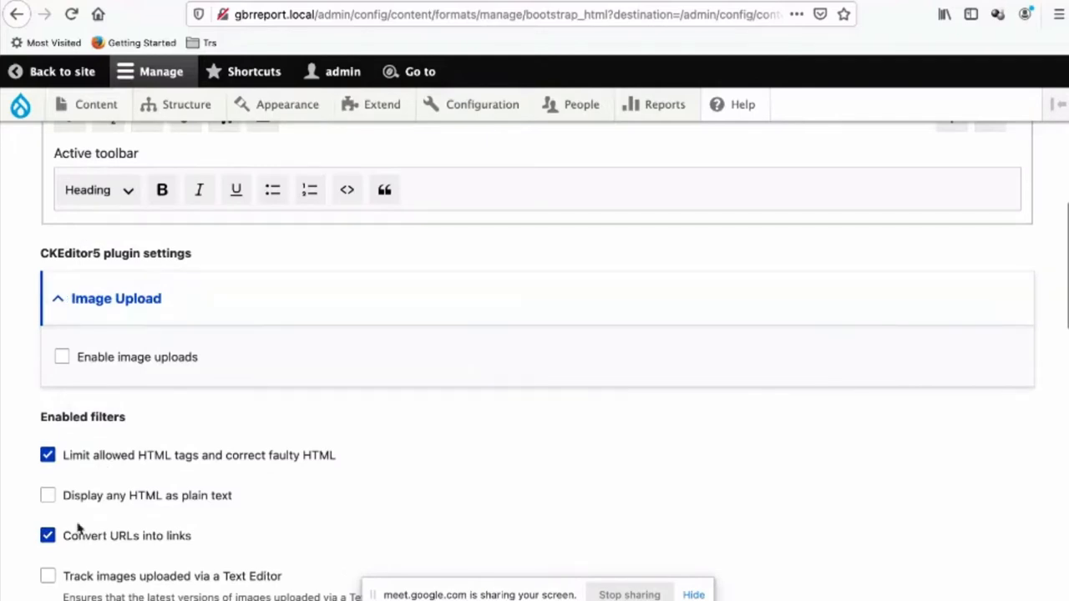
pyautogui.moveTo(130, 531)
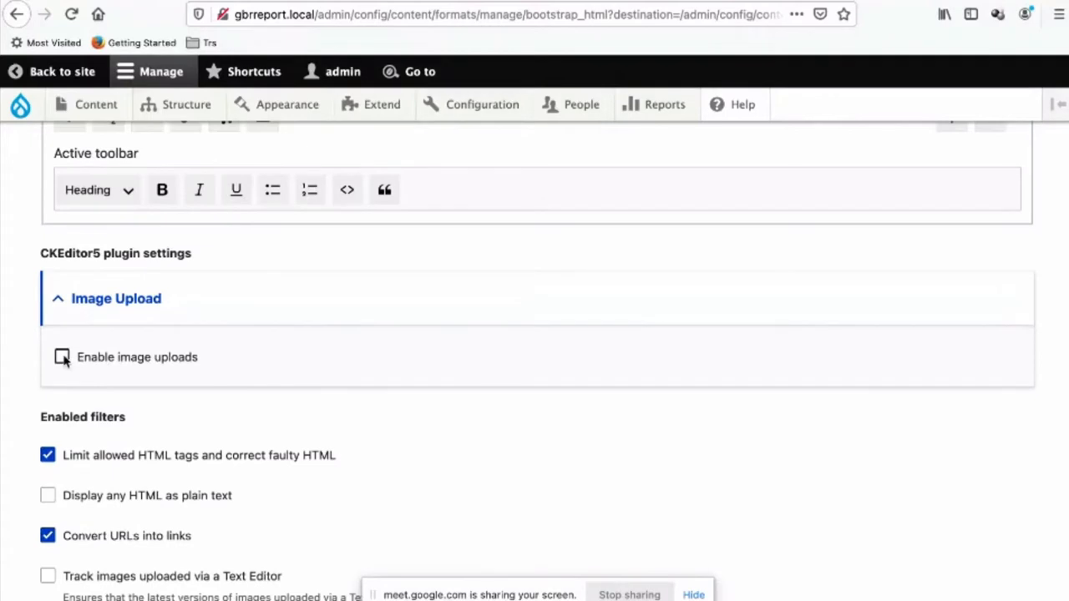
pyautogui.click(61, 358)
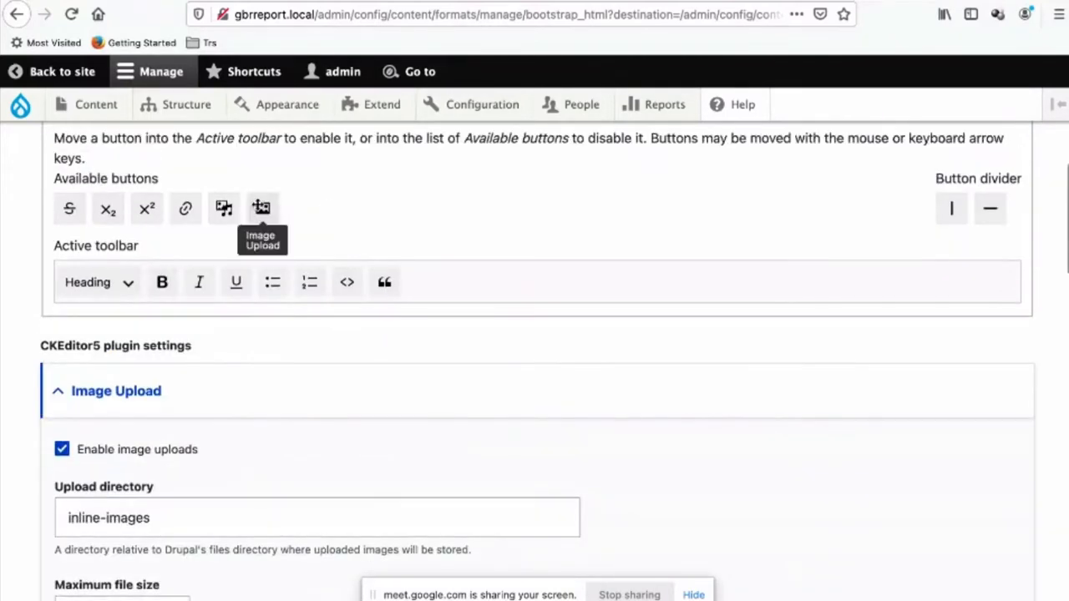
pyautogui.scroll(-3)
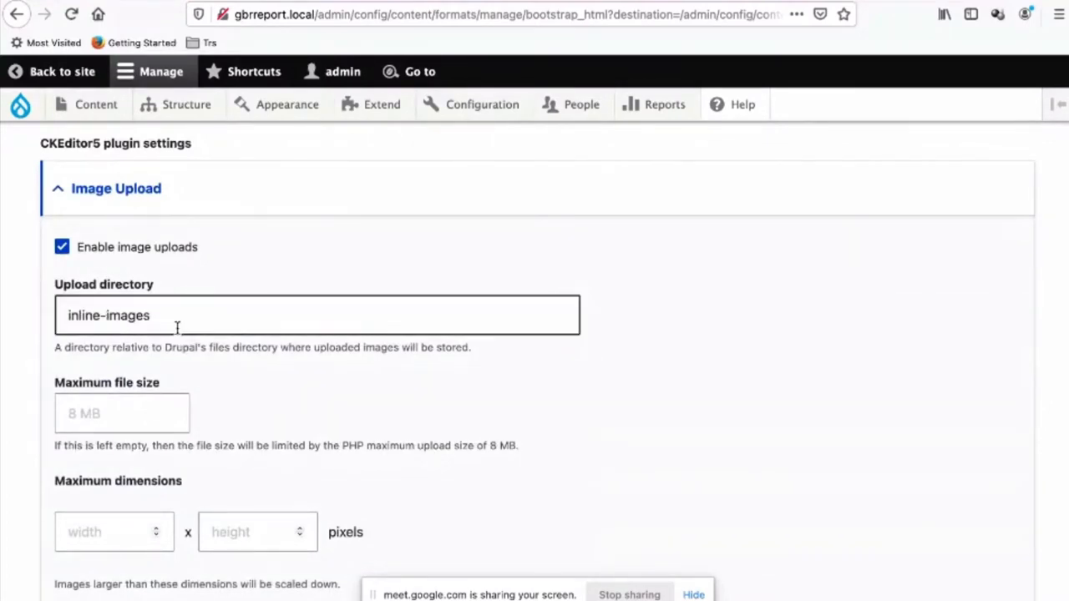
pyautogui.scroll(-3)
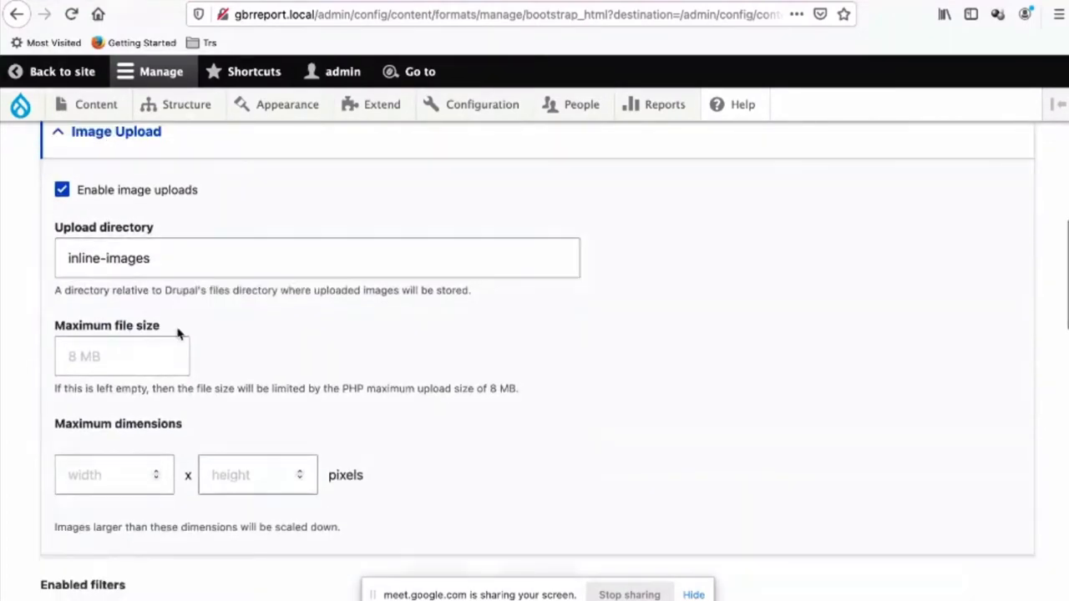
pyautogui.scroll(-3)
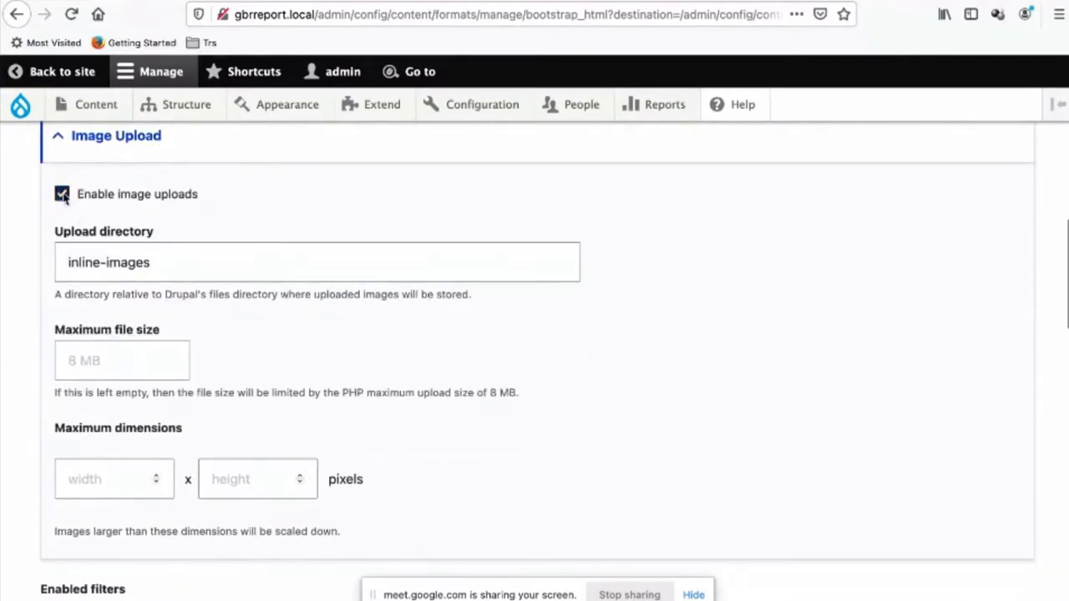
pyautogui.click(61, 194)
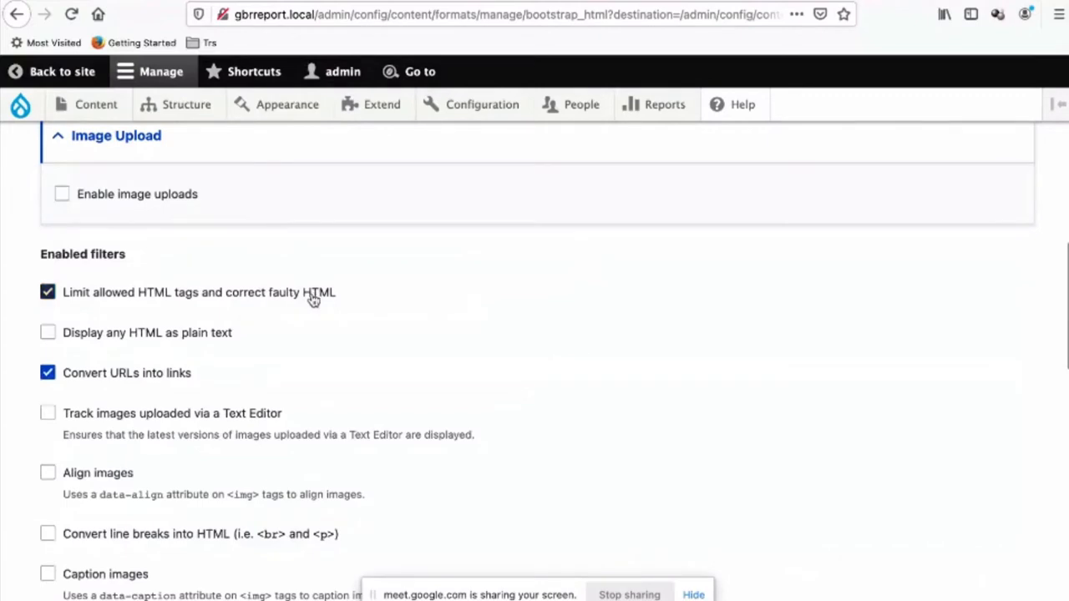
# Review the Limit allowed HTML tags filter settings and save the format configuration
pyautogui.click(199, 293)
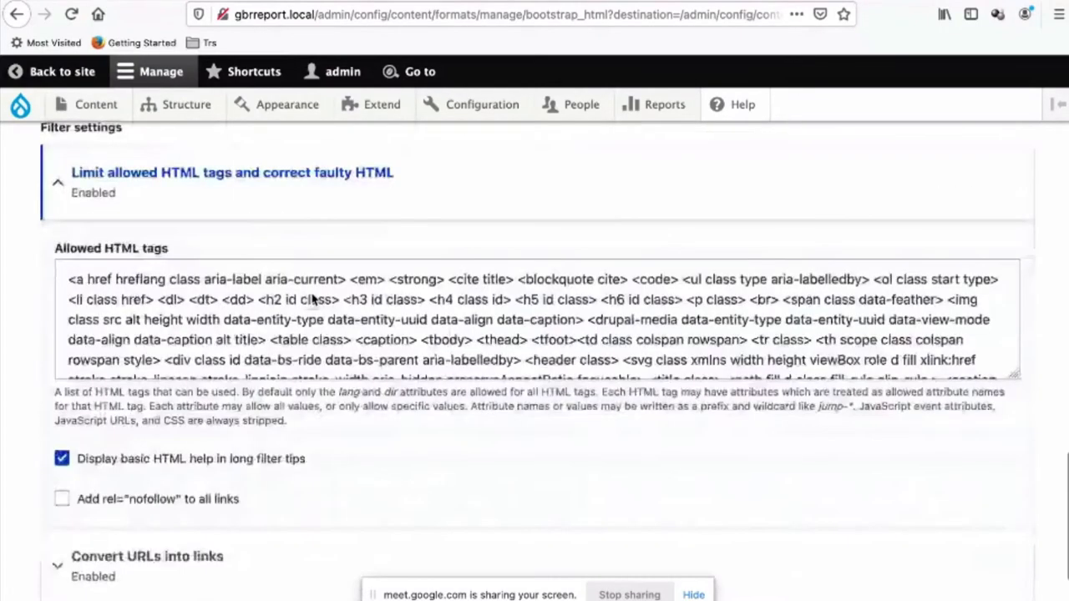
pyautogui.scroll(-3)
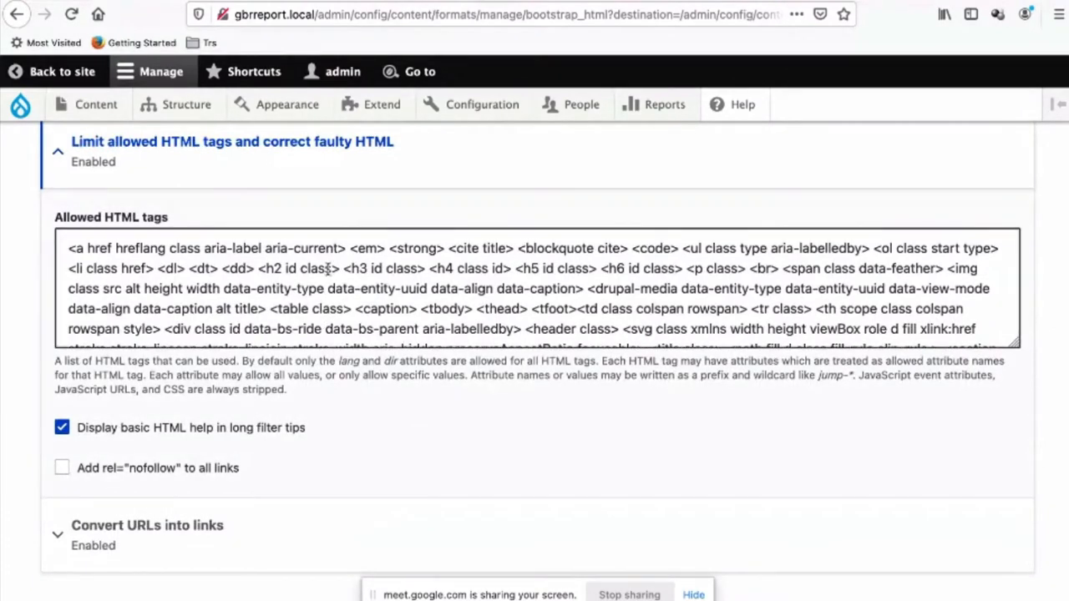
pyautogui.scroll(-3)
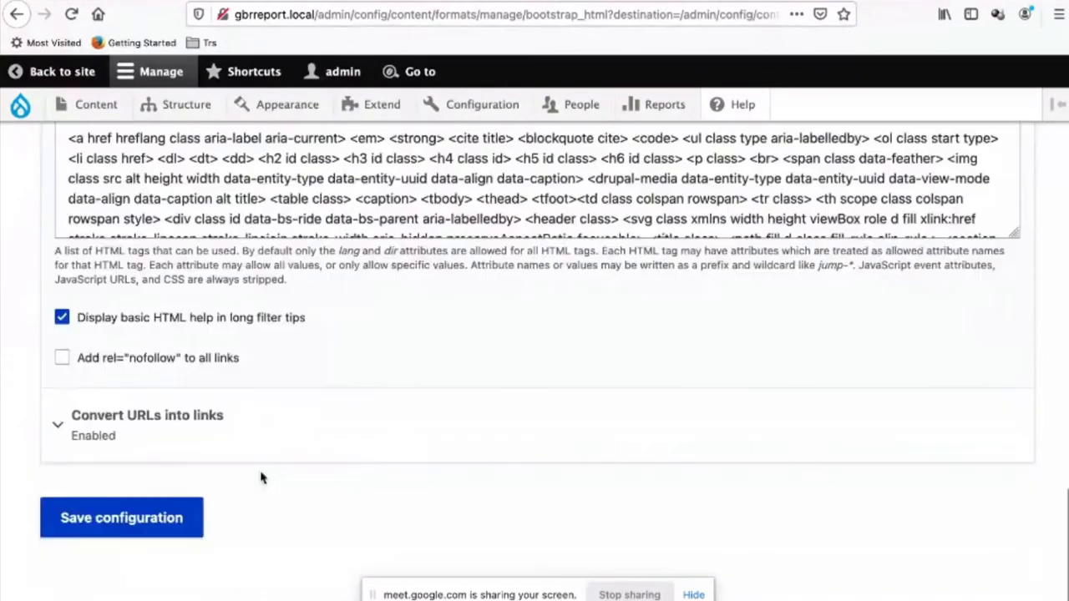
pyautogui.click(120, 517)
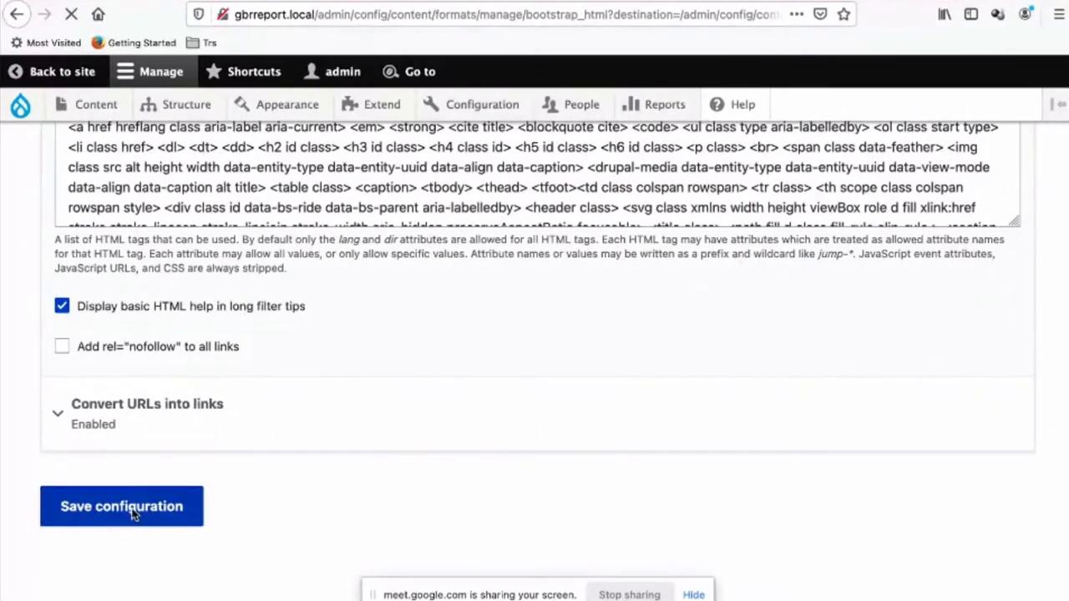
# Submit the format, then select the list of HTML elements CKEditor 5 requires in the error
pyautogui.click(120, 506)
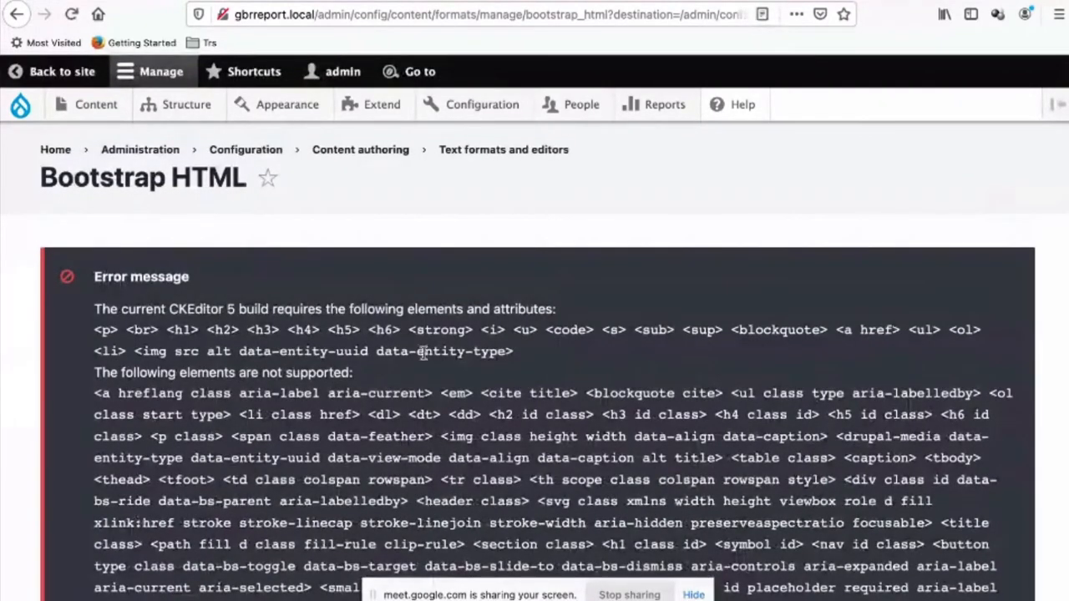
pyautogui.moveTo(526, 351)
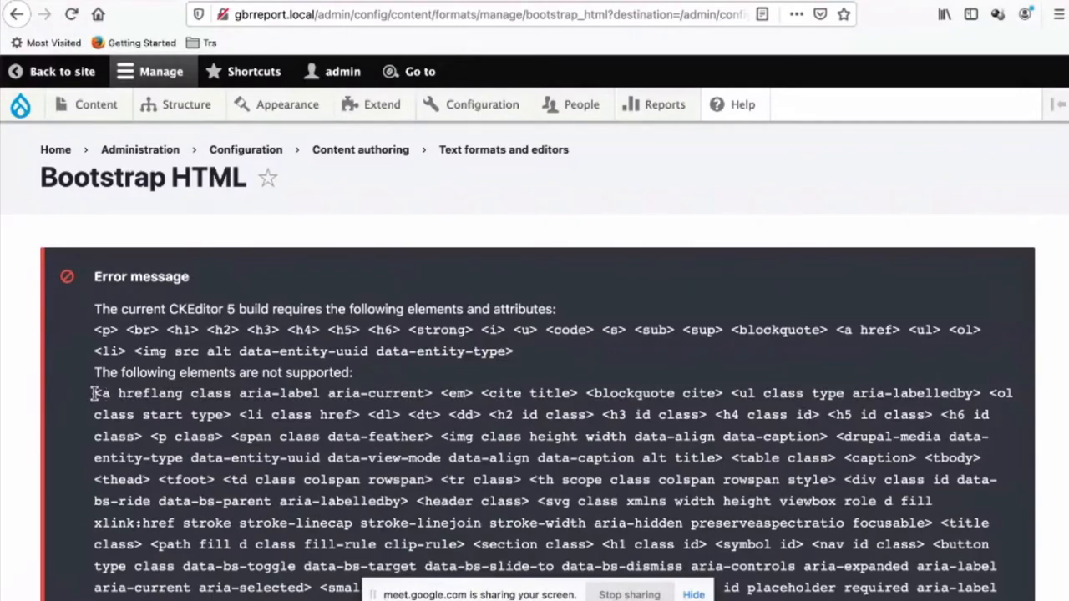
pyautogui.moveTo(94, 394); pyautogui.dragTo(433, 394)
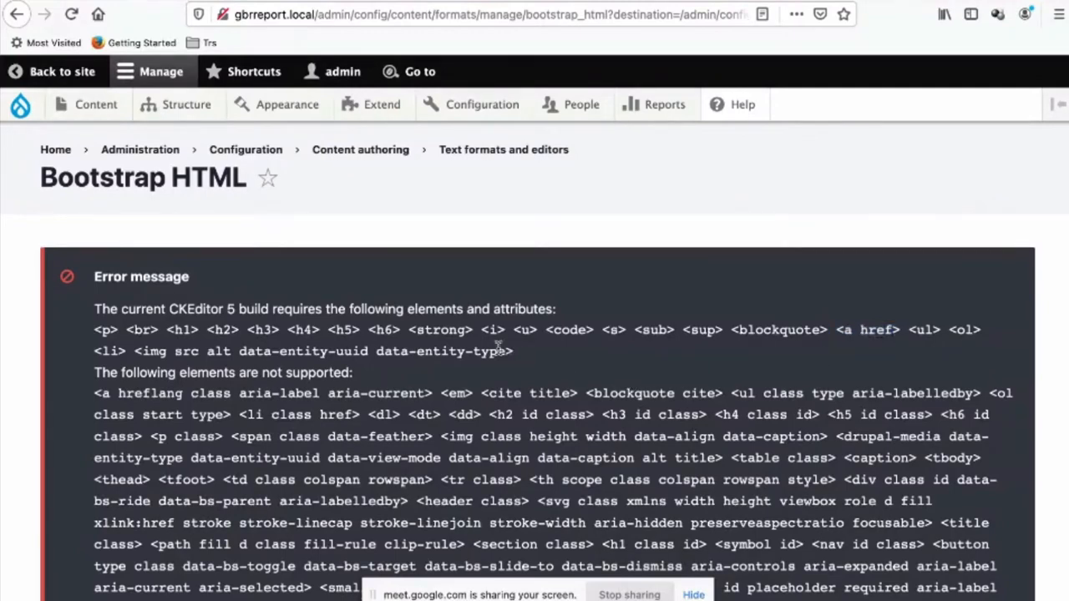
pyautogui.moveTo(93, 329); pyautogui.dragTo(512, 351)
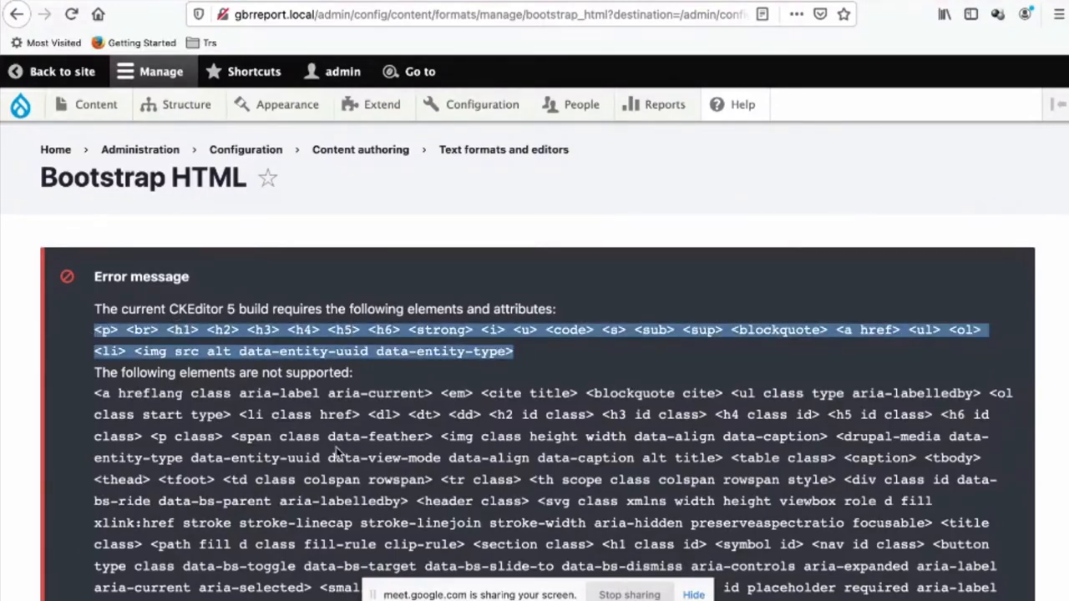
# Save the Bootstrap HTML format with allowed tags limited to CKEditor 5's required elements
pyautogui.scroll(-3)
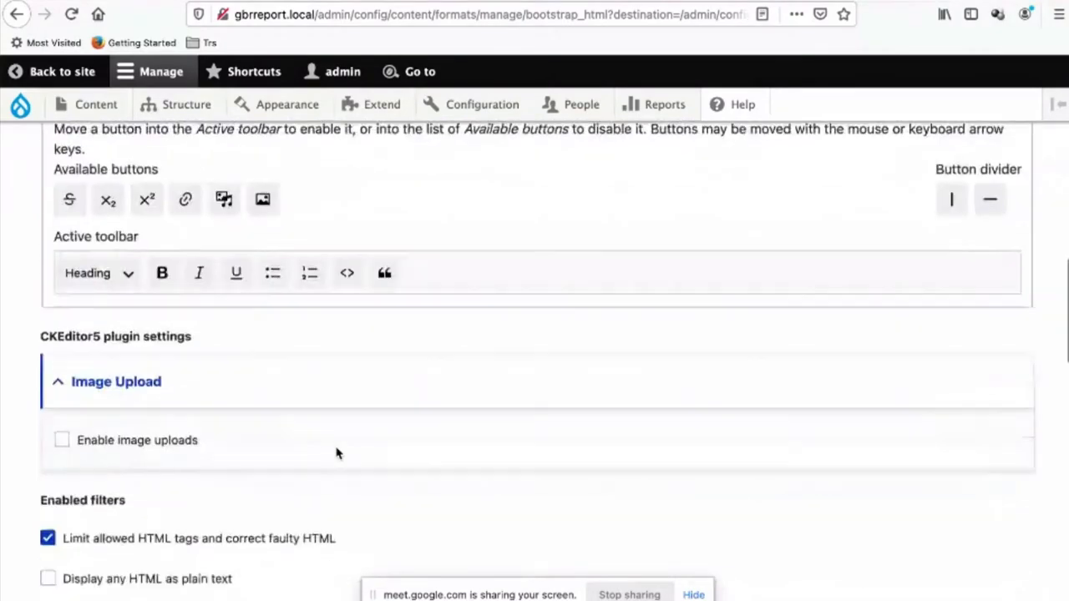
pyautogui.scroll(-3)
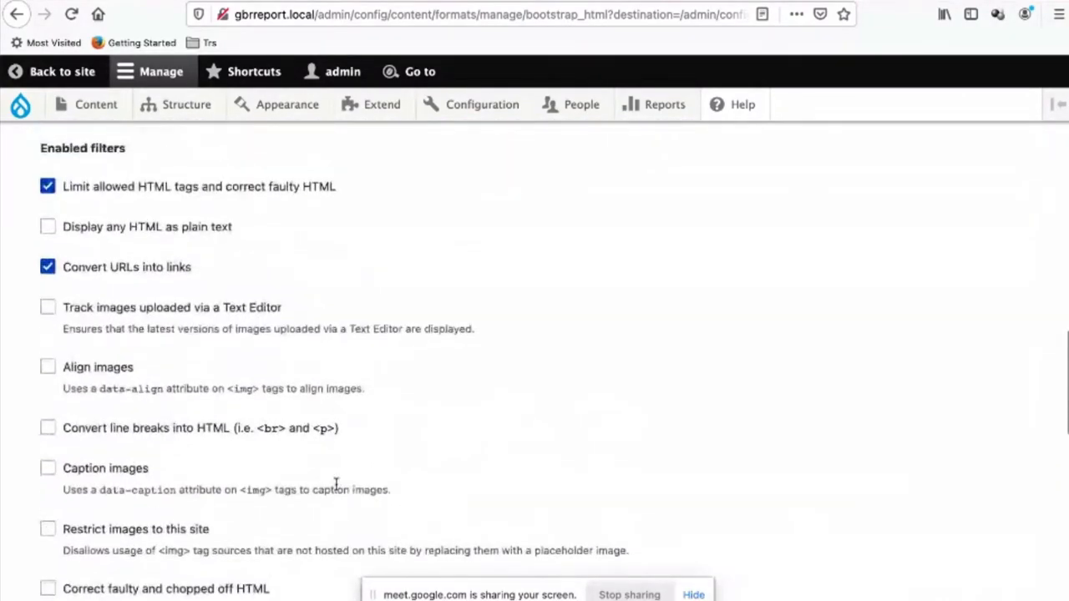
pyautogui.scroll(-3)
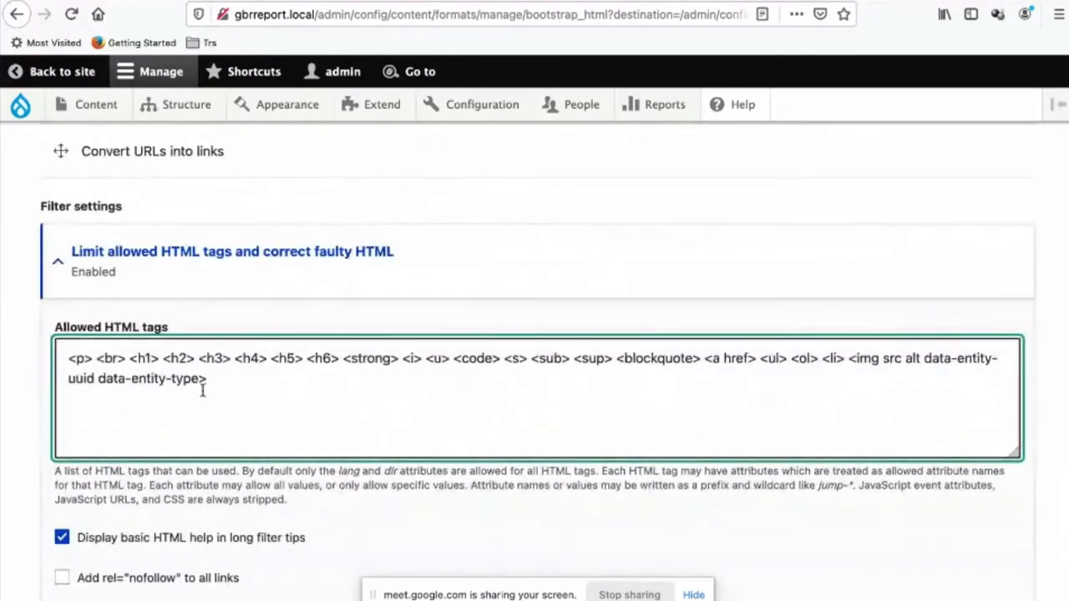
pyautogui.scroll(-3)
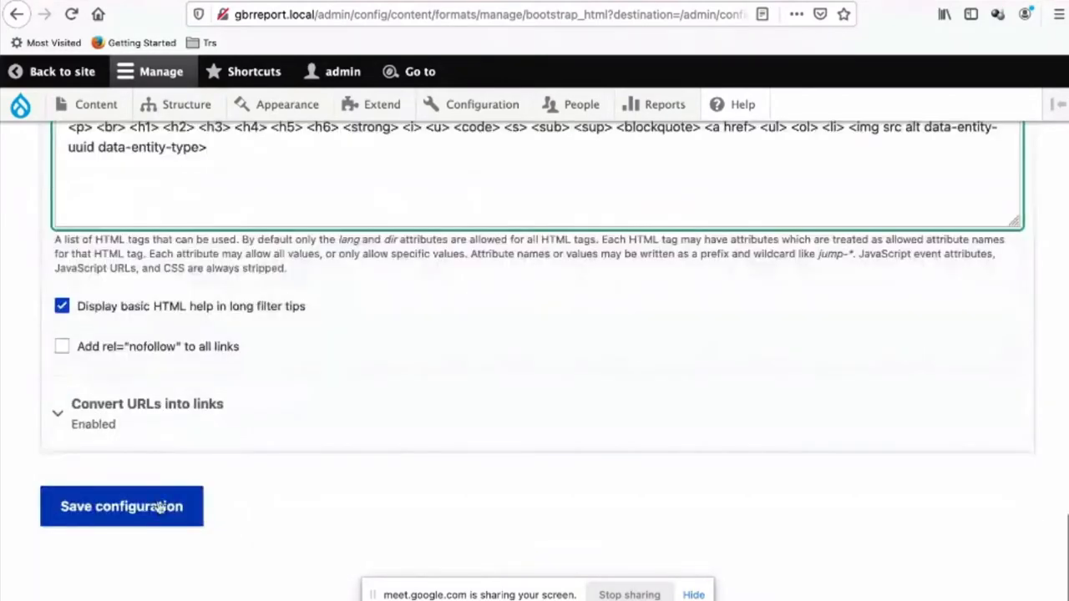
pyautogui.click(120, 506)
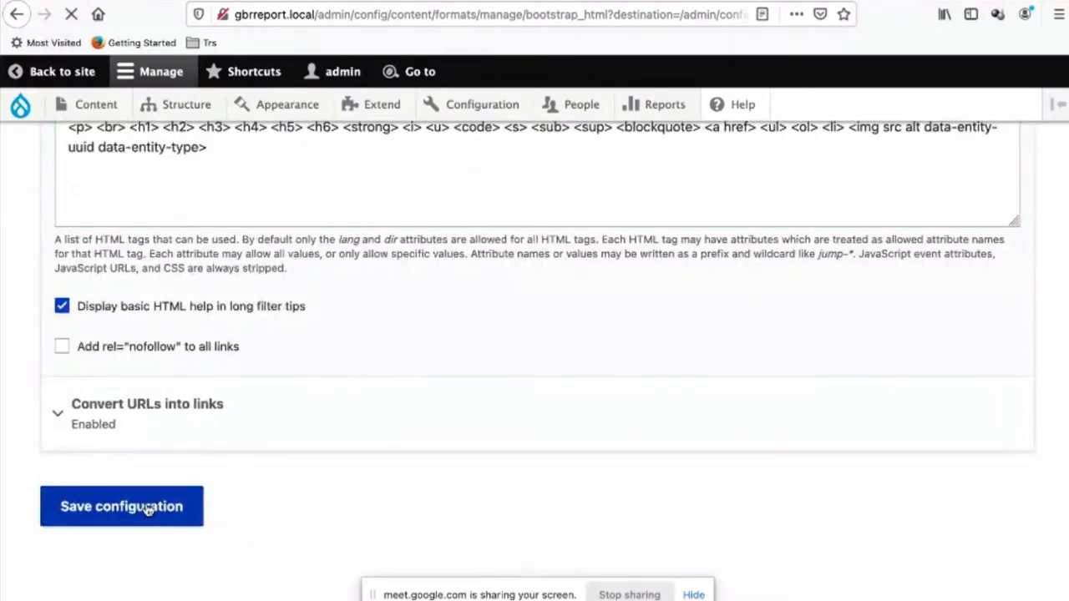
pyautogui.click(120, 506)
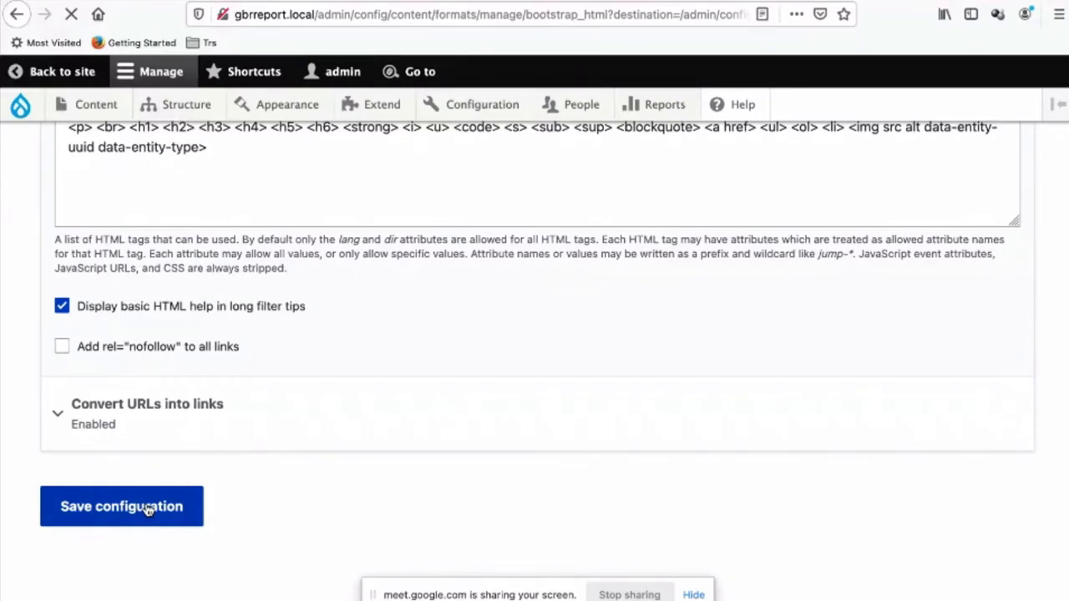
pyautogui.click(121, 506)
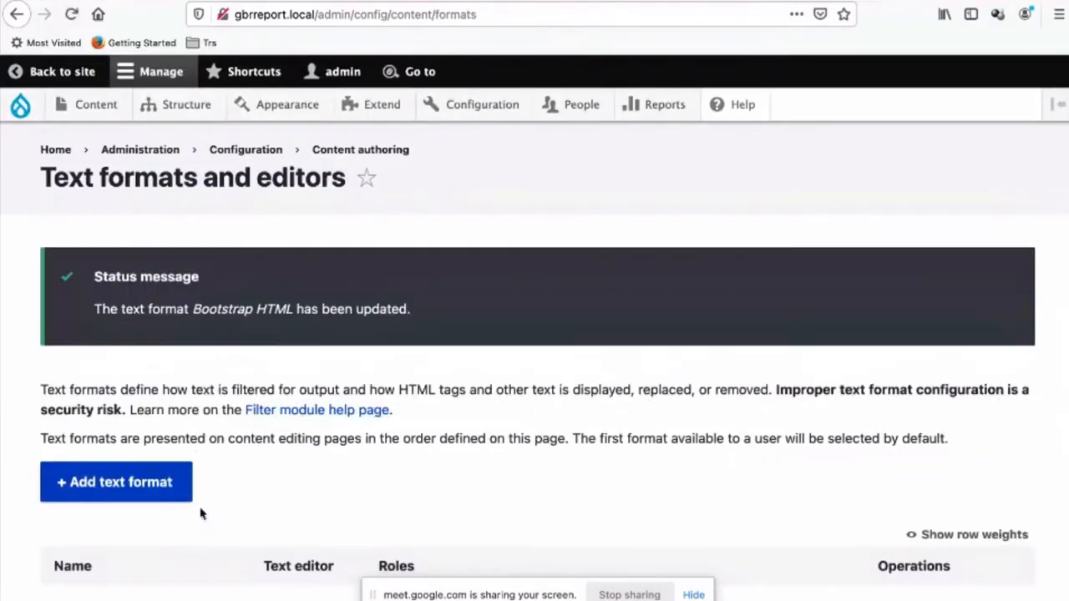
pyautogui.scroll(-3)
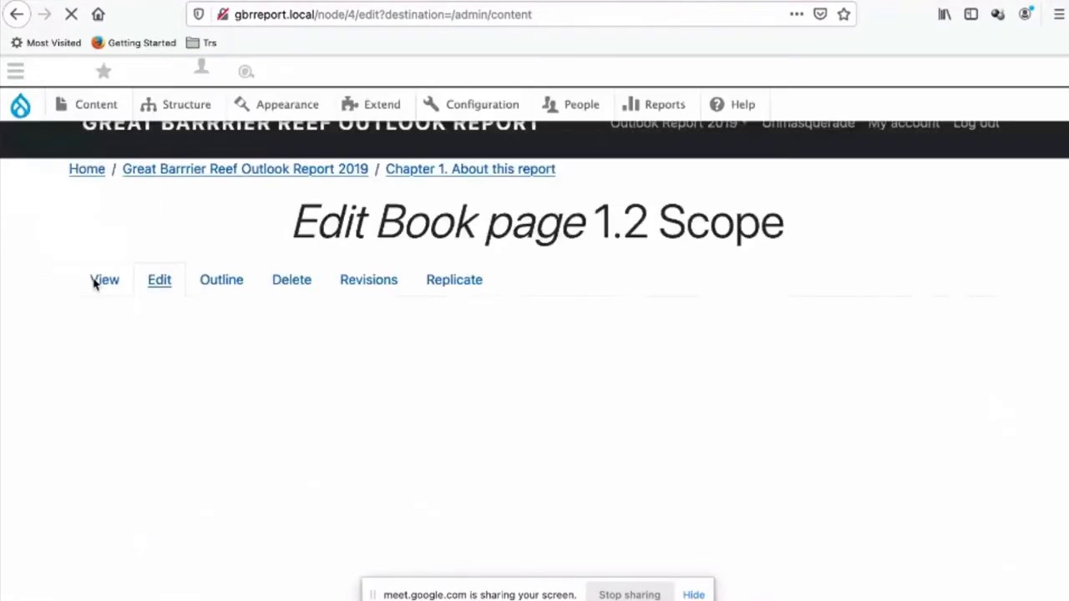
pyautogui.scroll(-3)
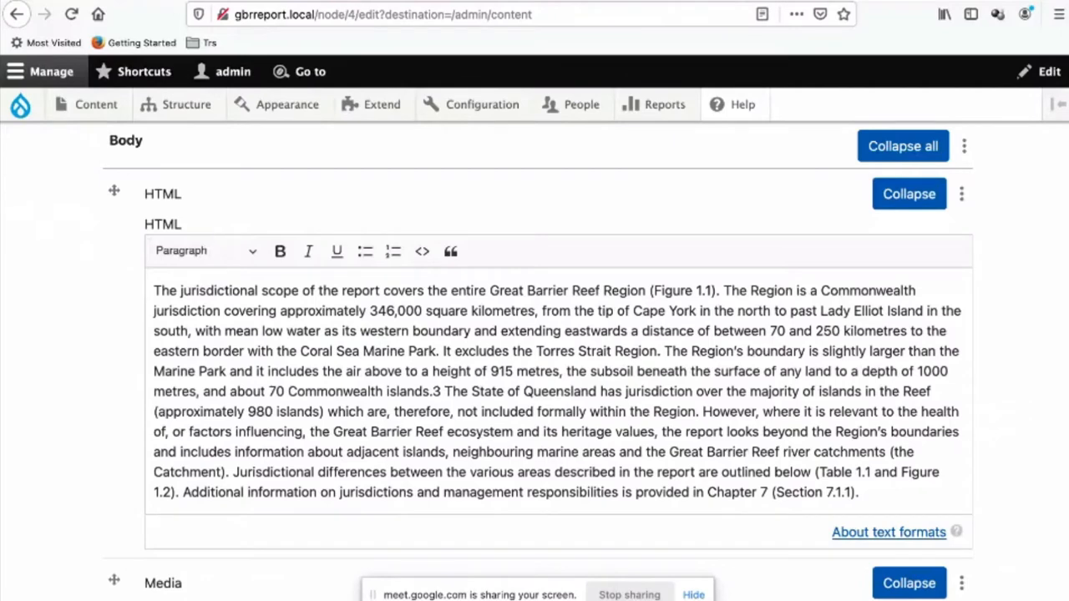
pyautogui.click(888, 531)
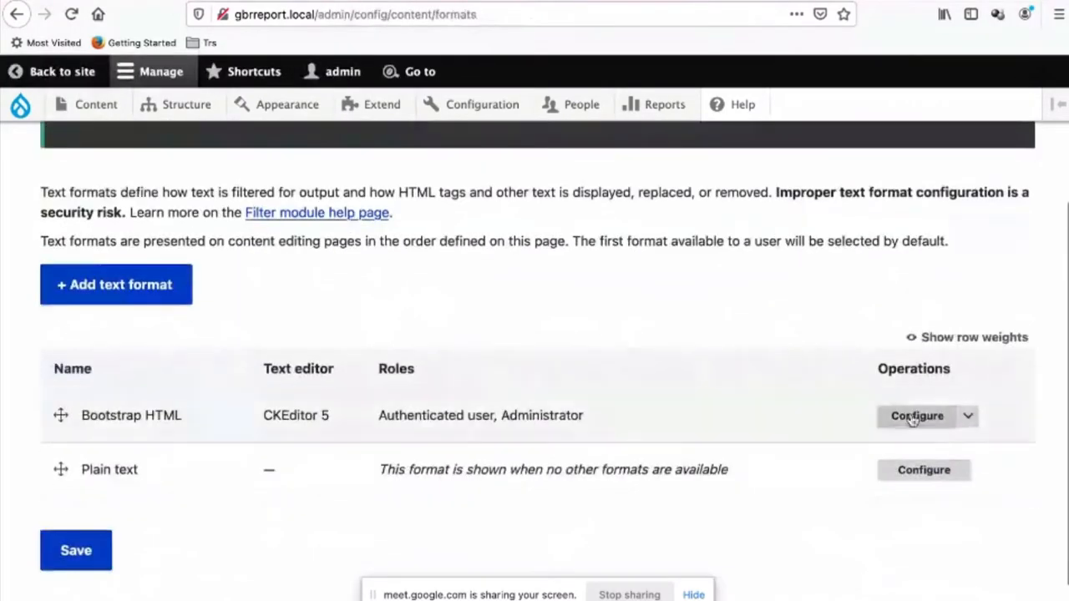
# Split the report body paragraph into a bulleted list followed by a numbered list
pyautogui.click(917, 415)
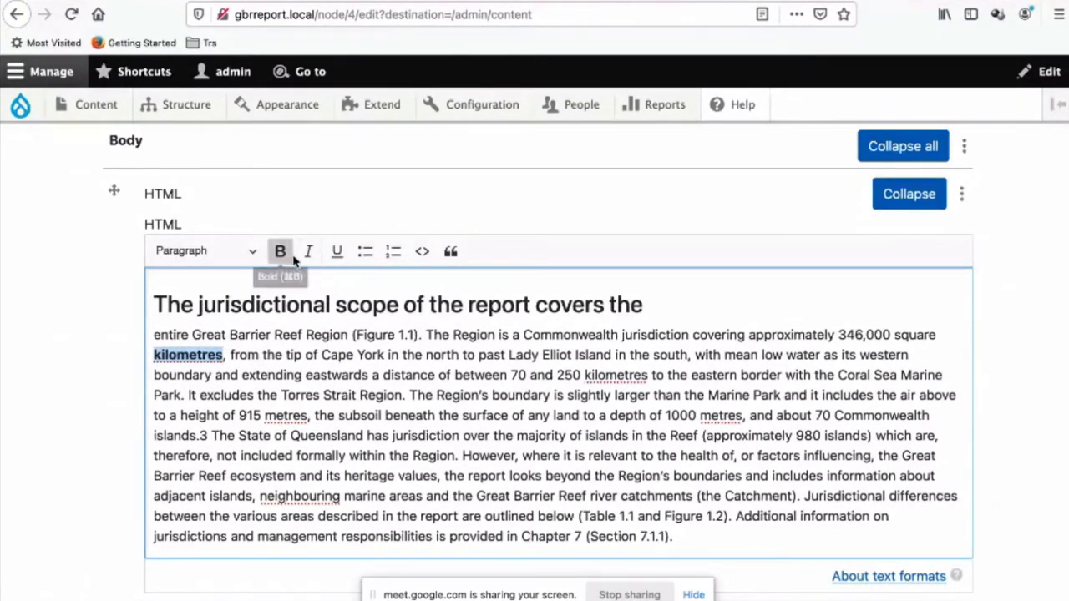
pyautogui.moveTo(307, 250)
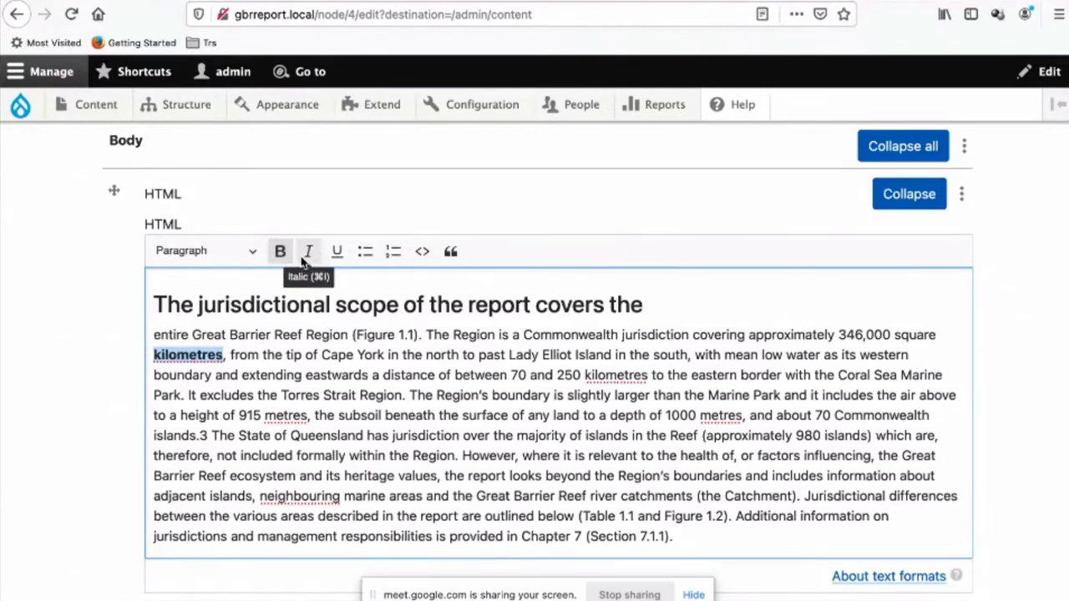
pyautogui.click(281, 250)
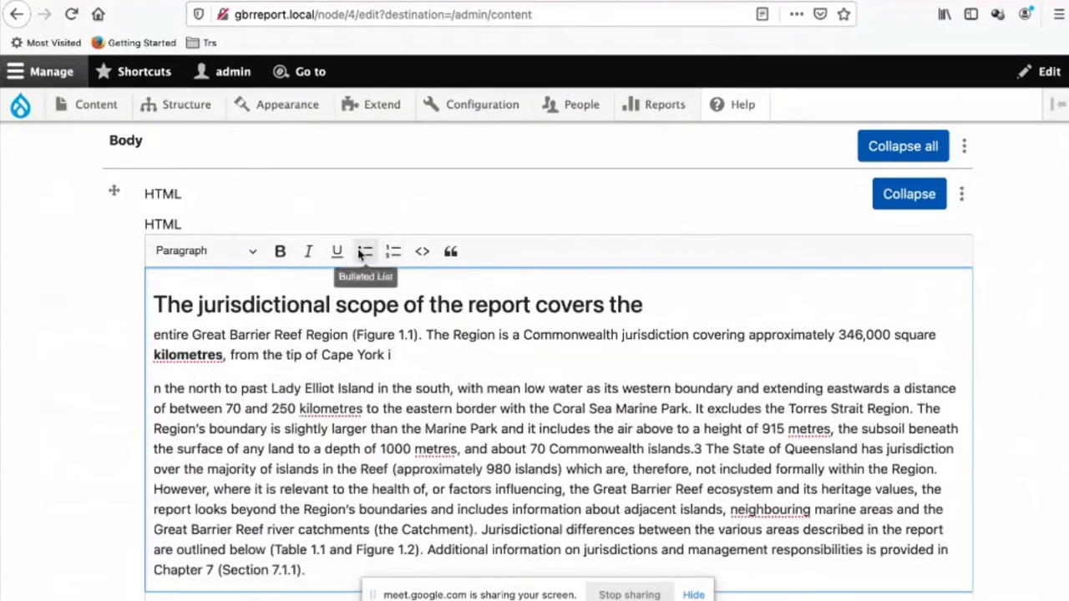
pyautogui.click(365, 250)
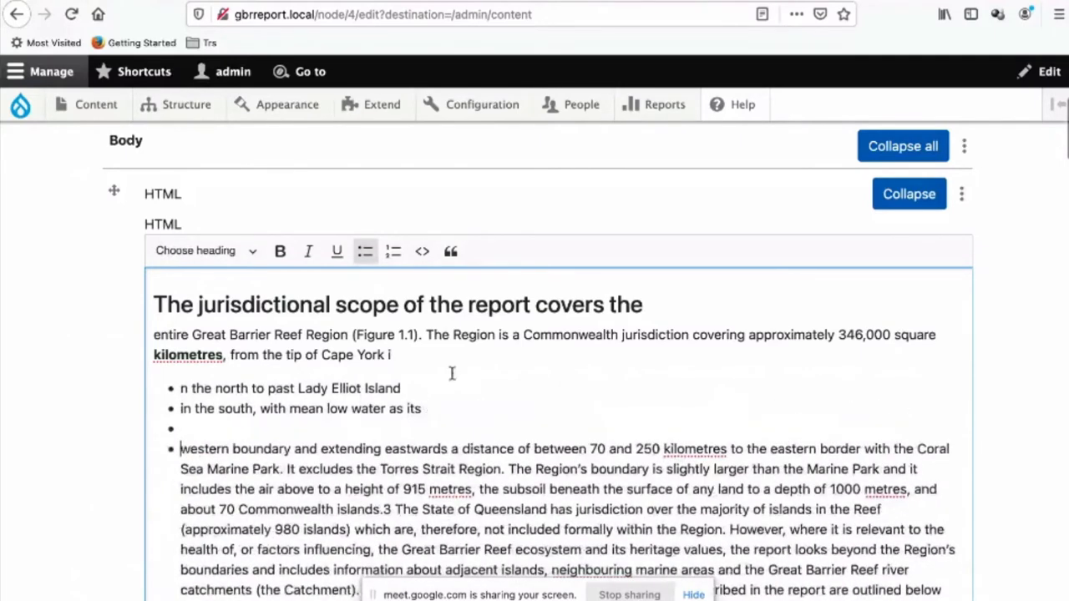
pyautogui.click(392, 251)
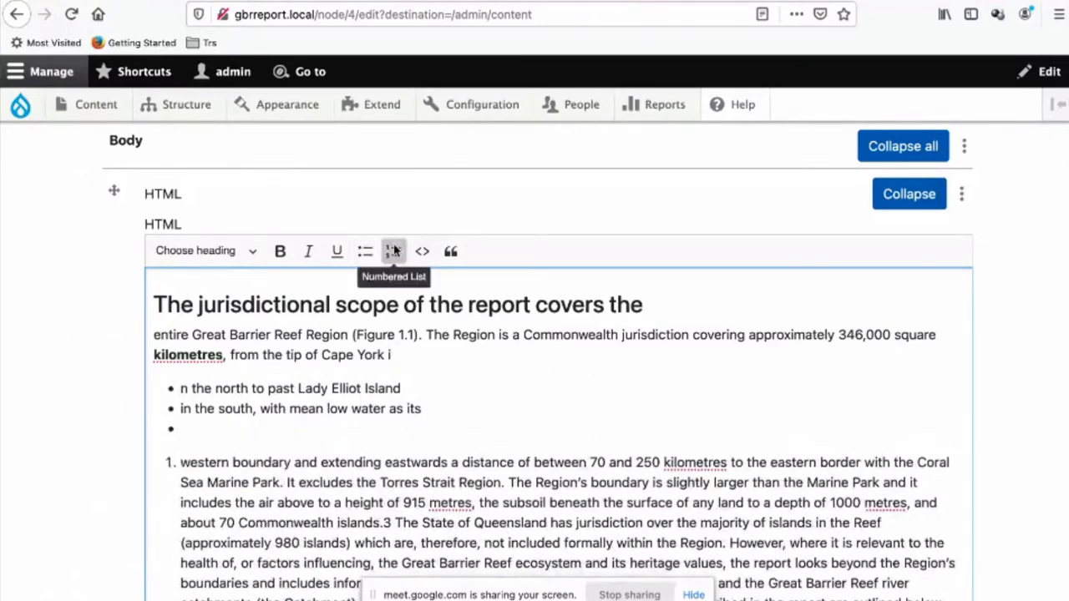
# Split the first numbered item and format its html tag as inline code
pyautogui.click(392, 251)
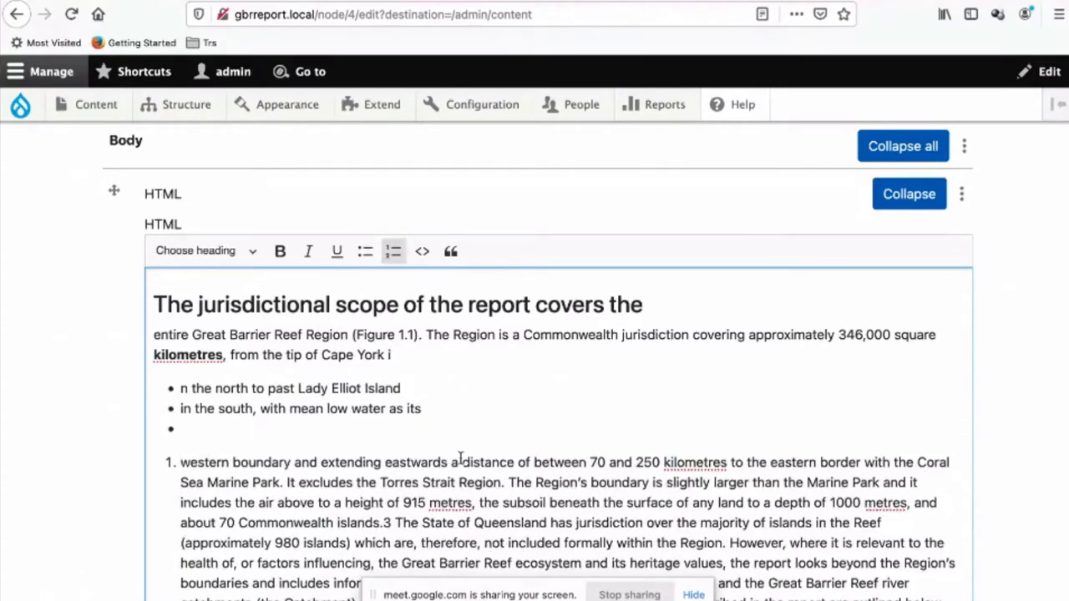
pyautogui.click(421, 251)
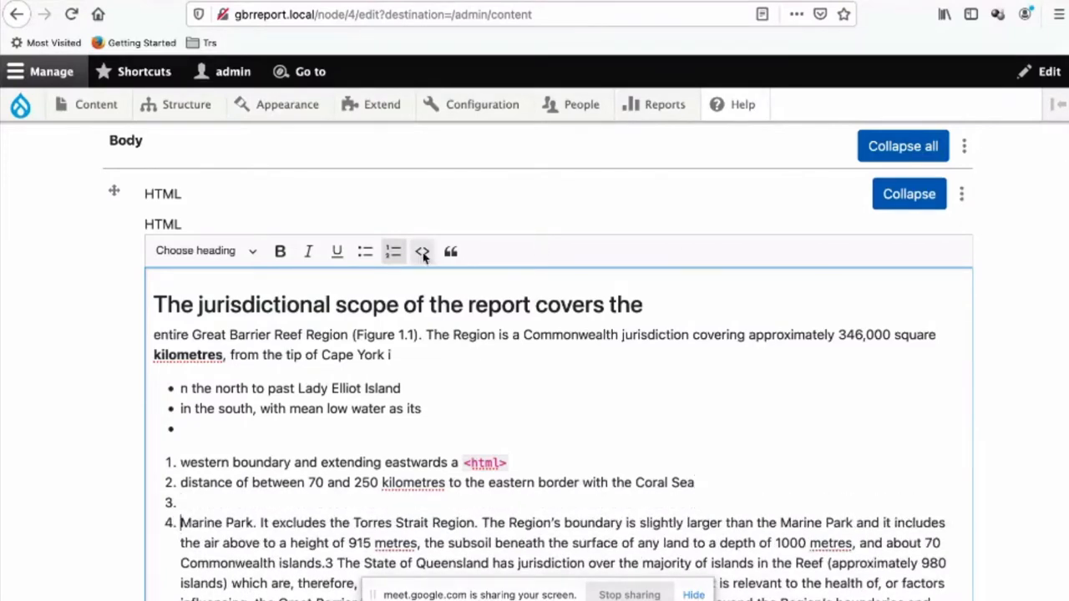
pyautogui.click(451, 250)
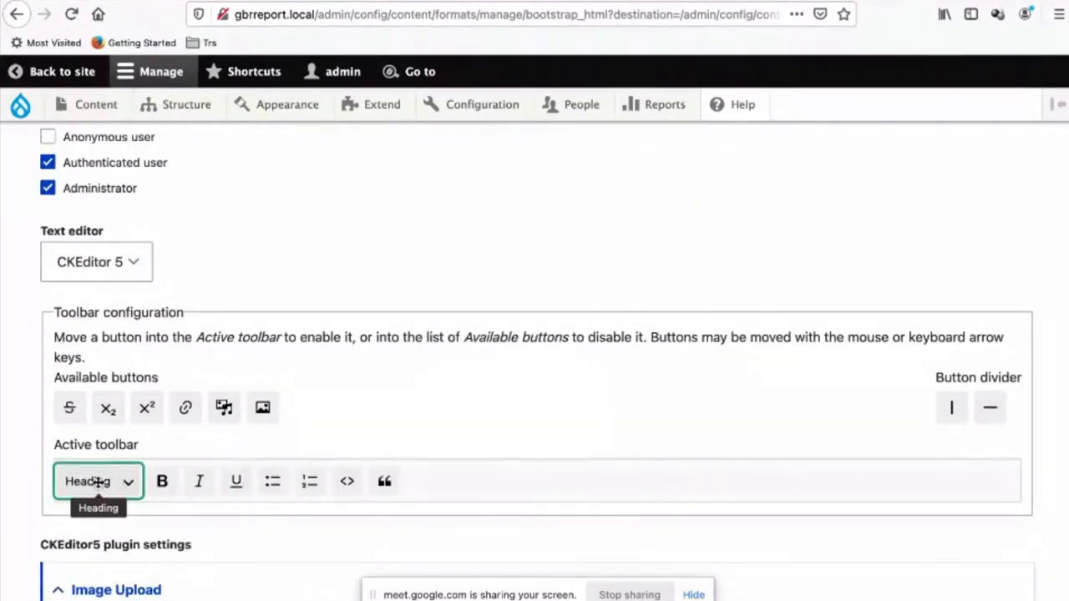
# Drag a button divider into Bootstrap HTML's active toolbar to group its buttons
pyautogui.scroll(-3)
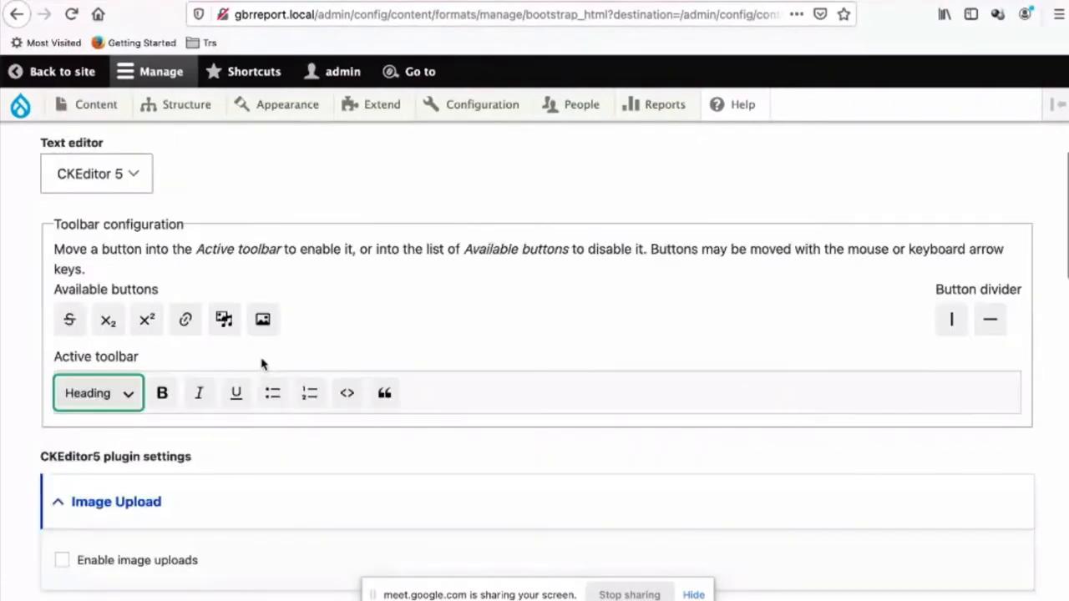
pyautogui.scroll(-3)
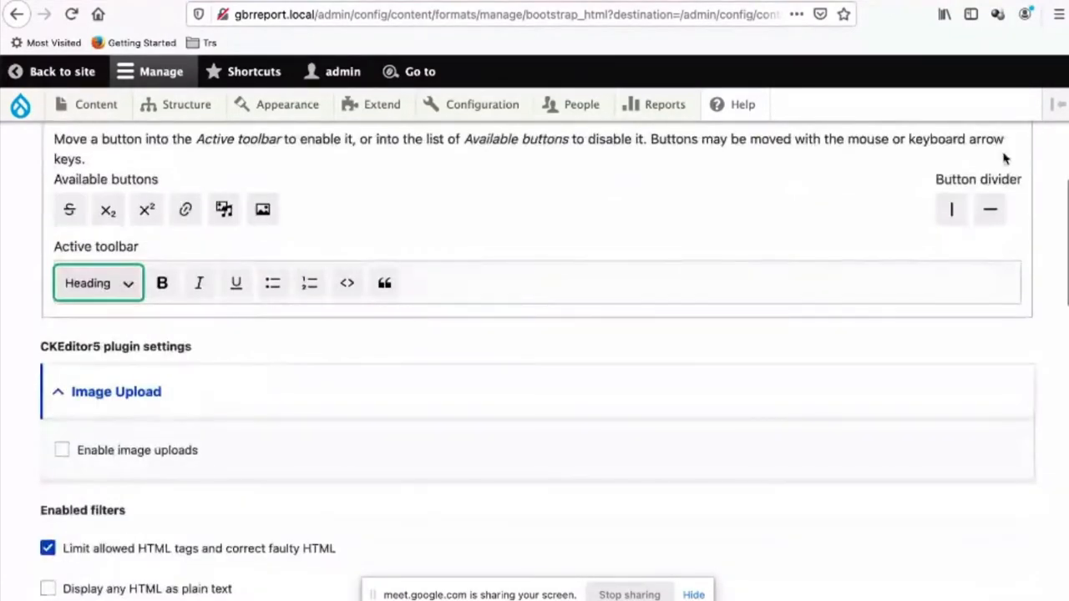
pyautogui.moveTo(990, 211)
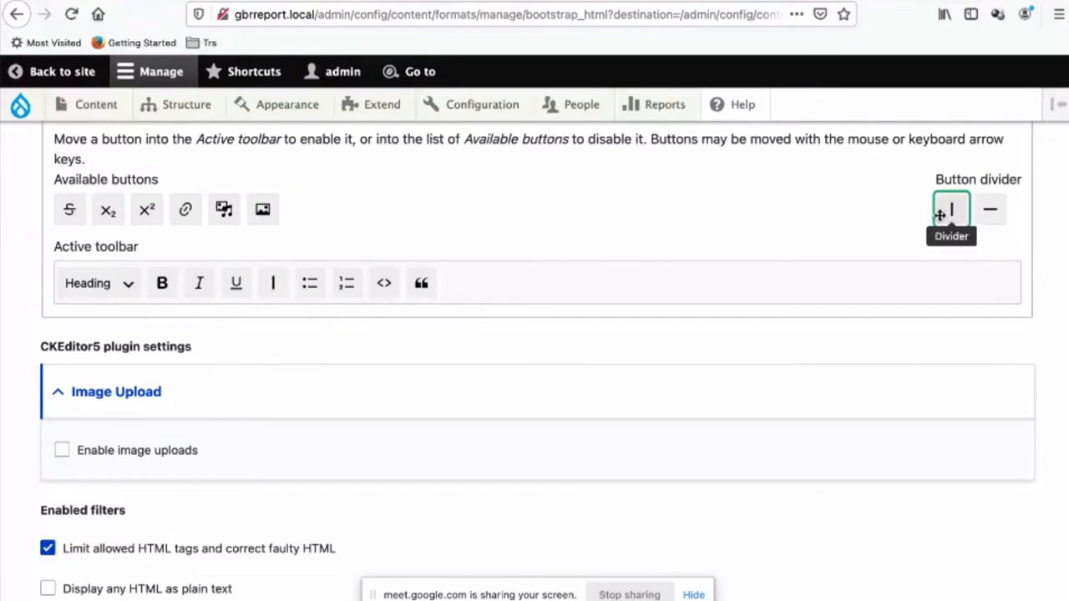
pyautogui.moveTo(952, 209); pyautogui.dragTo(458, 282)
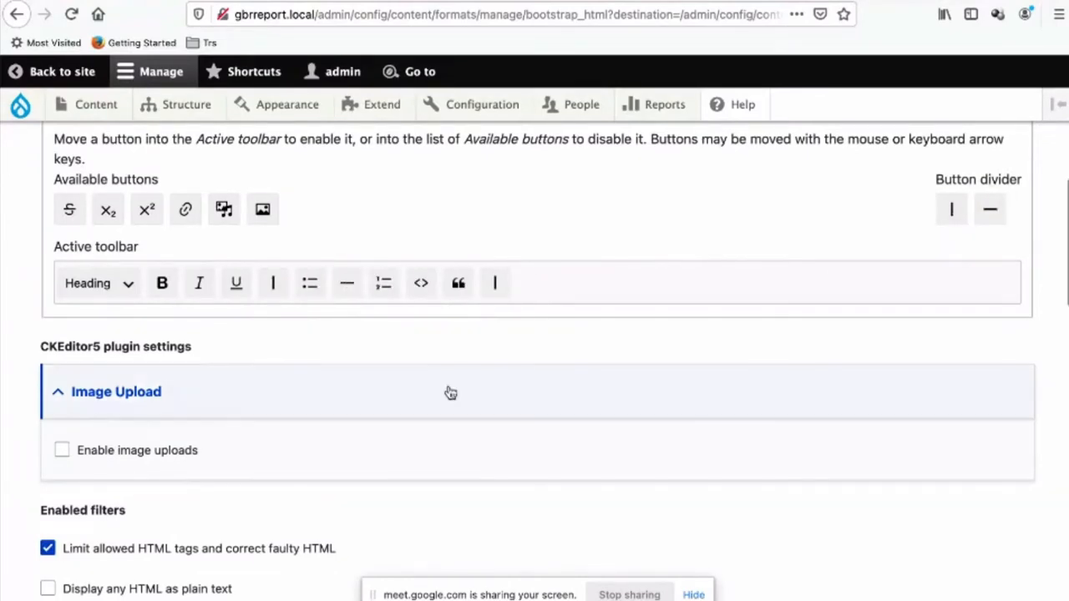
pyautogui.scroll(-3)
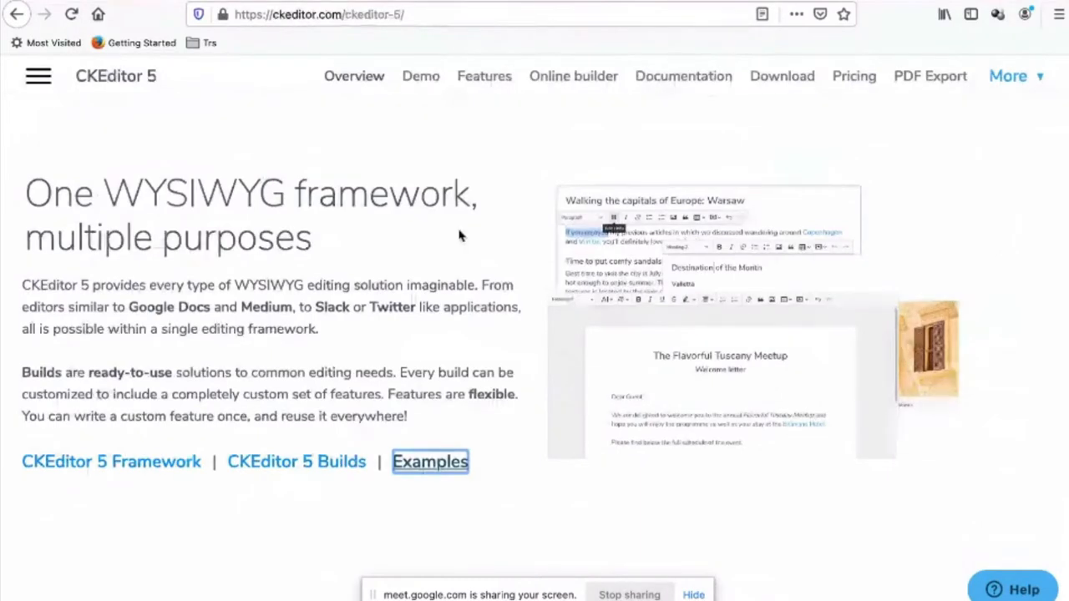
# Scroll through the CKEditor 5 overview page on ckeditor.com
pyautogui.scroll(3)
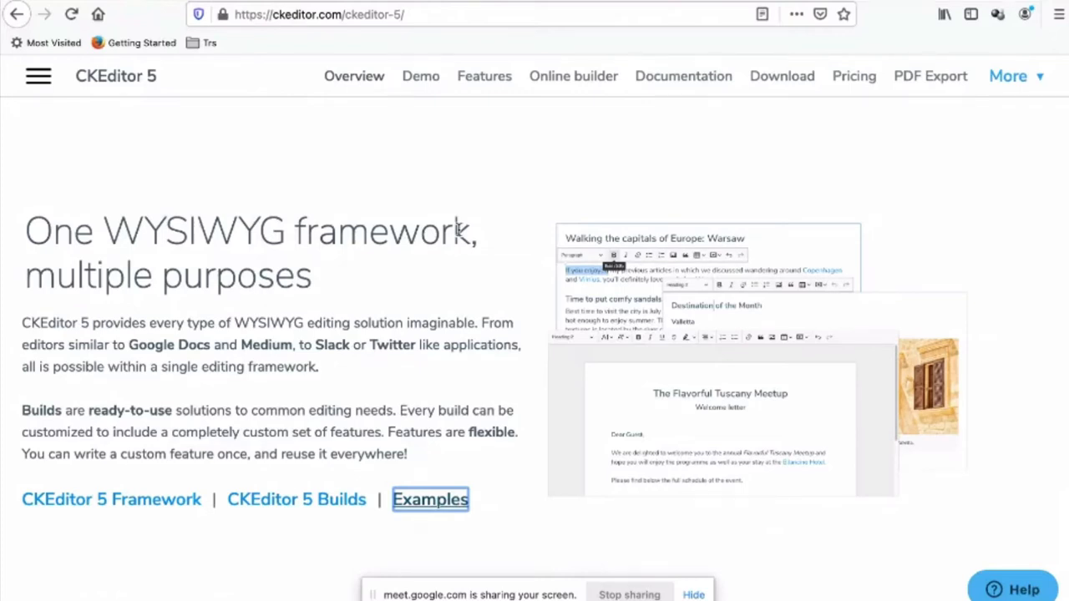
pyautogui.scroll(-3)
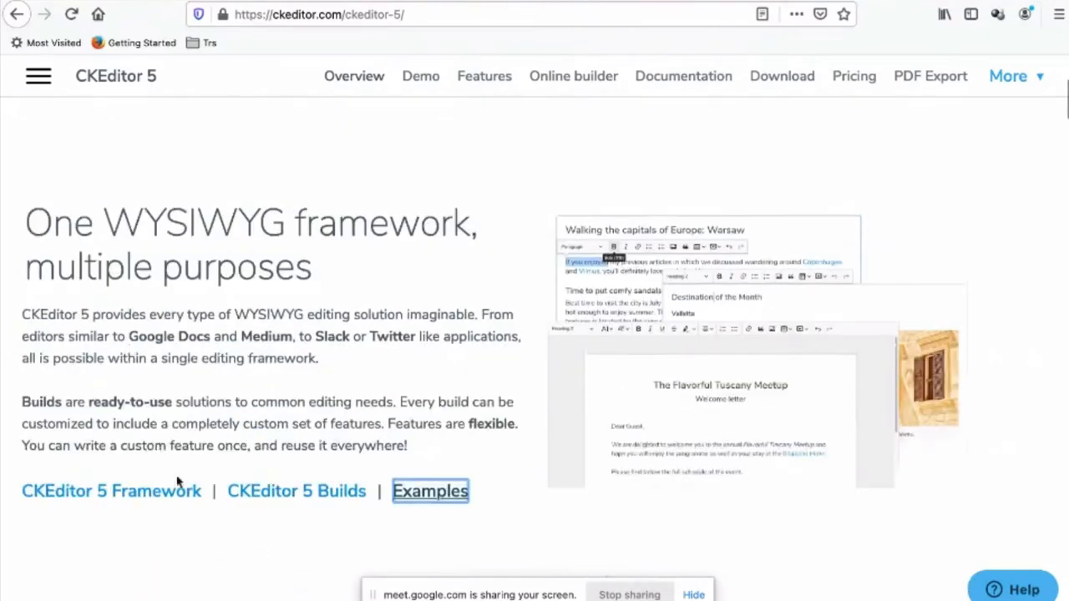
pyautogui.moveTo(297, 491)
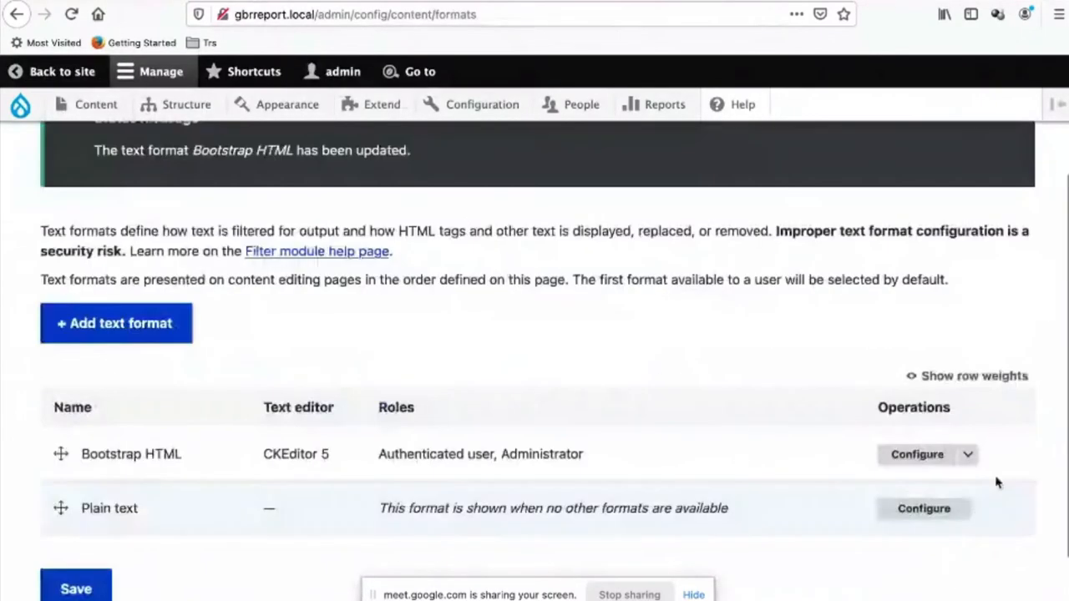
pyautogui.click(917, 455)
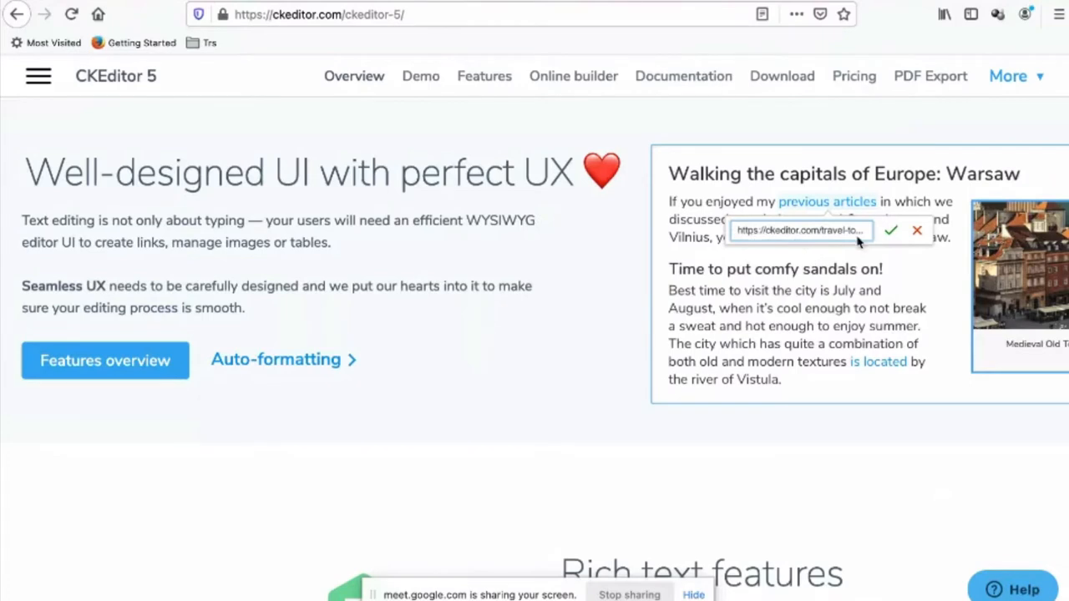
pyautogui.moveTo(862, 244)
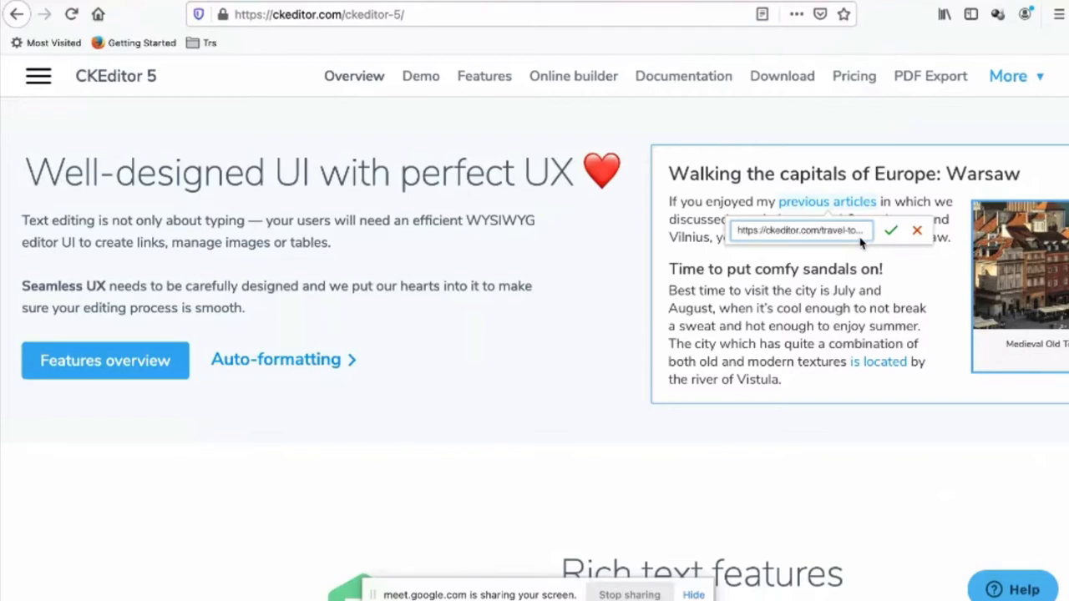
pyautogui.moveTo(861, 244)
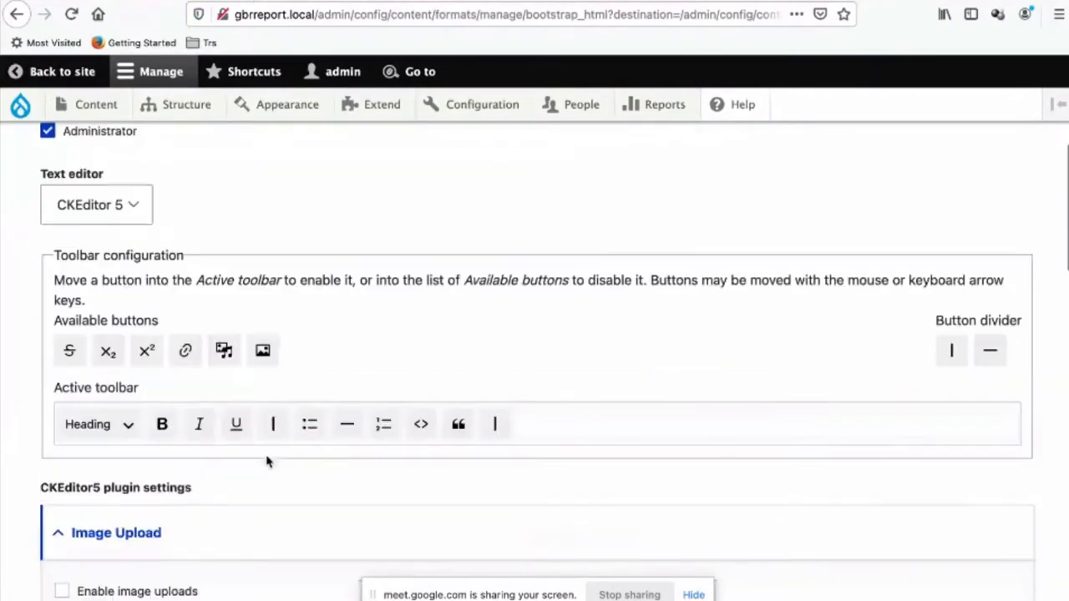
pyautogui.moveTo(203, 334)
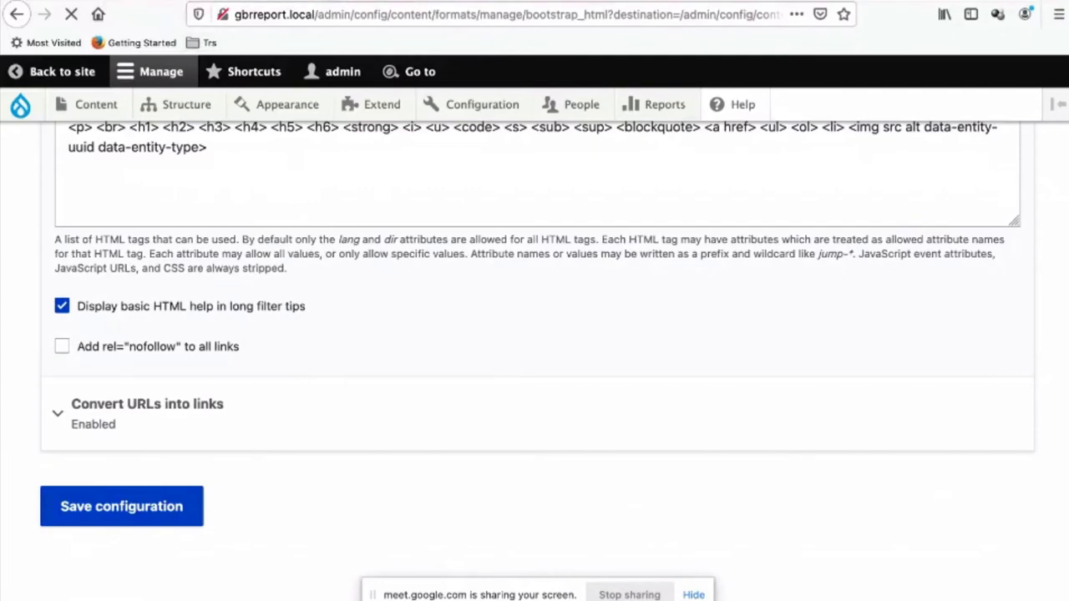
# Save the Bootstrap HTML editor settings with the grouped toolbar
pyautogui.click(120, 506)
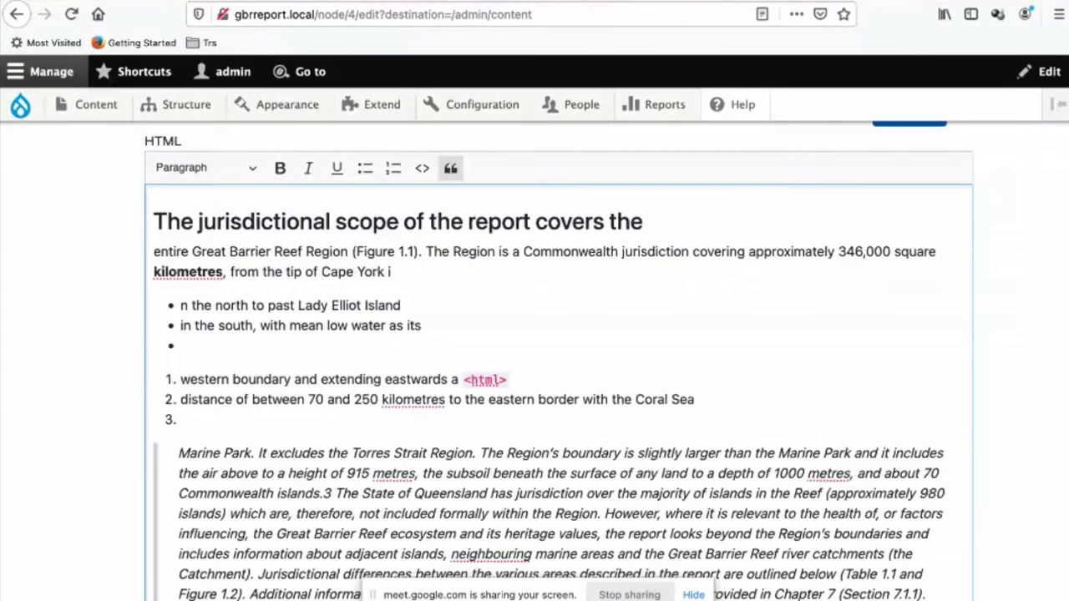
pyautogui.scroll(-3)
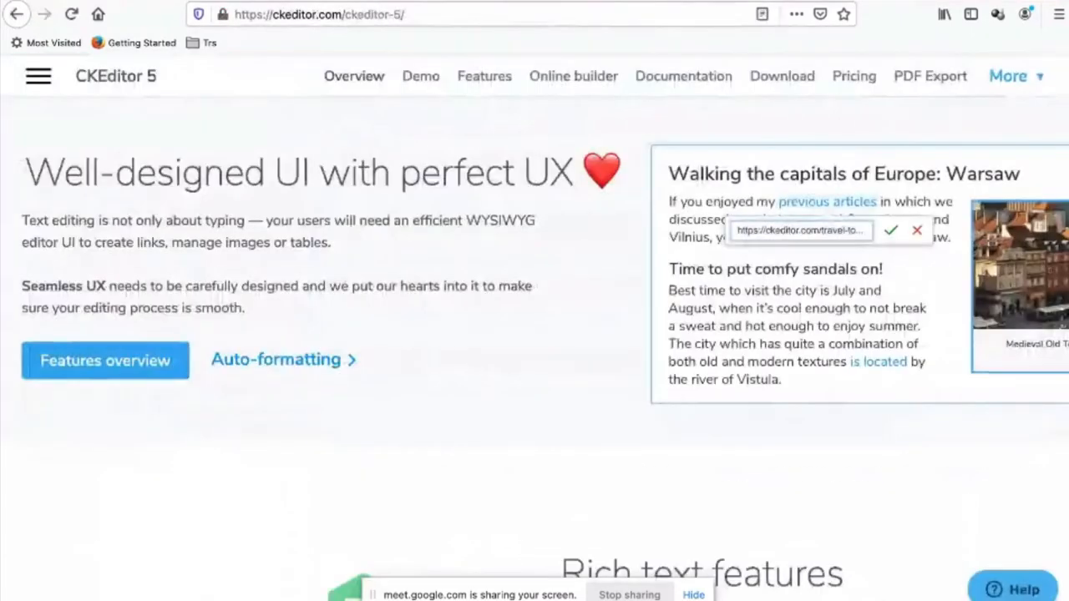
# Scroll the CKEditor 5 page down to its Modular, extensible & customizable section
pyautogui.scroll(-3)
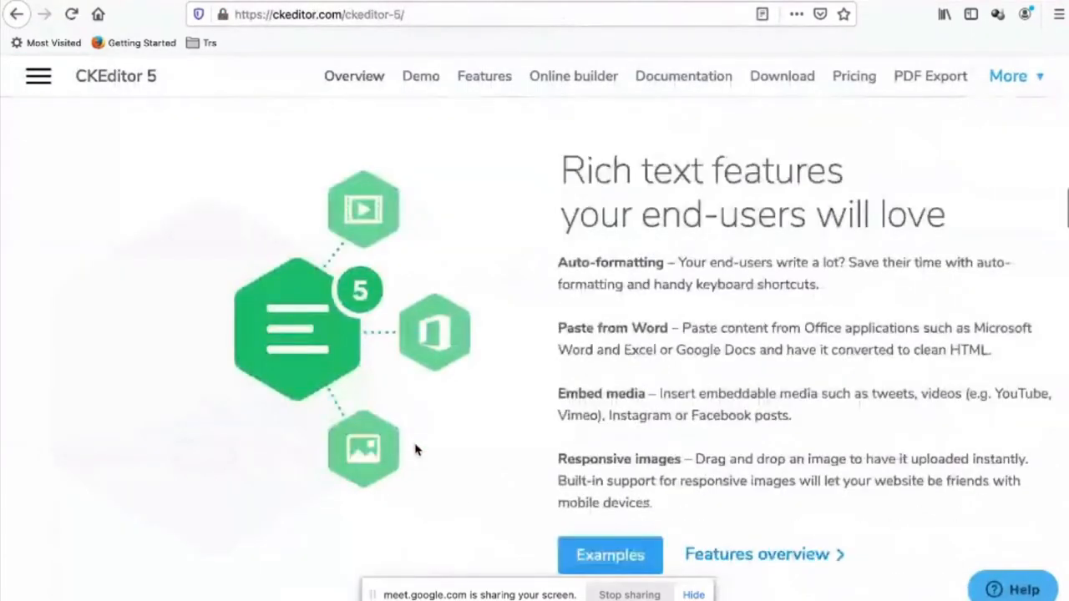
pyautogui.scroll(-3)
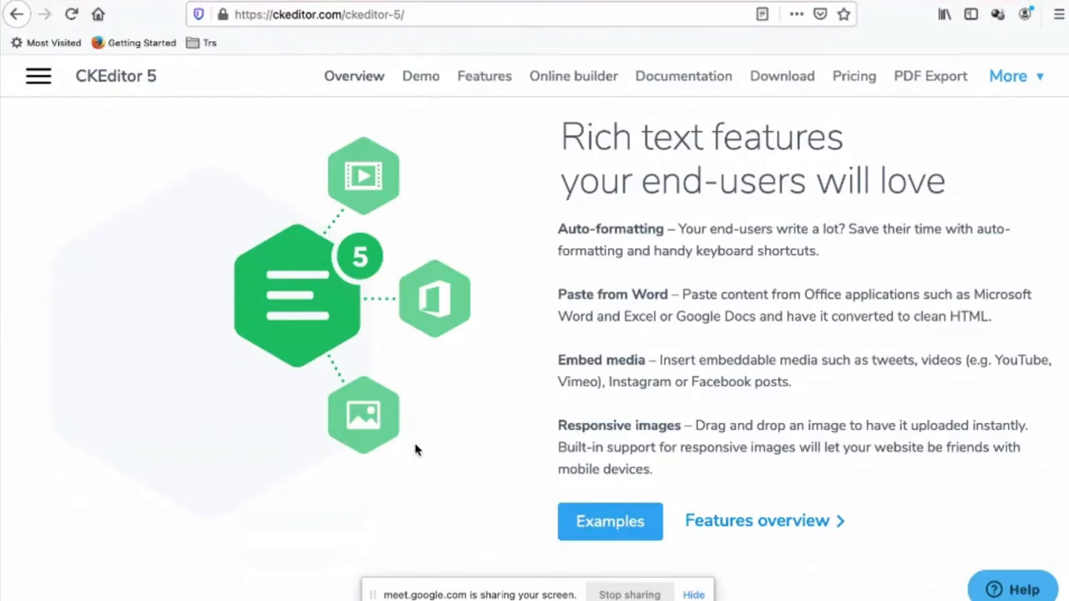
pyautogui.moveTo(371, 209)
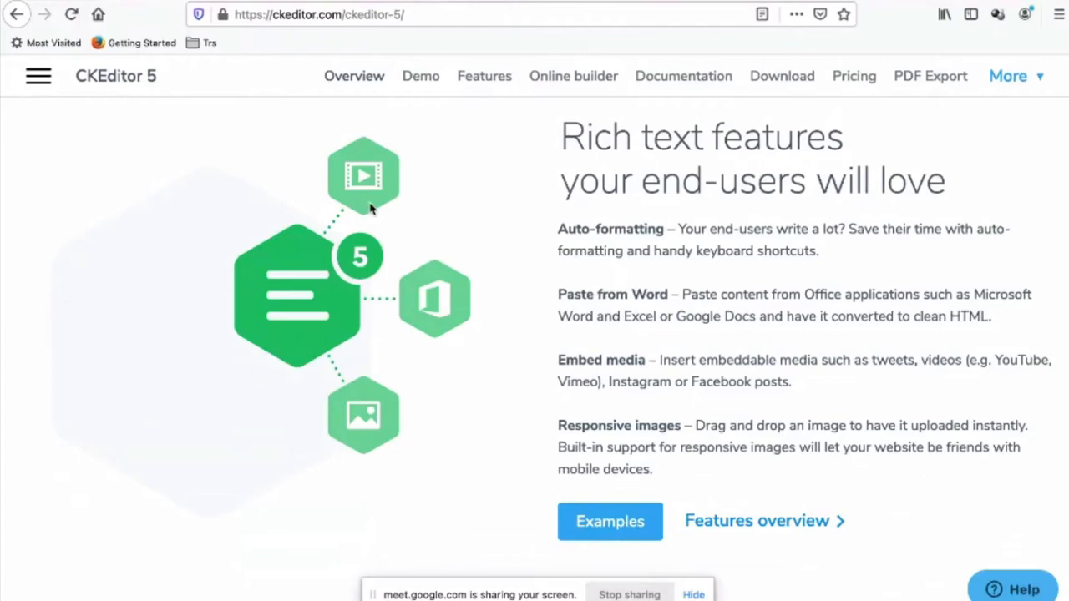
pyautogui.moveTo(316, 327)
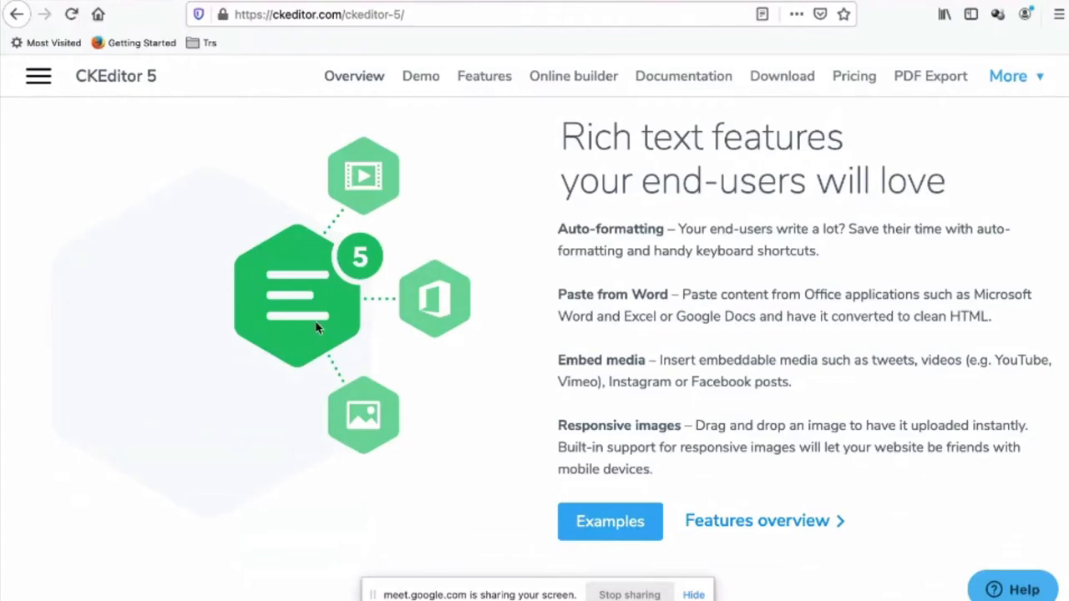
pyautogui.scroll(-3)
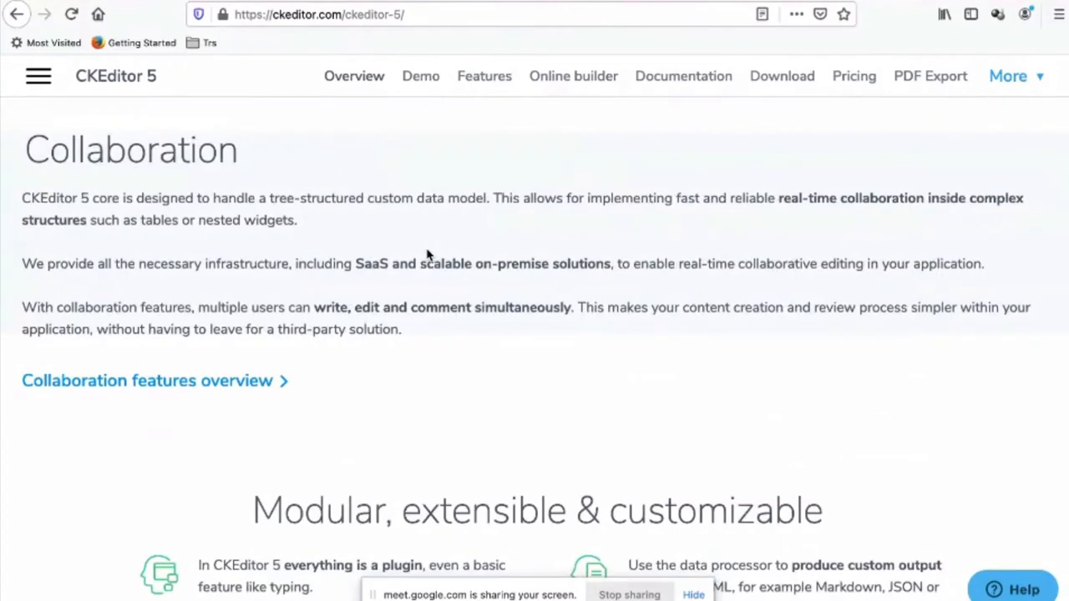
pyautogui.moveTo(448, 349)
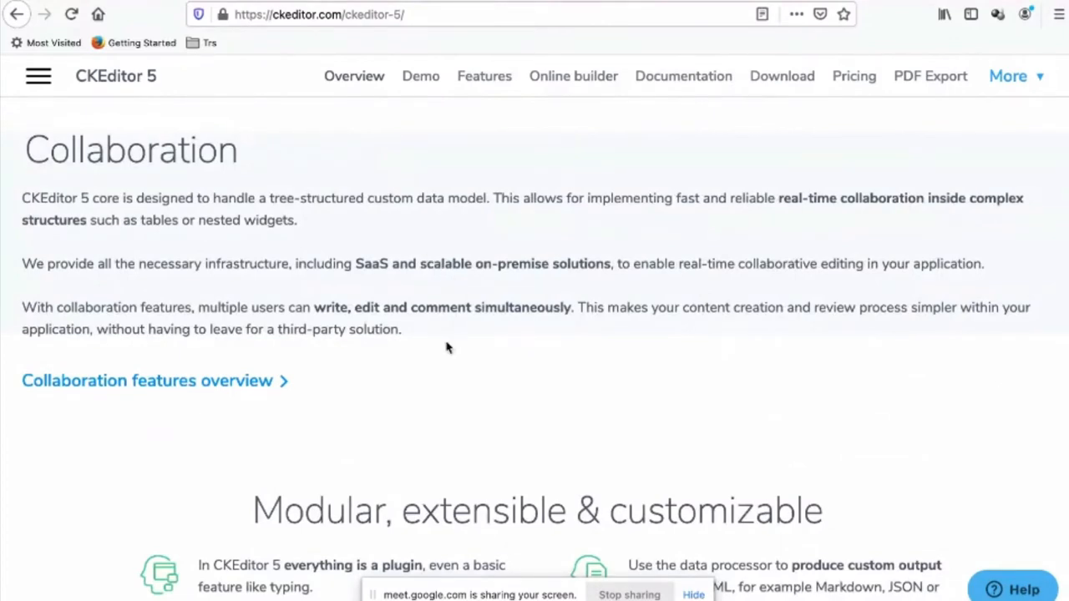
pyautogui.scroll(-3)
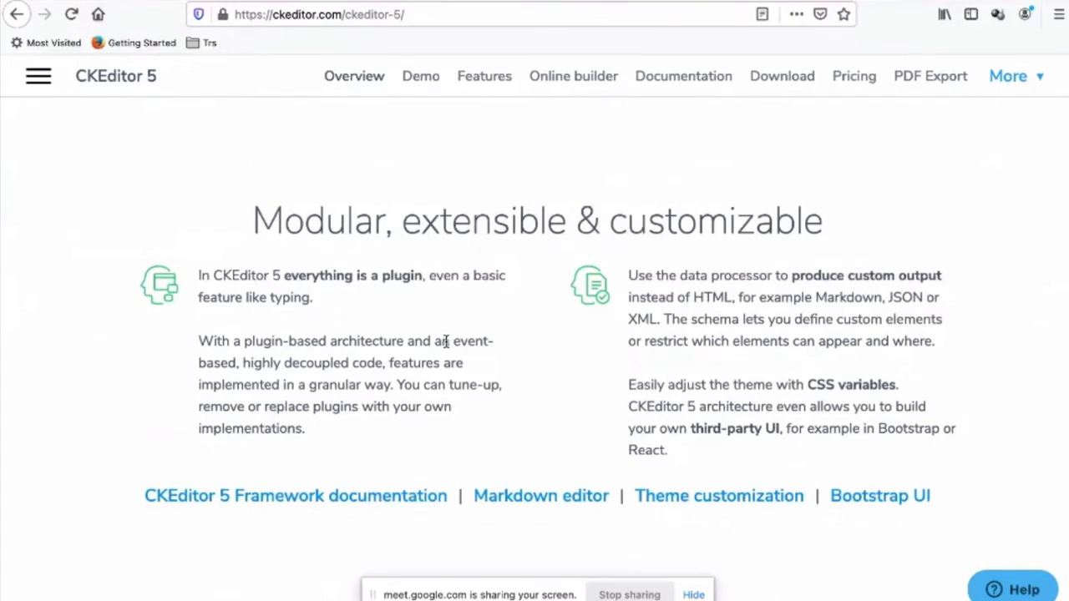
pyautogui.moveTo(468, 458)
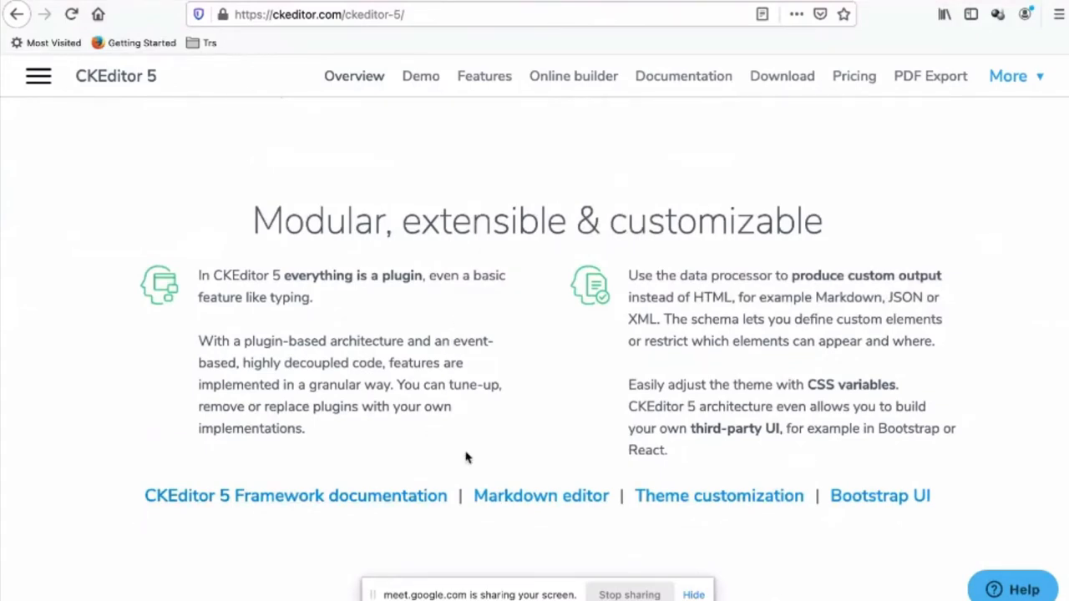
pyautogui.moveTo(599, 514)
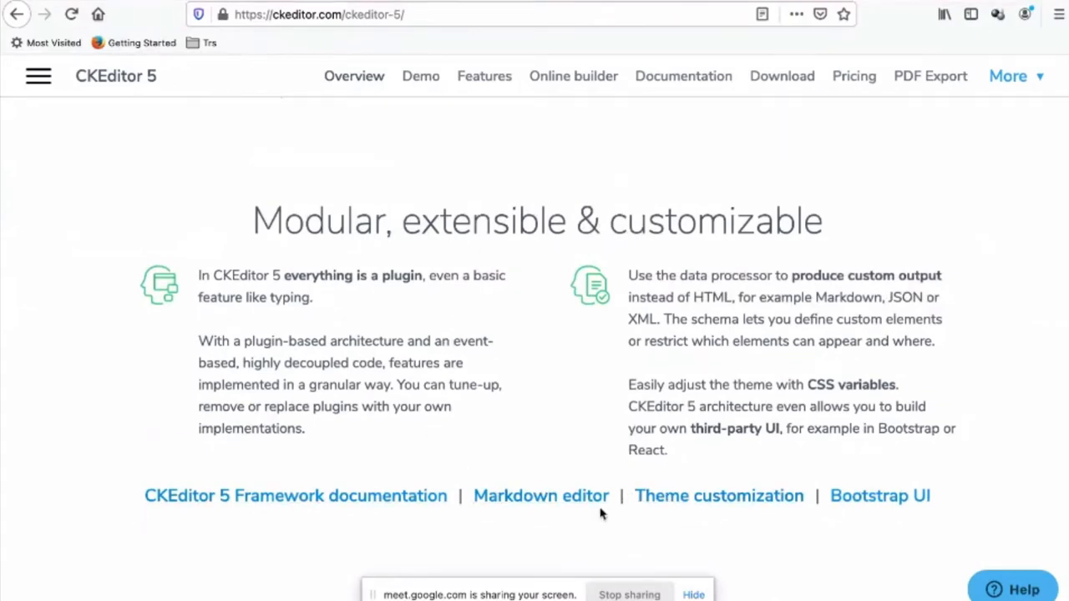
pyautogui.moveTo(668, 568)
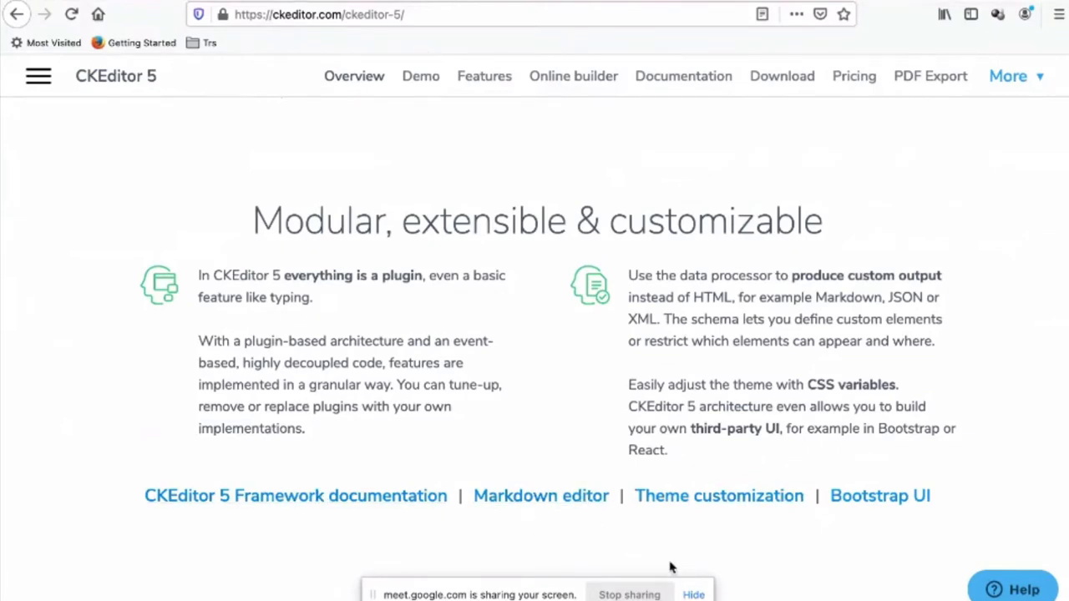
pyautogui.moveTo(879, 495)
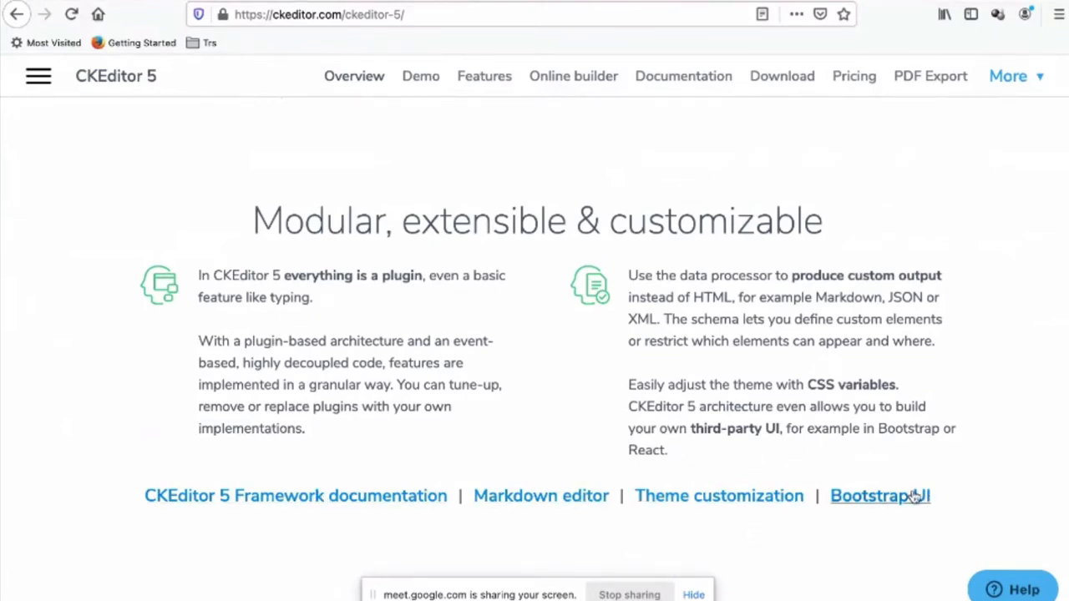
pyautogui.moveTo(783, 428)
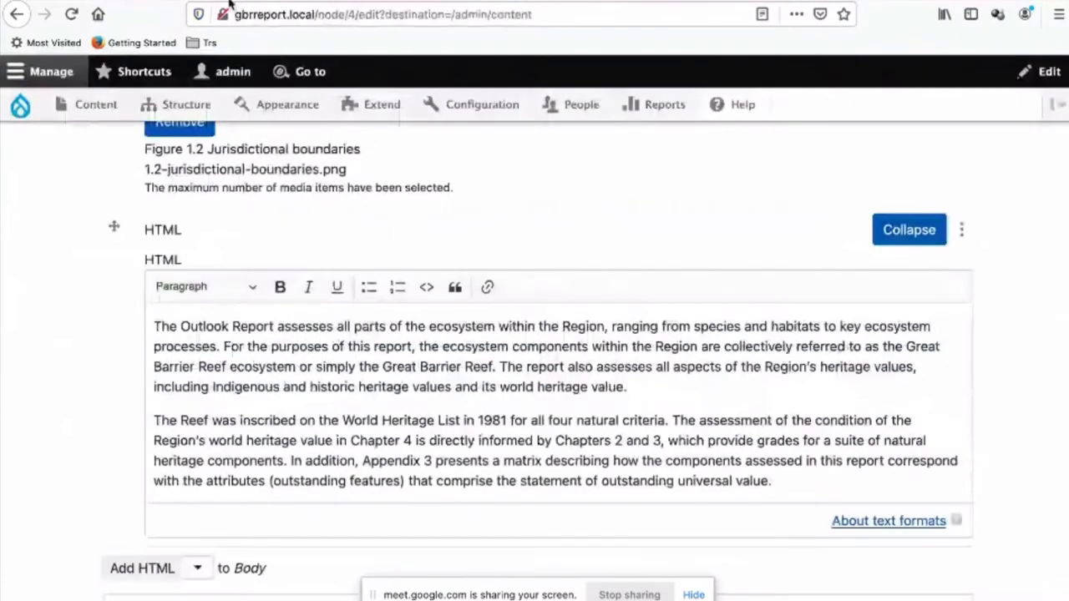
pyautogui.moveTo(488, 287)
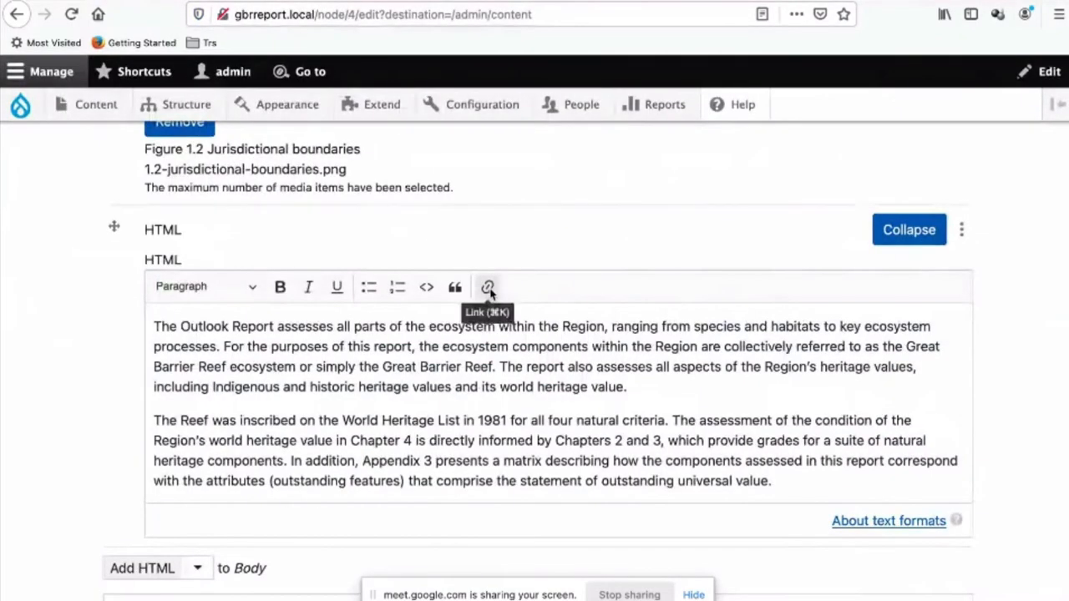
pyautogui.doubleClick(334, 367)
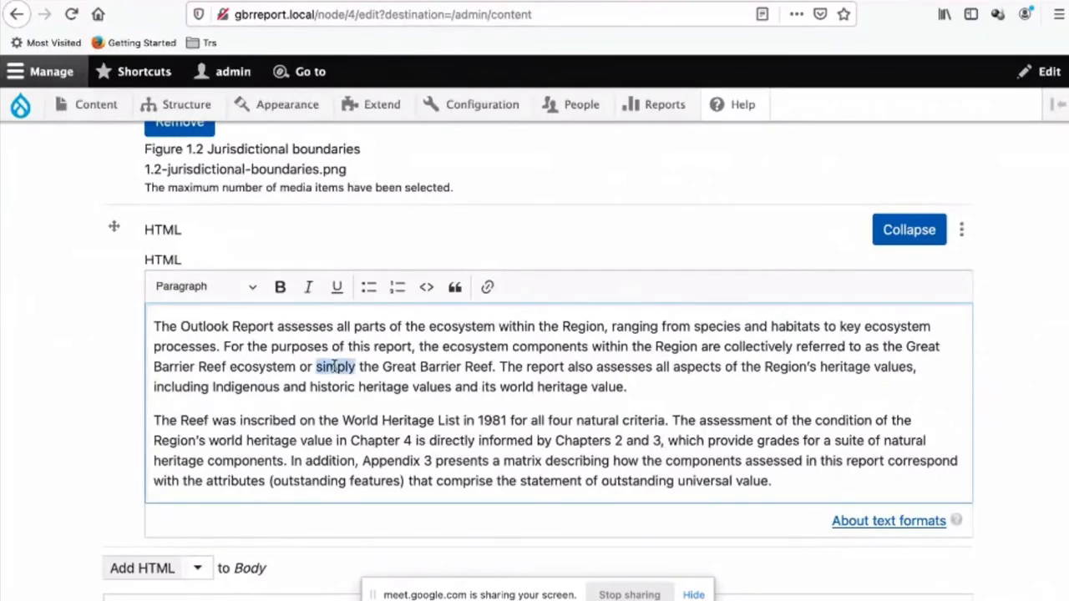
pyautogui.click(488, 287)
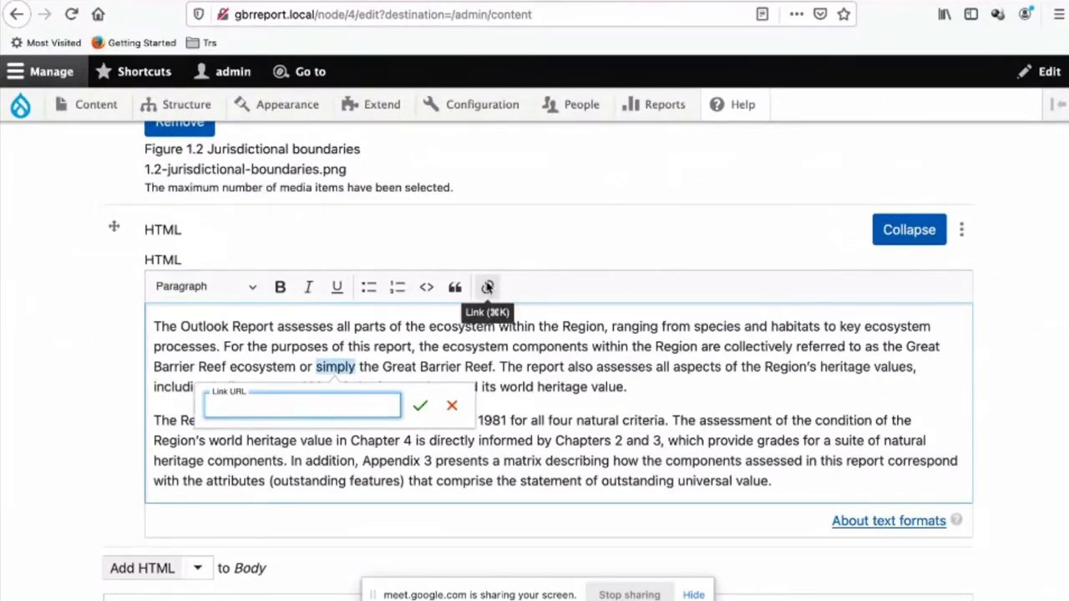
pyautogui.write('https://google.com')
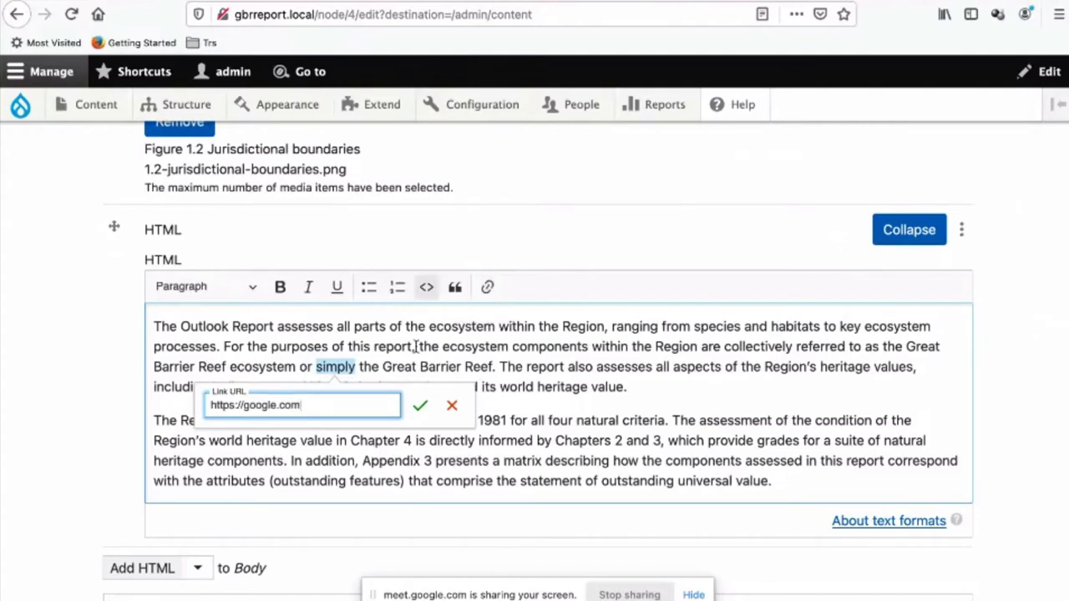
pyautogui.click(421, 405)
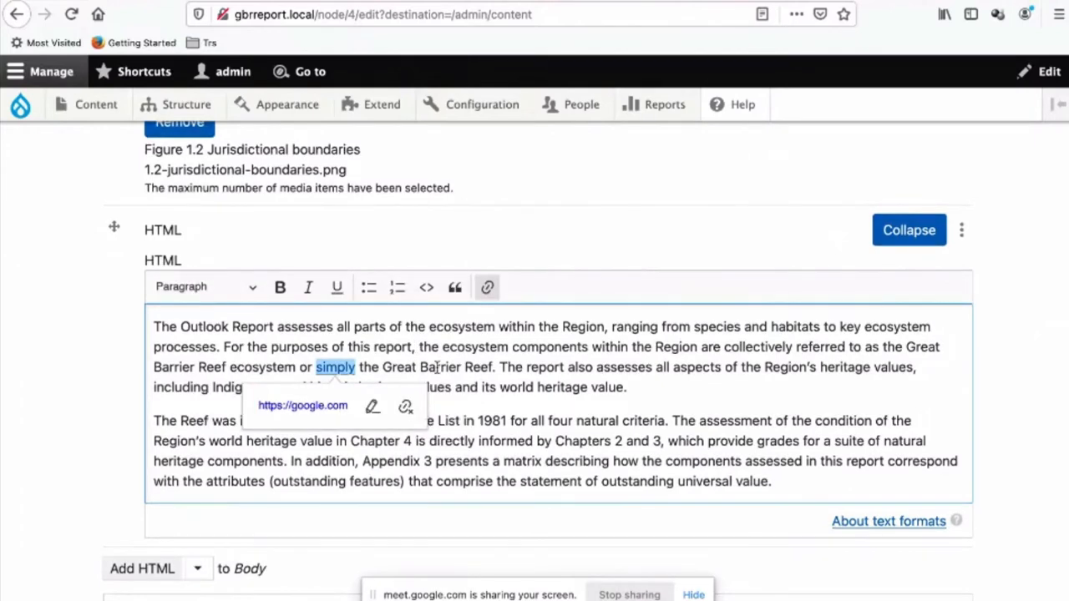
# Add a test.com link to the word 'Barrier', then remove it with Unlink
pyautogui.click(488, 287)
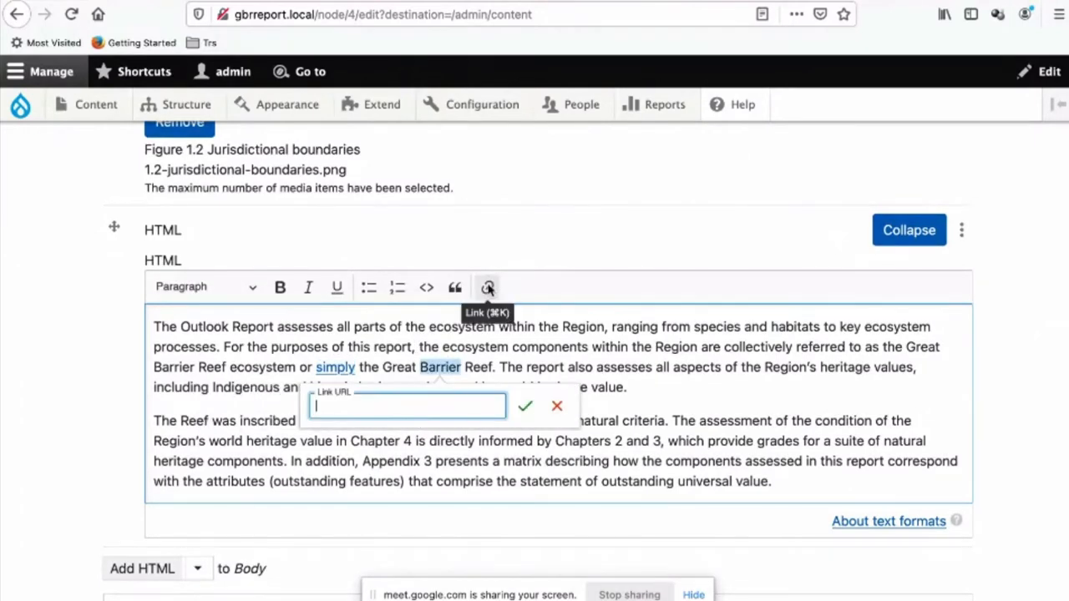
pyautogui.write('test')
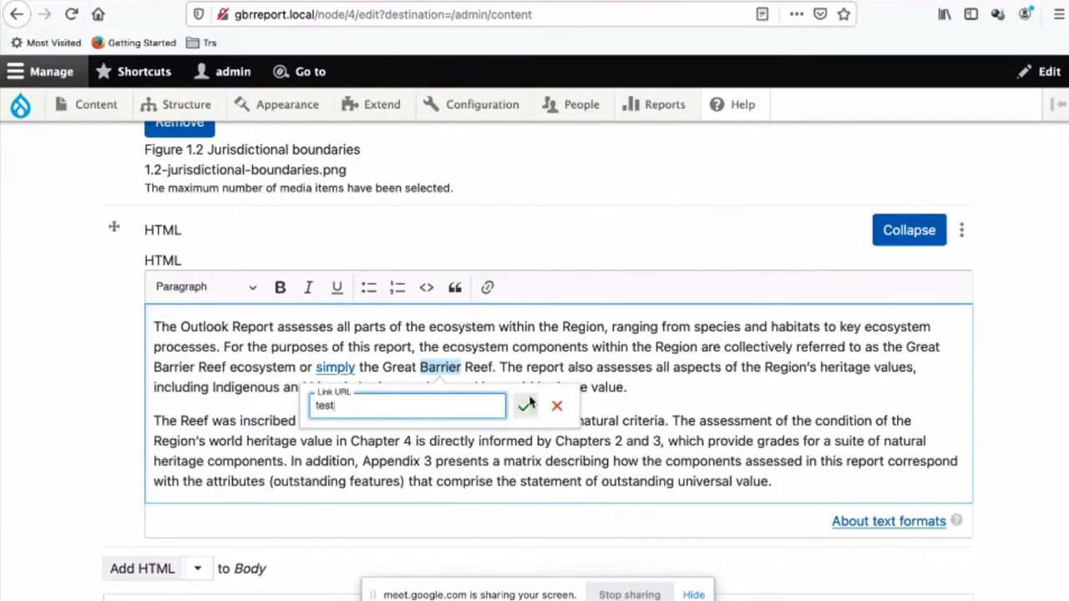
pyautogui.click(524, 406)
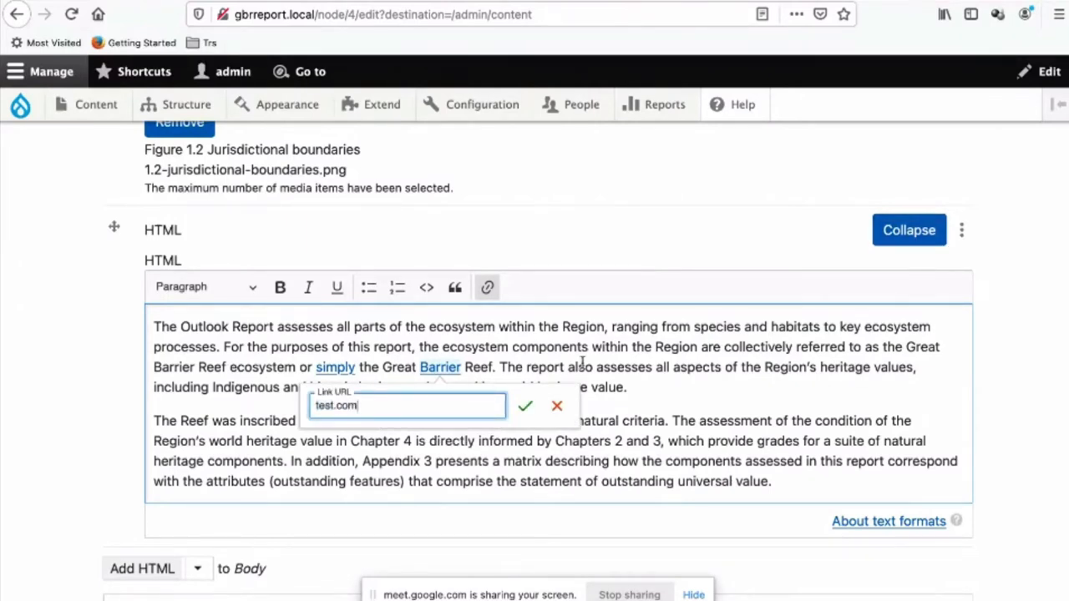
pyautogui.click(525, 406)
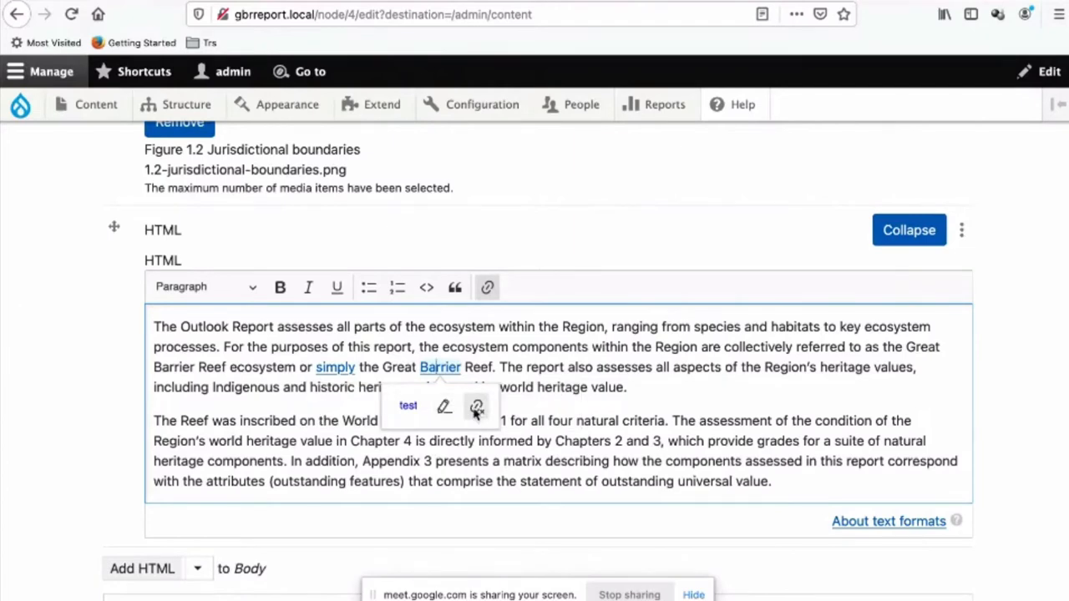
pyautogui.click(478, 407)
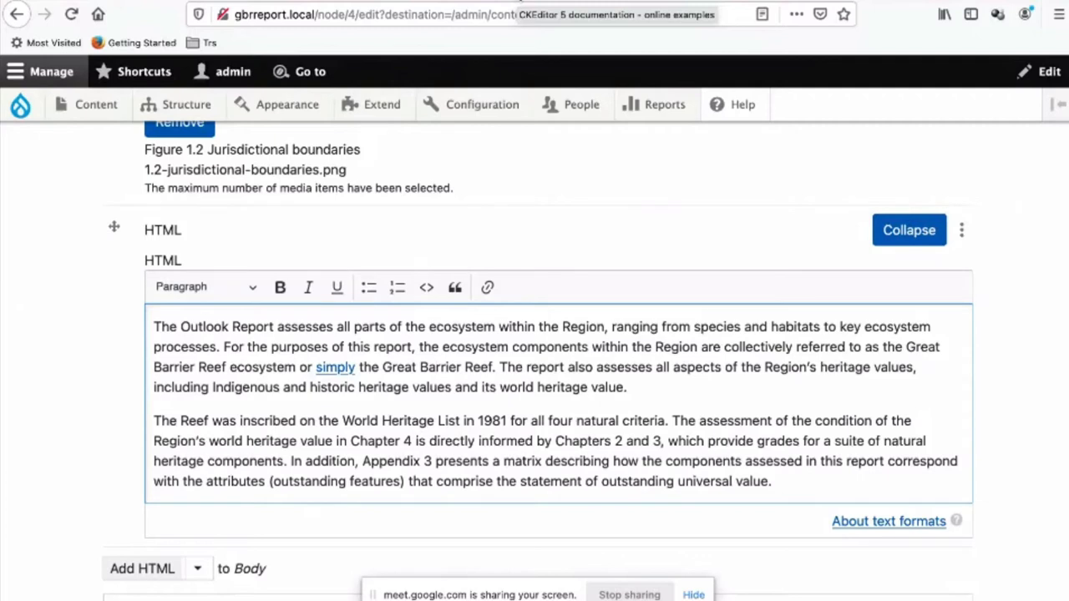
# From the CKEditor blog's Feedback is needed section, go to the ckeditor5 GitHub repository
pyautogui.click(487, 287)
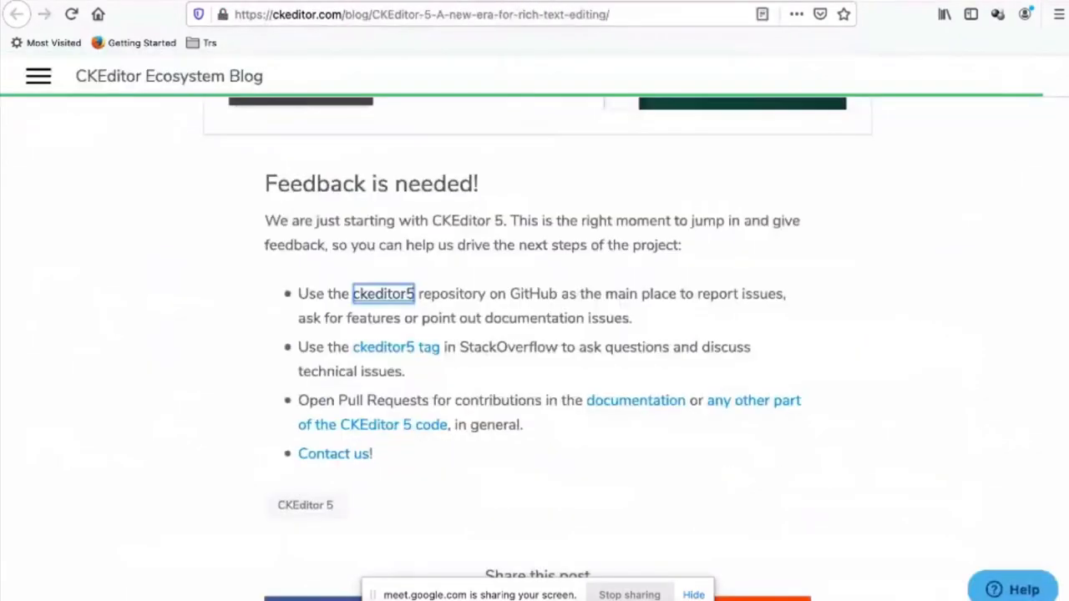
pyautogui.moveTo(668, 155)
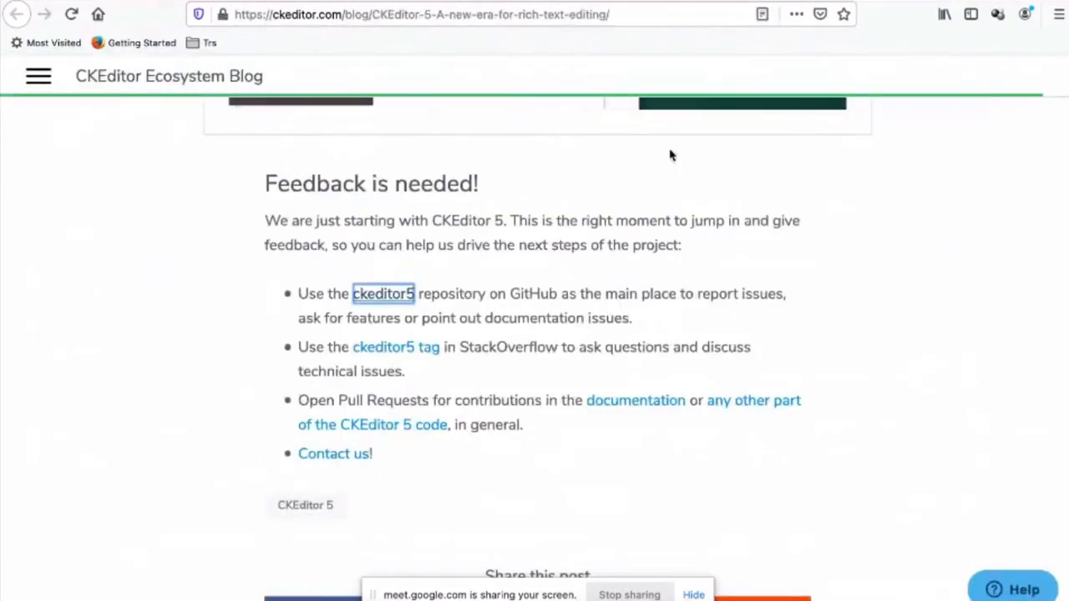
pyautogui.click(382, 294)
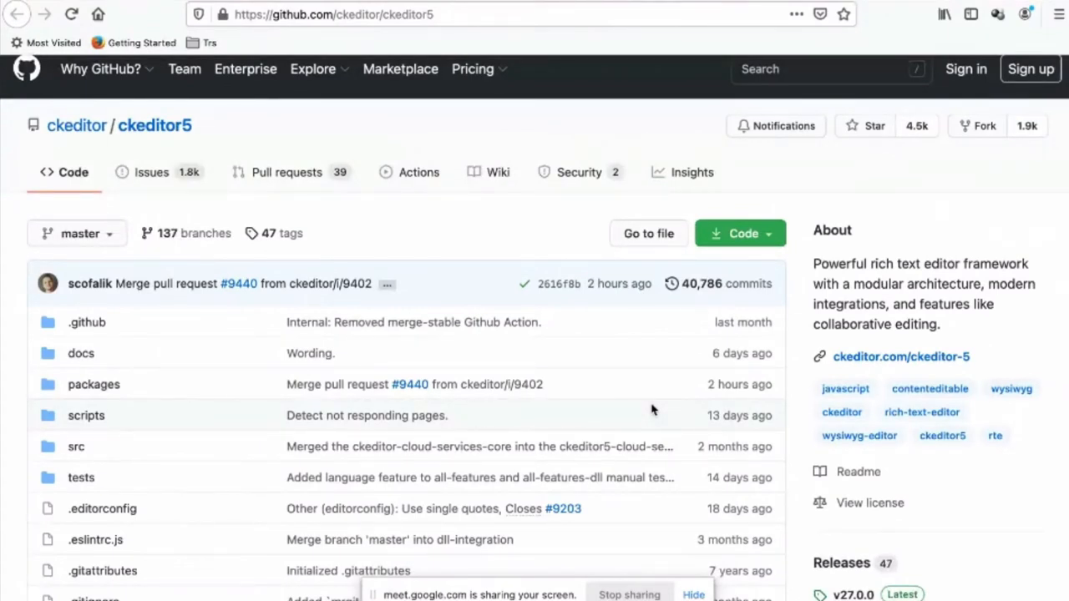
pyautogui.moveTo(648, 376)
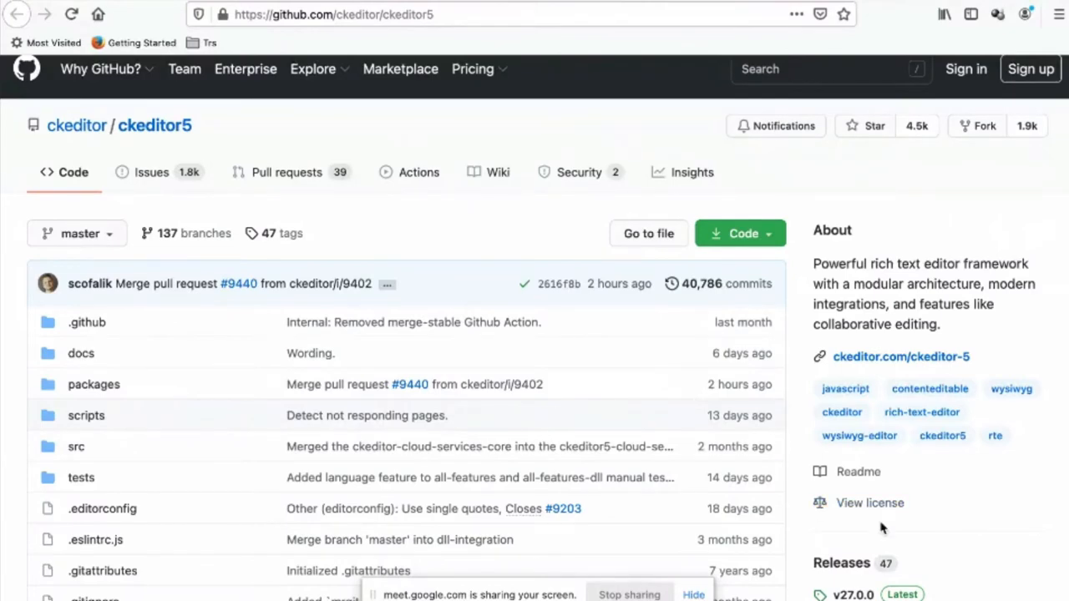
# Open the full list of ckeditor5 releases from the repository page
pyautogui.scroll(-3)
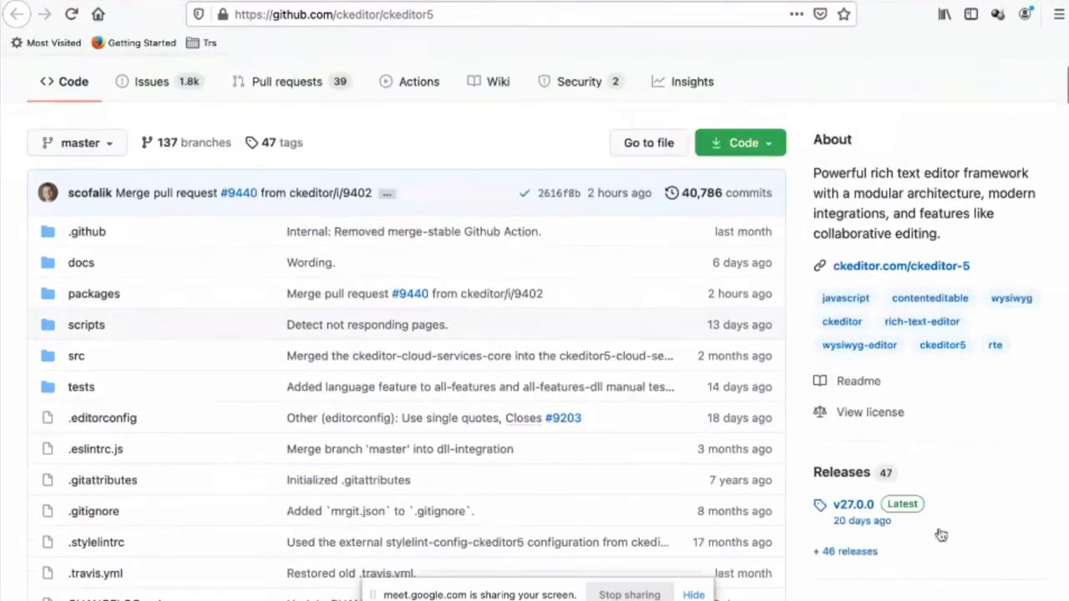
pyautogui.moveTo(994, 541)
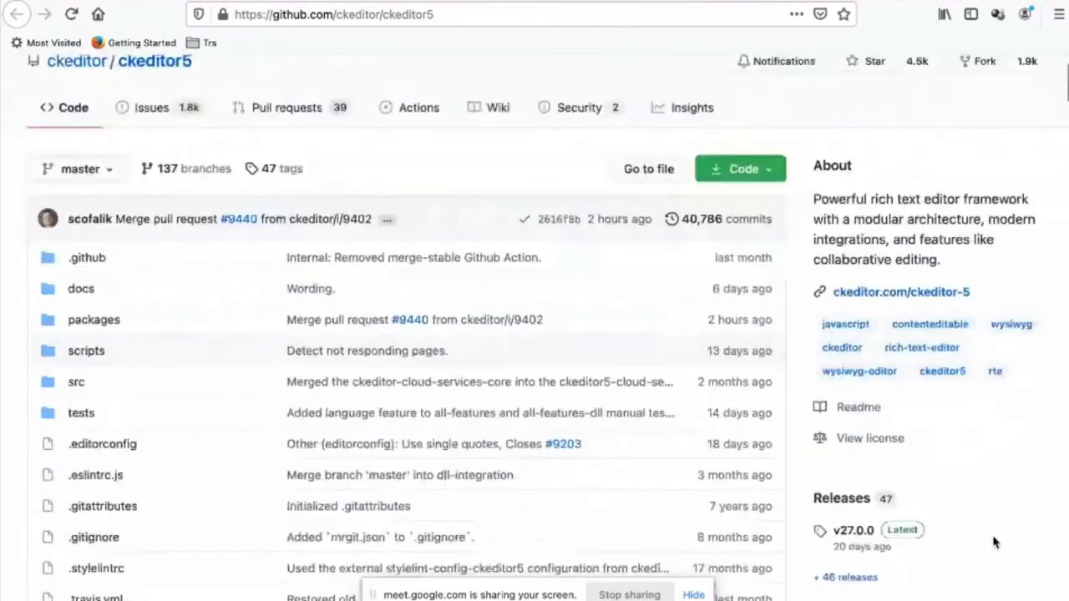
pyautogui.scroll(-3)
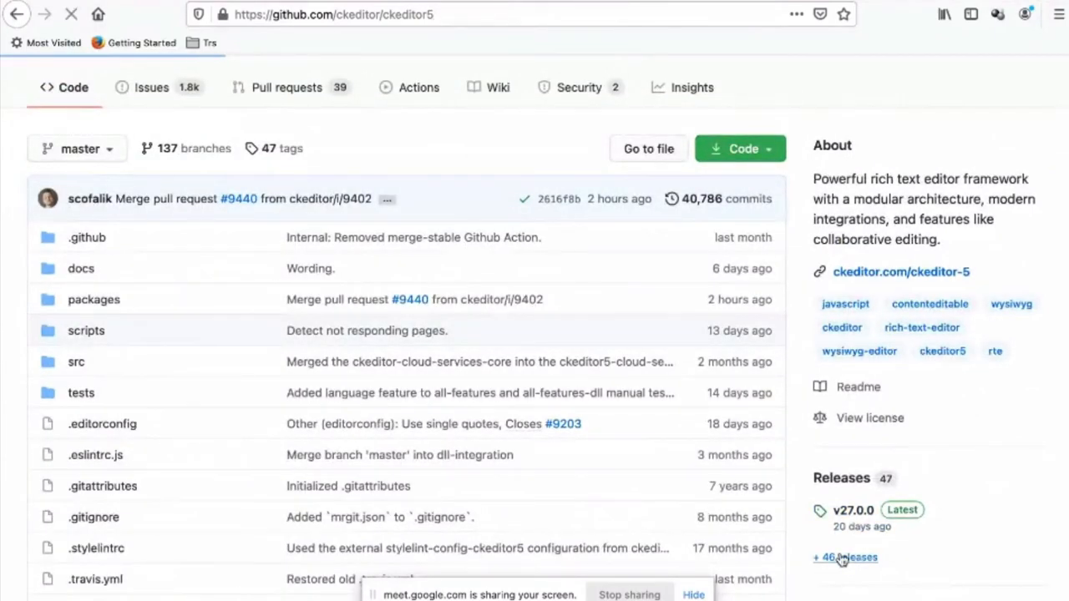
pyautogui.click(845, 558)
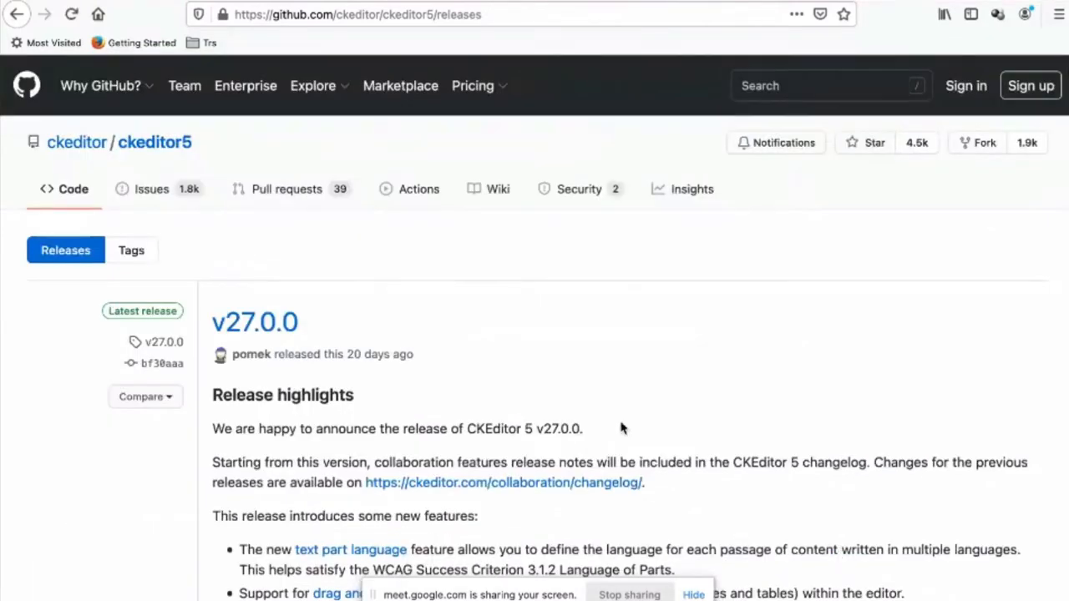
# Read down the release notes to the v24.0.0 release highlights
pyautogui.scroll(-3)
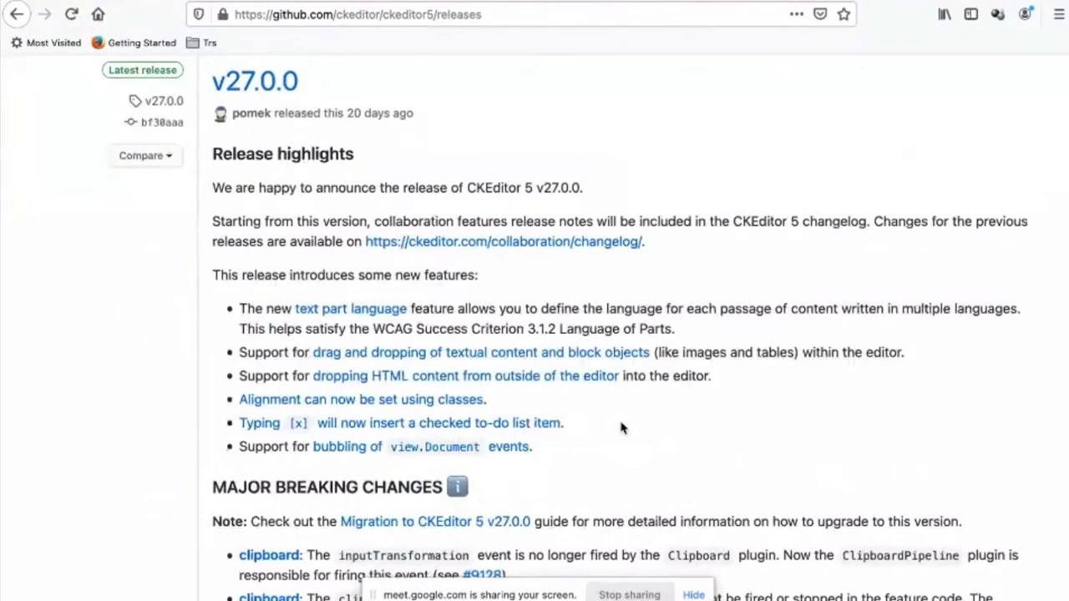
pyautogui.scroll(-3)
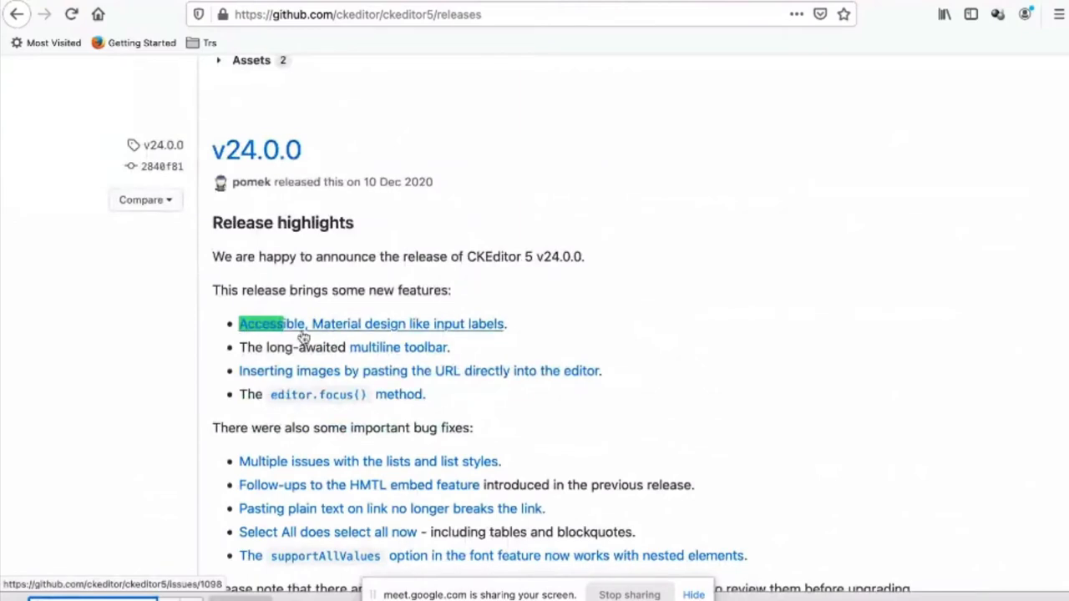
pyautogui.moveTo(465, 340)
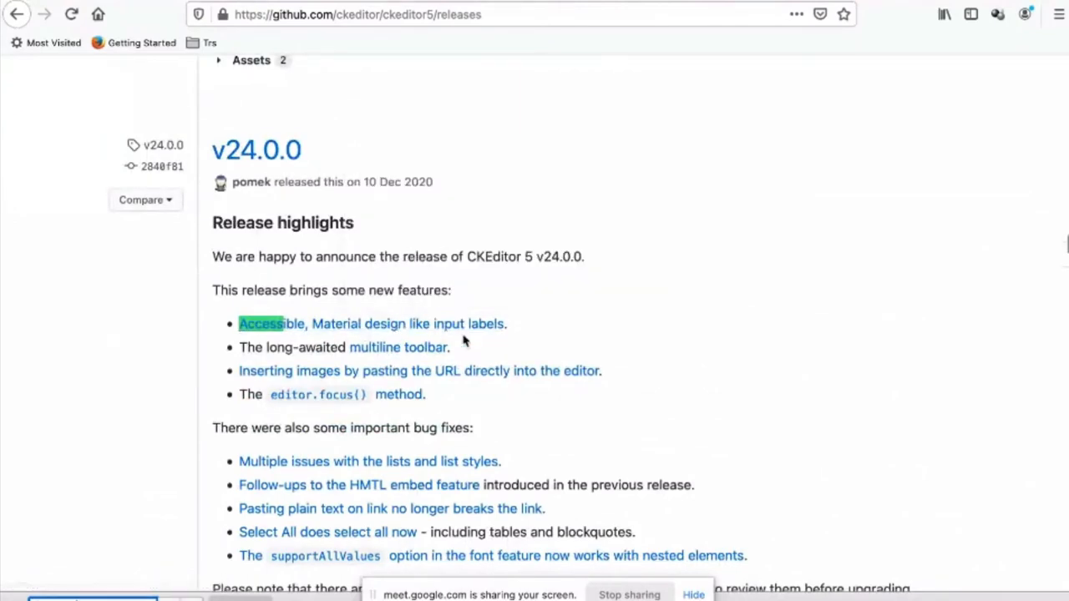
pyautogui.moveTo(568, 334)
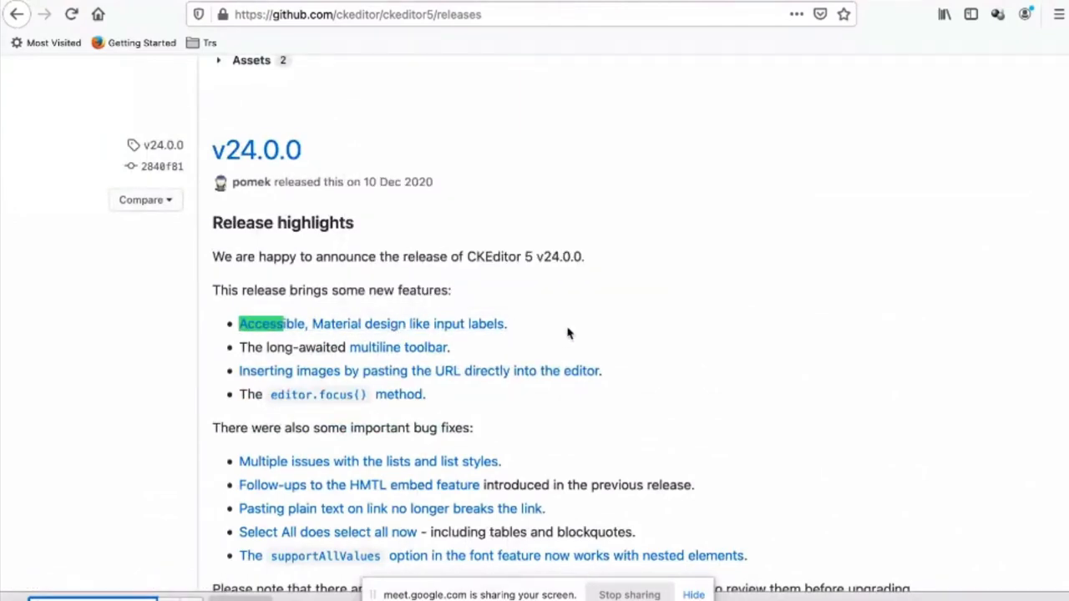
pyautogui.scroll(-3)
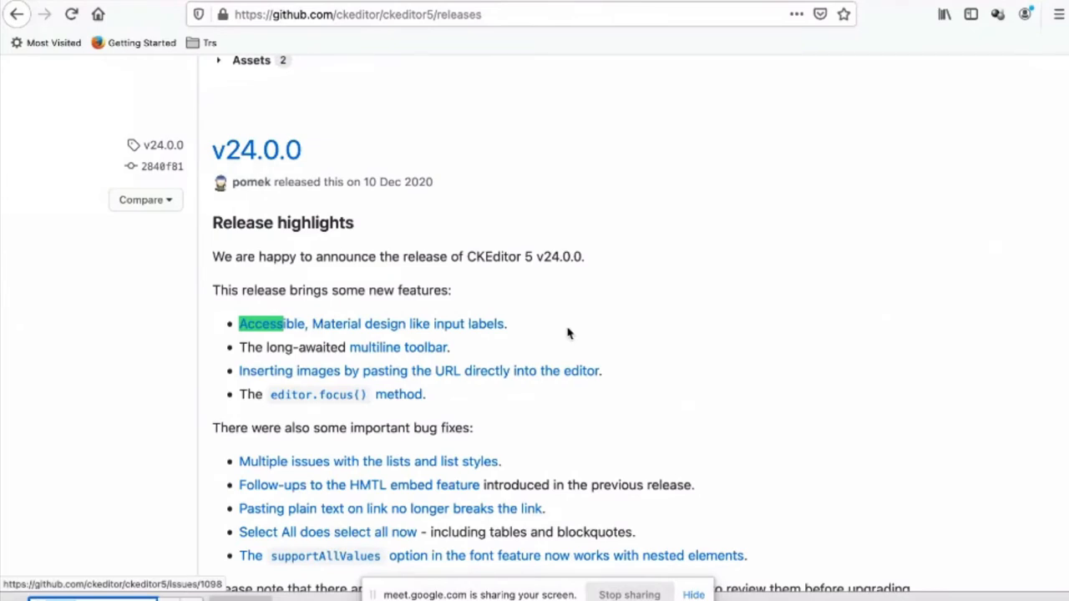
pyautogui.scroll(-3)
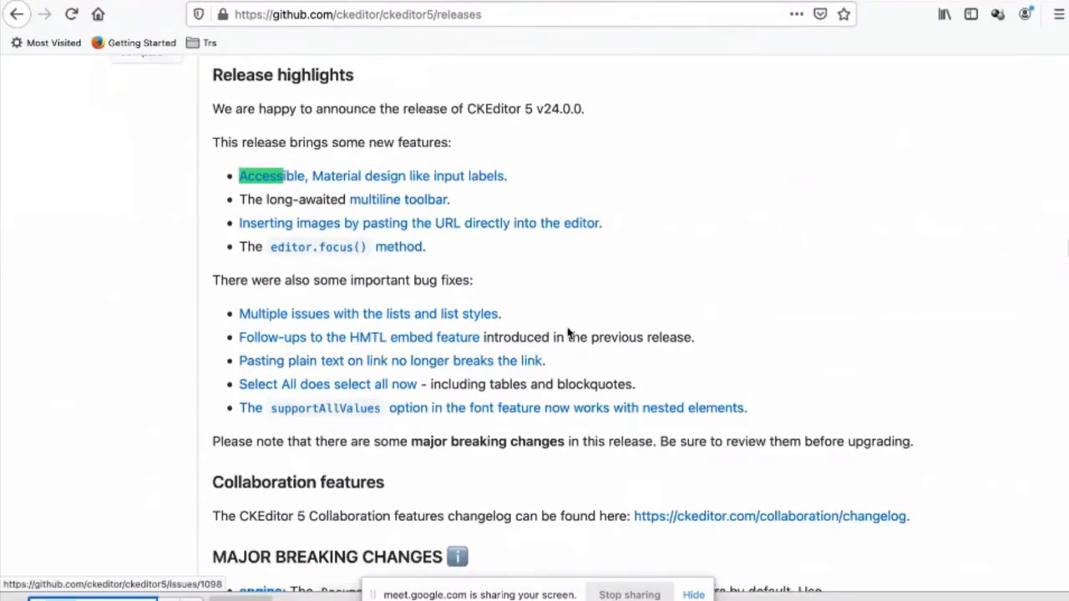
pyautogui.scroll(-3)
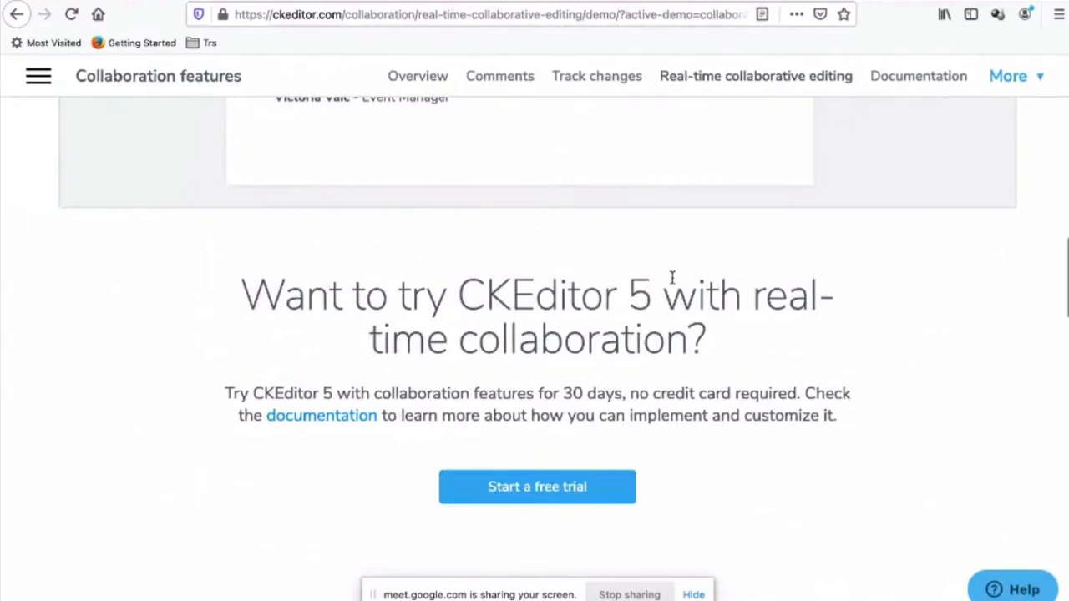
# Scroll the CKEditor 5 page past PDF export and math equations to the Free for Open Source section
pyautogui.scroll(-3)
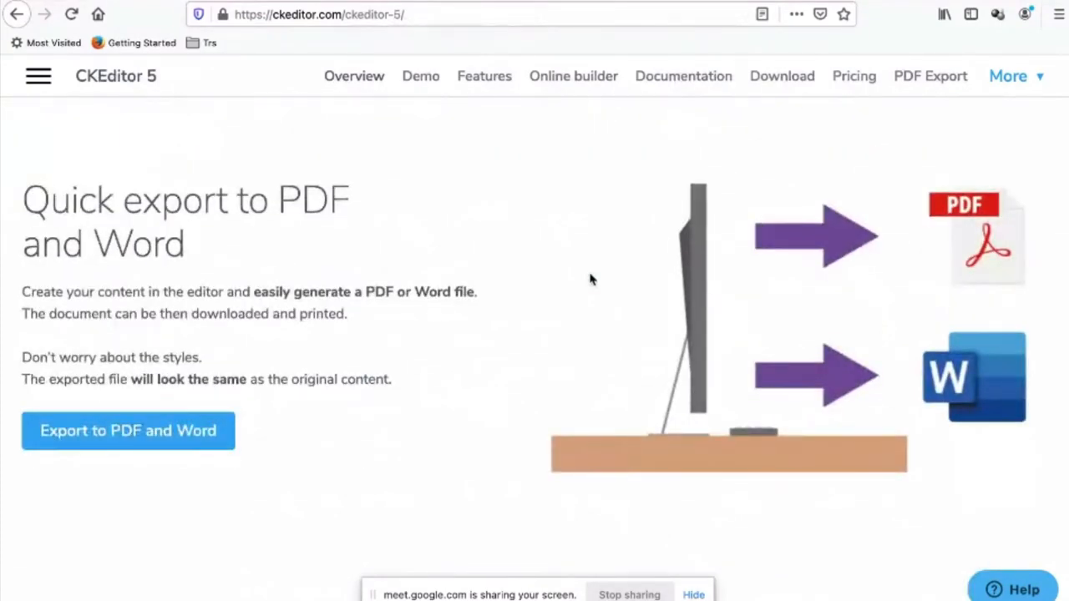
pyautogui.scroll(-3)
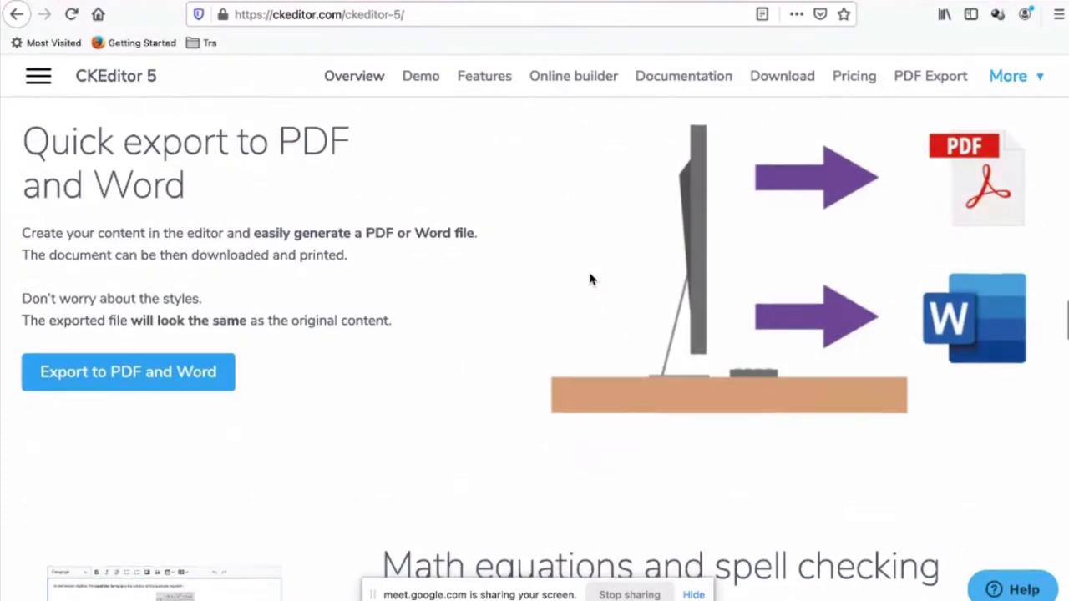
pyautogui.scroll(-3)
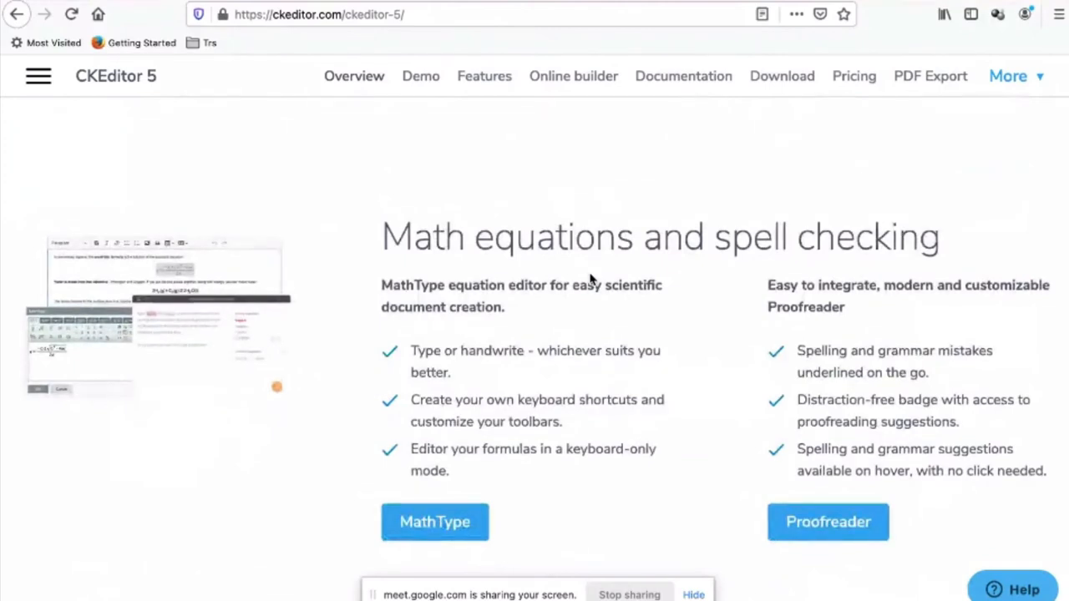
pyautogui.scroll(-3)
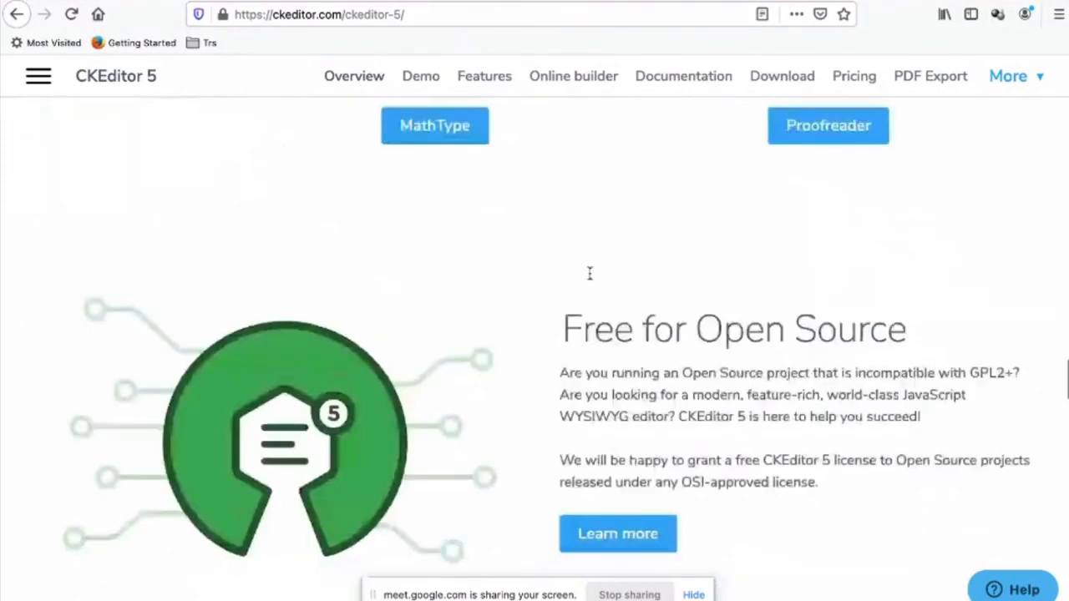
pyautogui.scroll(-3)
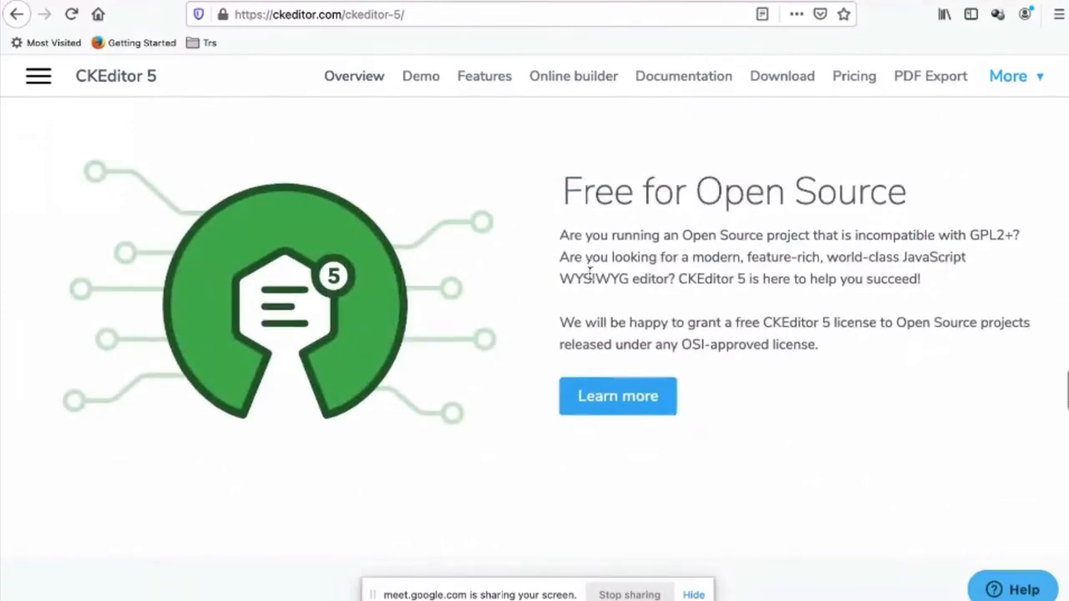
pyautogui.scroll(-3)
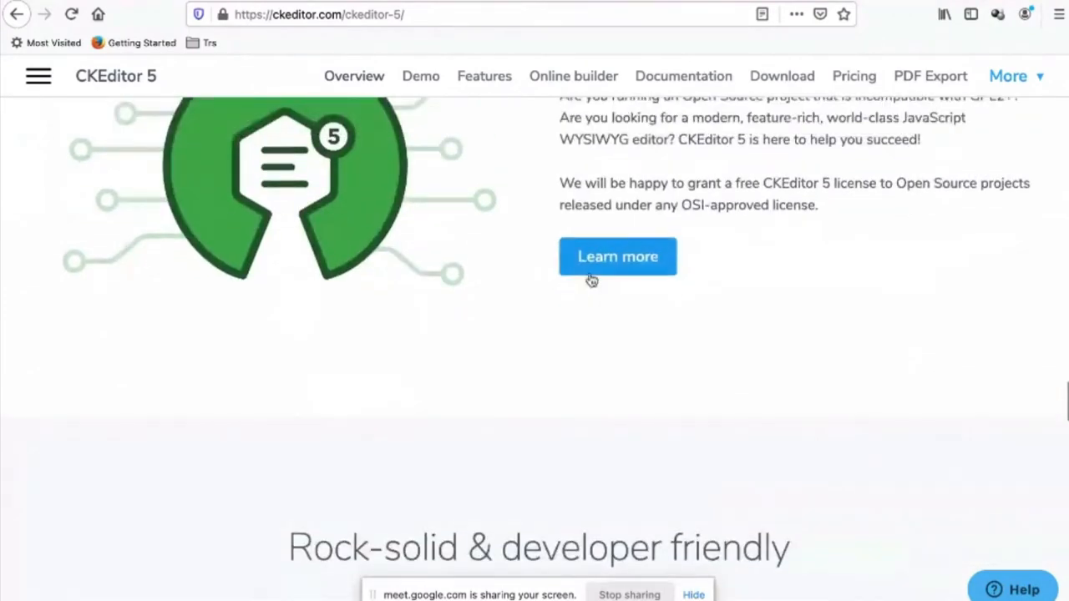
pyautogui.scroll(3)
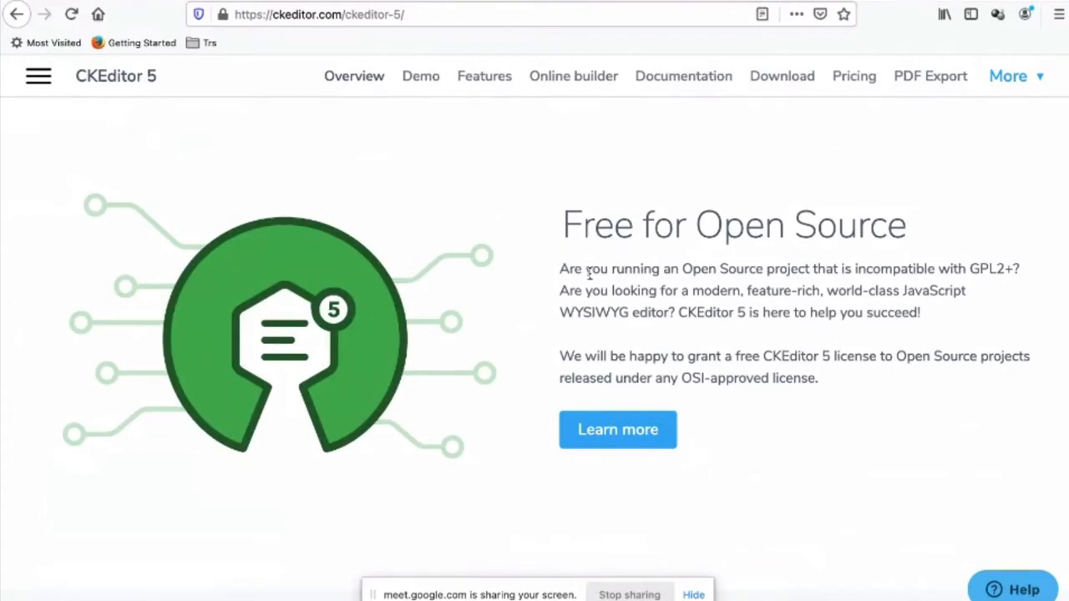
pyautogui.moveTo(601, 374)
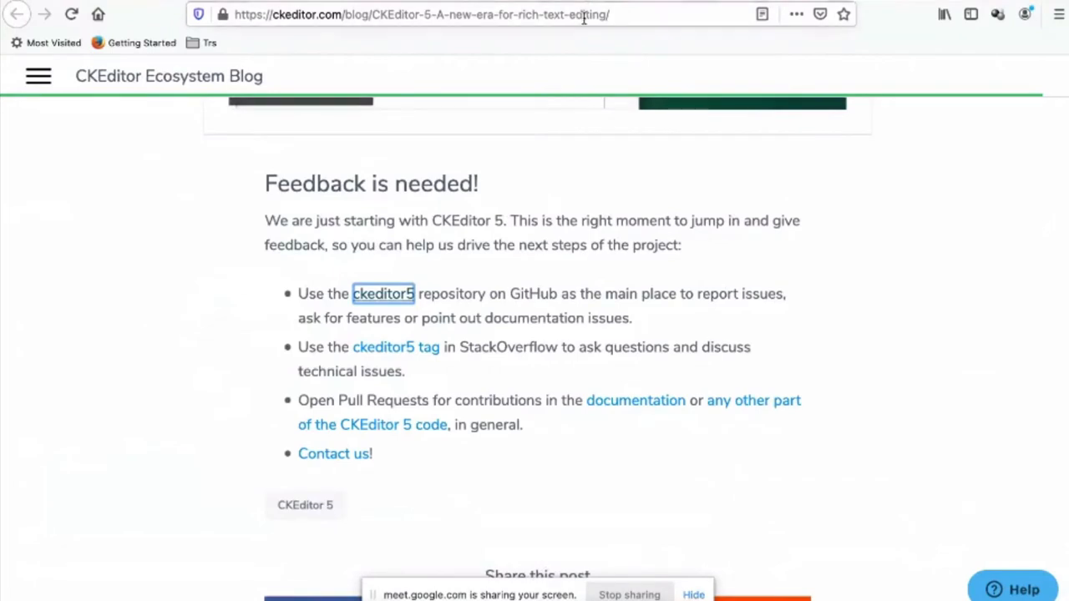
# Read down the blog post to the ContentEditable section
pyautogui.scroll(3)
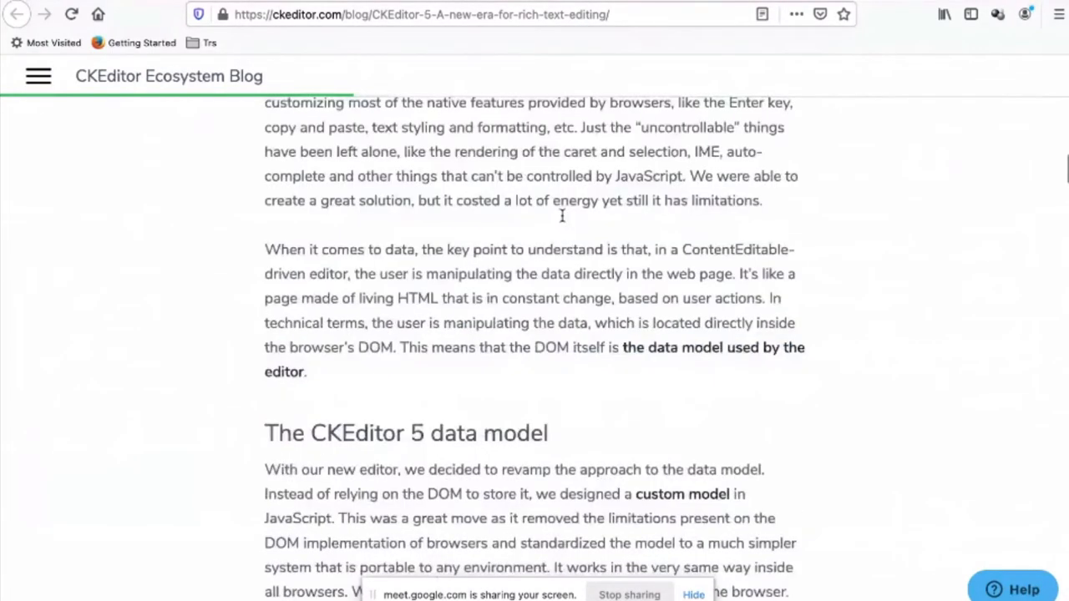
pyautogui.scroll(3)
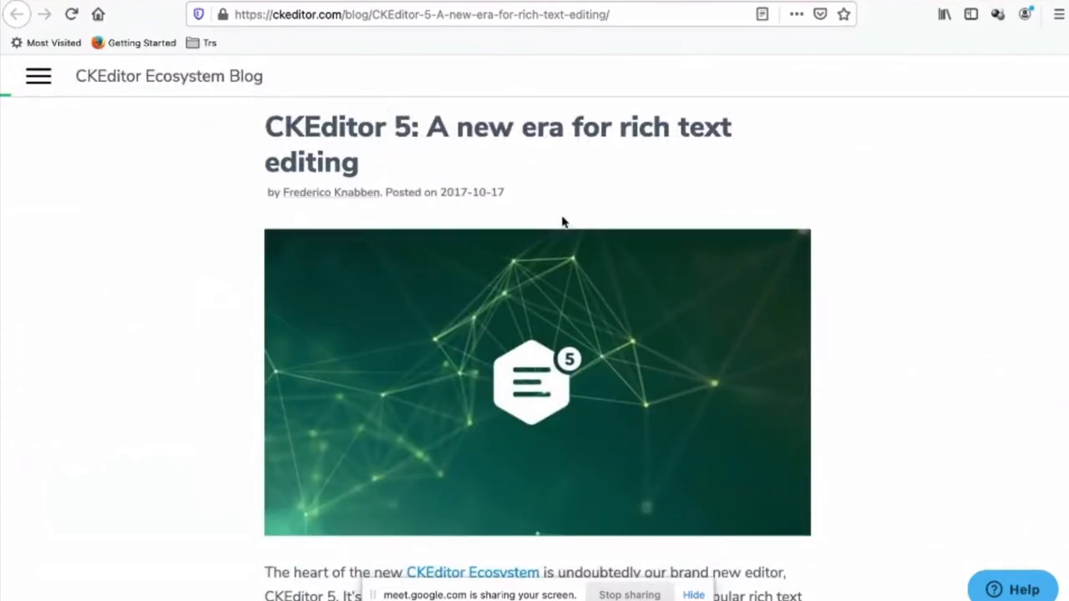
pyautogui.scroll(-3)
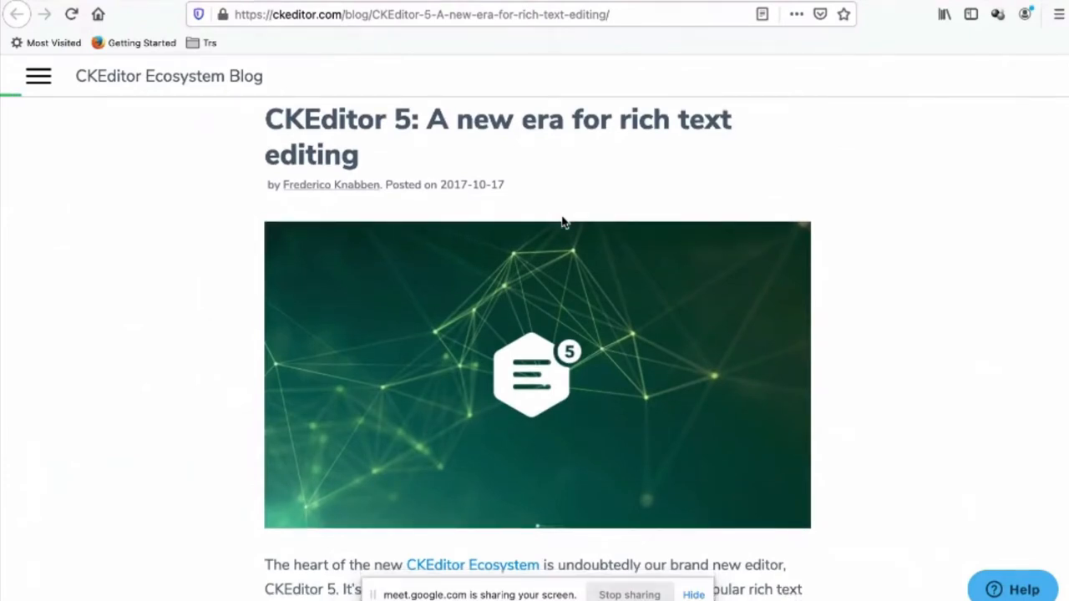
pyautogui.scroll(-3)
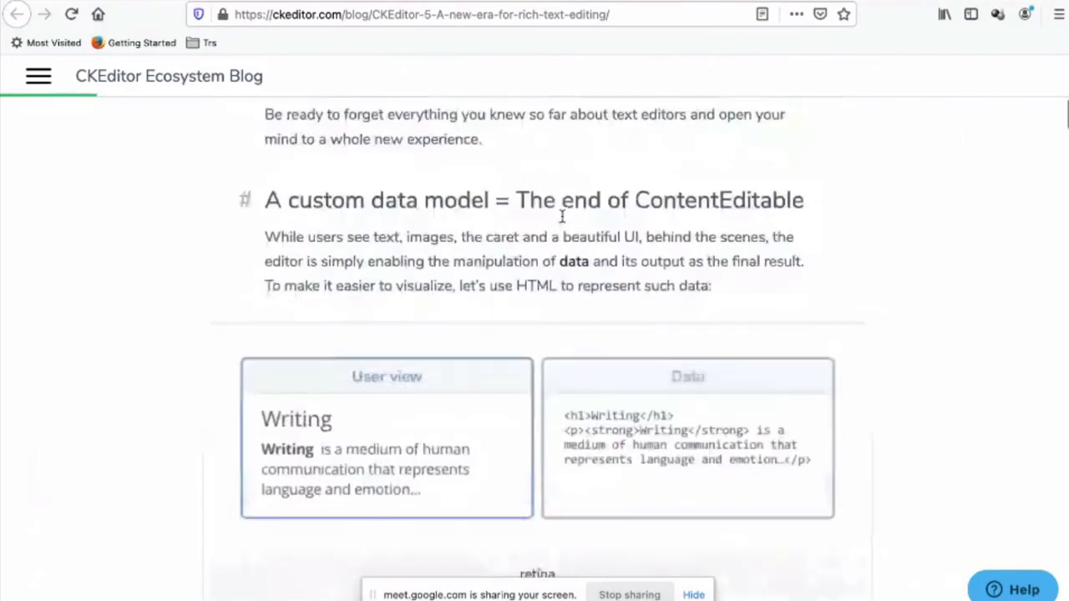
pyautogui.scroll(-3)
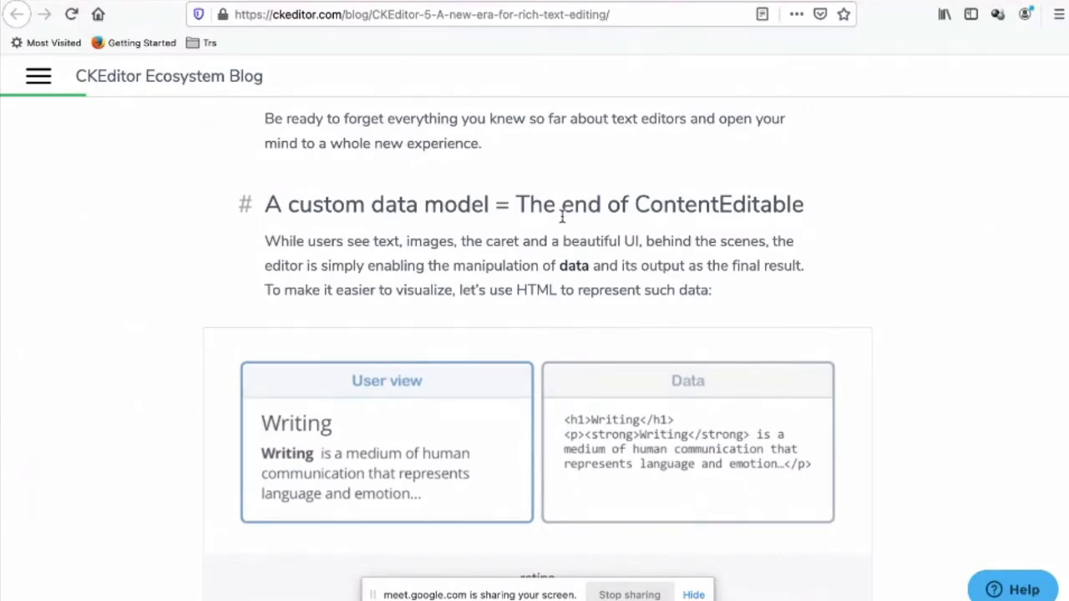
pyautogui.scroll(-3)
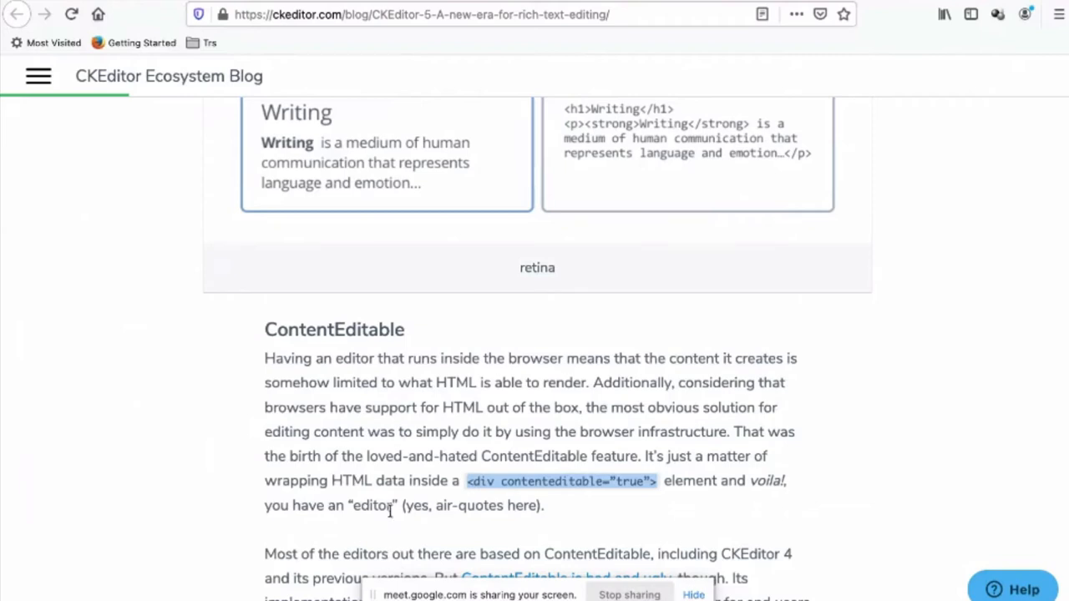
# Select the word 'editor' in the ContentEditable paragraph for emphasis
pyautogui.doubleClick(373, 504)
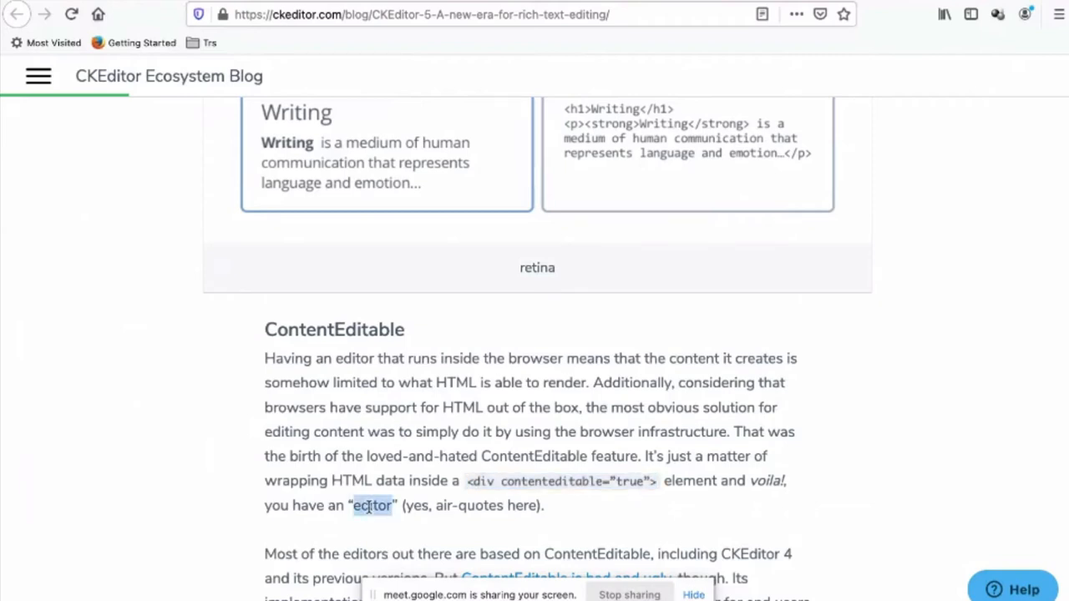
pyautogui.doubleClick(372, 505)
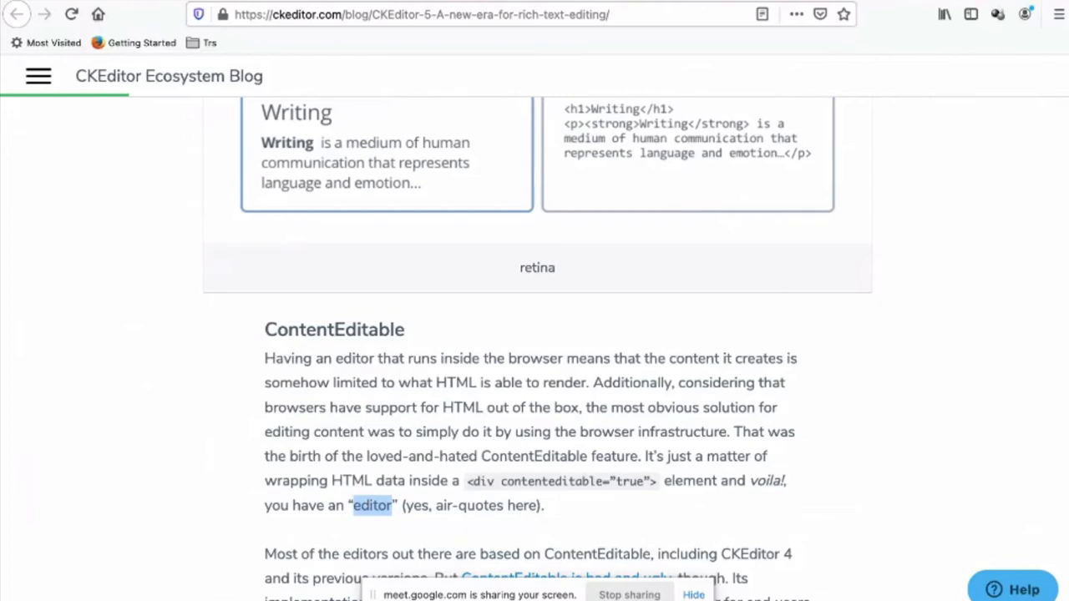
pyautogui.moveTo(82, 386)
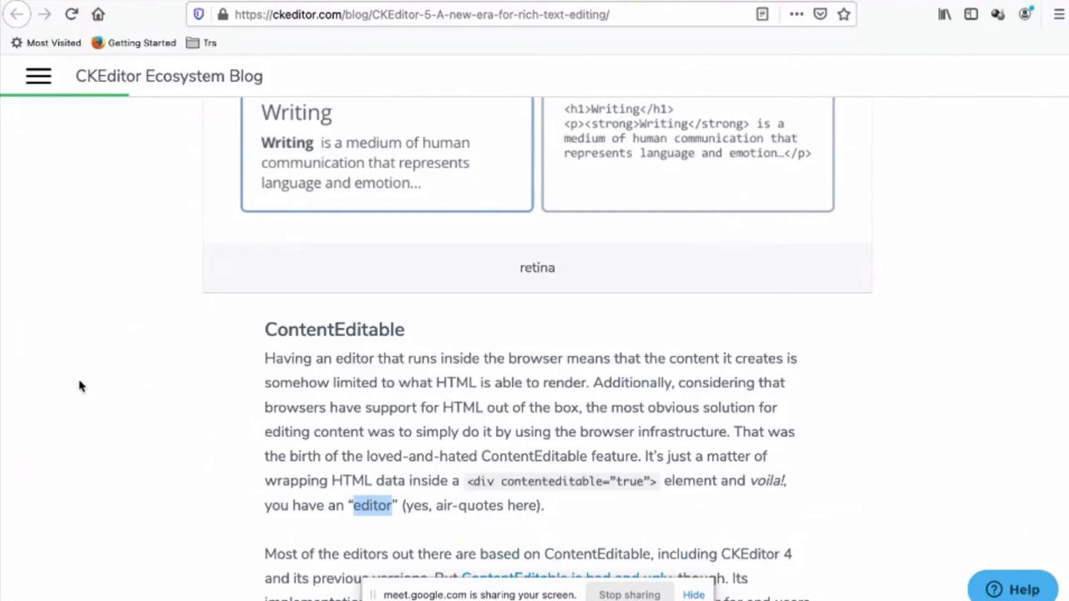
pyautogui.scroll(-3)
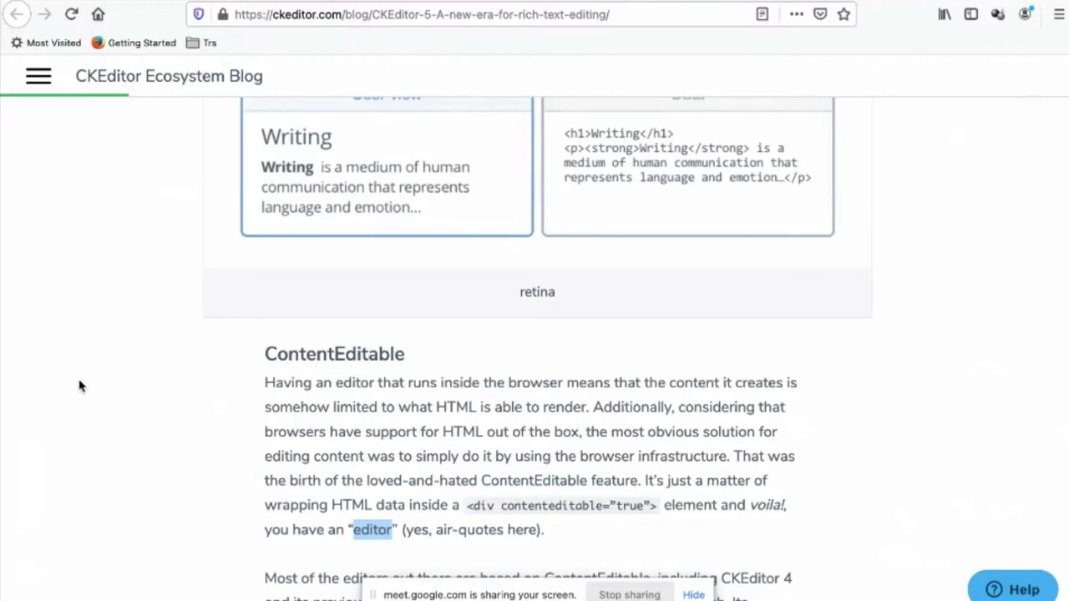
pyautogui.moveTo(324, 420)
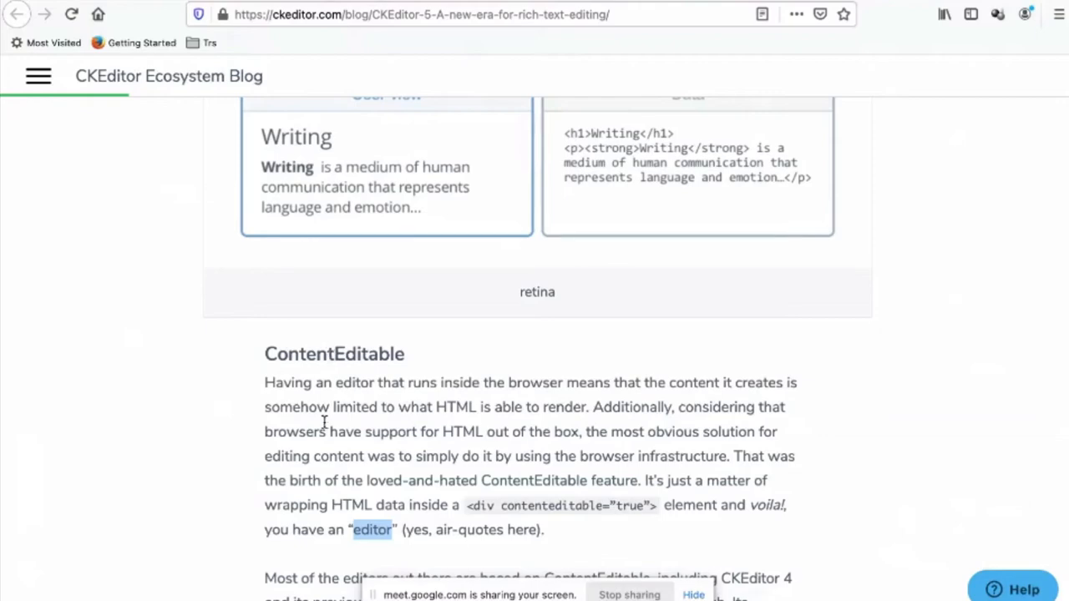
pyautogui.moveTo(94, 466)
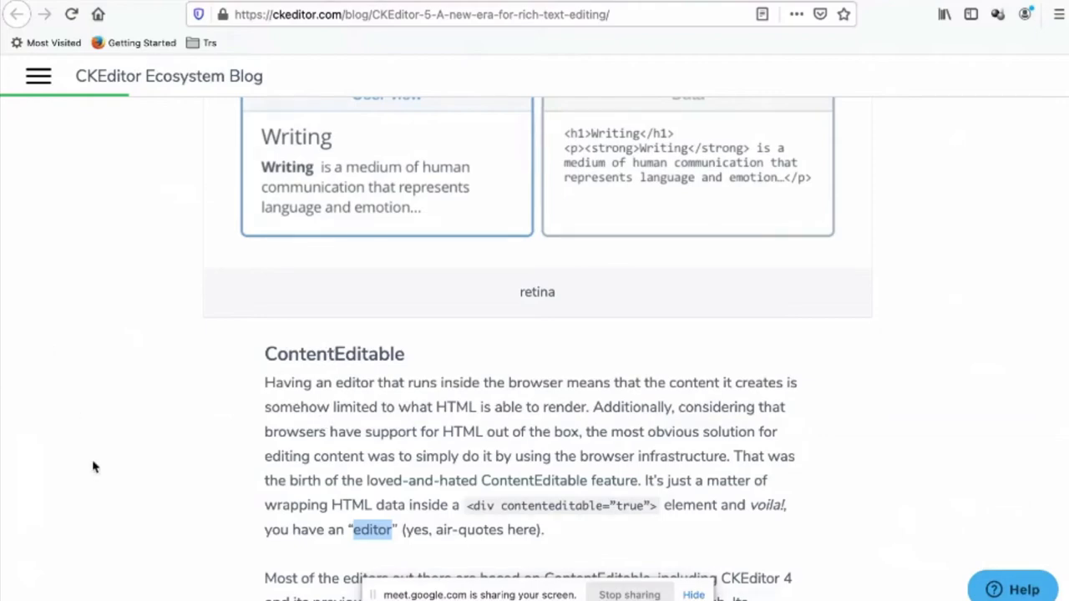
pyautogui.scroll(-3)
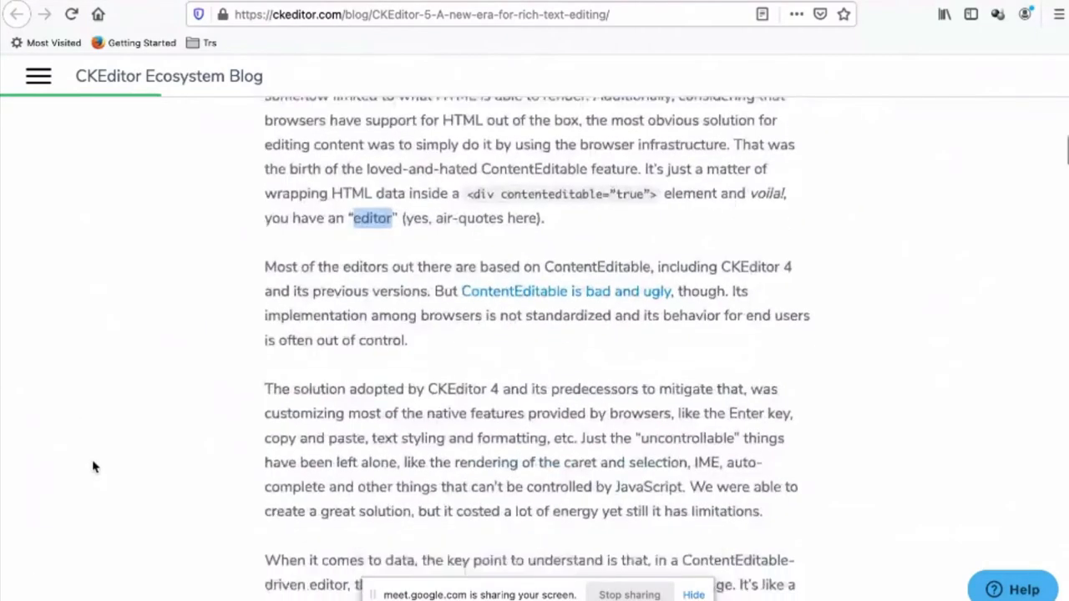
pyautogui.scroll(-3)
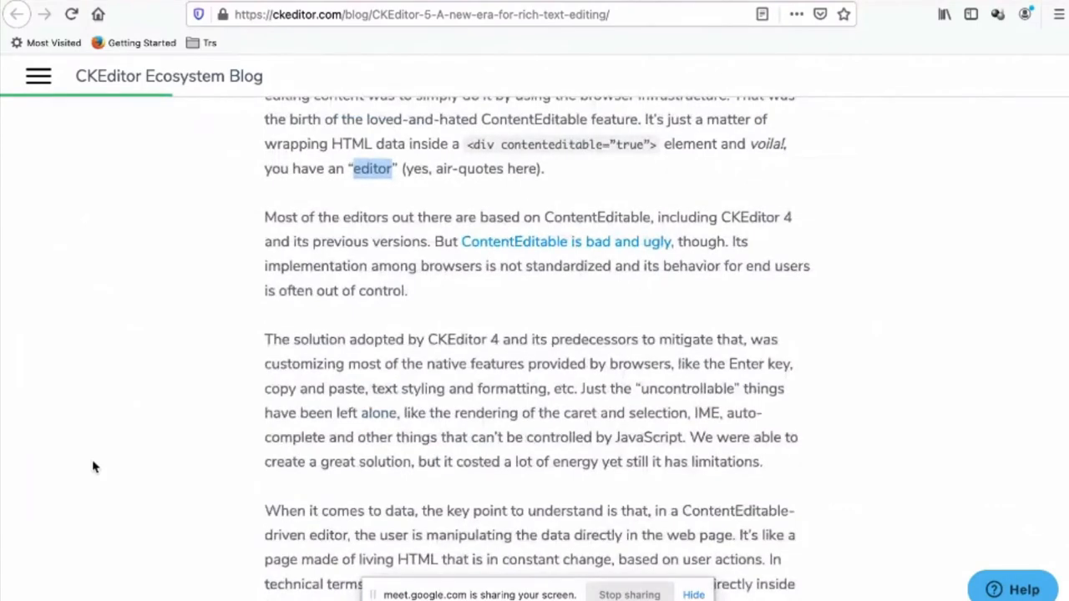
pyautogui.scroll(-3)
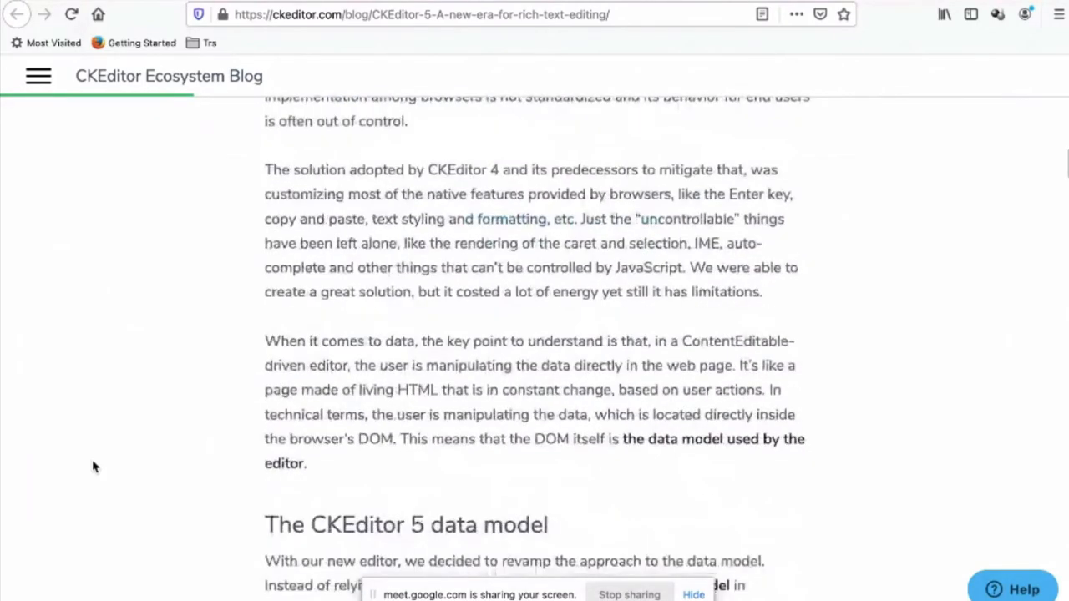
pyautogui.scroll(-3)
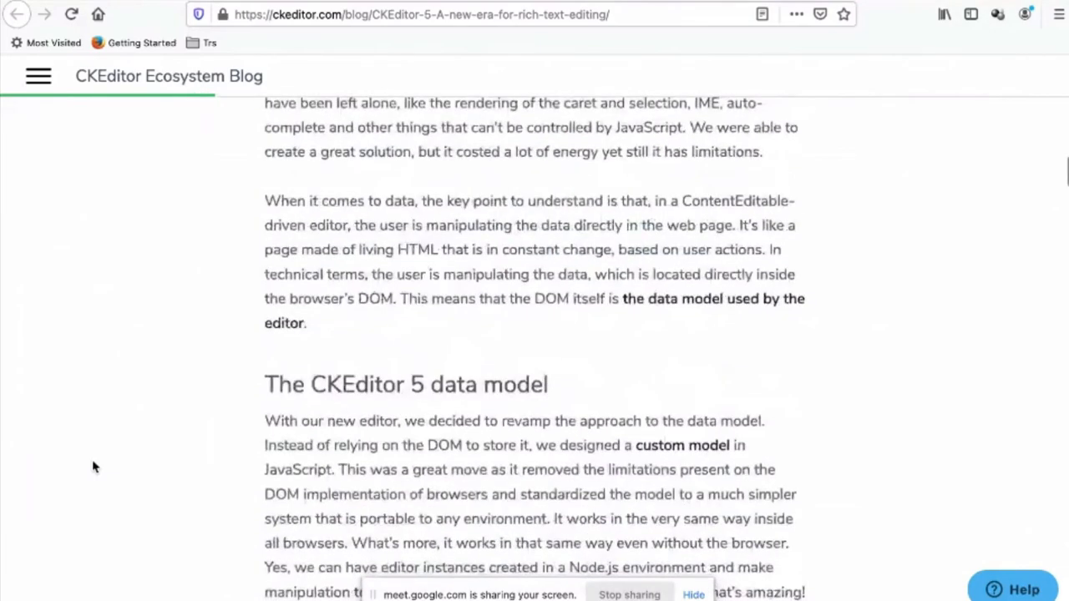
pyautogui.scroll(-3)
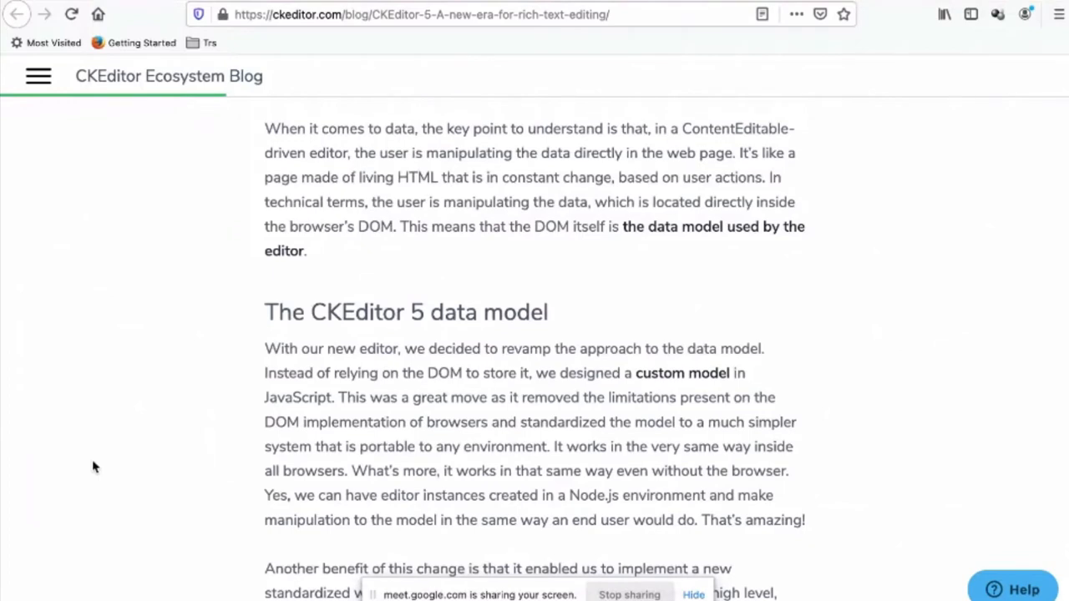
pyautogui.scroll(-3)
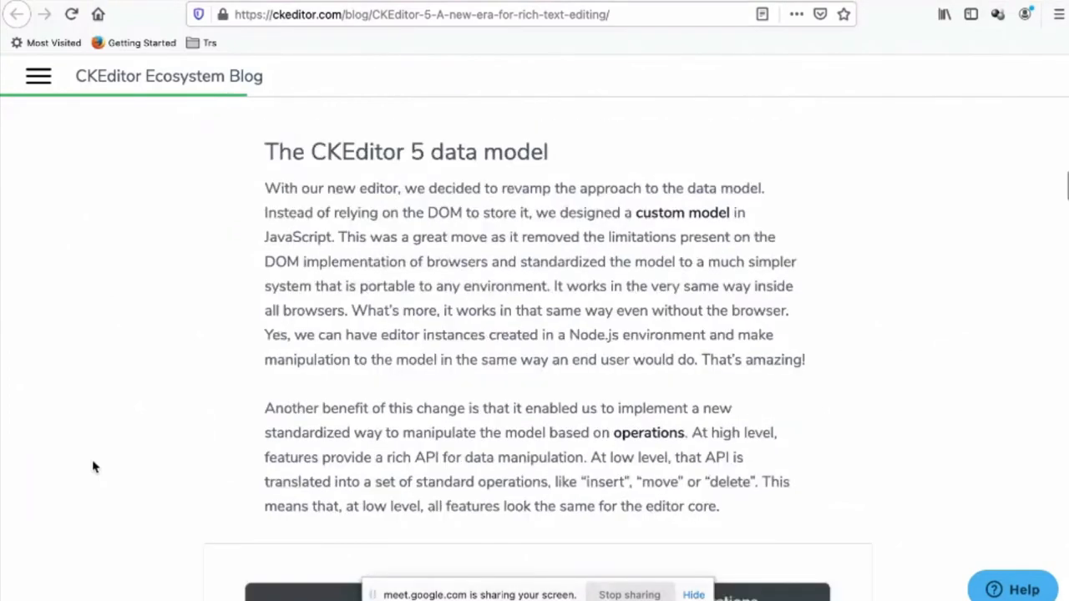
pyautogui.scroll(-3)
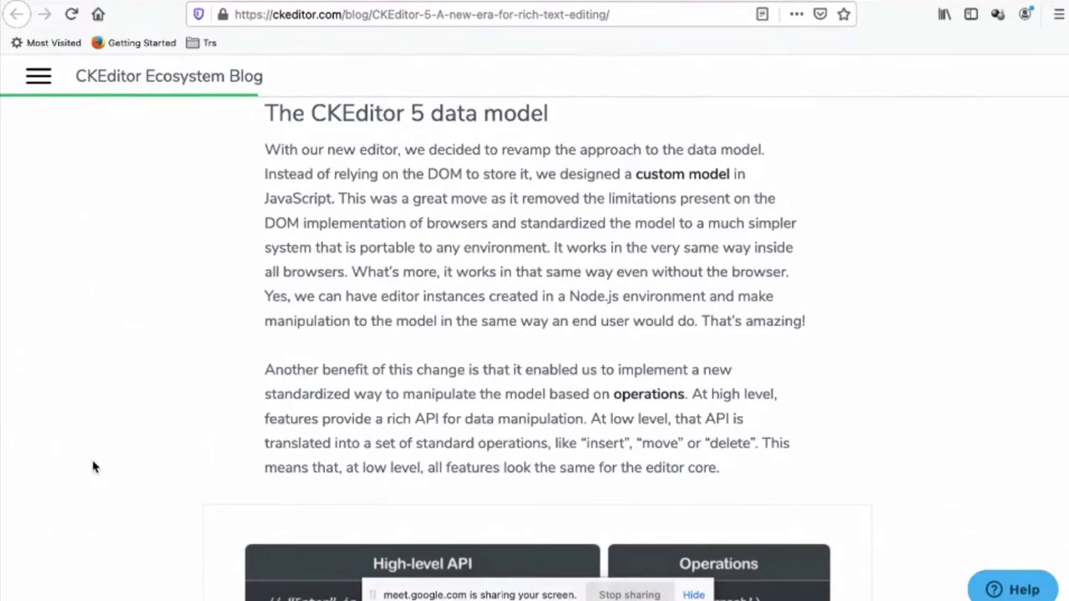
pyautogui.scroll(-3)
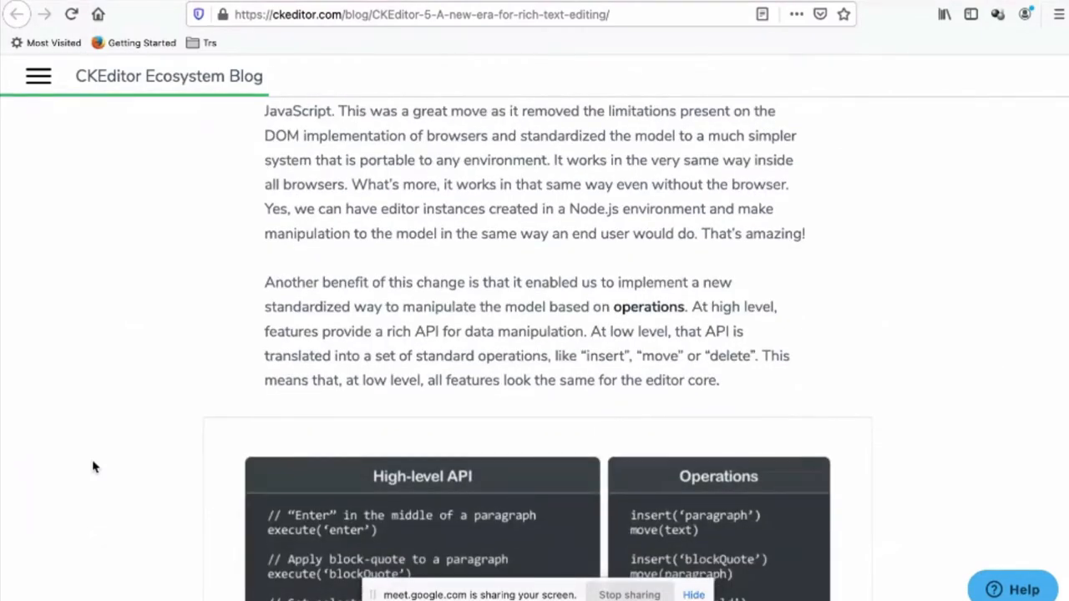
pyautogui.scroll(-3)
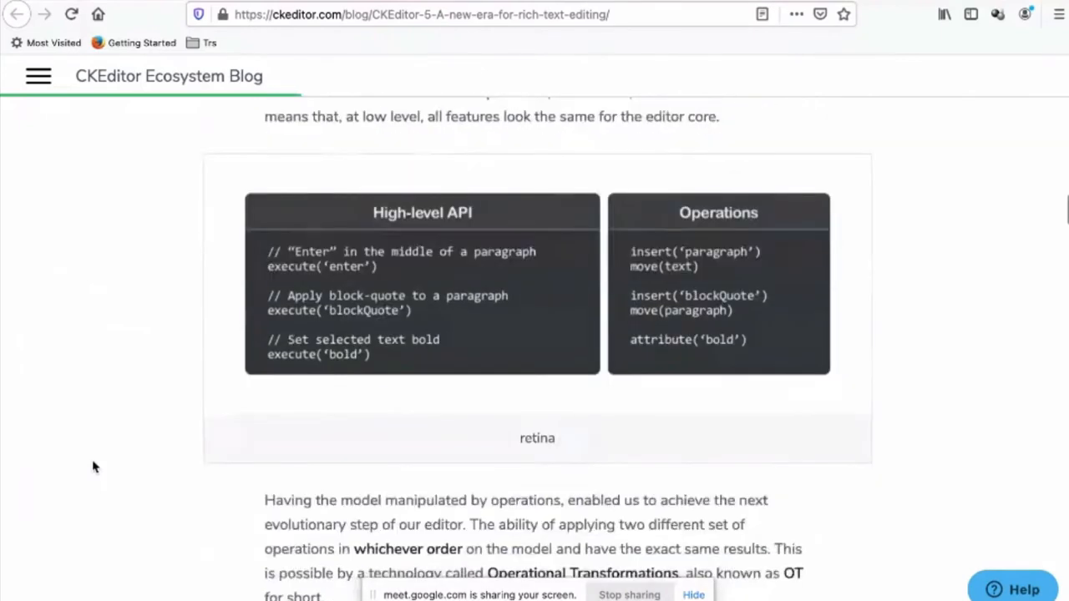
pyautogui.scroll(-3)
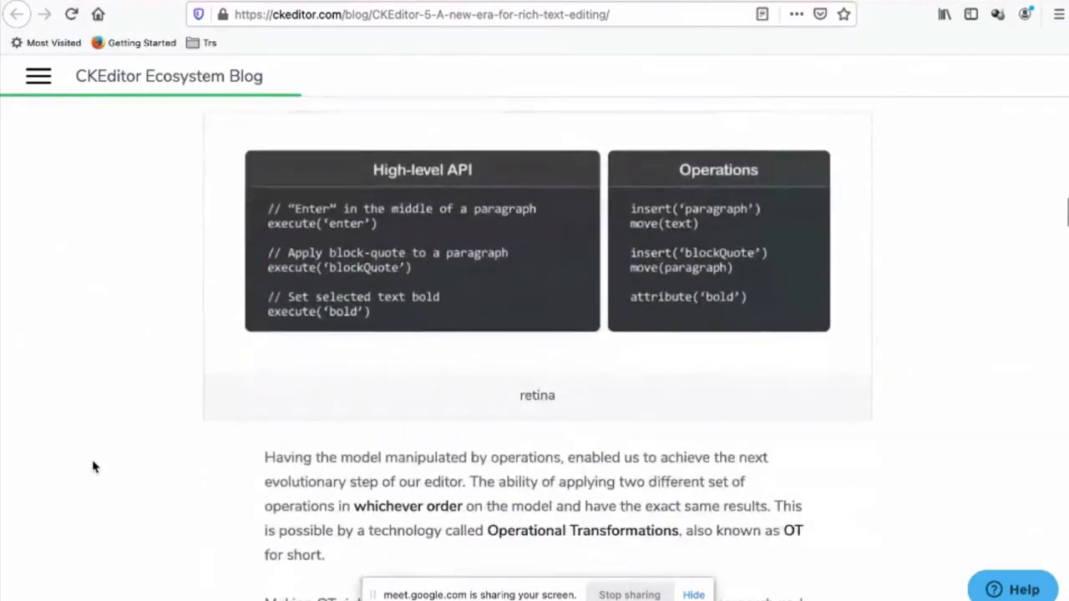
pyautogui.moveTo(431, 185)
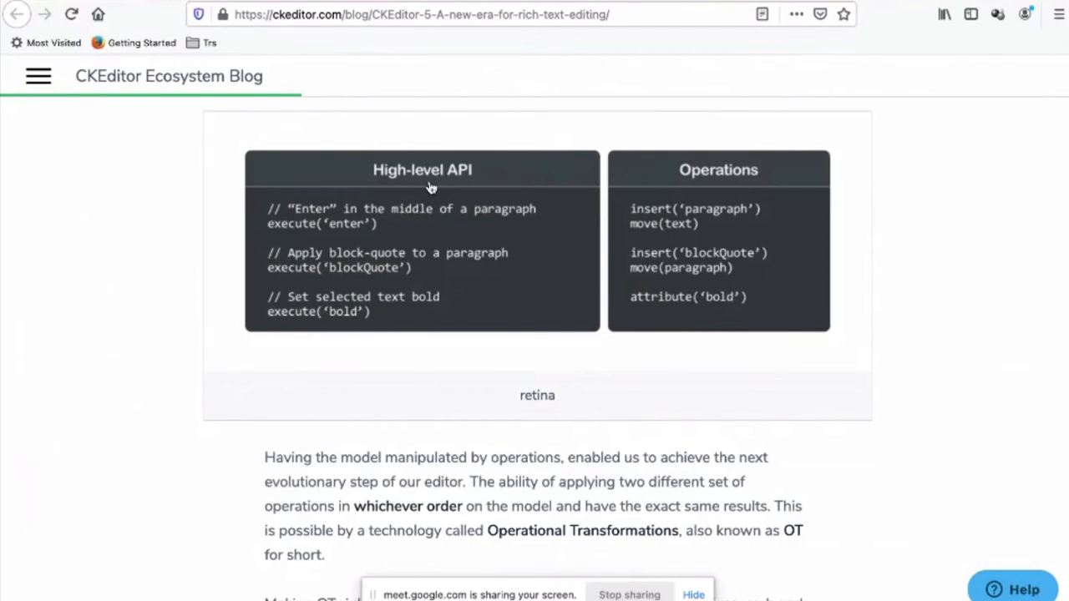
pyautogui.moveTo(892, 225)
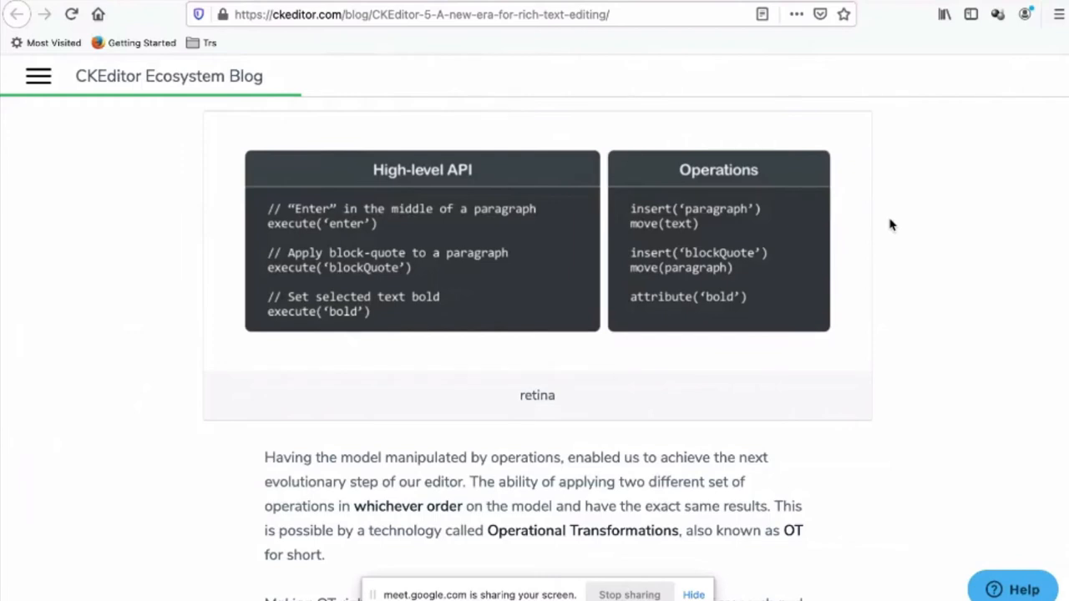
pyautogui.scroll(-3)
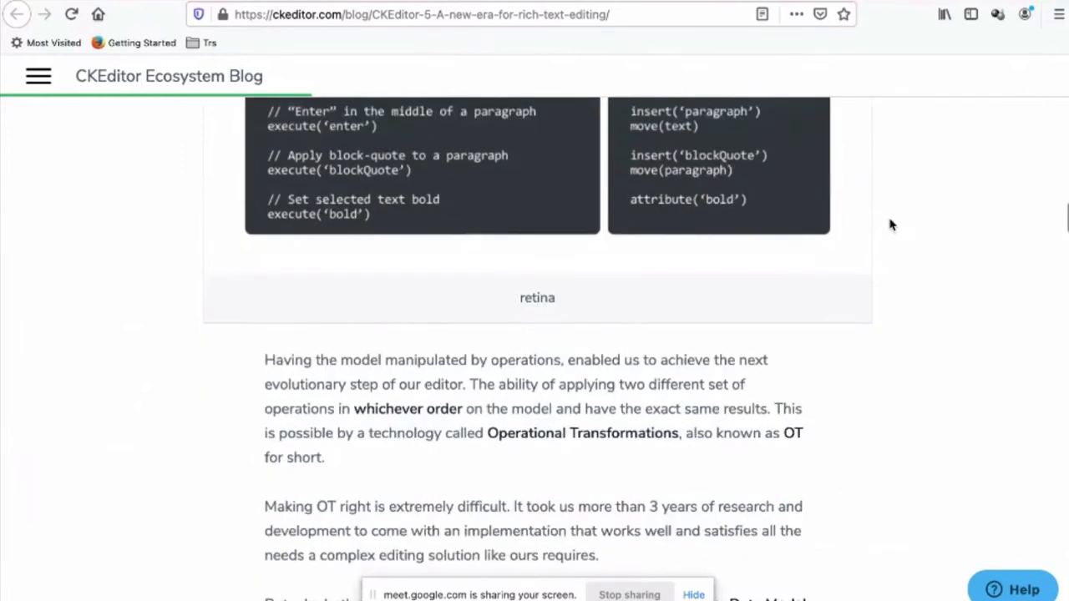
# Read past the MVC diagram and data model to 'A word about collaboration'
pyautogui.scroll(-3)
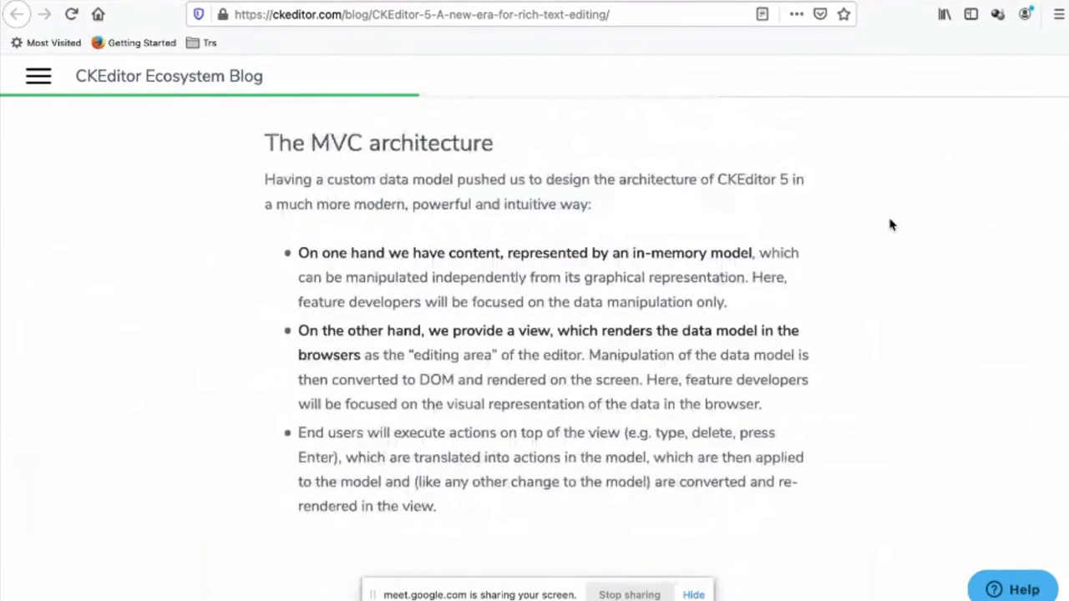
pyautogui.scroll(-3)
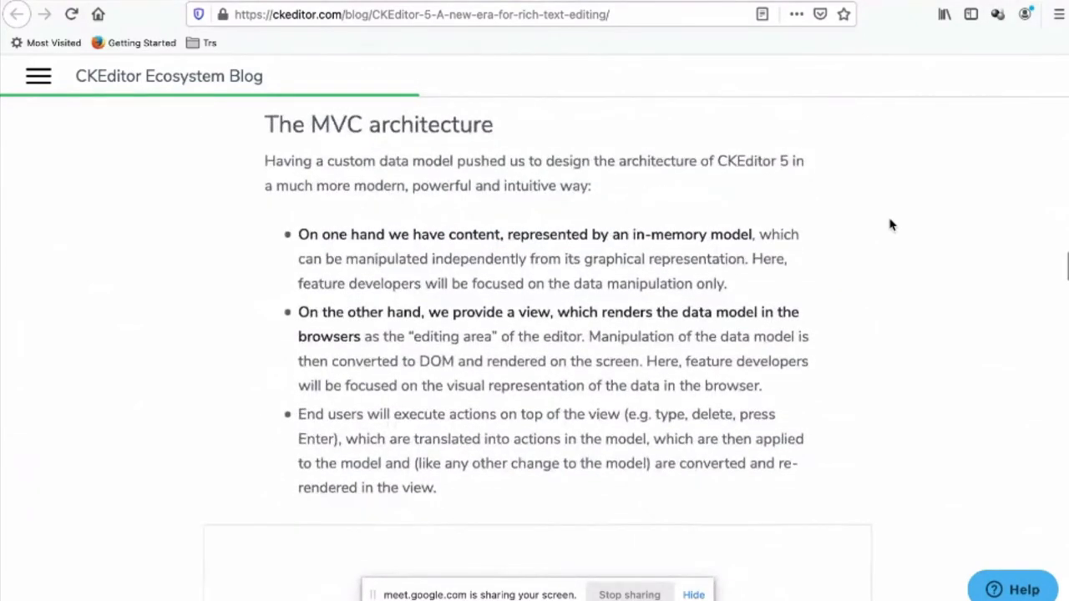
pyautogui.scroll(-3)
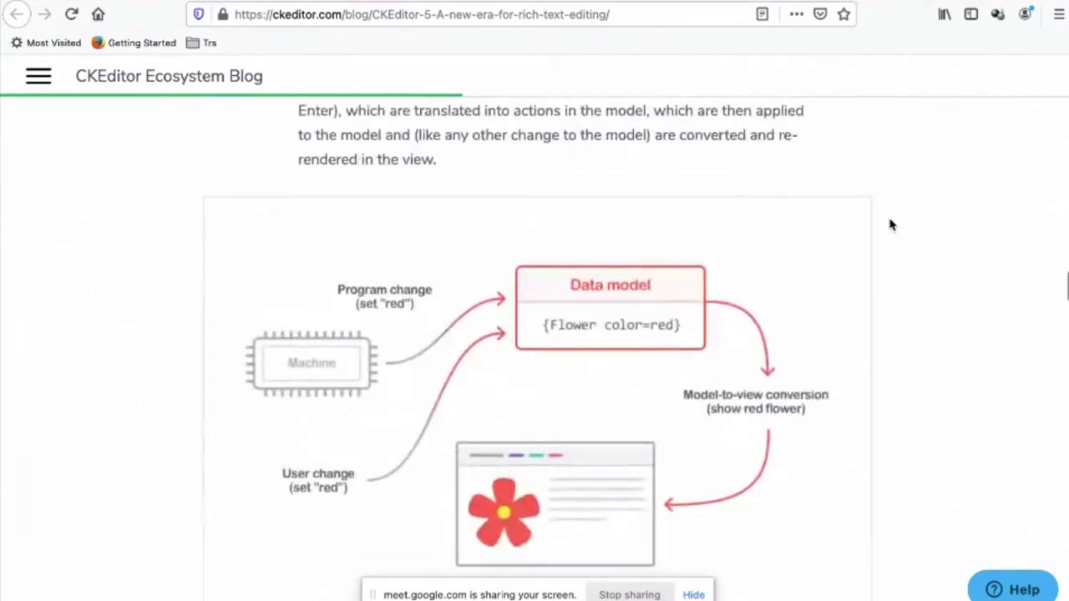
pyautogui.scroll(-3)
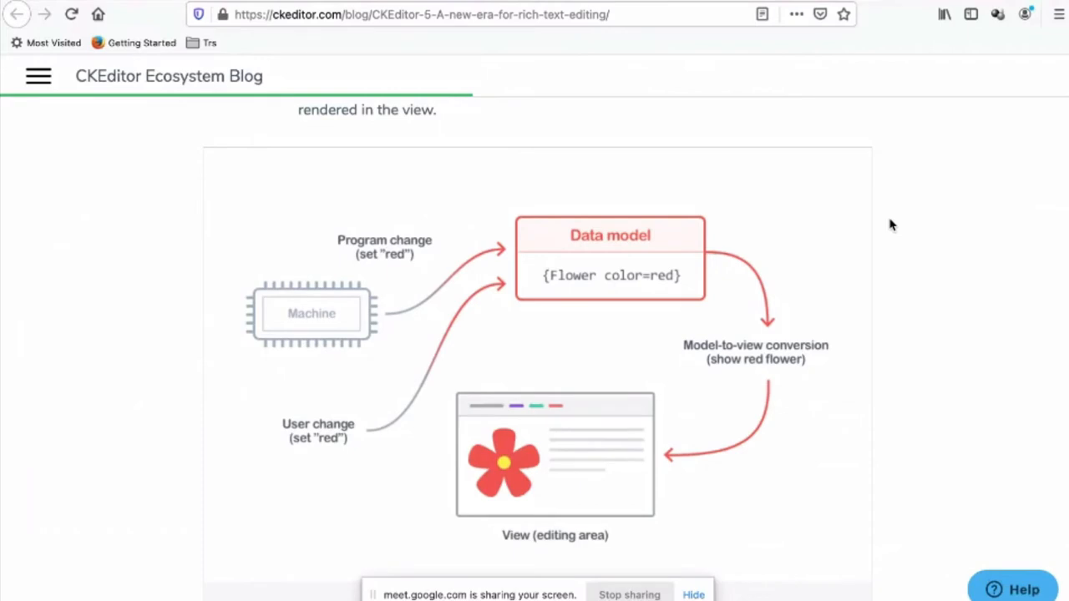
pyautogui.scroll(-3)
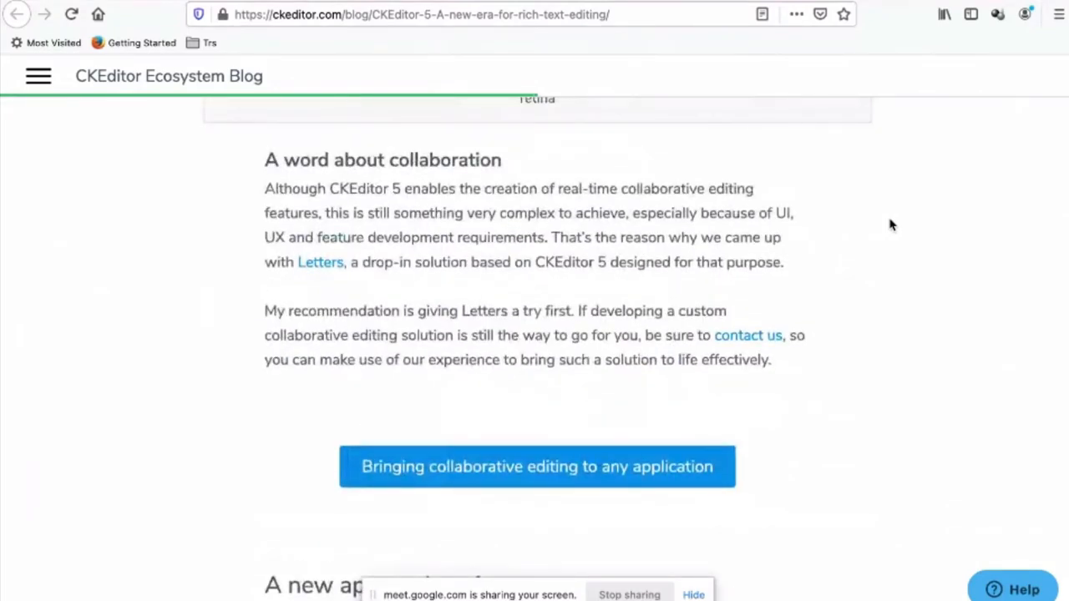
pyautogui.moveTo(926, 213)
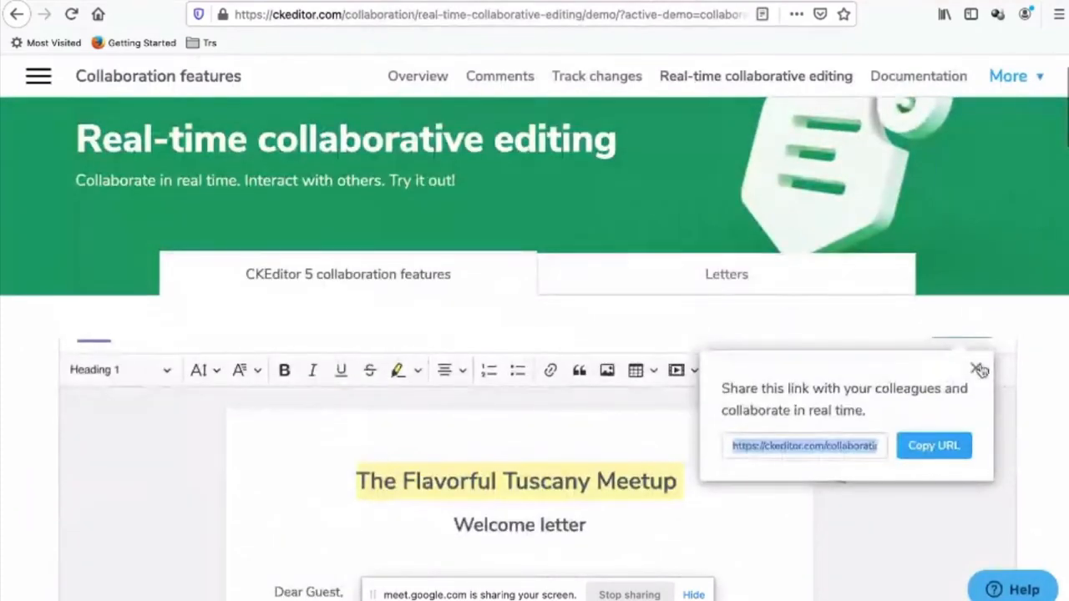
# Dismiss the Share popup, let the demo reload, then copy the collaboration session URL
pyautogui.click(979, 369)
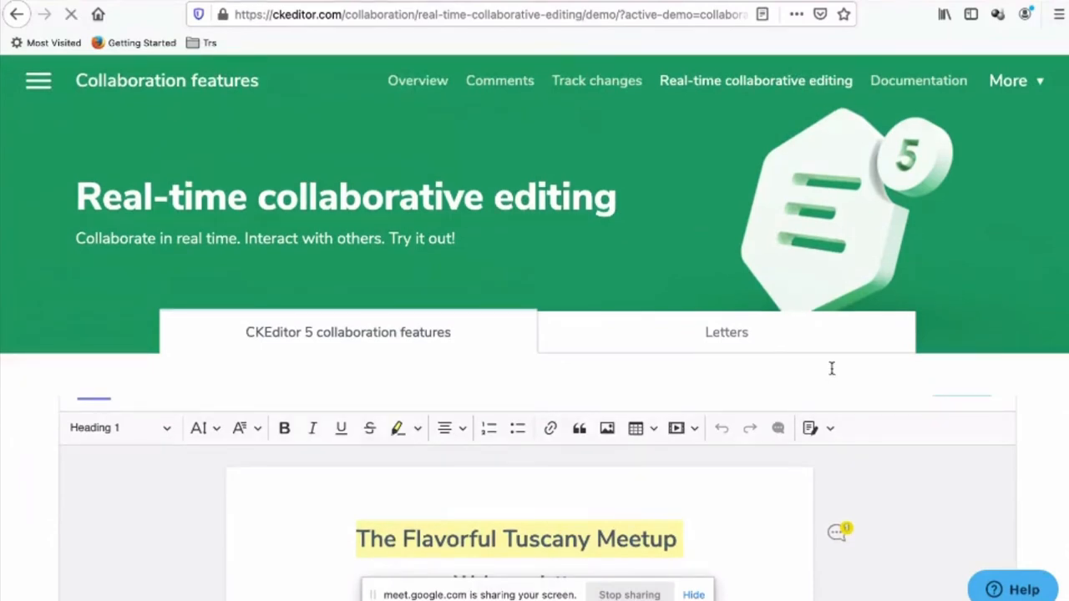
pyautogui.scroll(-3)
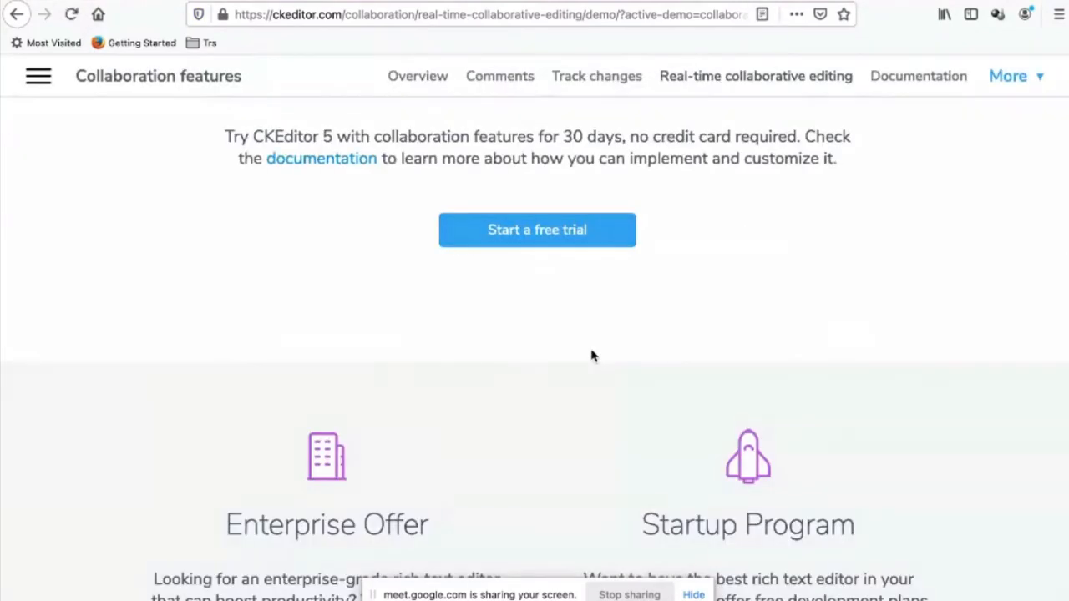
pyautogui.scroll(-3)
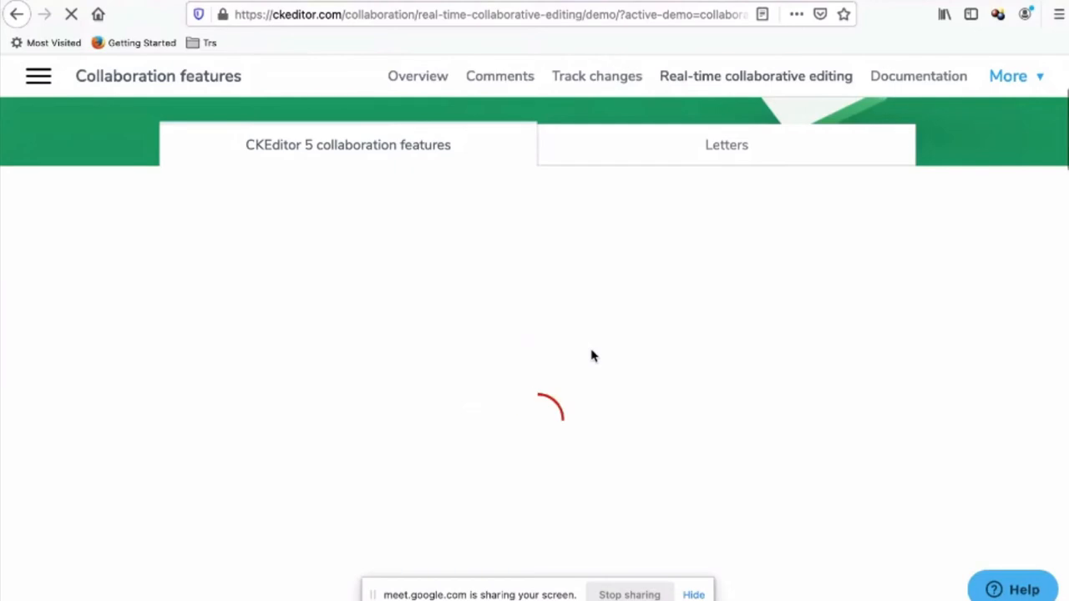
pyautogui.click(962, 239)
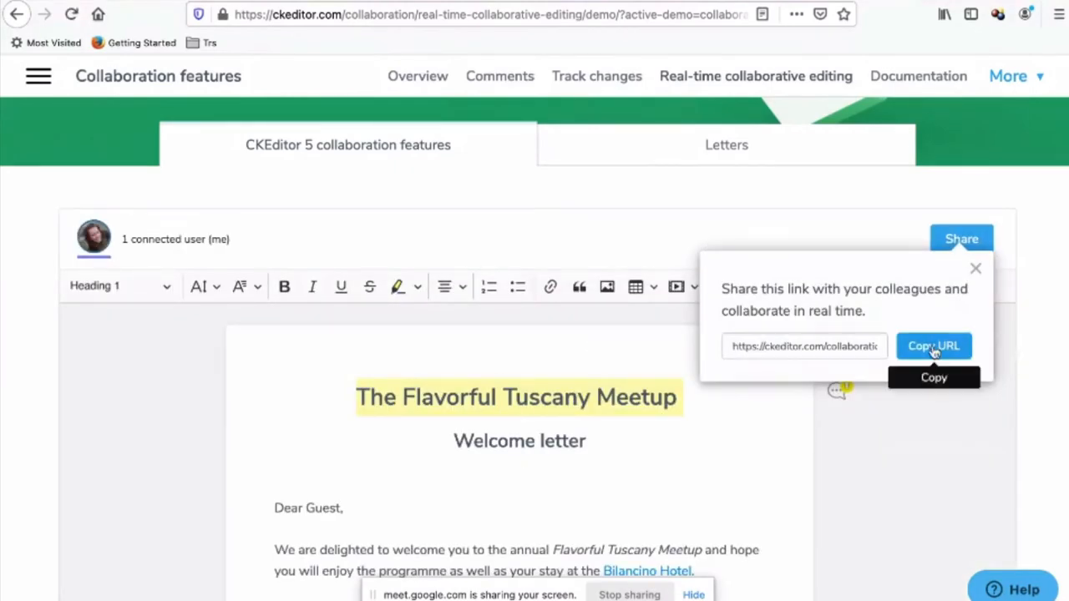
# Add the line 'Drupal meetup Brisbane.' above 'Dear Guest,' and select Brisbane to bold it
pyautogui.click(934, 346)
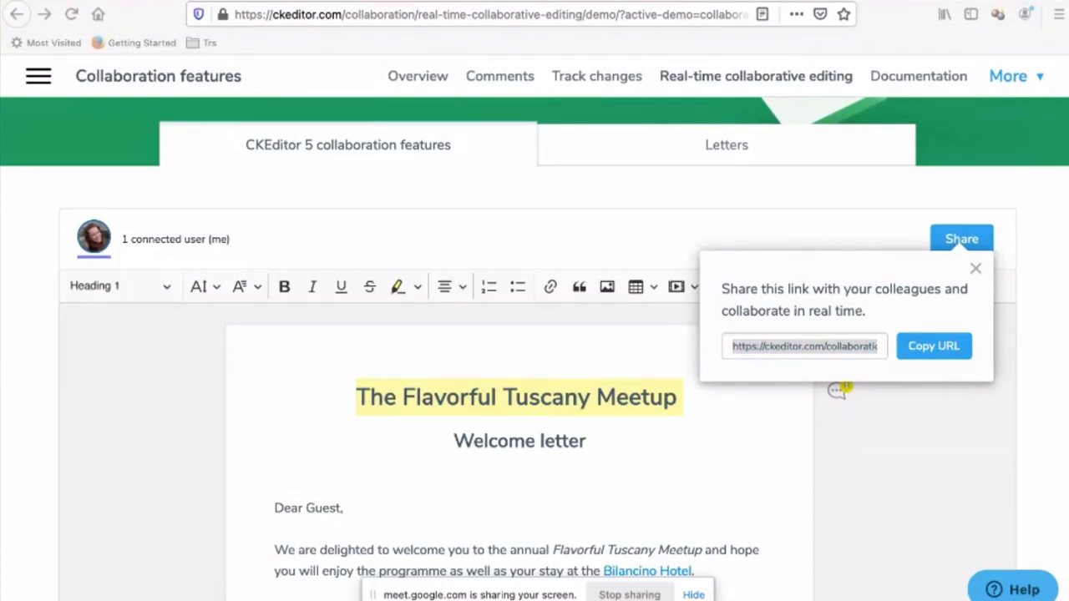
pyautogui.moveTo(371, 508)
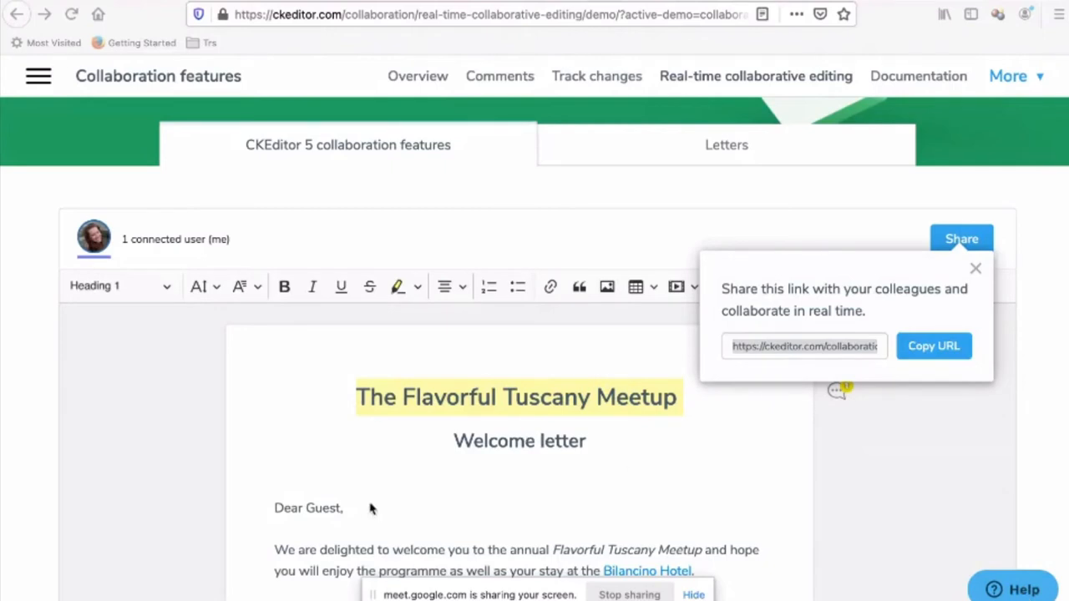
pyautogui.click(276, 507)
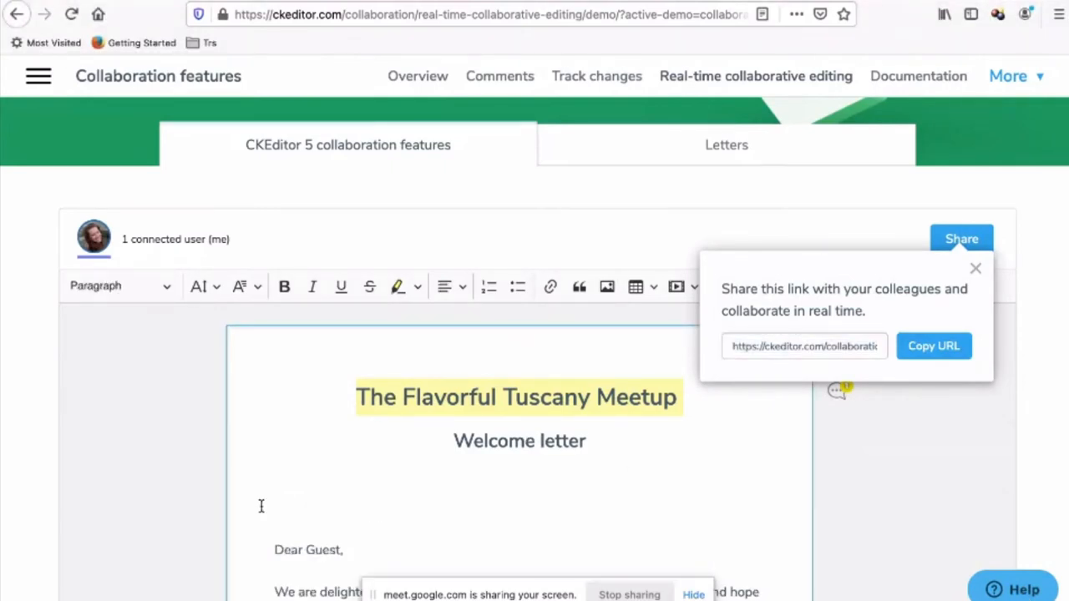
pyautogui.write('Drupal')
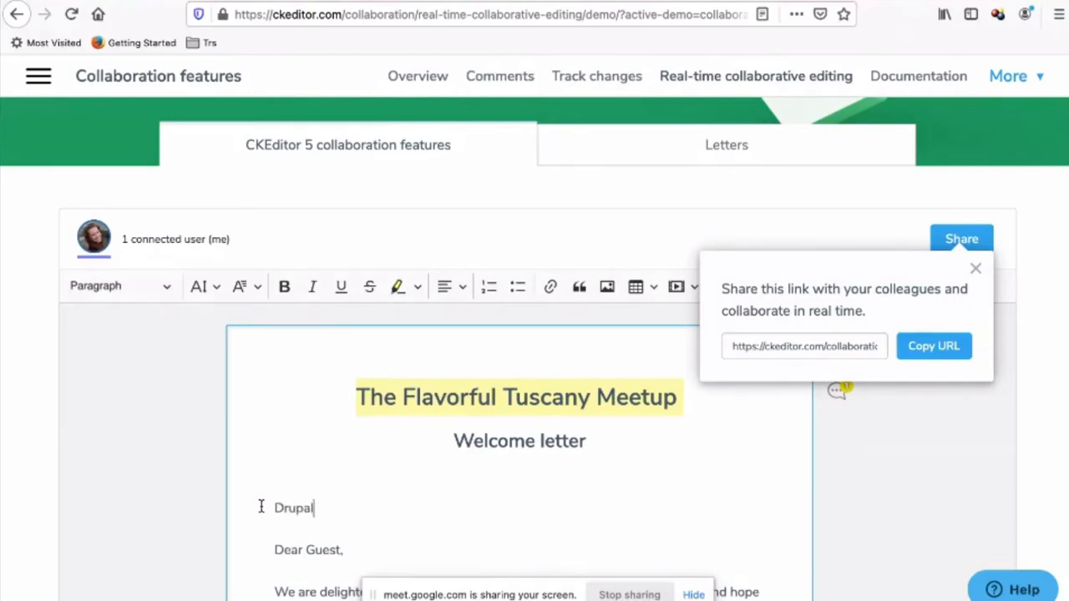
pyautogui.write('meetup')
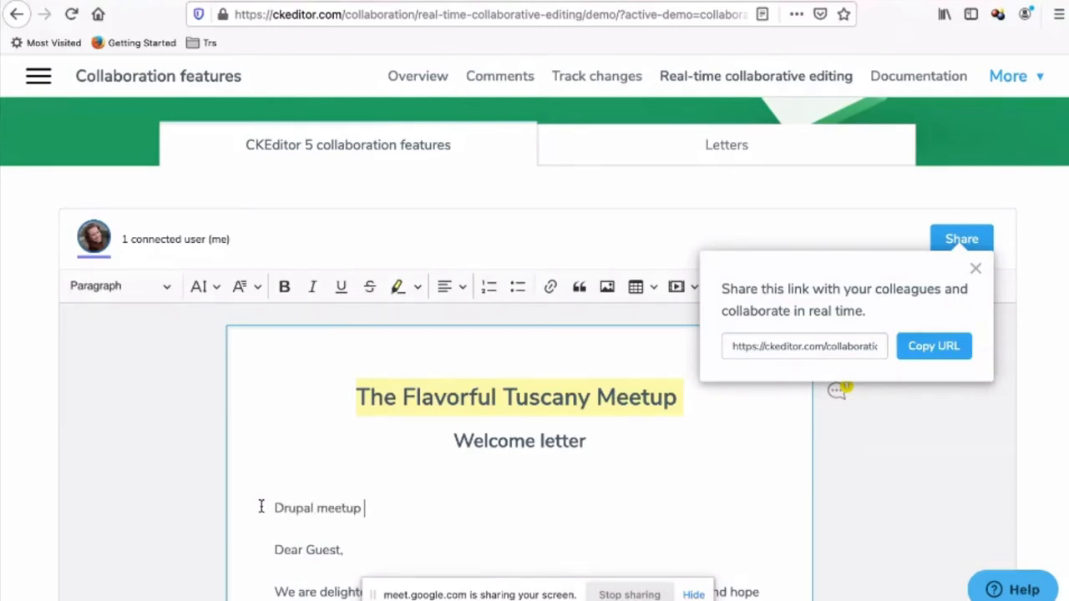
pyautogui.write('Brisbane.')
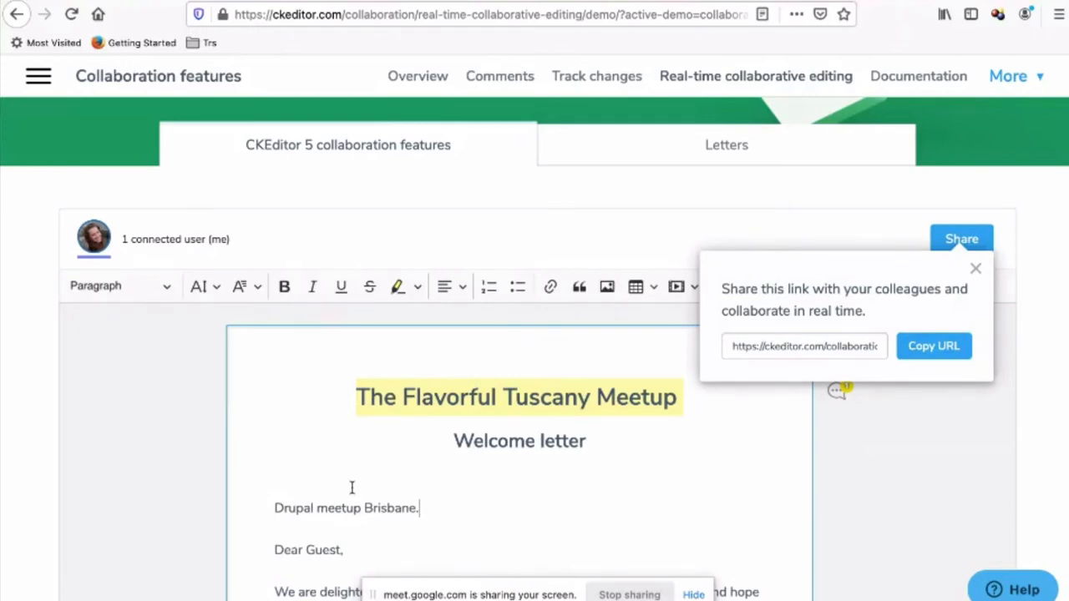
pyautogui.doubleClick(390, 508)
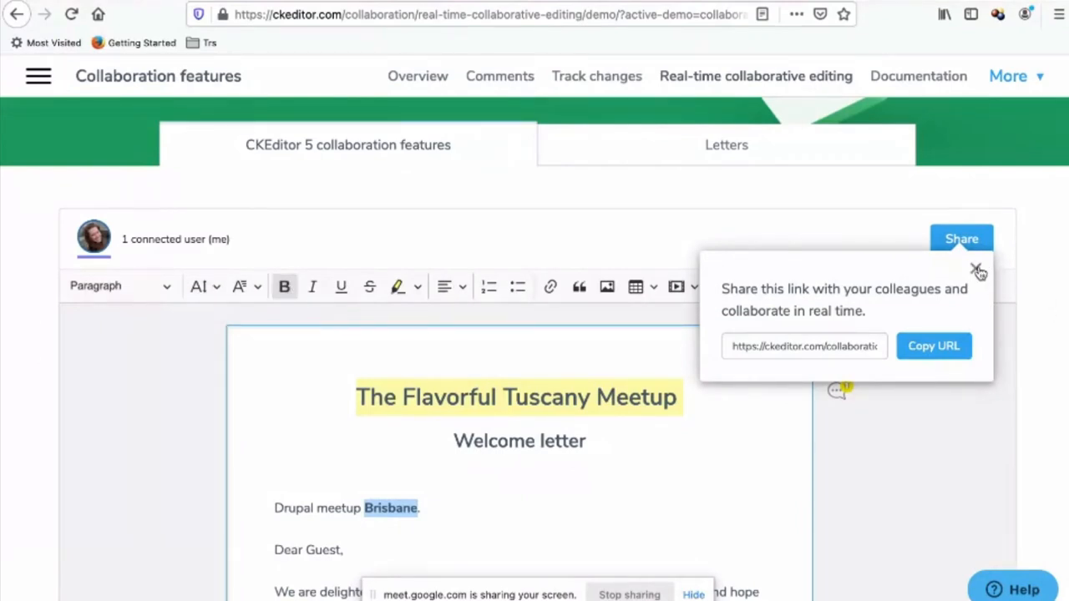
# Dismiss the Share popup and review the existing comment on the title
pyautogui.click(978, 271)
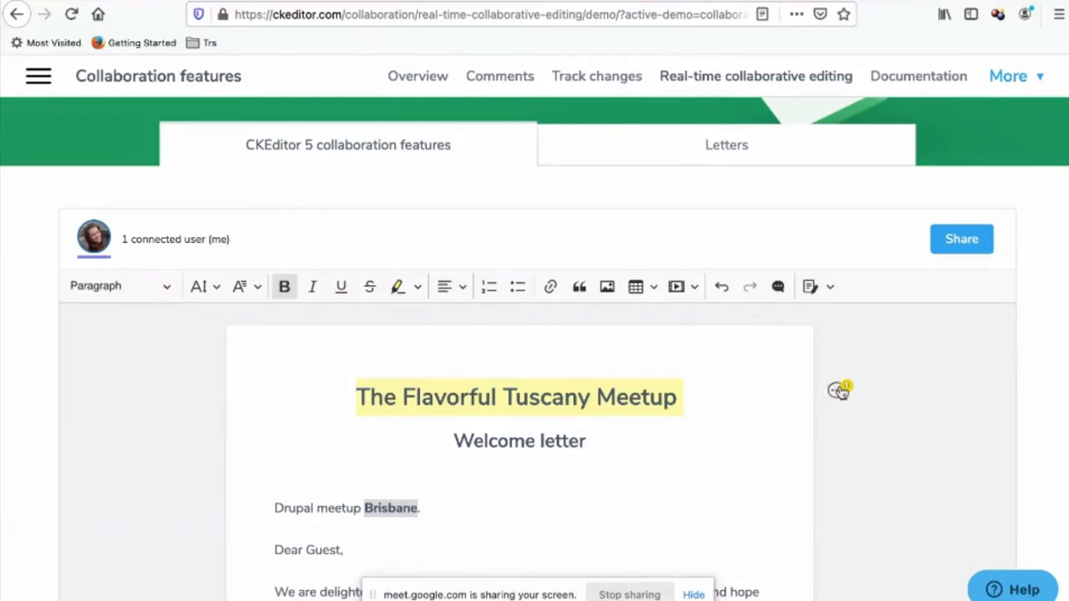
pyautogui.click(839, 390)
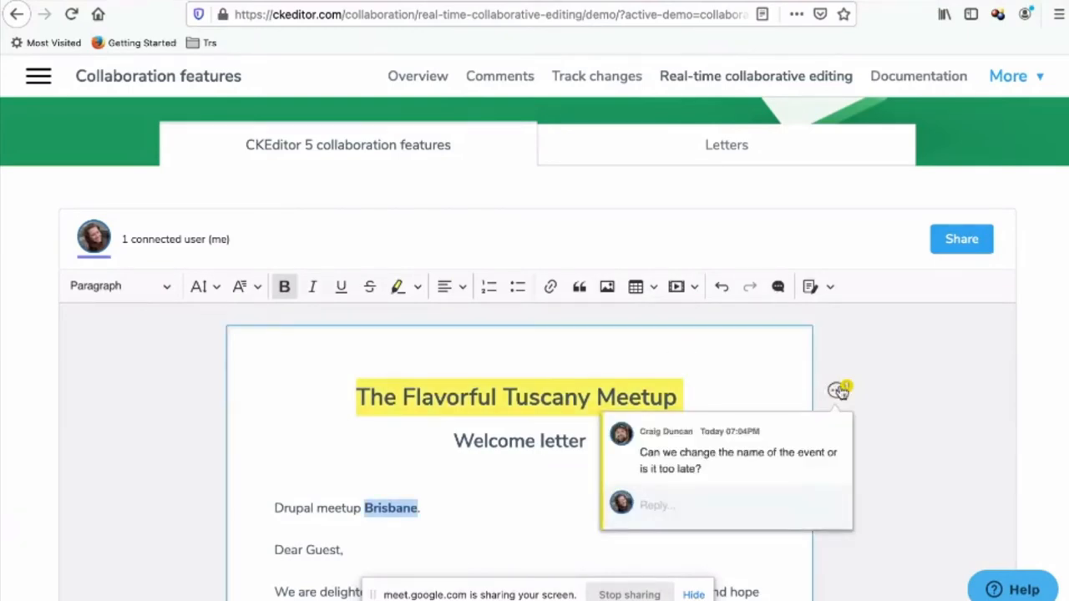
pyautogui.click(651, 541)
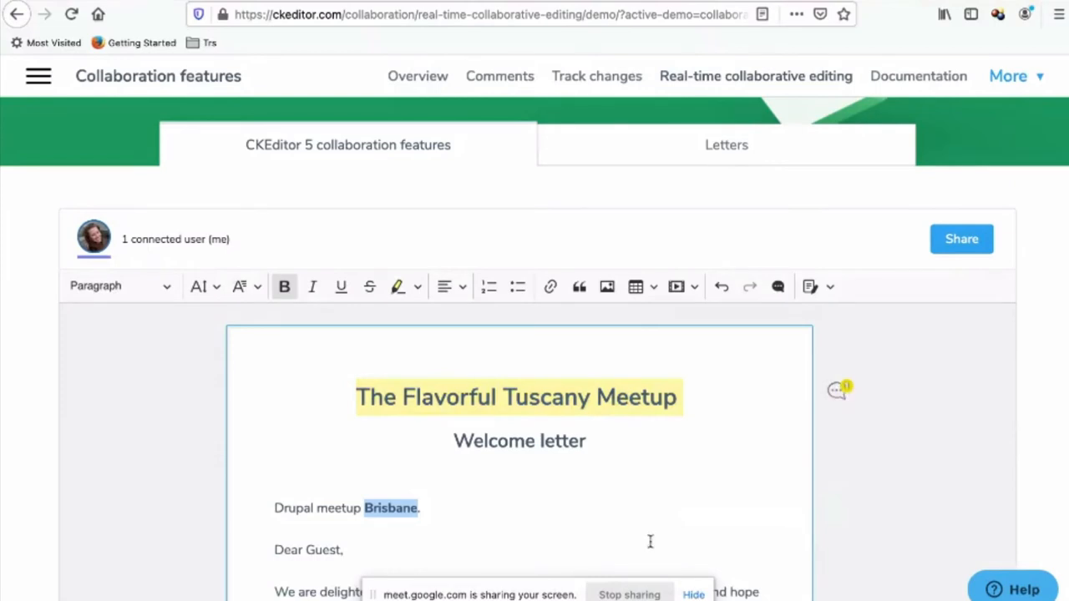
pyautogui.moveTo(191, 491)
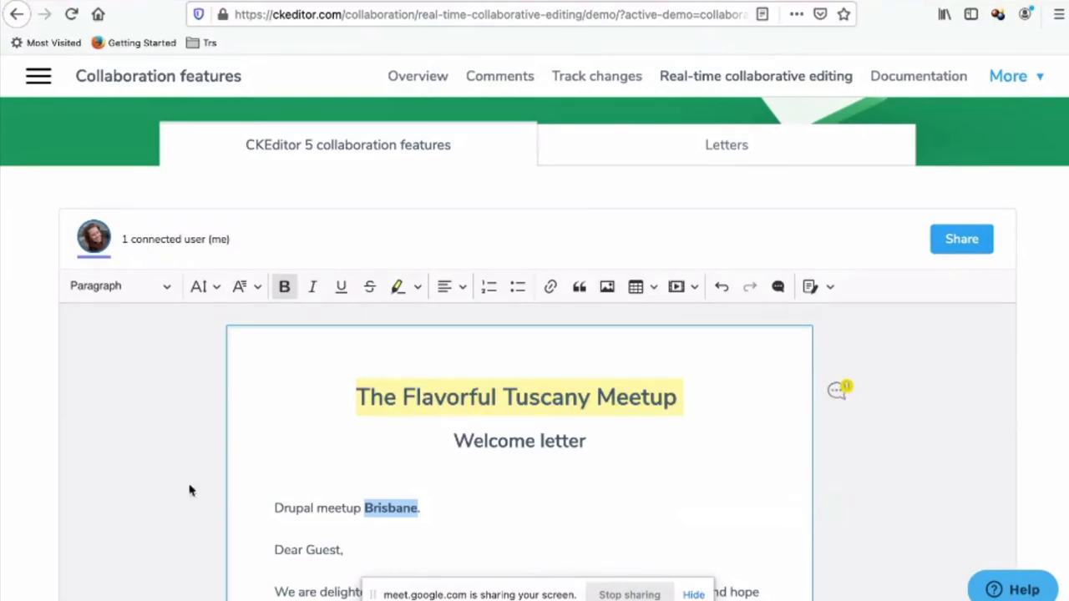
pyautogui.scroll(-3)
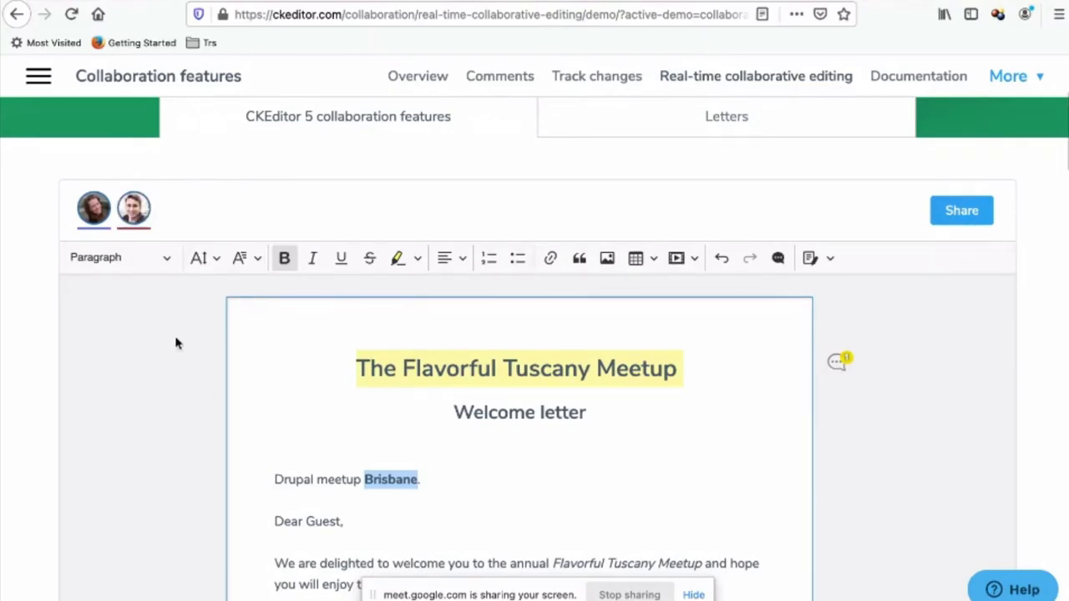
pyautogui.moveTo(133, 209)
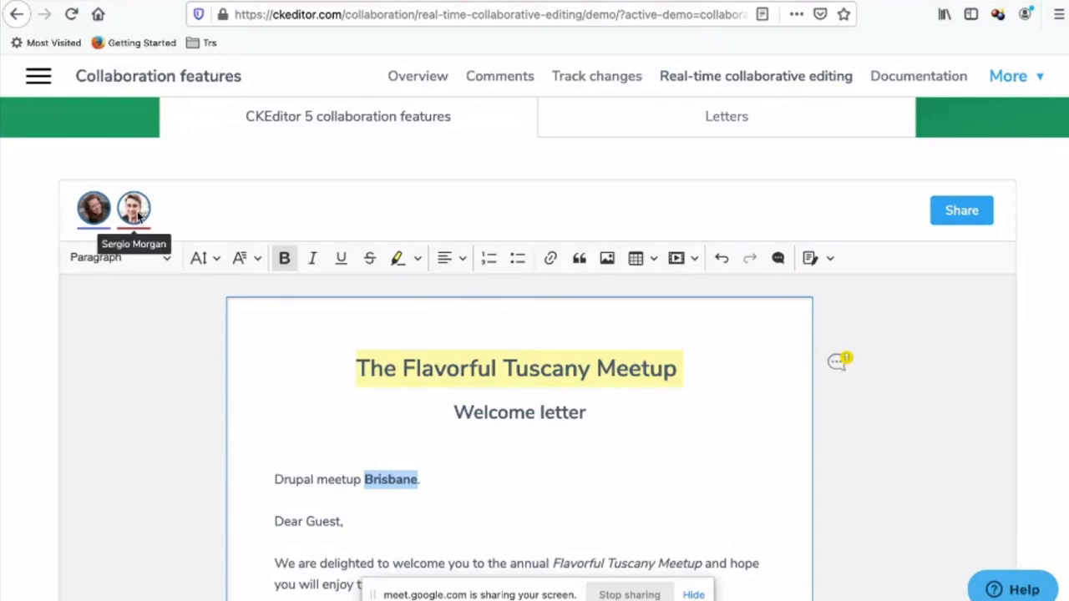
pyautogui.moveTo(93, 207)
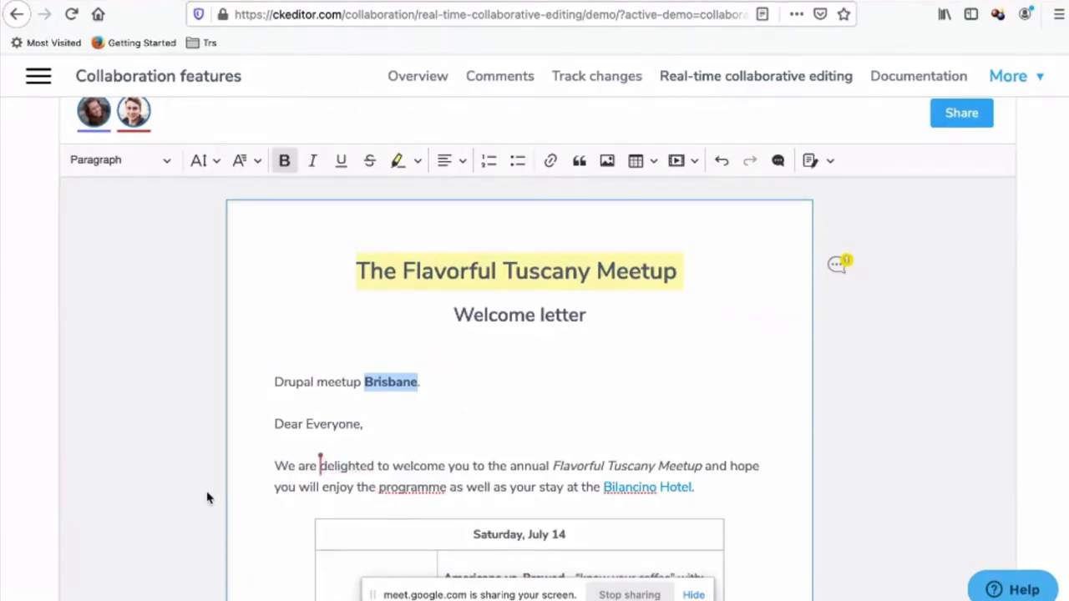
# Co-edit the letter body, adding the words 'reasonably' and 'Vegan'
pyautogui.write('reasonably')
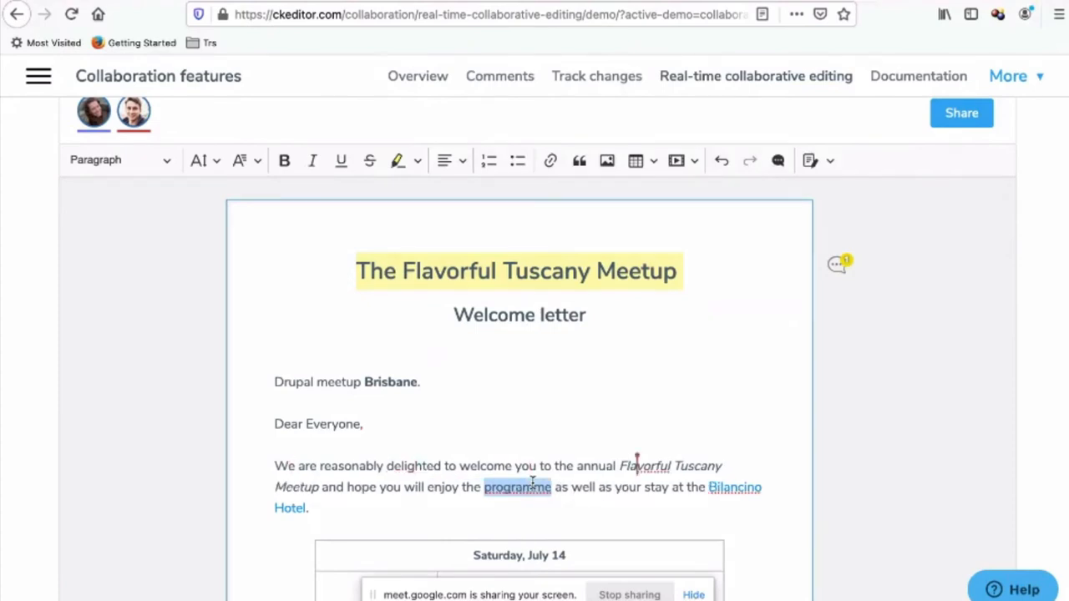
pyautogui.write('Vegan')
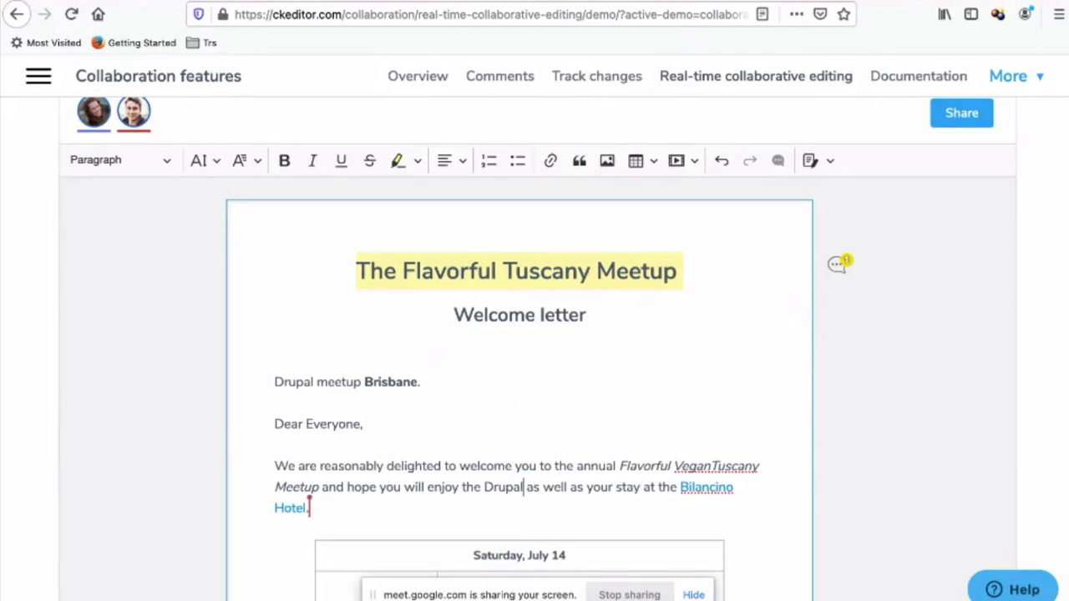
pyautogui.scroll(-3)
pyautogui.write('Drupal Brisbane')
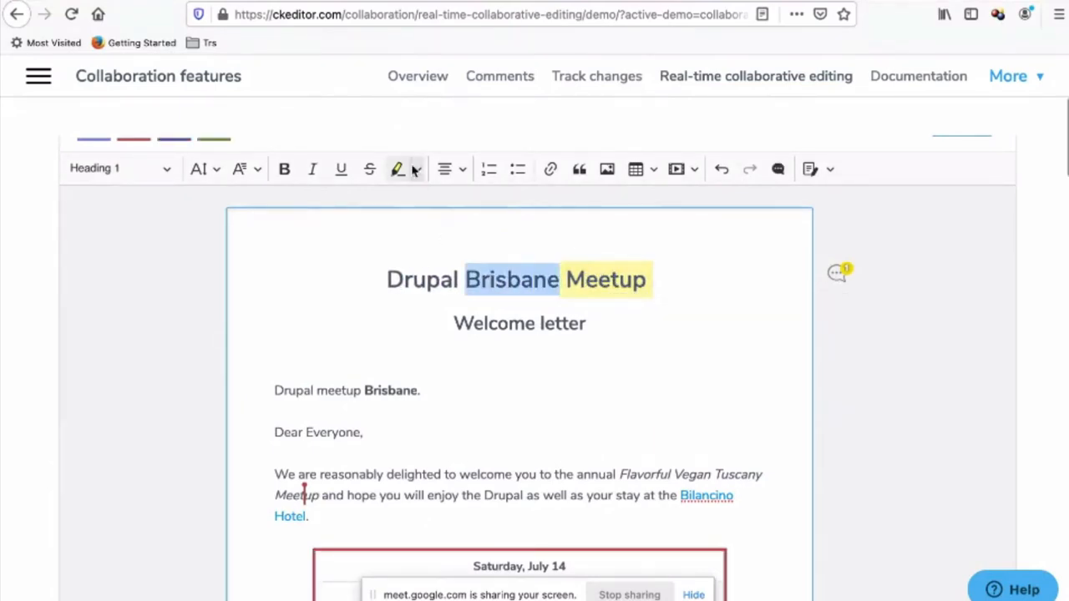
# Retitle the letter 'Drupal Brisbane Meetup' and add the 'mobile phone is great' line
pyautogui.click(408, 169)
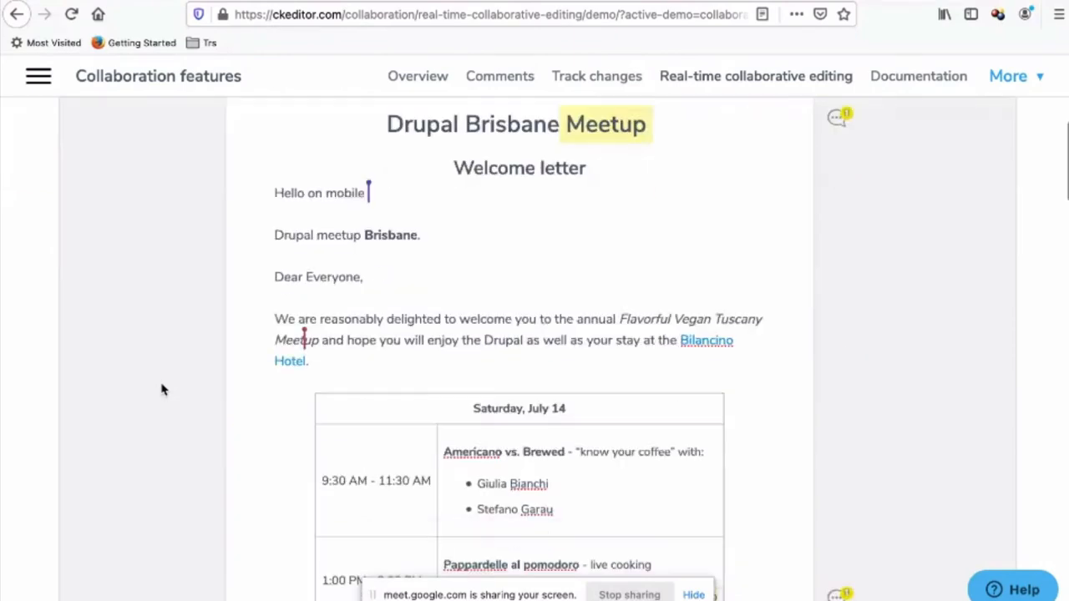
pyautogui.write('phone is grrat')
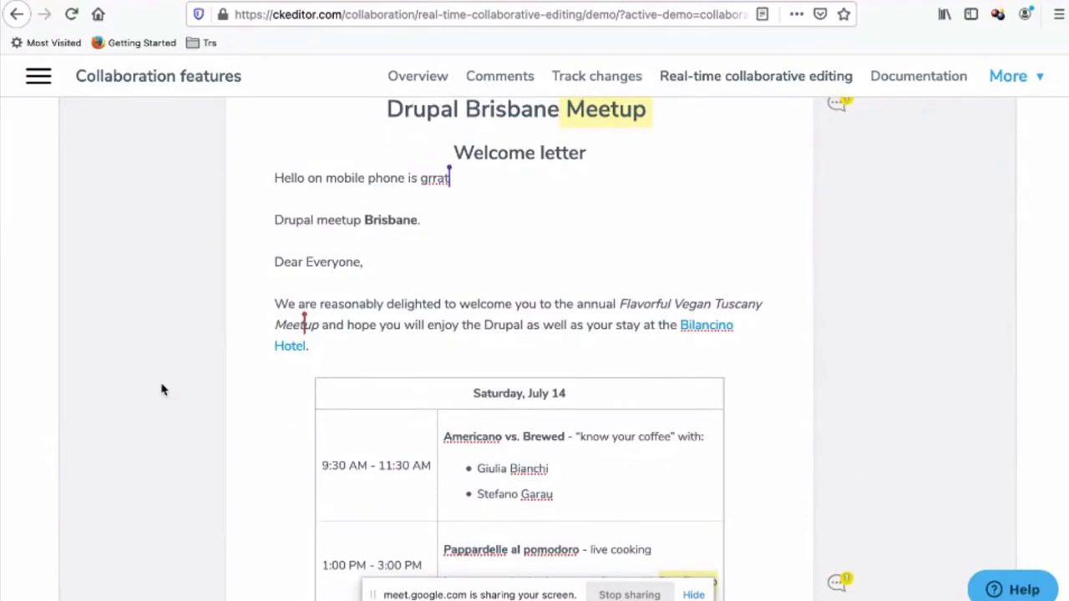
pyautogui.write('great!')
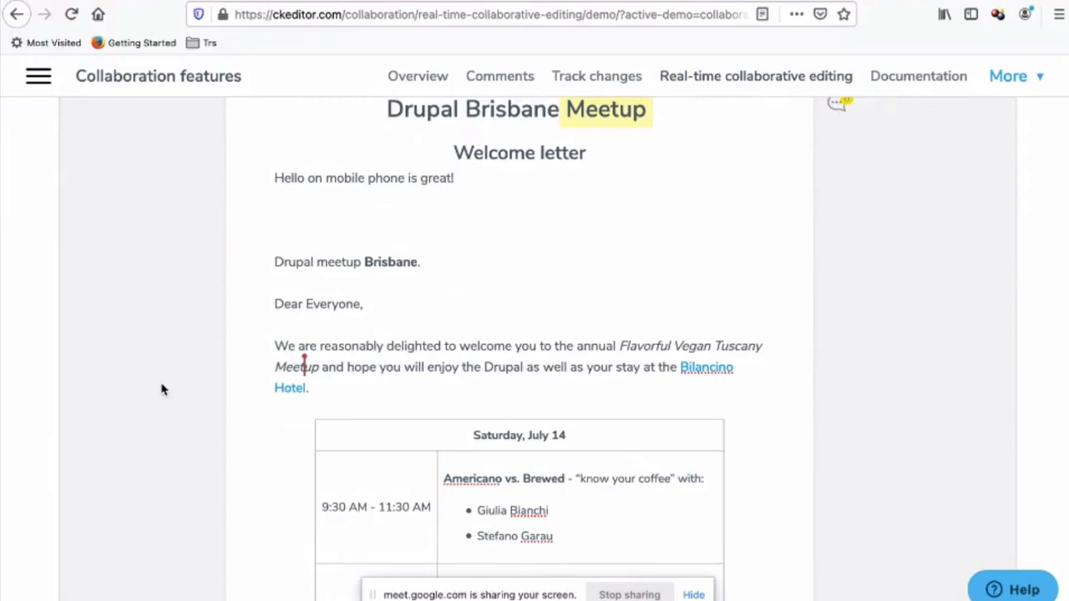
pyautogui.moveTo(427, 25)
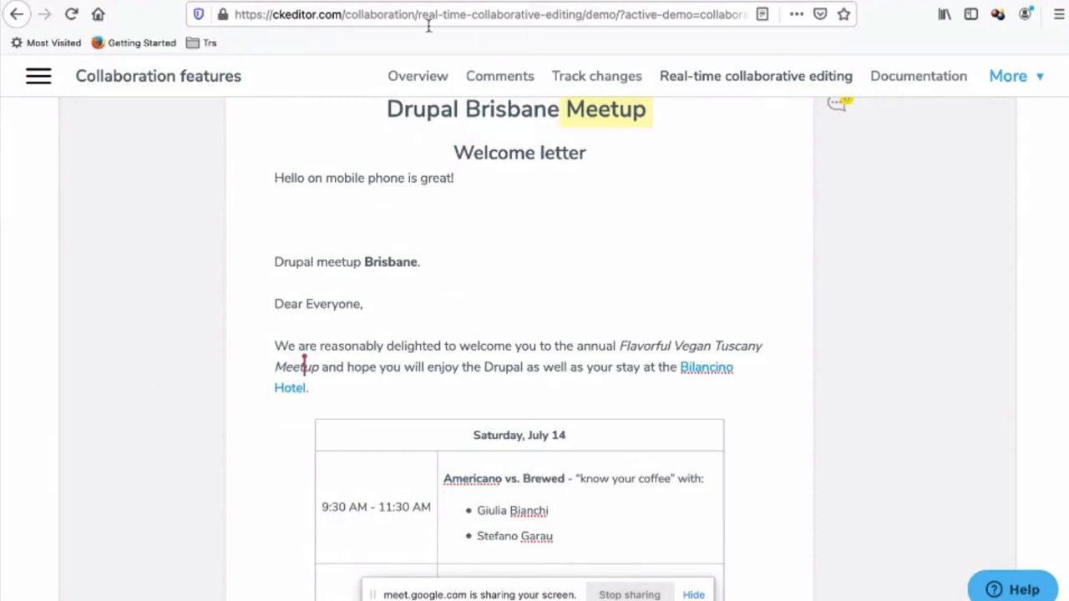
# Leave the examples page and land on the CKEditor 5 Builds overview guide
pyautogui.click(274, 217)
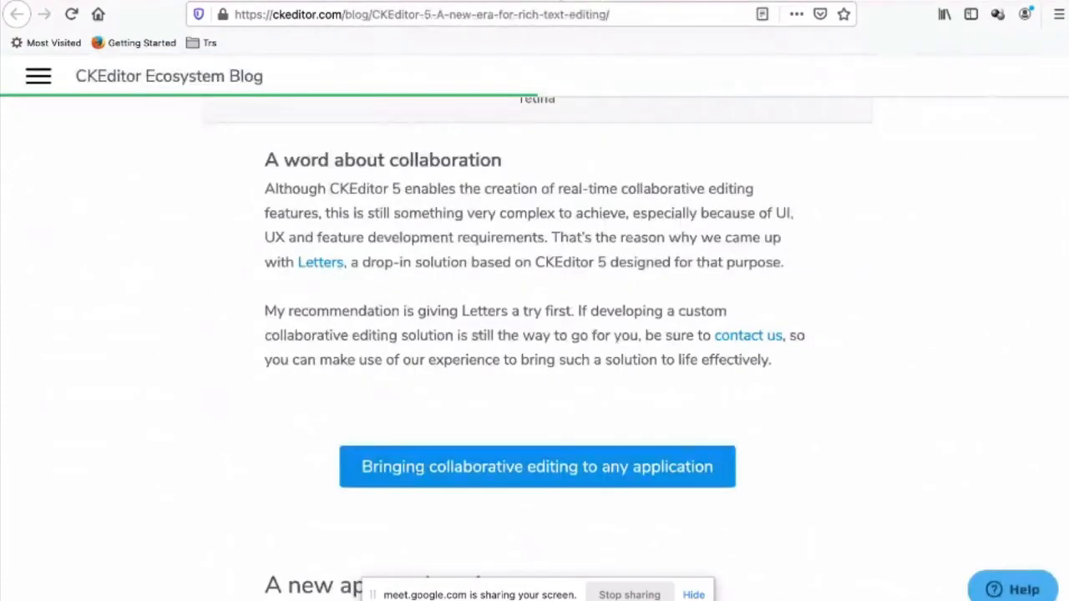
pyautogui.click(536, 466)
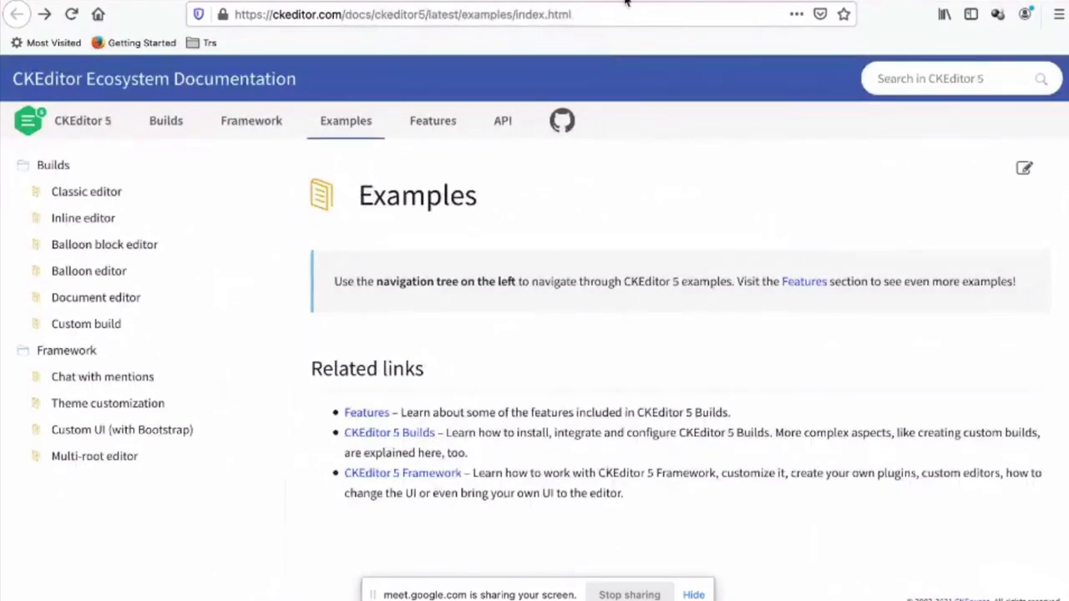
pyautogui.click(165, 121)
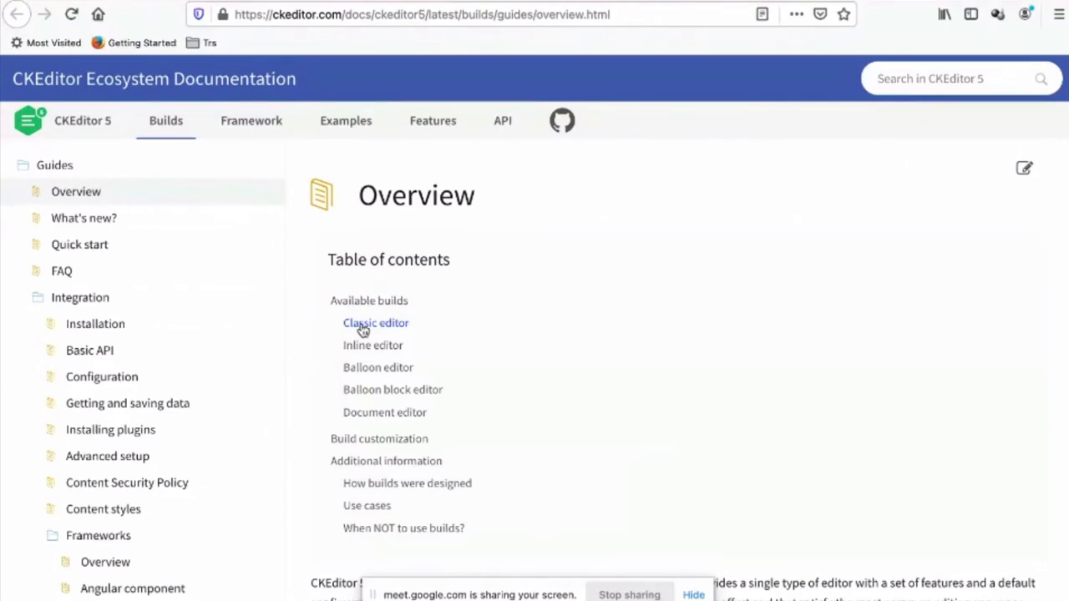
# View the classic editor demo, then jump to the inline editor section
pyautogui.click(374, 324)
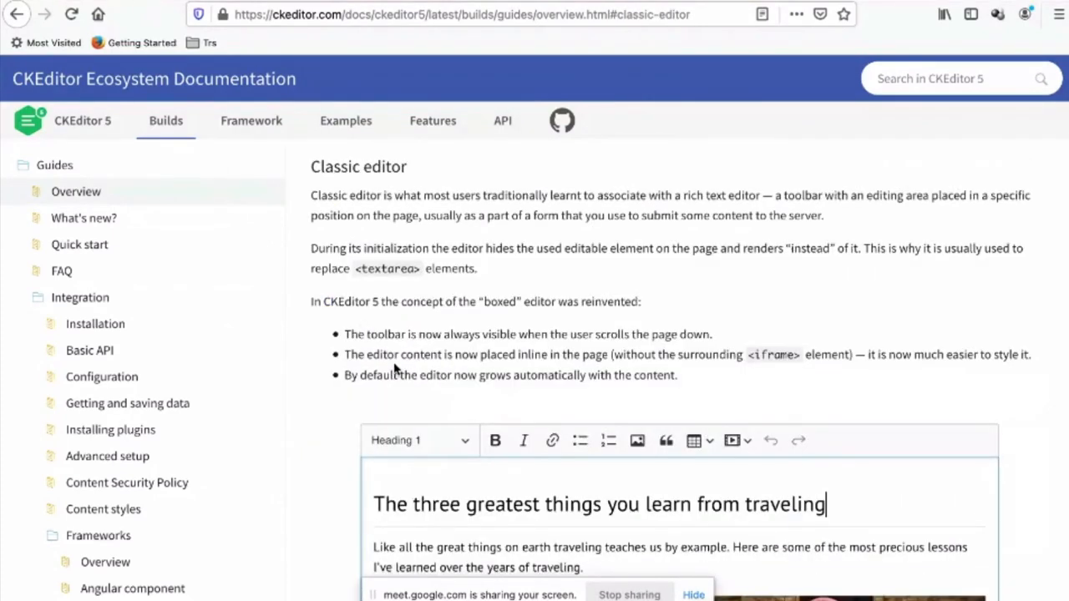
pyautogui.scroll(-3)
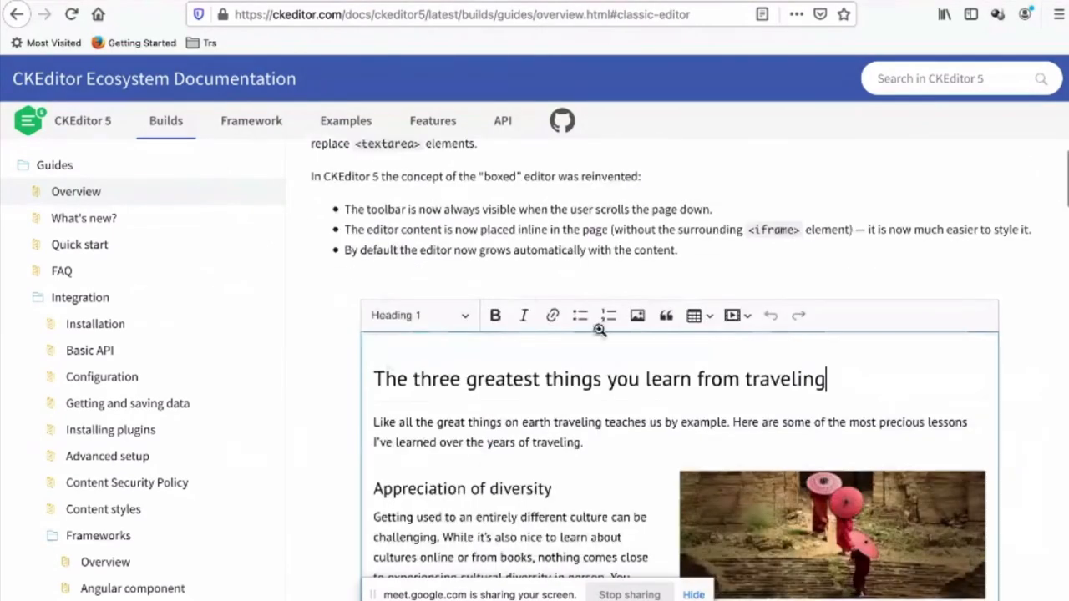
pyautogui.moveTo(908, 348)
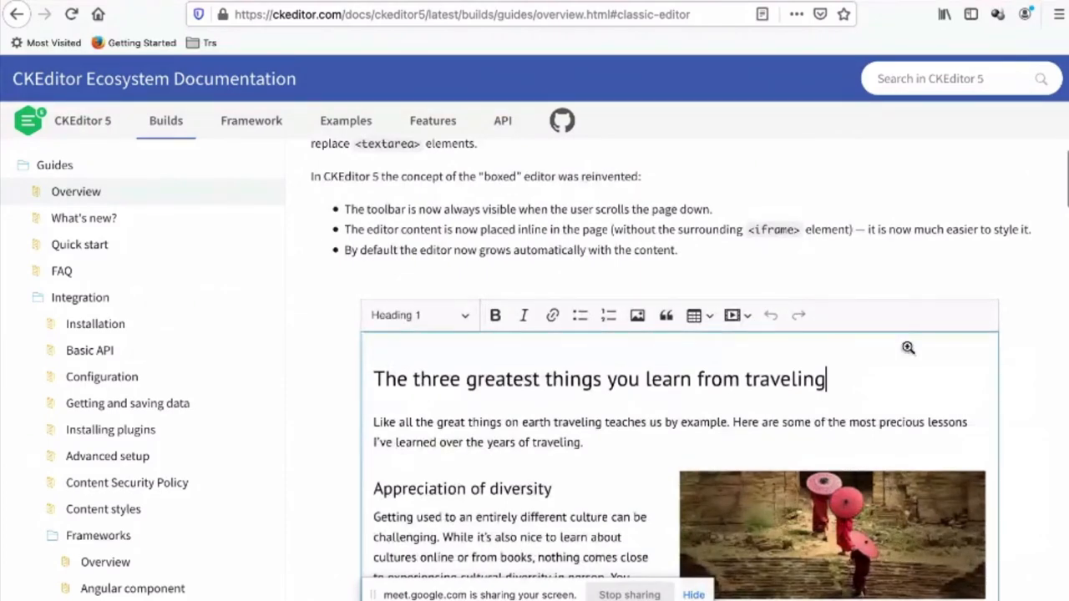
pyautogui.scroll(-3)
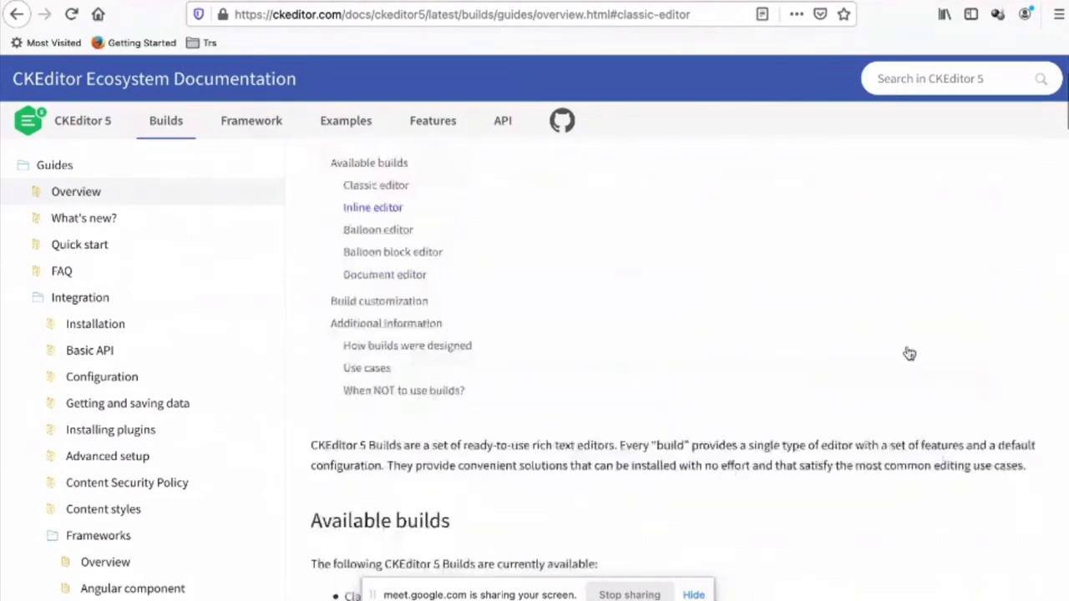
pyautogui.click(372, 207)
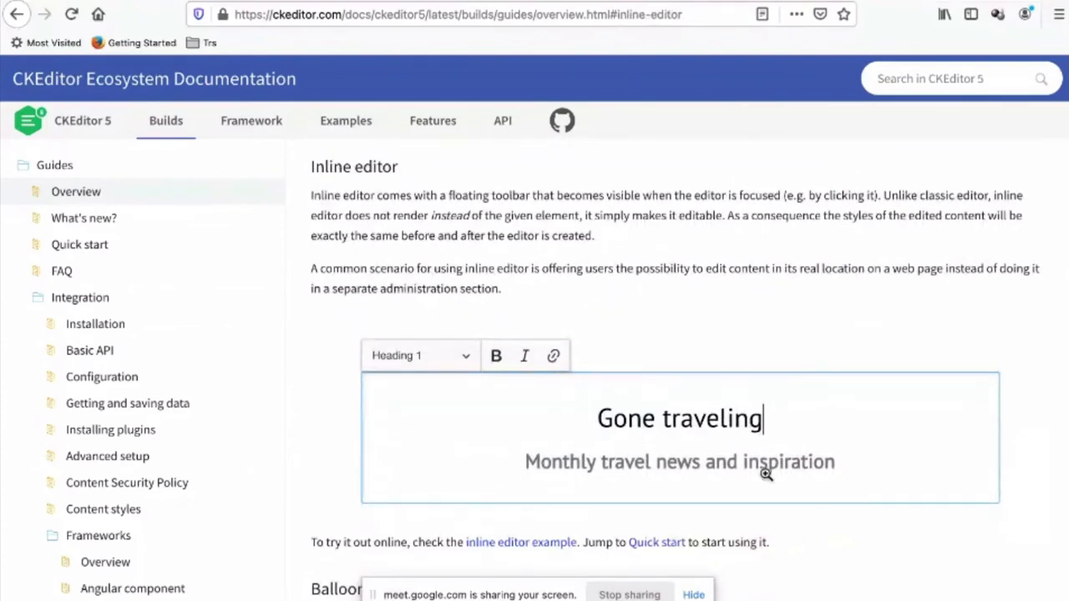
pyautogui.moveTo(658, 414)
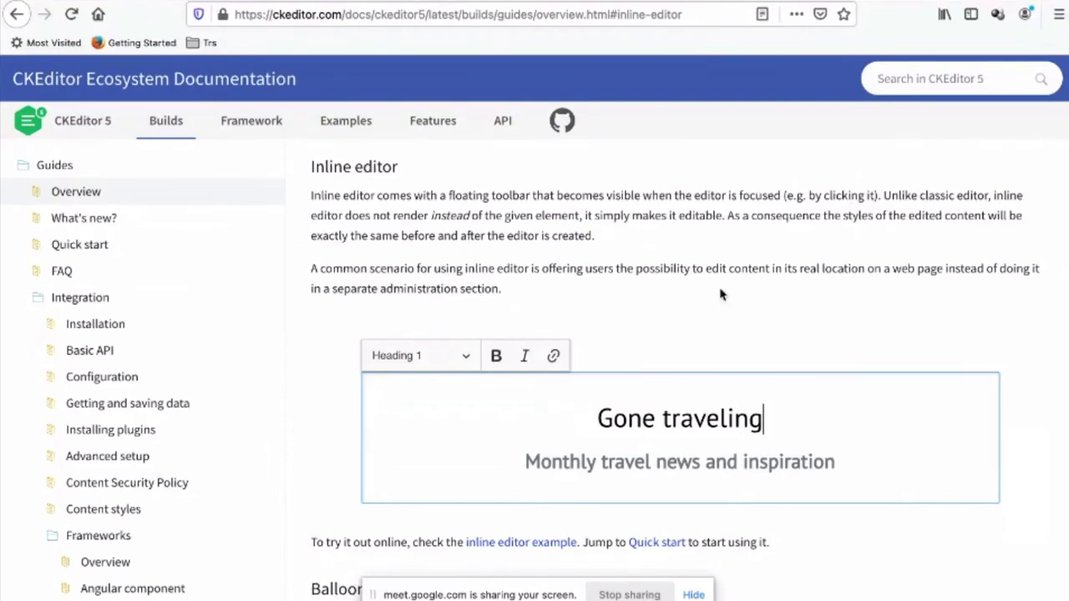
# Visit the balloon editor, balloon block editor and document editor sections in turn
pyautogui.click(378, 367)
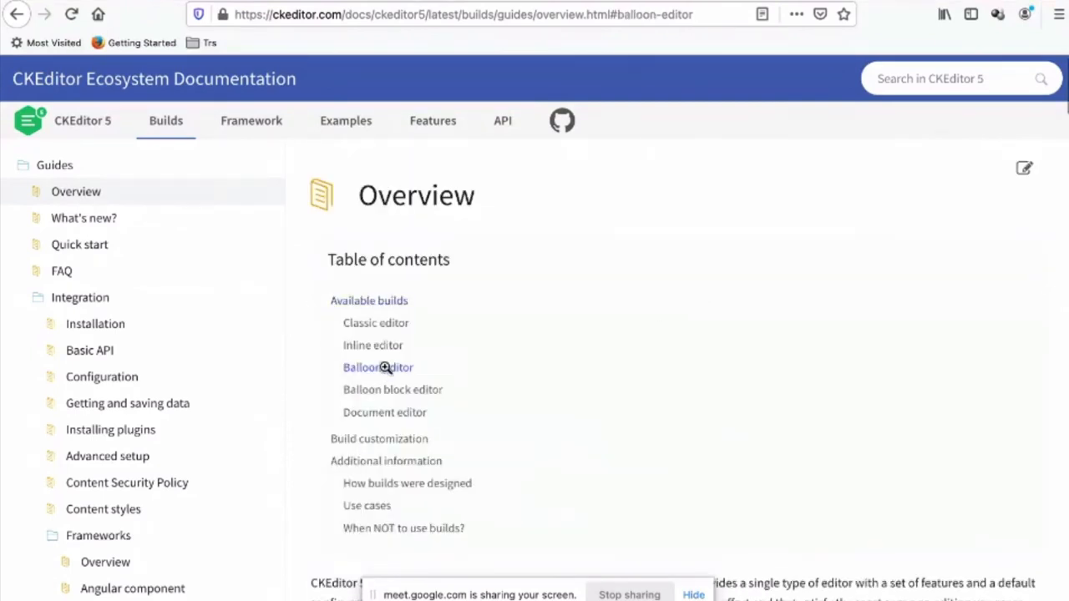
pyautogui.click(377, 367)
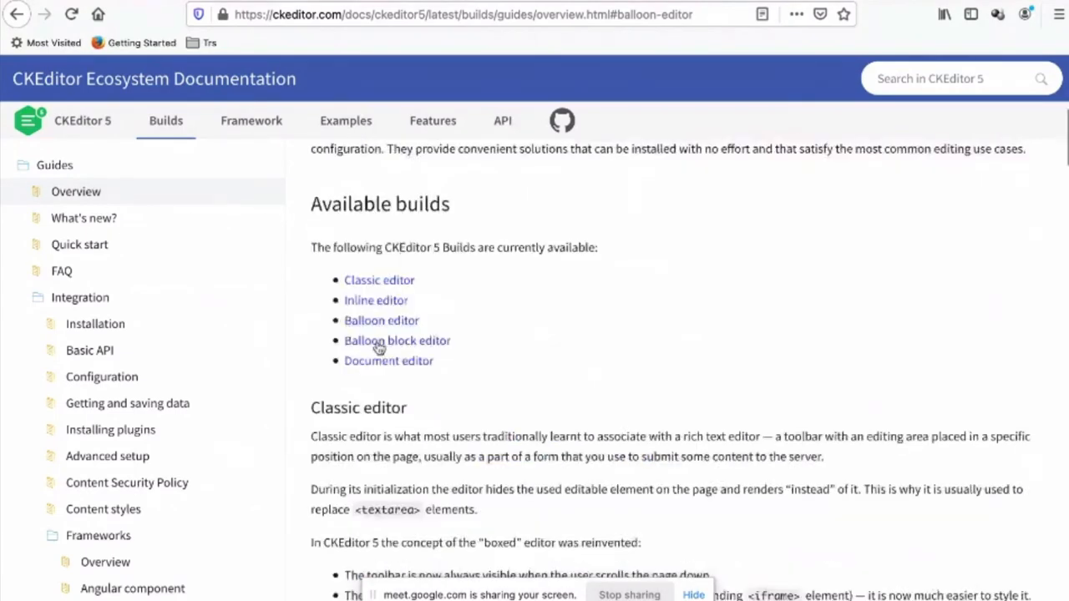
pyautogui.click(398, 340)
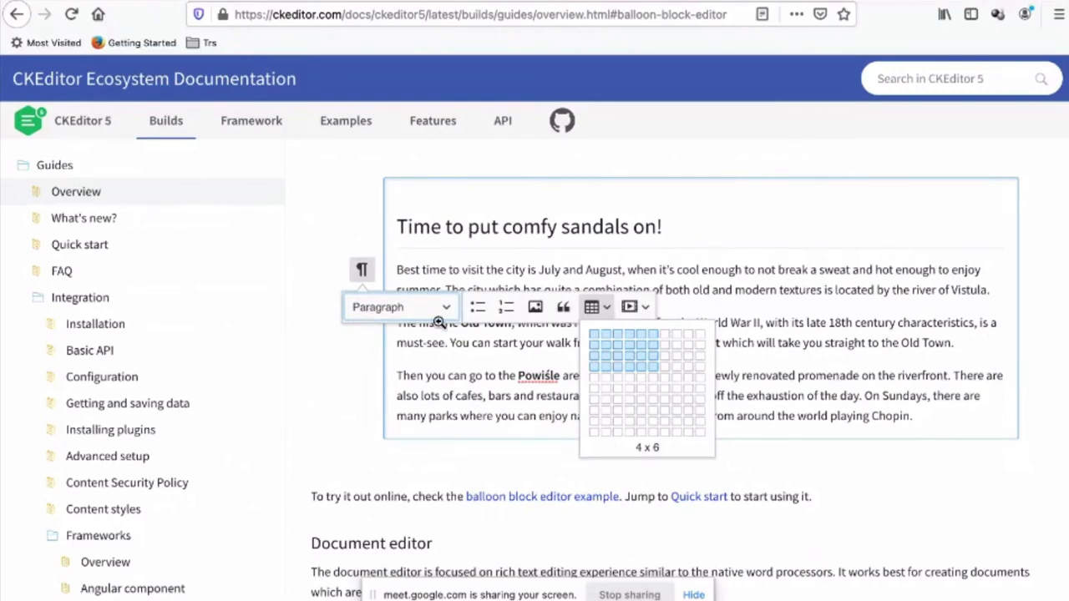
pyautogui.moveTo(310, 190)
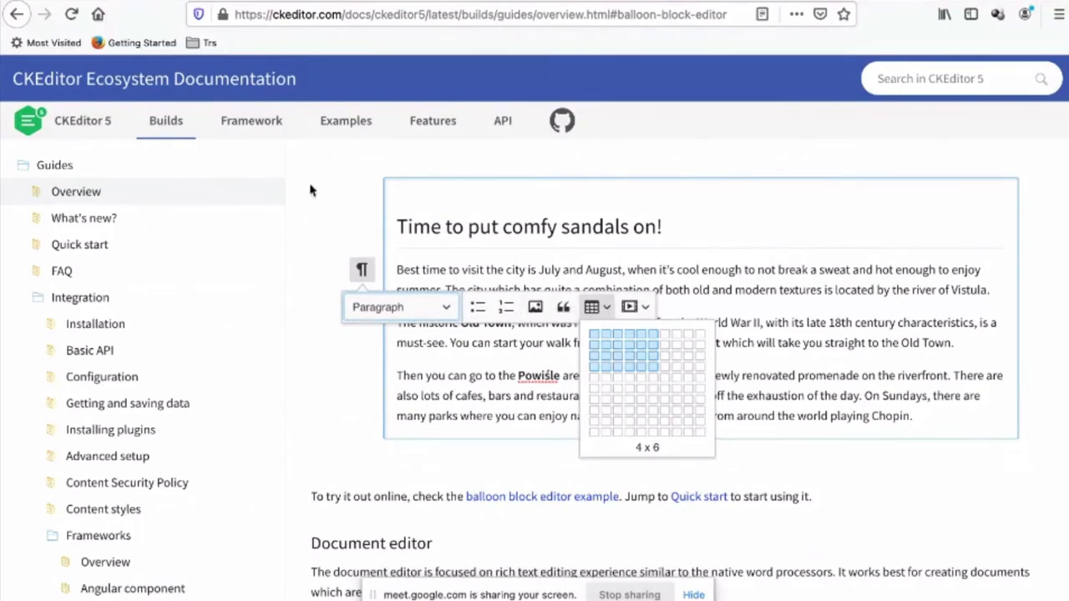
pyautogui.moveTo(341, 194)
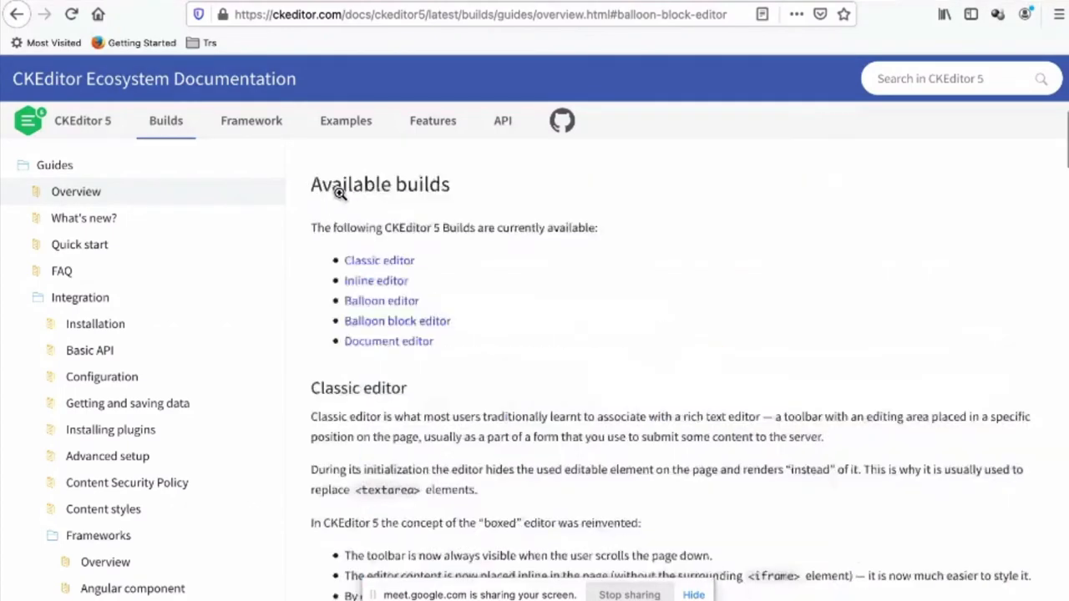
pyautogui.click(387, 341)
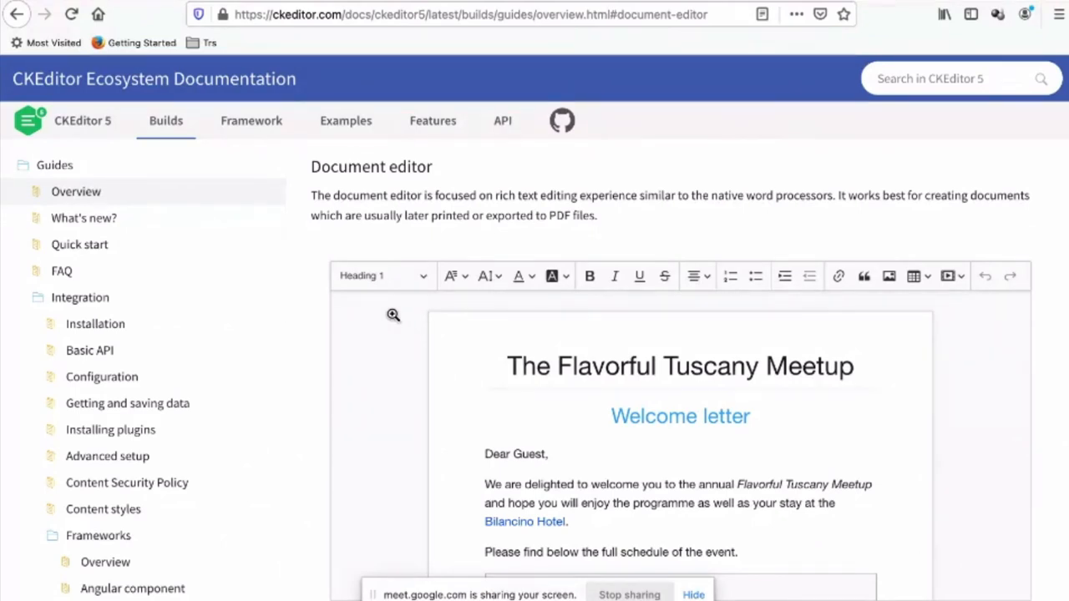
pyautogui.moveTo(402, 384)
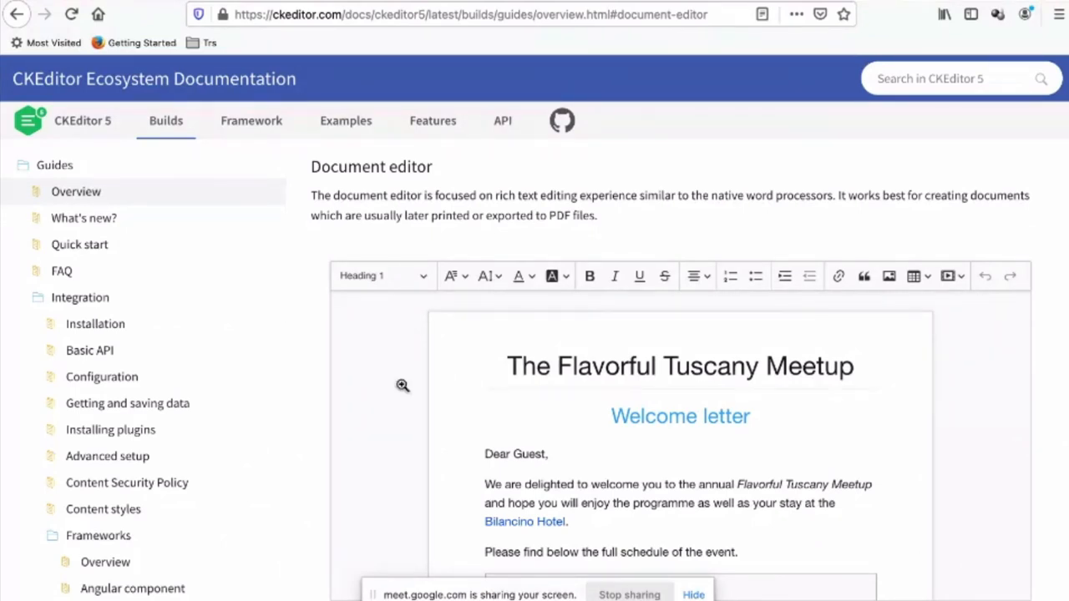
pyautogui.moveTo(314, 247)
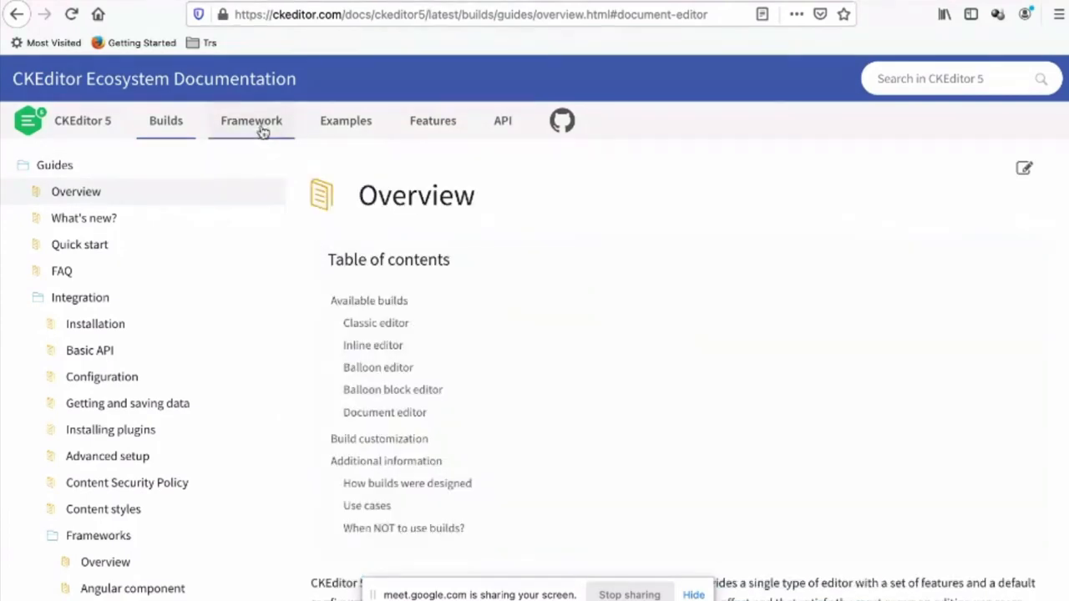
# From the Examples page, open the CKEditor 5 Framework guide and read to its Design section
pyautogui.click(345, 120)
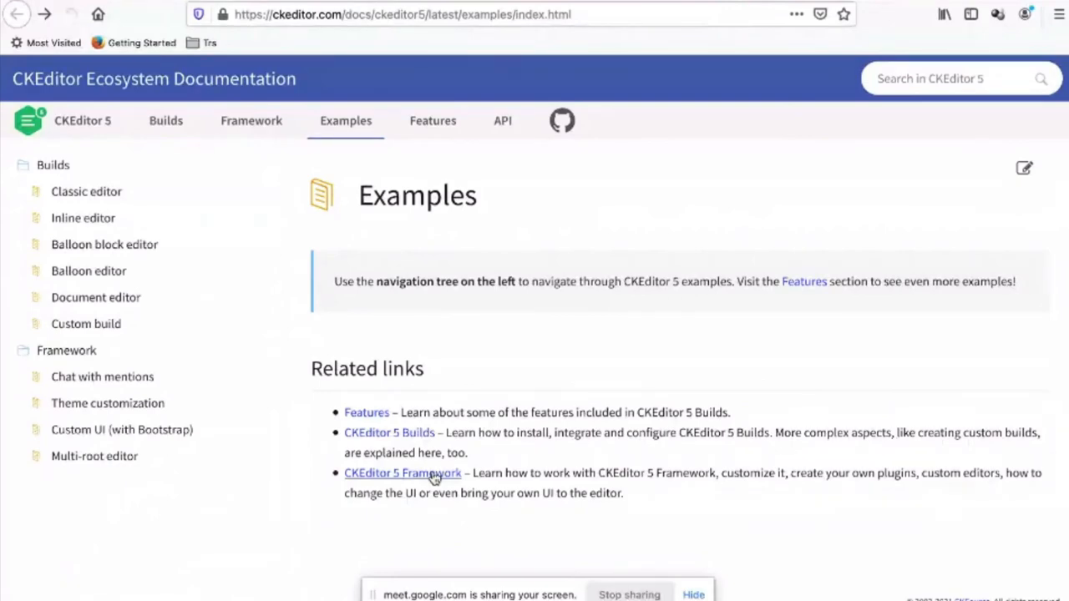
pyautogui.click(403, 472)
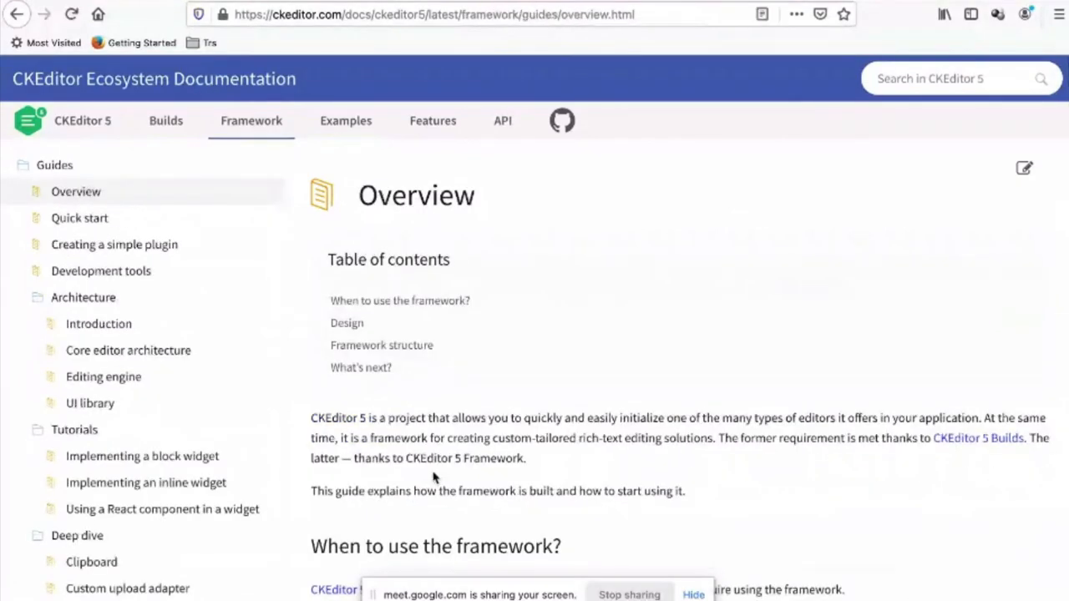
pyautogui.scroll(-3)
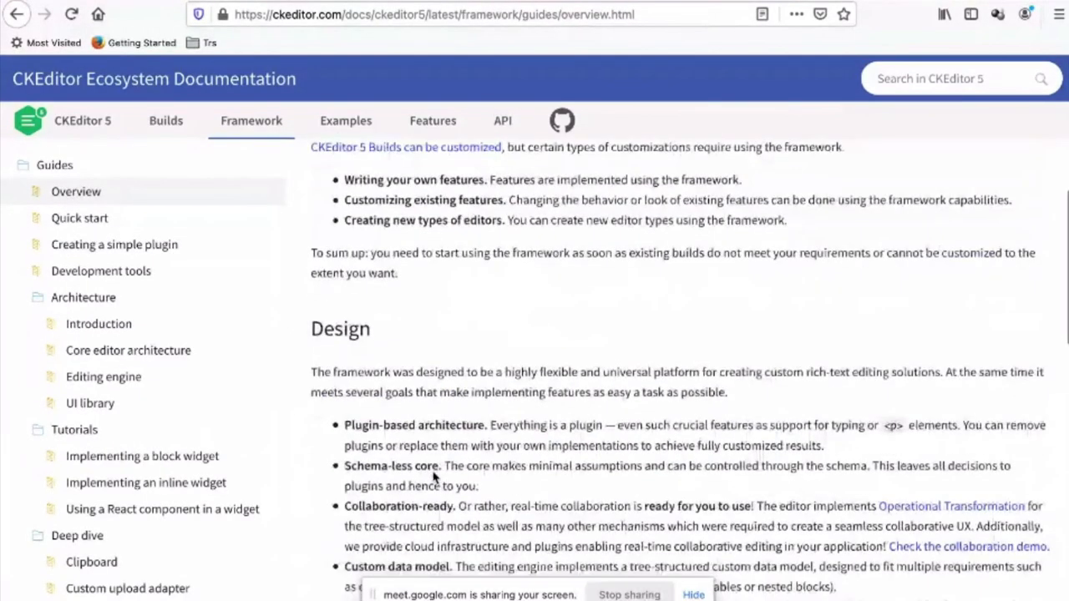
pyautogui.scroll(-3)
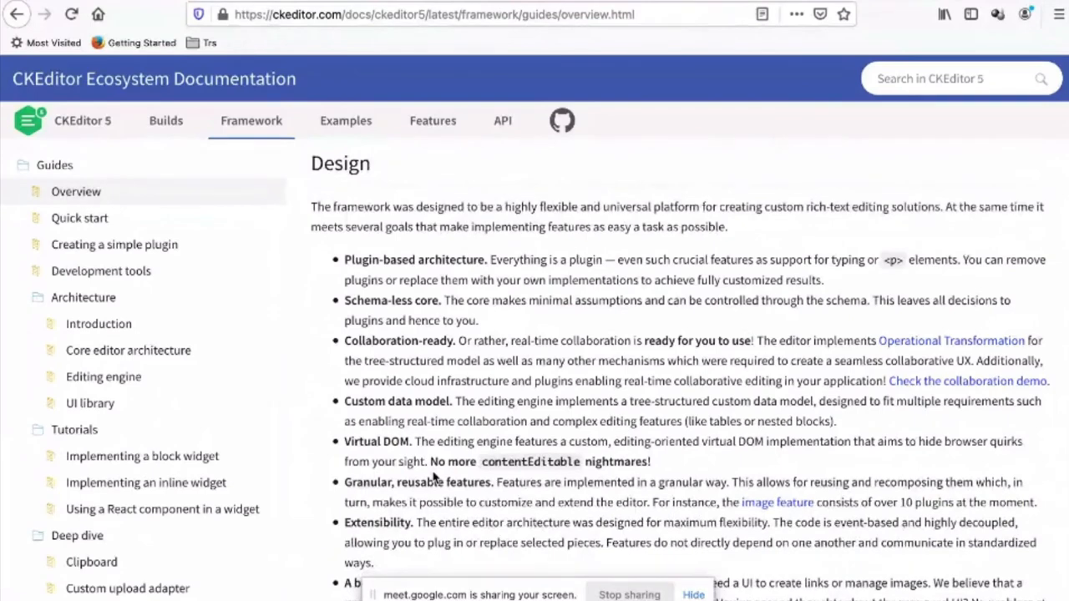
# Return to the Builds overview and revisit the classic editor traveling demo
pyautogui.click(166, 120)
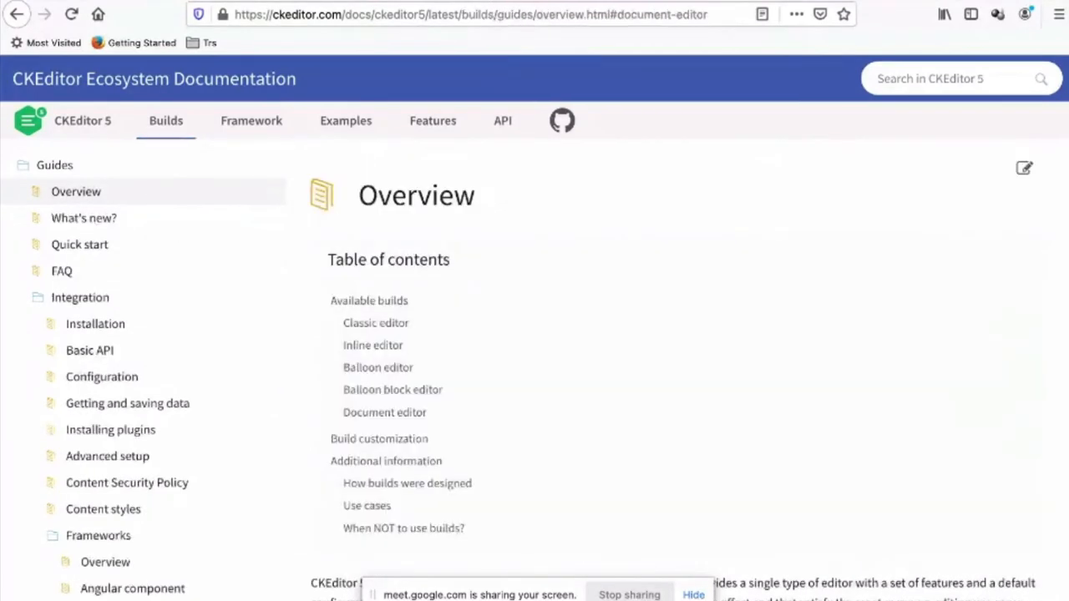
pyautogui.click(375, 324)
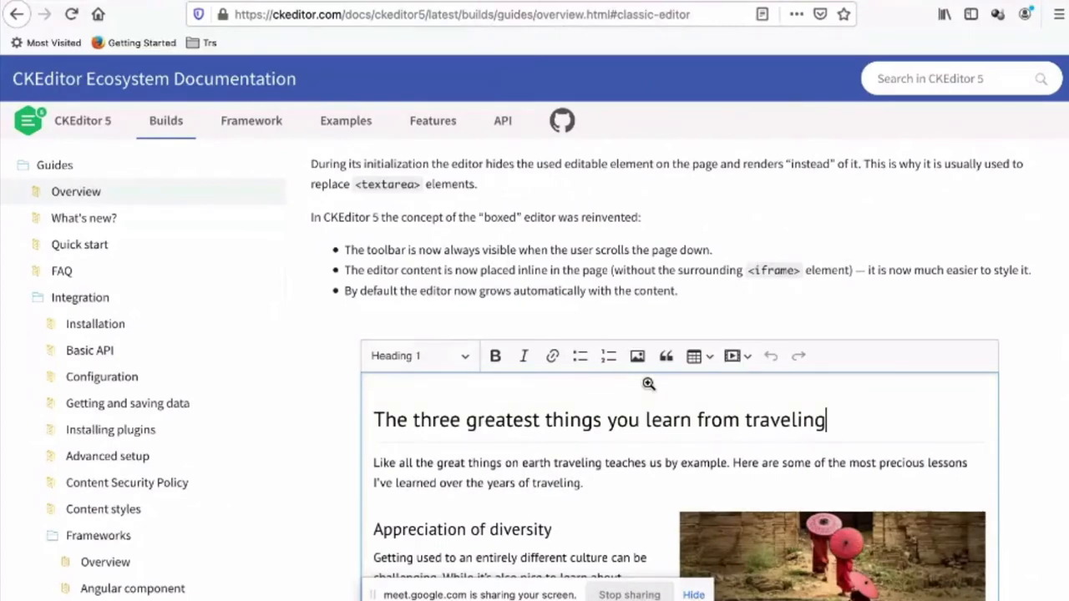
pyautogui.scroll(-3)
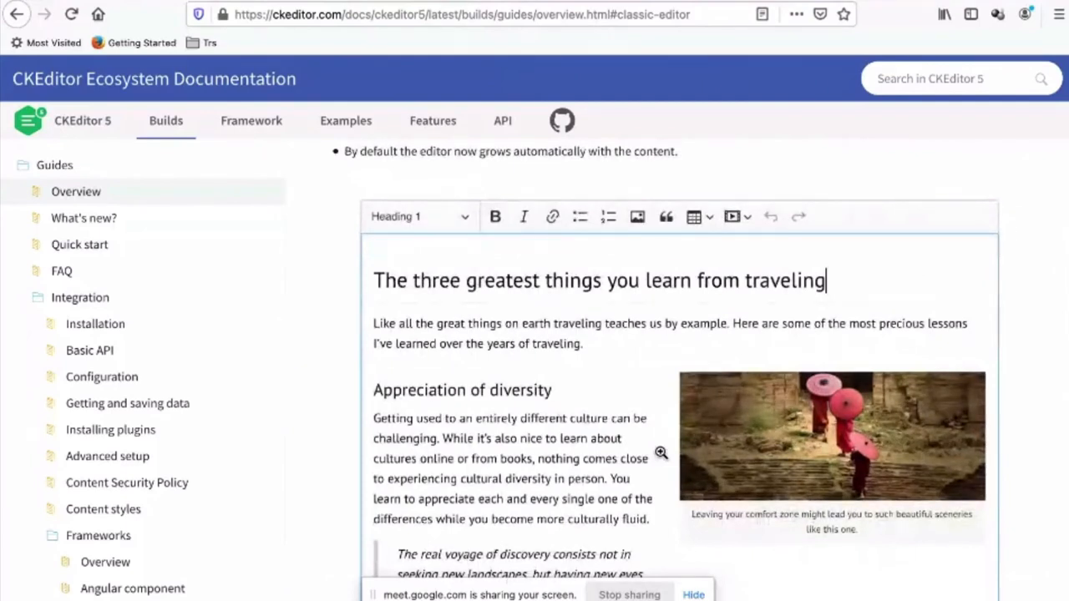
pyautogui.moveTo(525, 350)
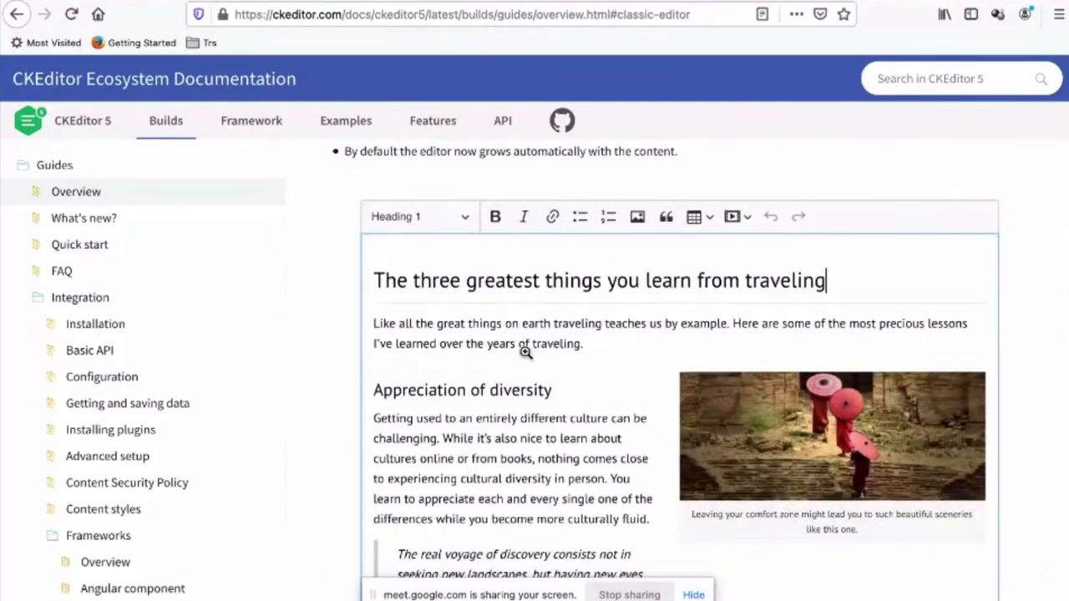
pyautogui.moveTo(321, 357)
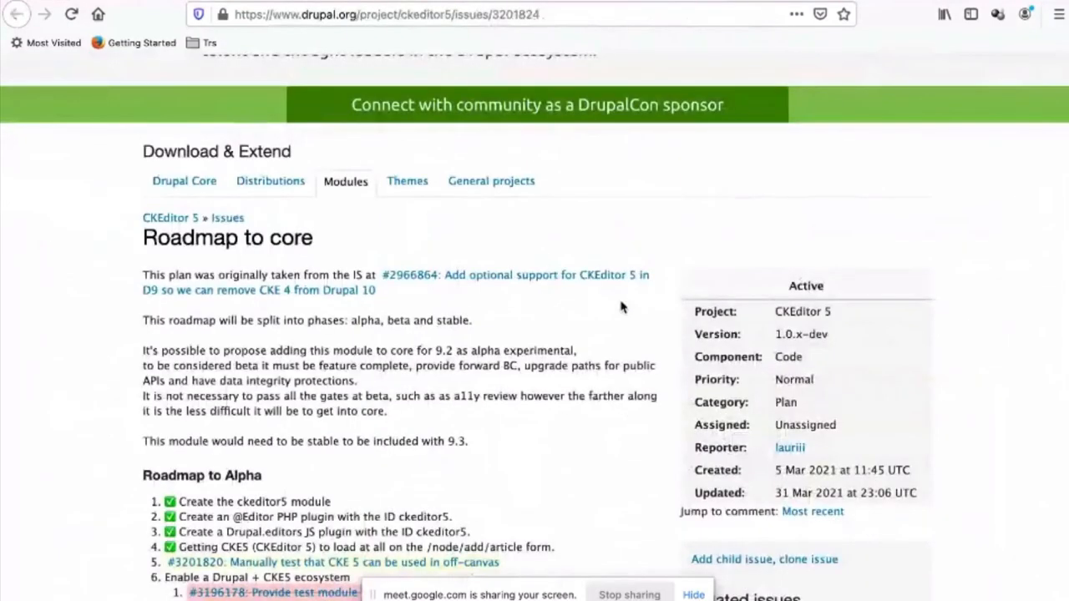
pyautogui.scroll(-3)
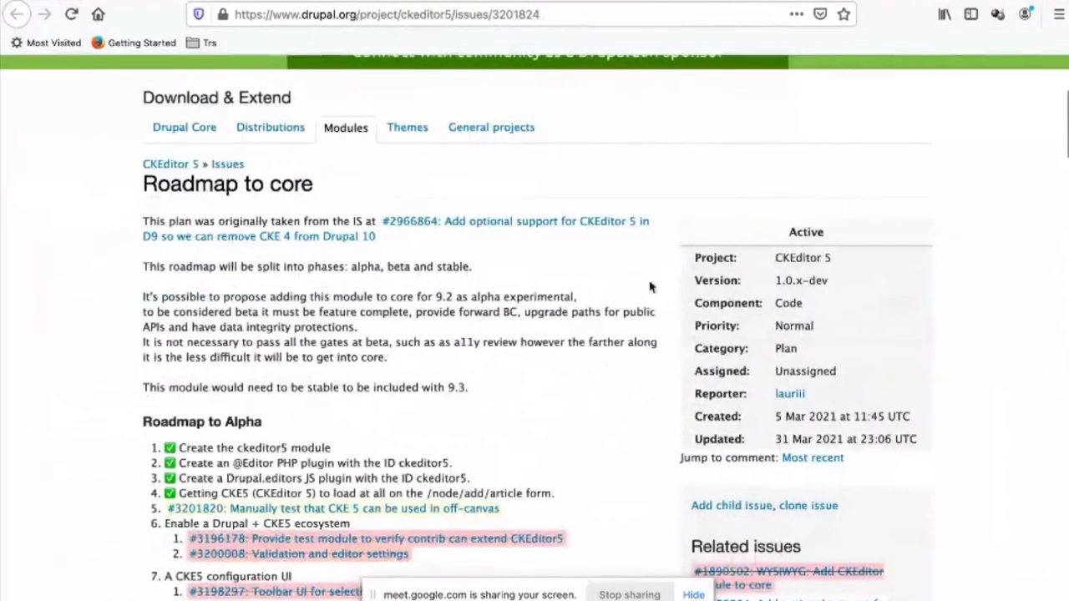
pyautogui.moveTo(722, 50)
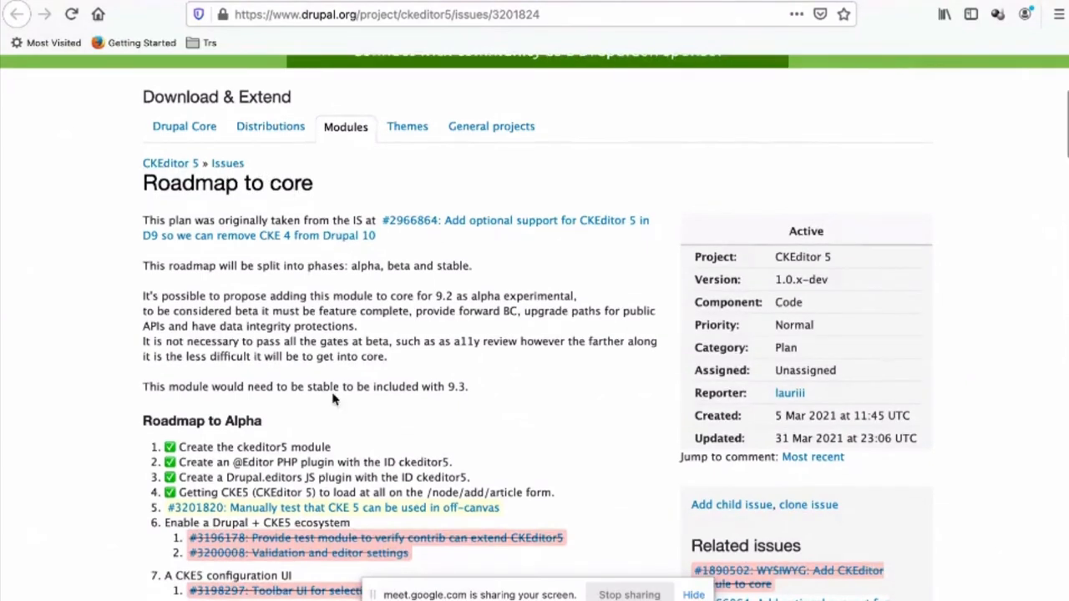
pyautogui.scroll(-3)
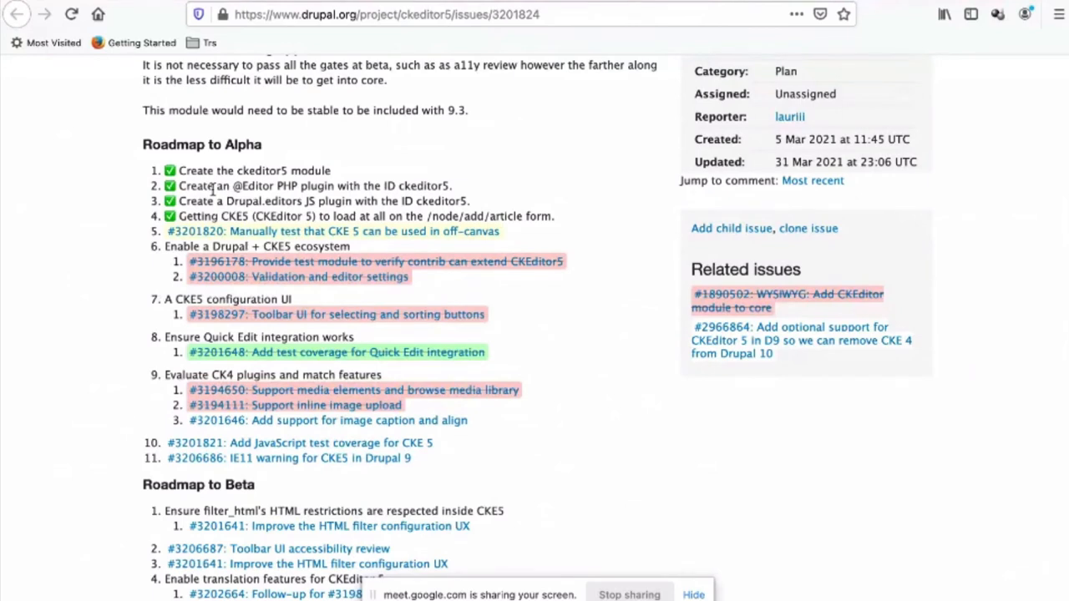
pyautogui.moveTo(197, 213)
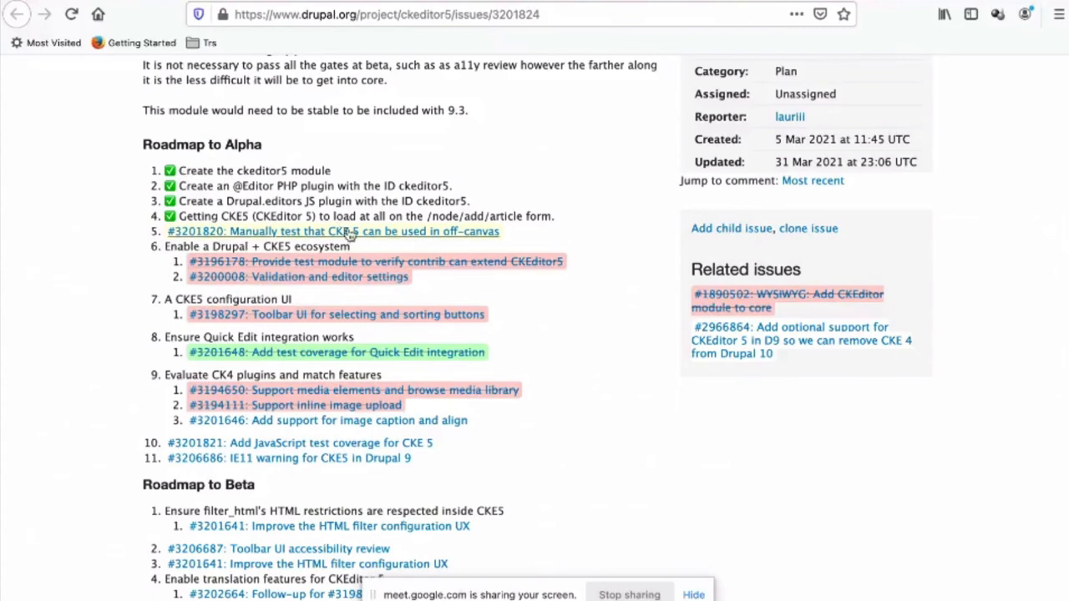
pyautogui.moveTo(350, 240)
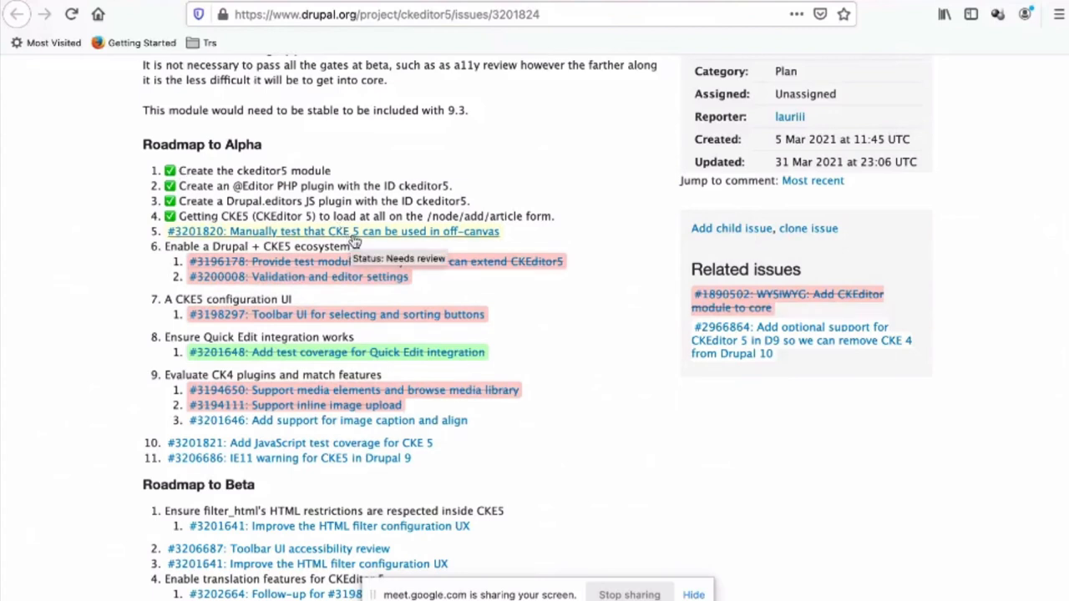
pyautogui.moveTo(271, 294)
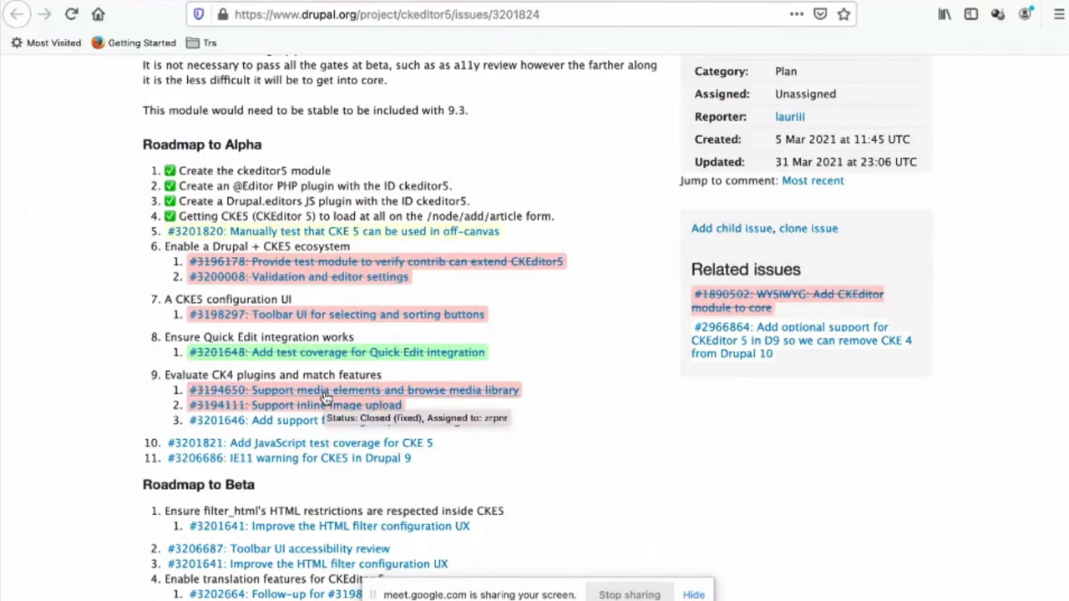
pyautogui.moveTo(326, 420)
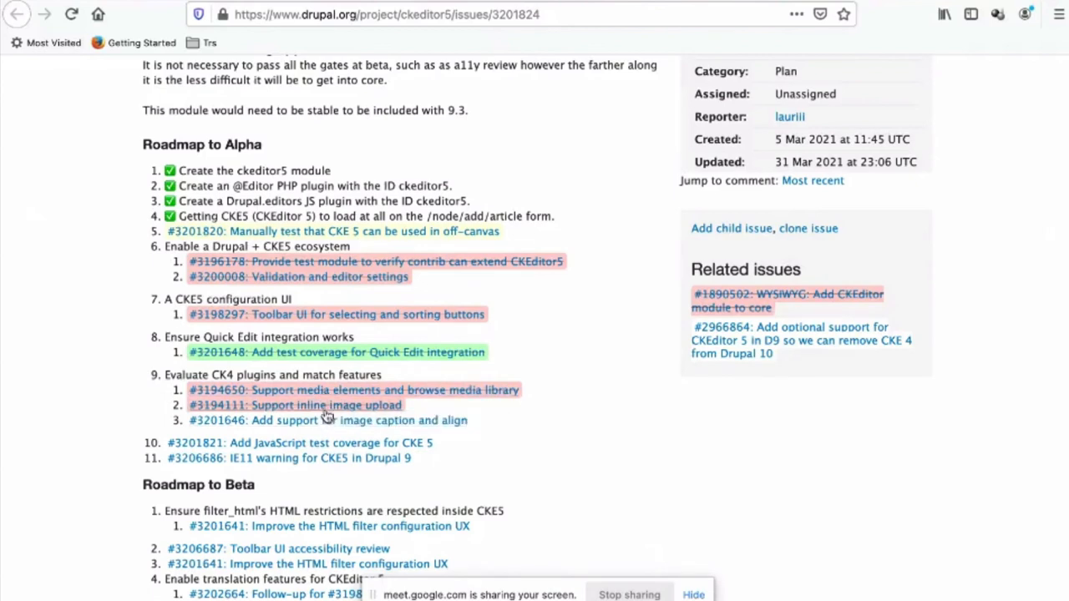
pyautogui.moveTo(326, 421)
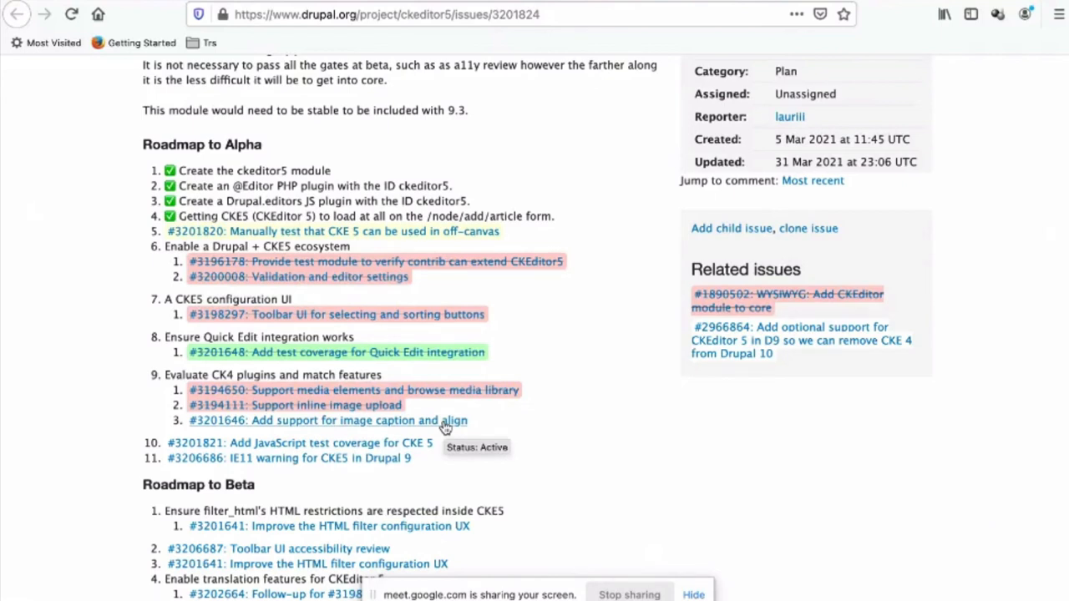
pyautogui.moveTo(538, 426)
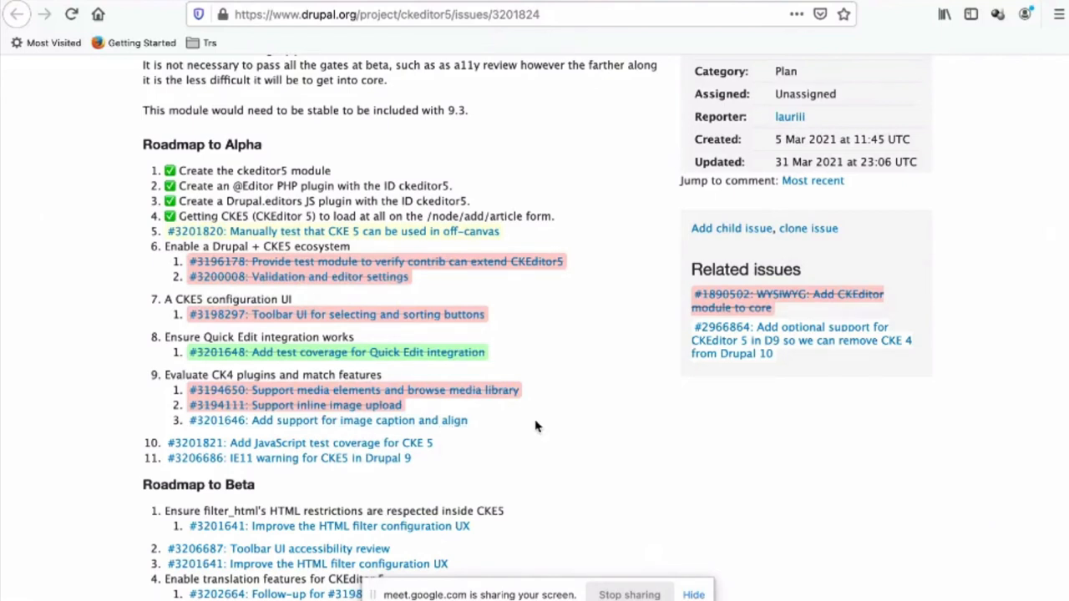
# Scroll the CKEditor 5 roadmap issue down to its Roadmap to Beta and Roadmap to Stable tasks
pyautogui.scroll(-3)
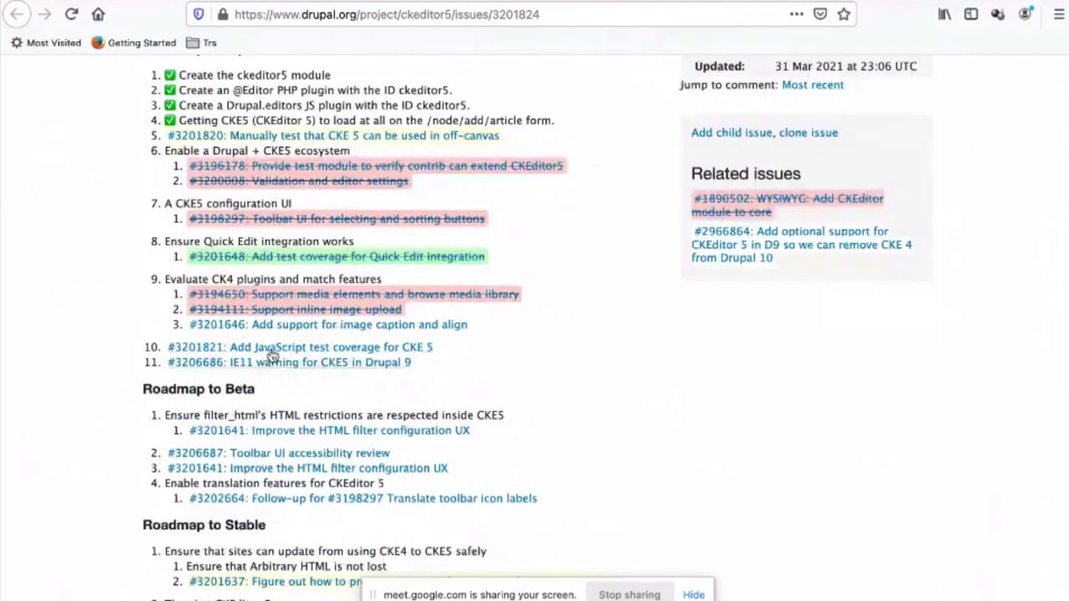
pyautogui.moveTo(300, 346)
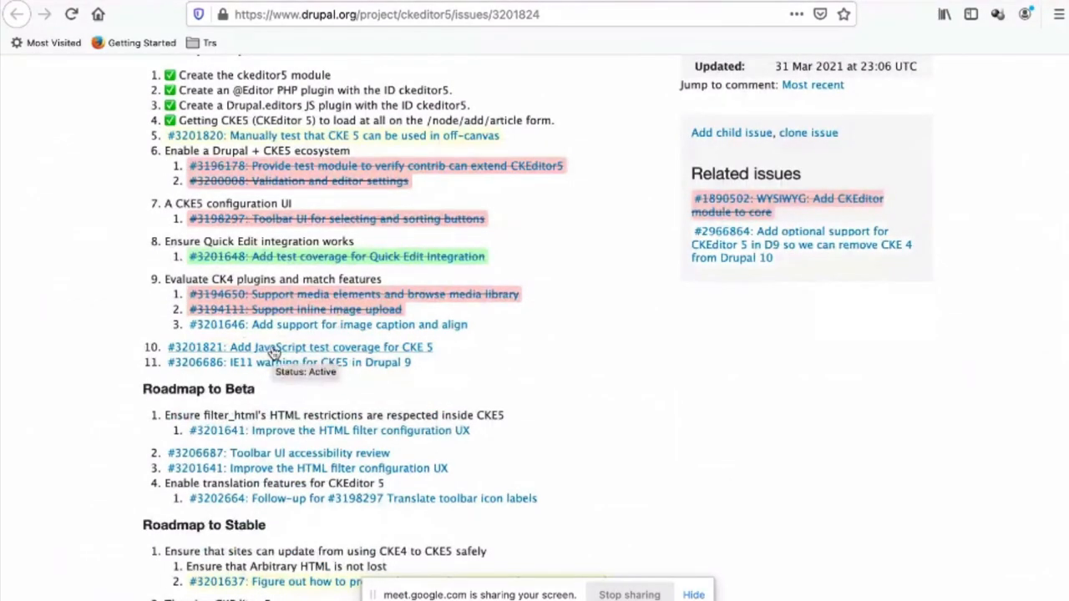
pyautogui.moveTo(284, 363)
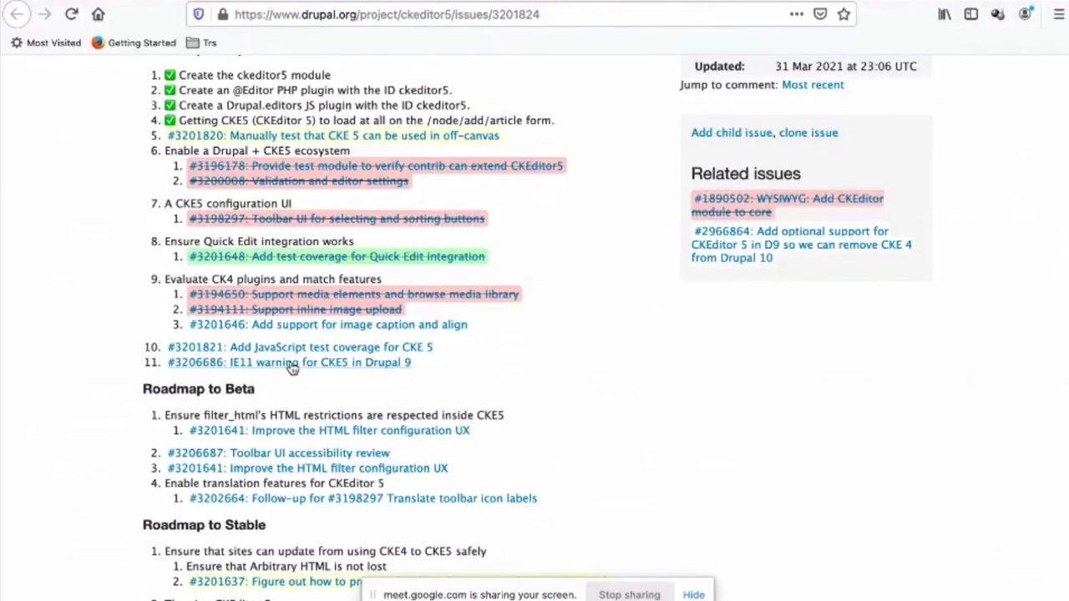
pyautogui.moveTo(574, 326)
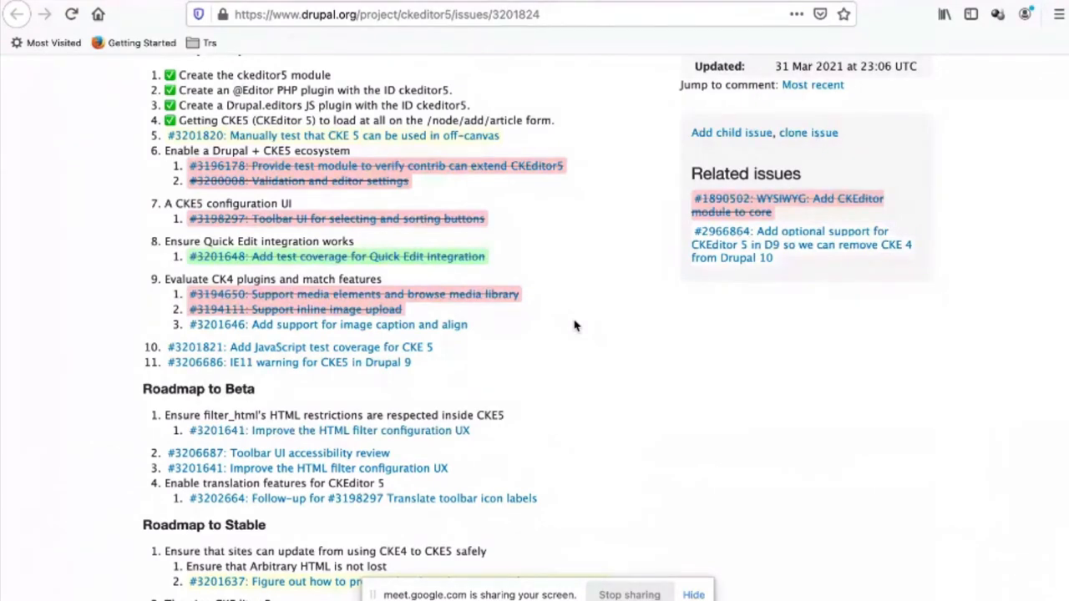
pyautogui.scroll(-3)
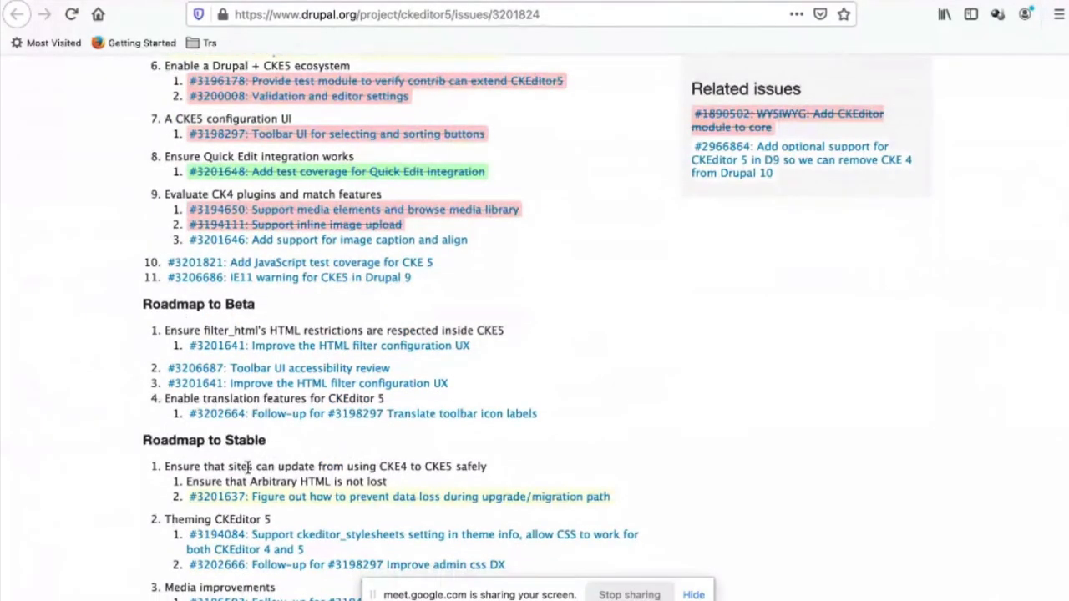
pyautogui.scroll(-3)
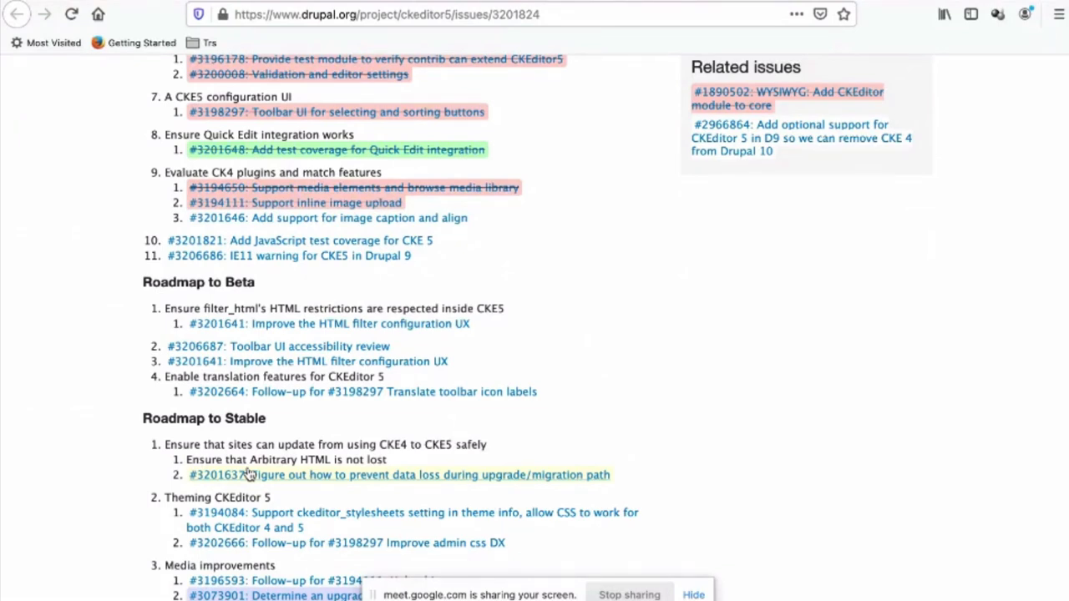
pyautogui.moveTo(688, 74)
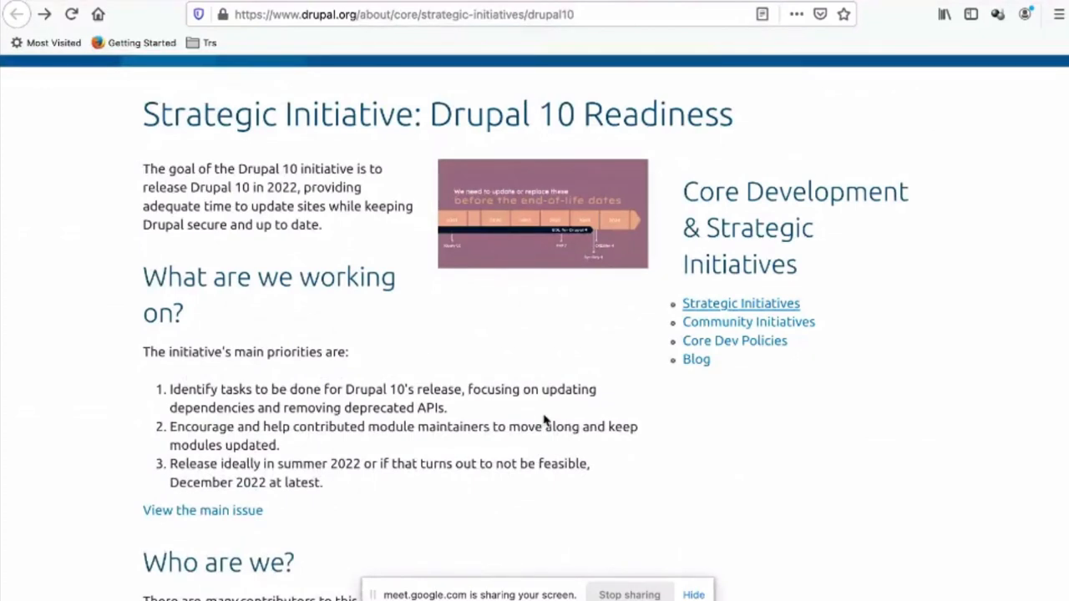
pyautogui.moveTo(605, 254)
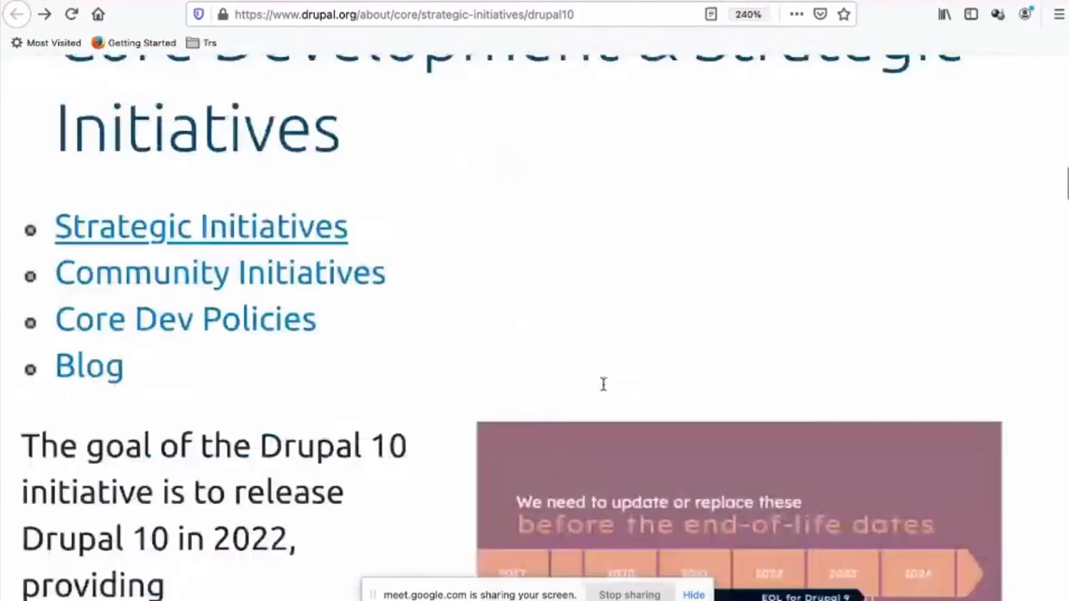
# Scroll the Drupal 10 Readiness page to its end-of-life timeline graphic and priorities
pyautogui.scroll(-3)
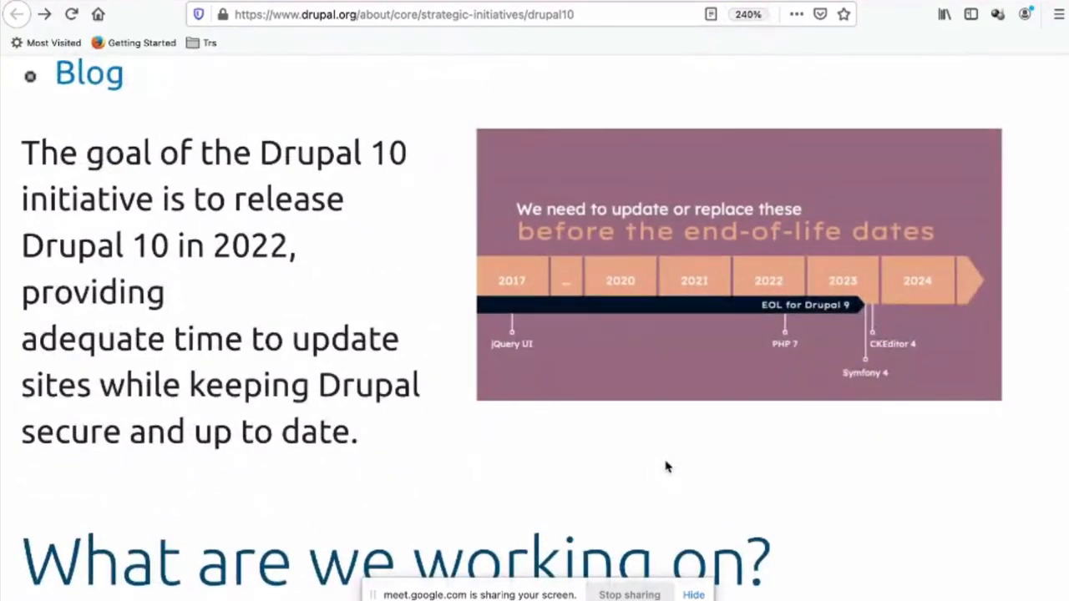
pyautogui.moveTo(735, 392)
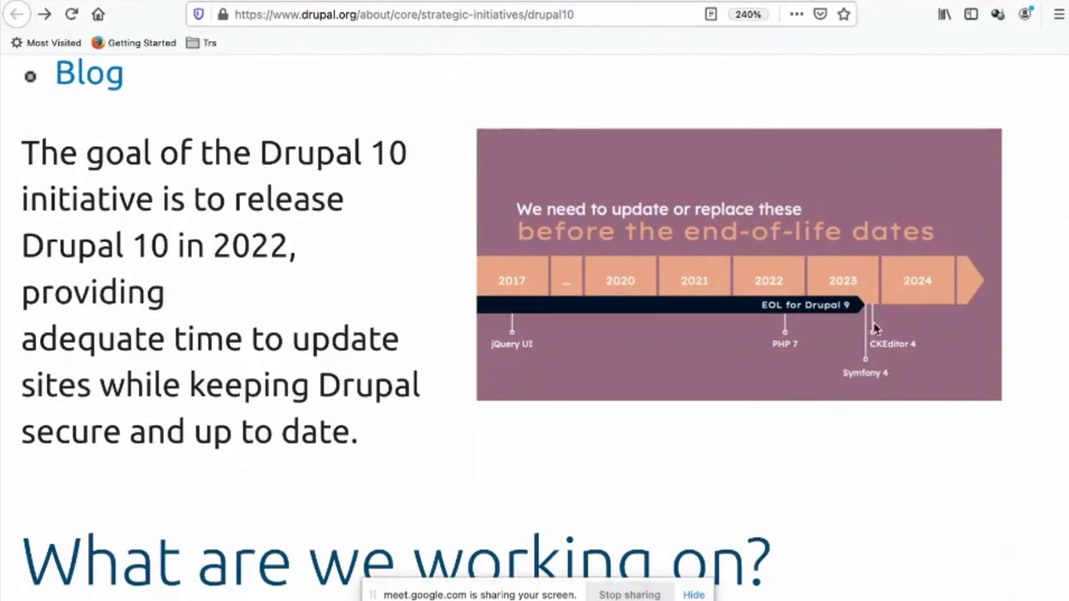
pyautogui.moveTo(862, 280)
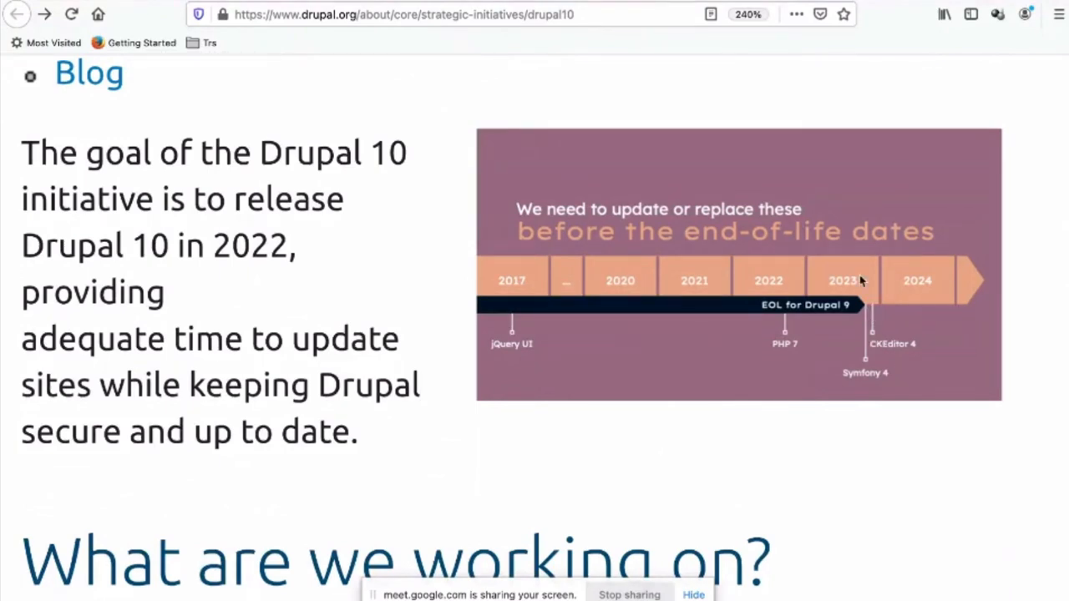
pyautogui.moveTo(837, 274)
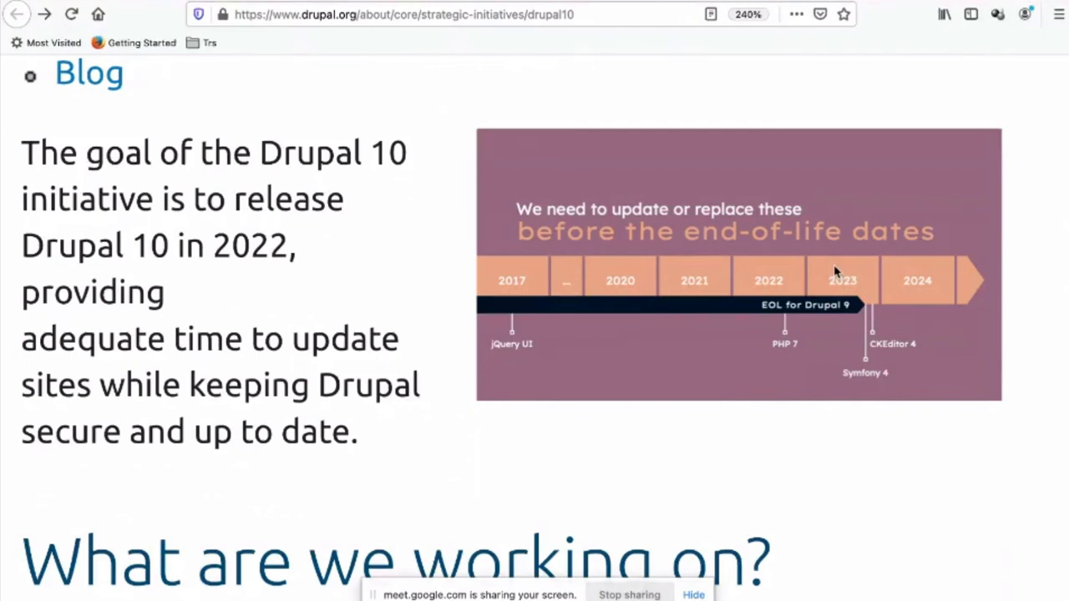
pyautogui.moveTo(872, 328)
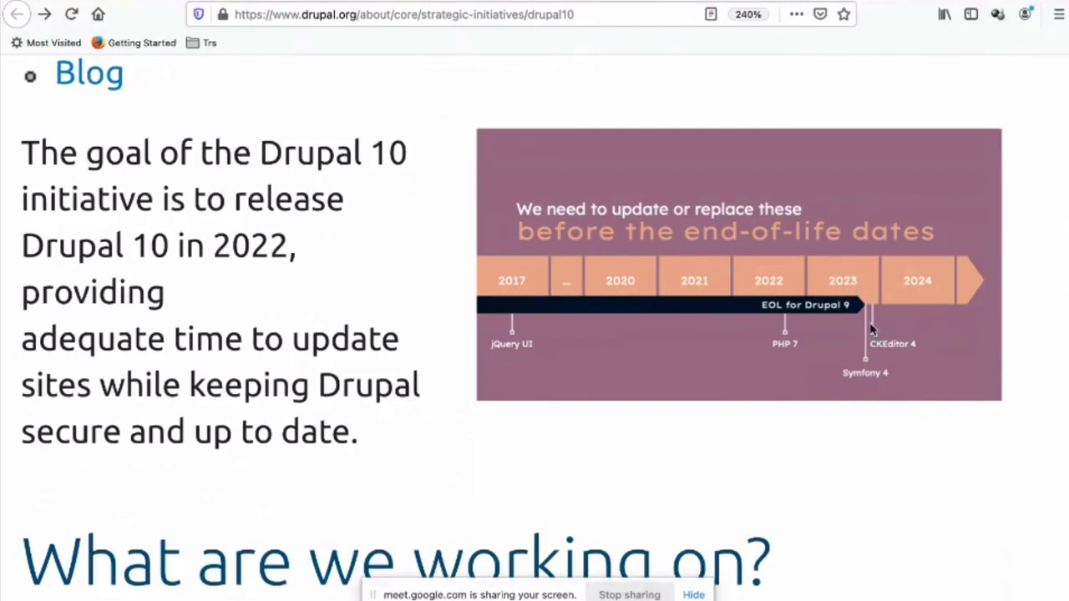
pyautogui.moveTo(842, 361)
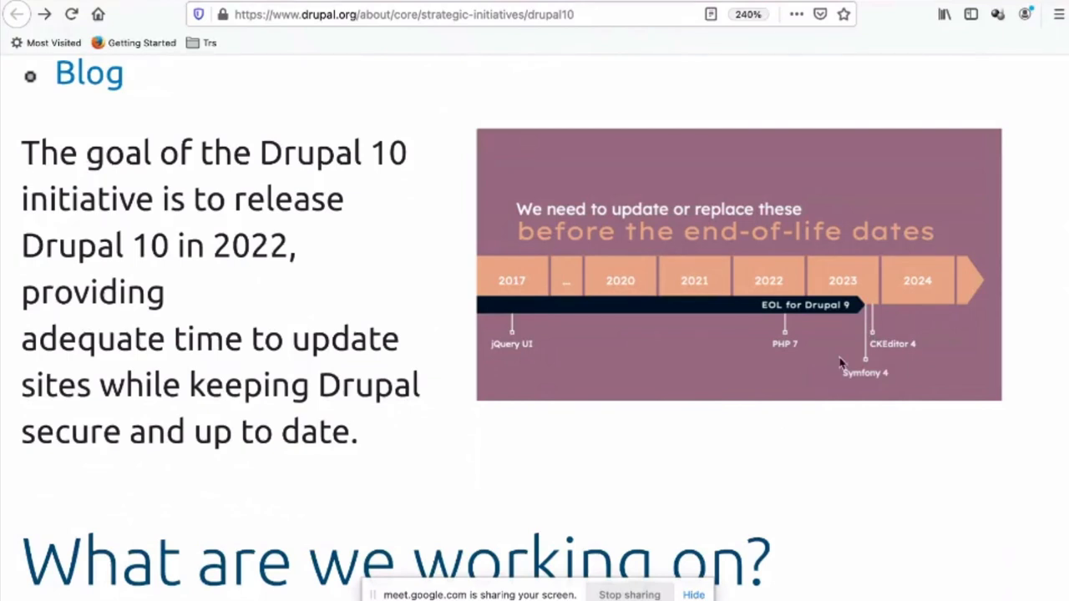
pyautogui.moveTo(835, 304)
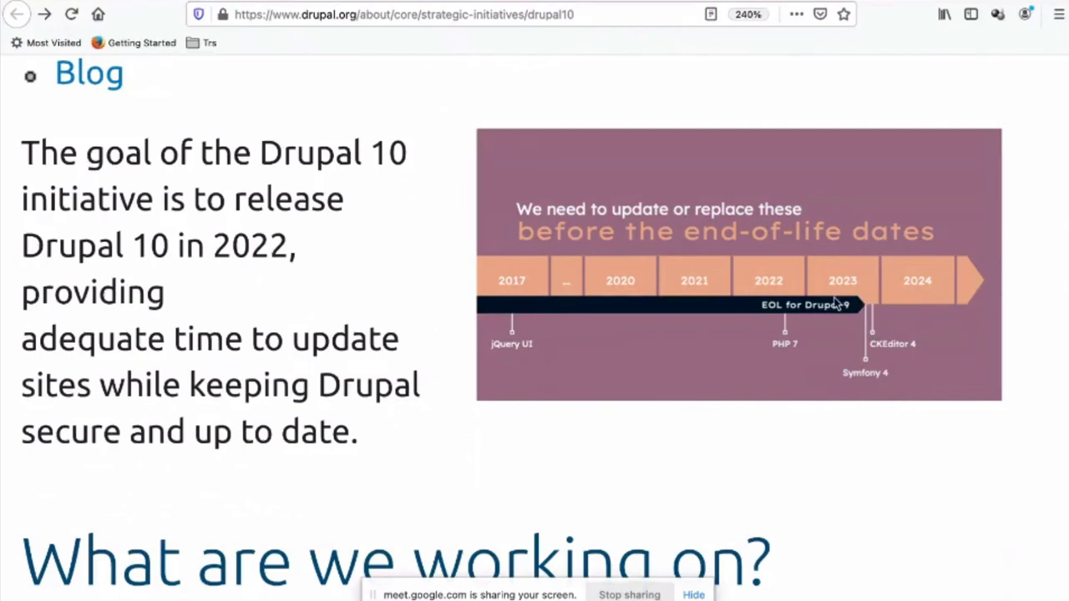
pyautogui.moveTo(743, 325)
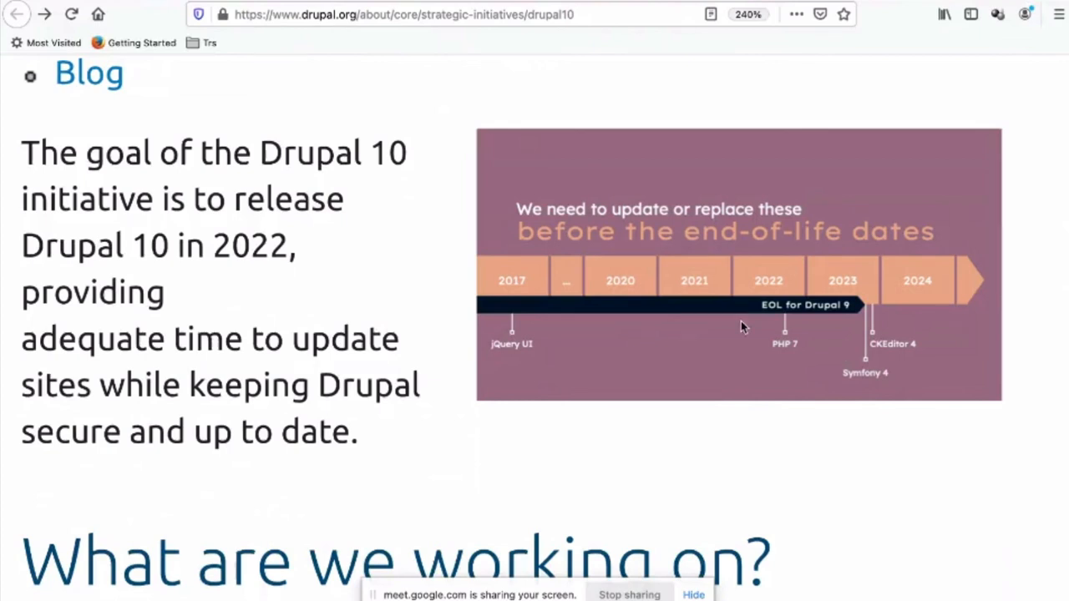
pyautogui.moveTo(767, 290)
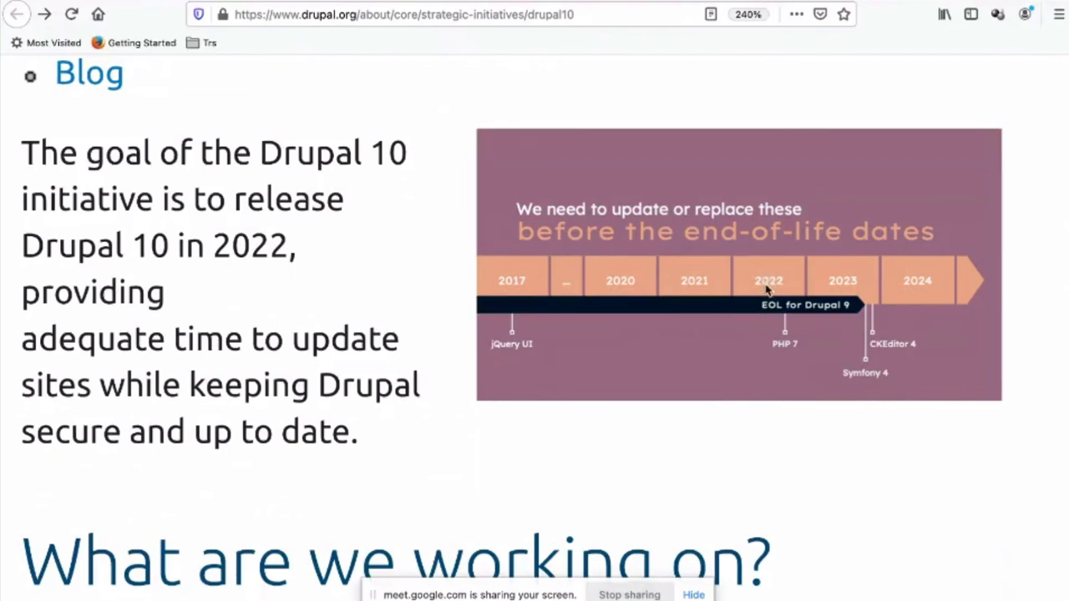
pyautogui.moveTo(771, 283)
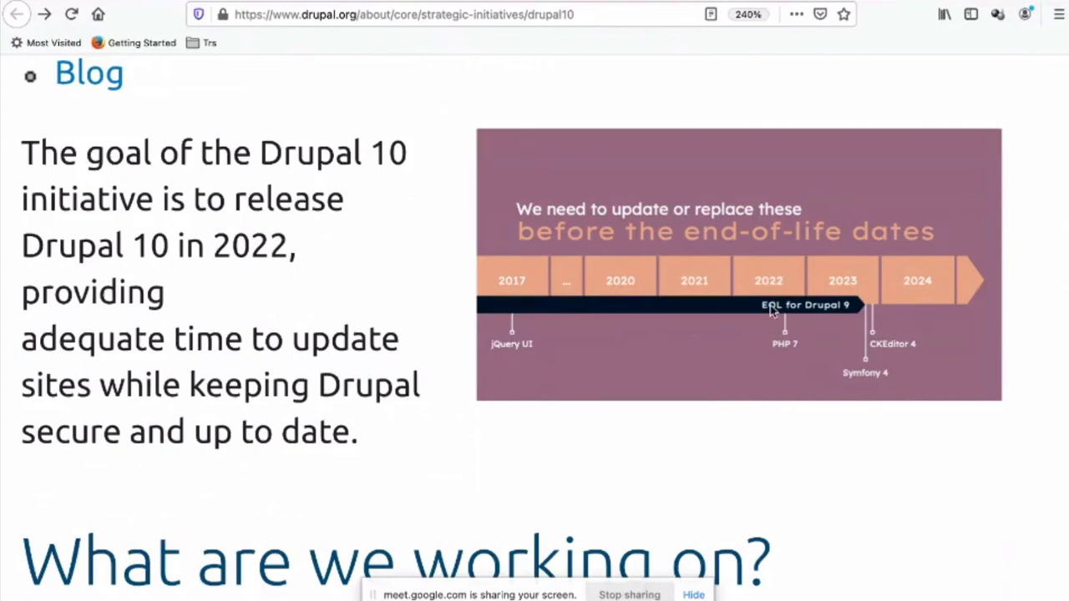
pyautogui.scroll(-3)
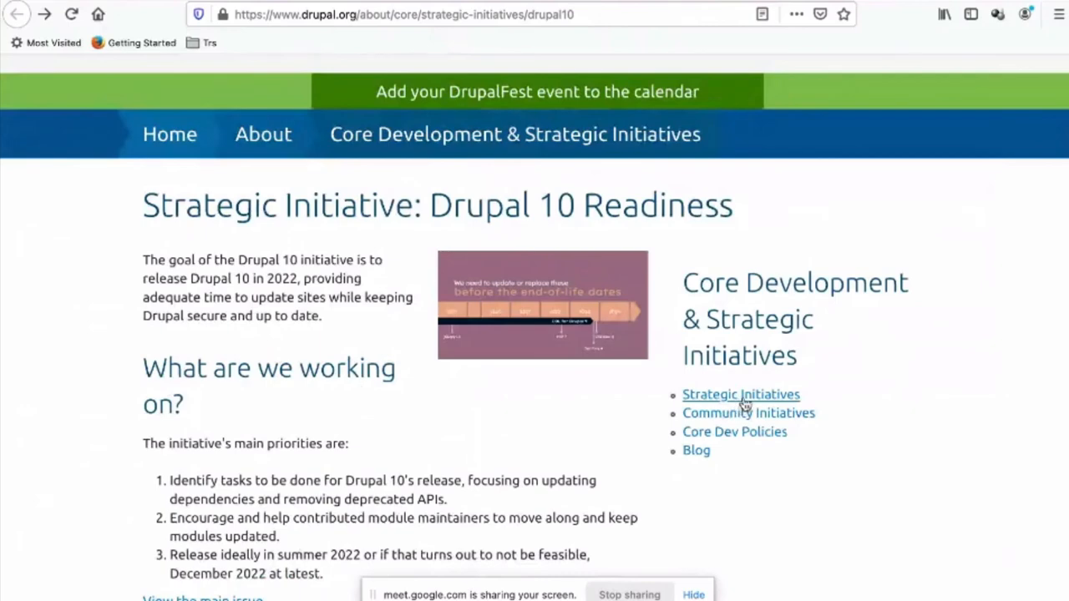
pyautogui.moveTo(748, 412)
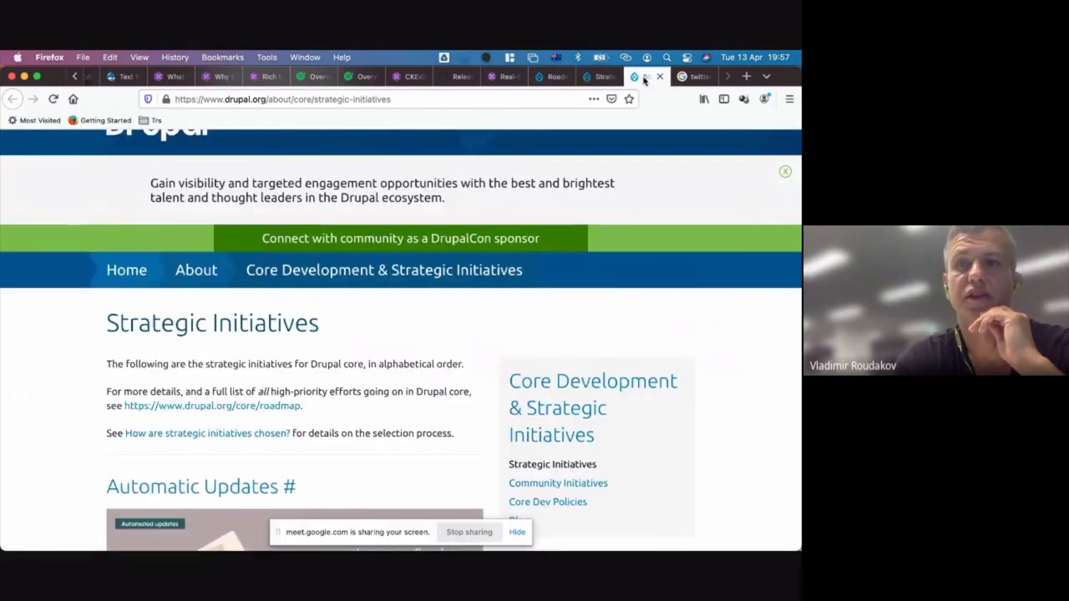
# Scroll the Strategic Initiatives list to Drupal 10 Readiness, then start a search by entering 'meetu'
pyautogui.scroll(-3)
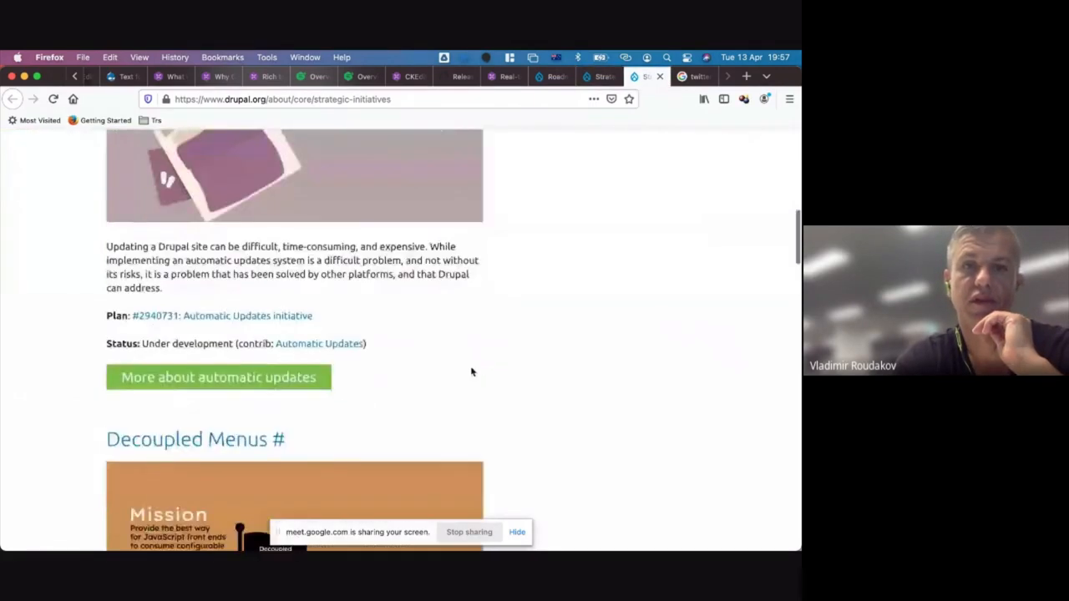
pyautogui.scroll(-3)
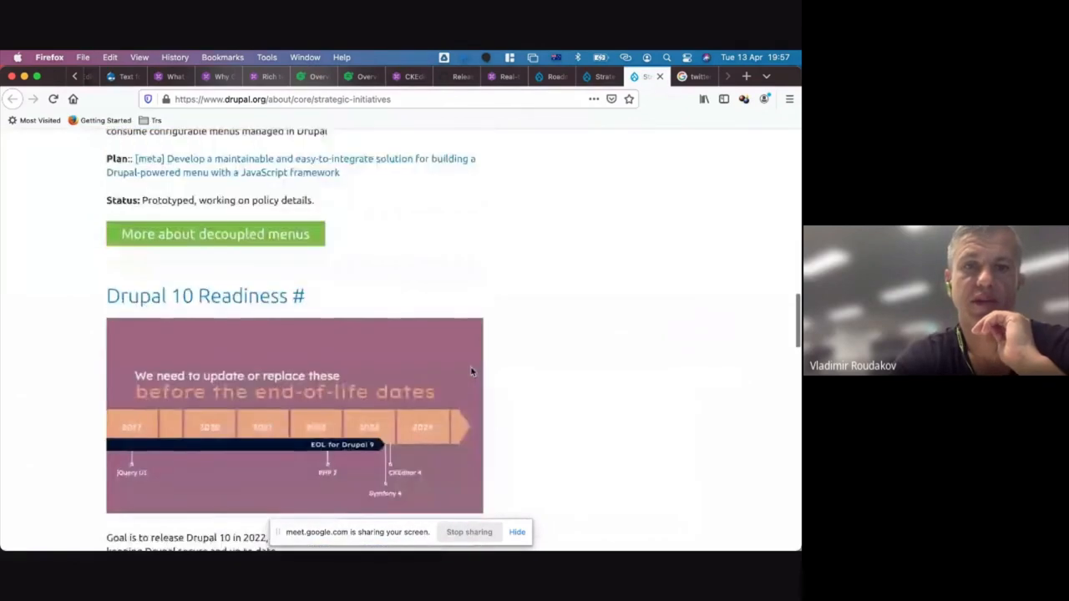
pyautogui.scroll(-3)
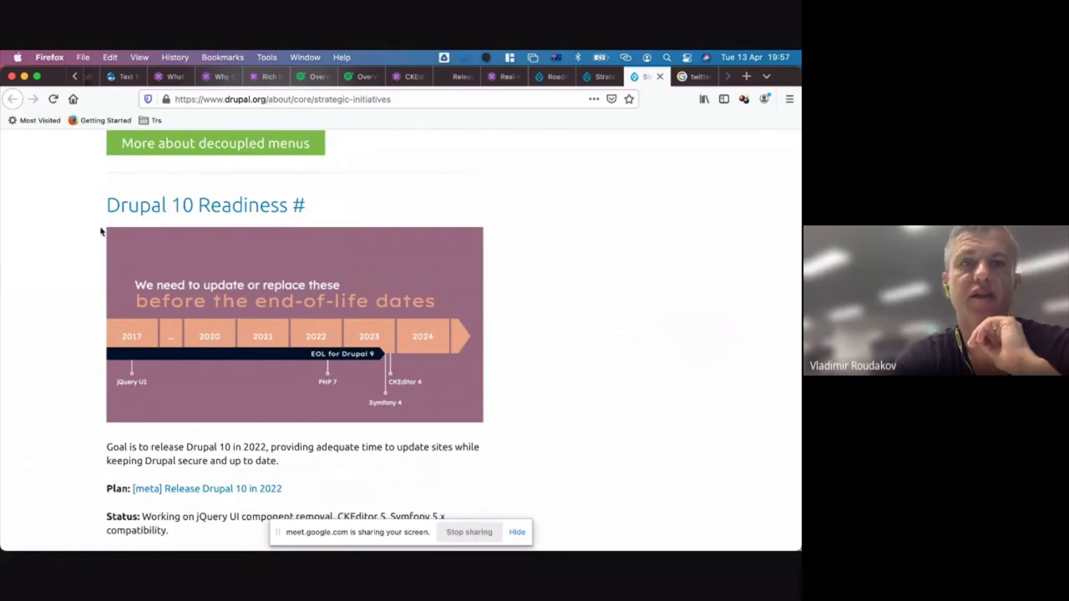
pyautogui.moveTo(93, 230)
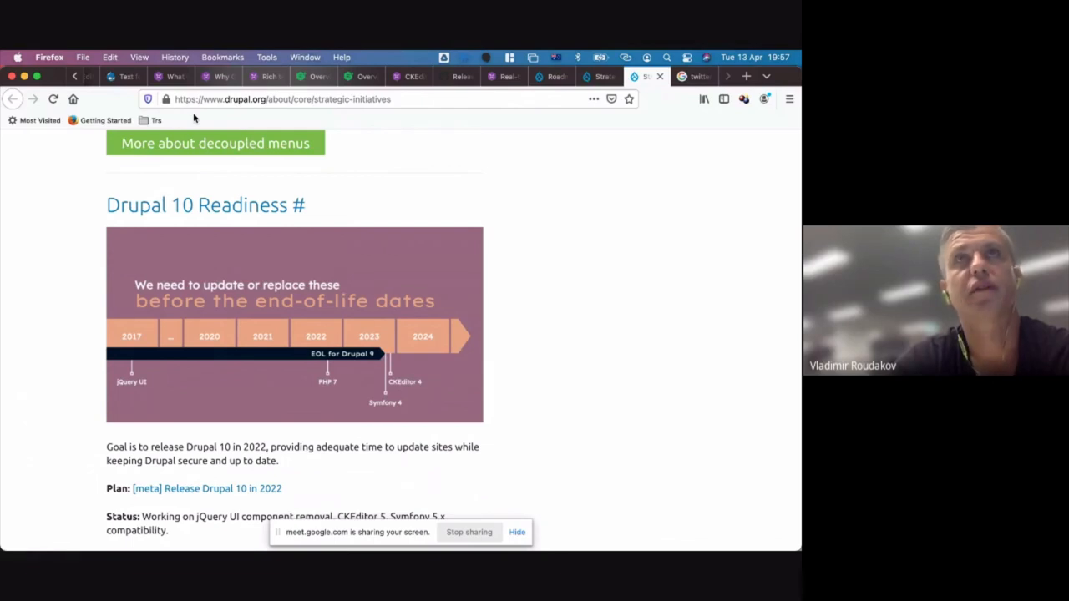
pyautogui.moveTo(434, 57)
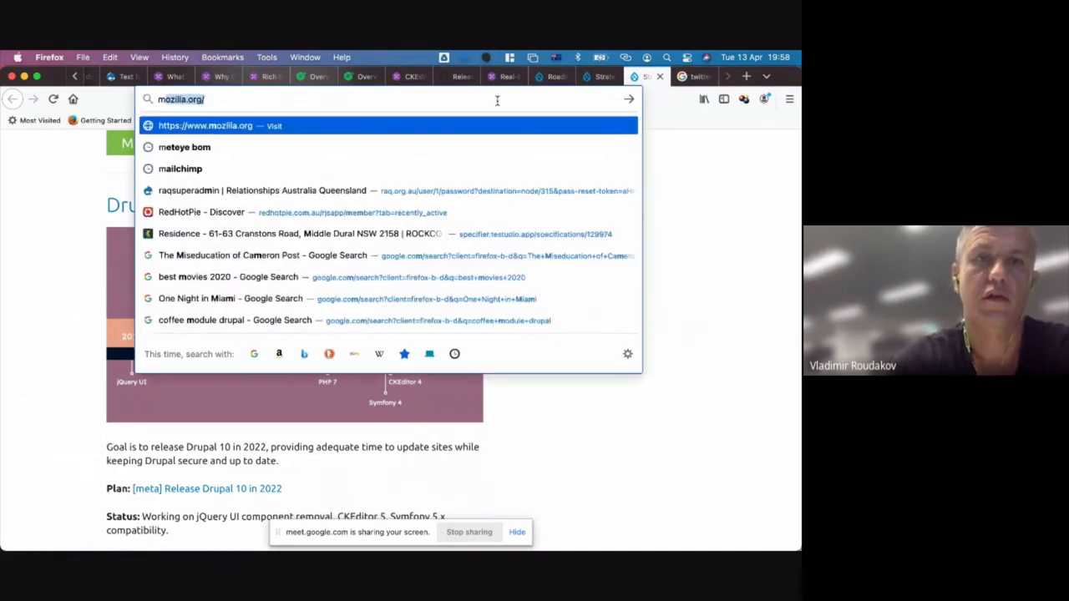
pyautogui.write('meetu')
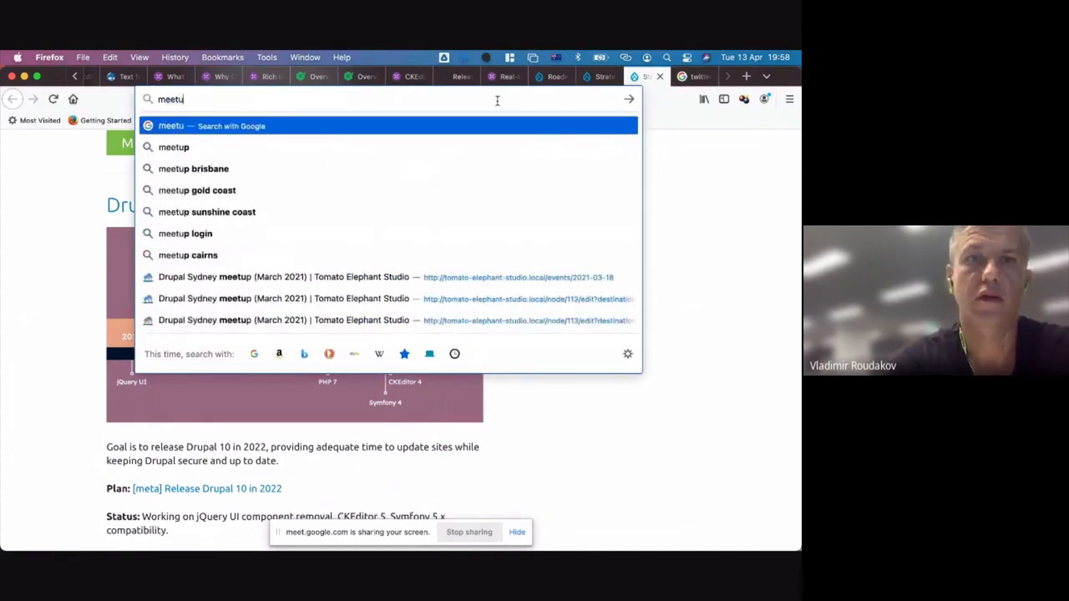